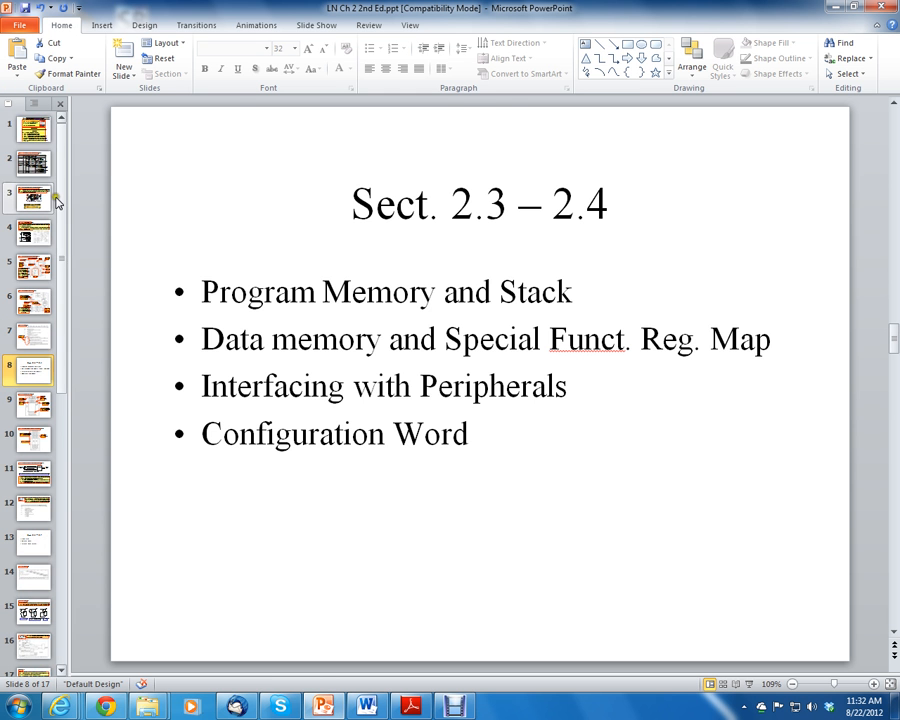
# Step: Review the title slide, then return to the Sect. 2.3 – 2.4 overview slide
pyautogui.click(32, 136)
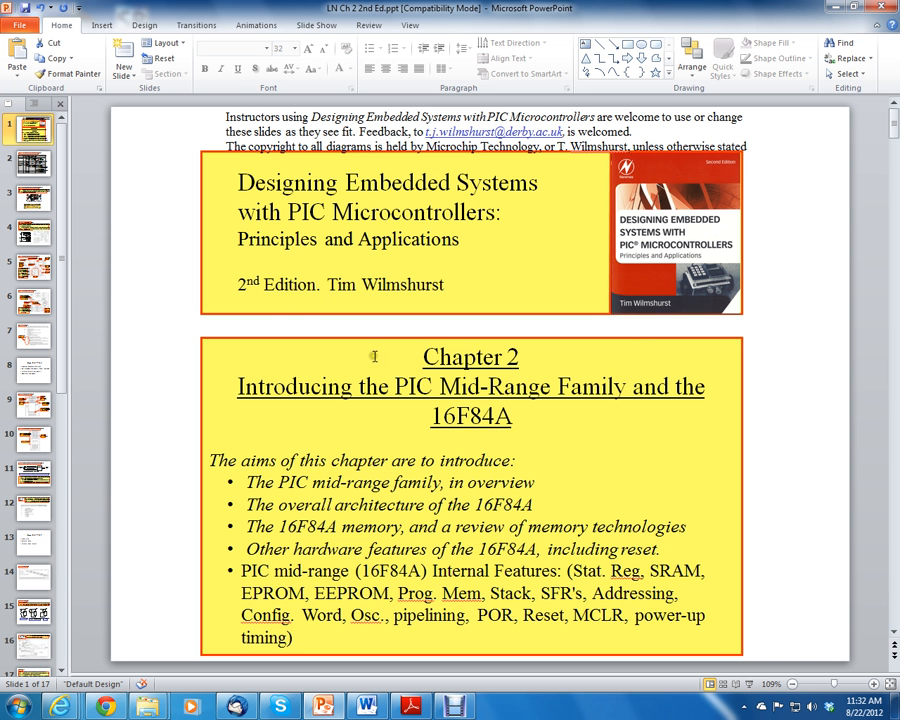
pyautogui.click(32, 370)
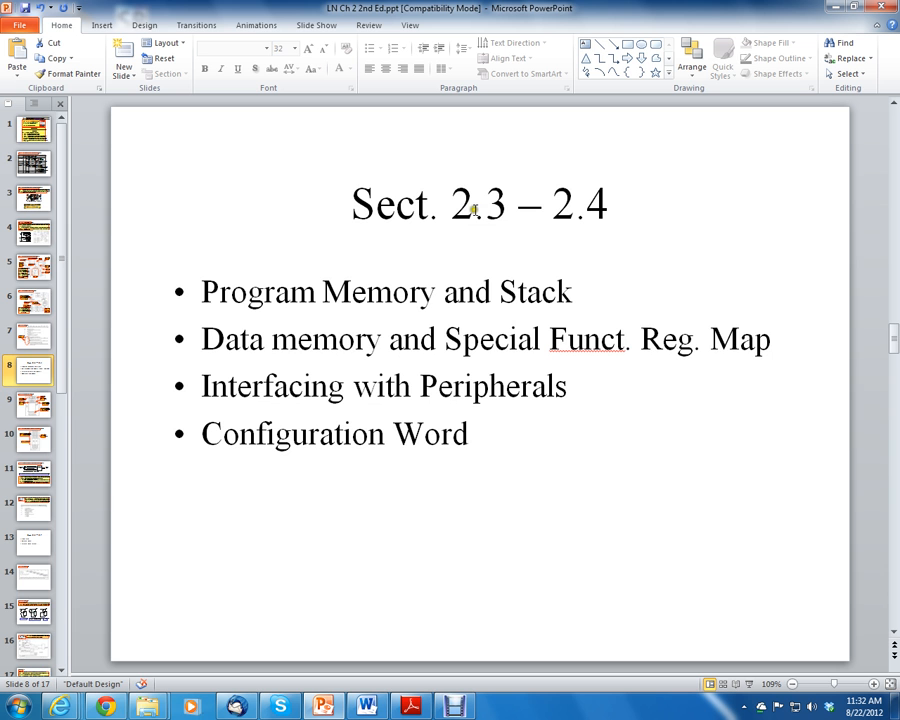
pyautogui.moveTo(256, 340)
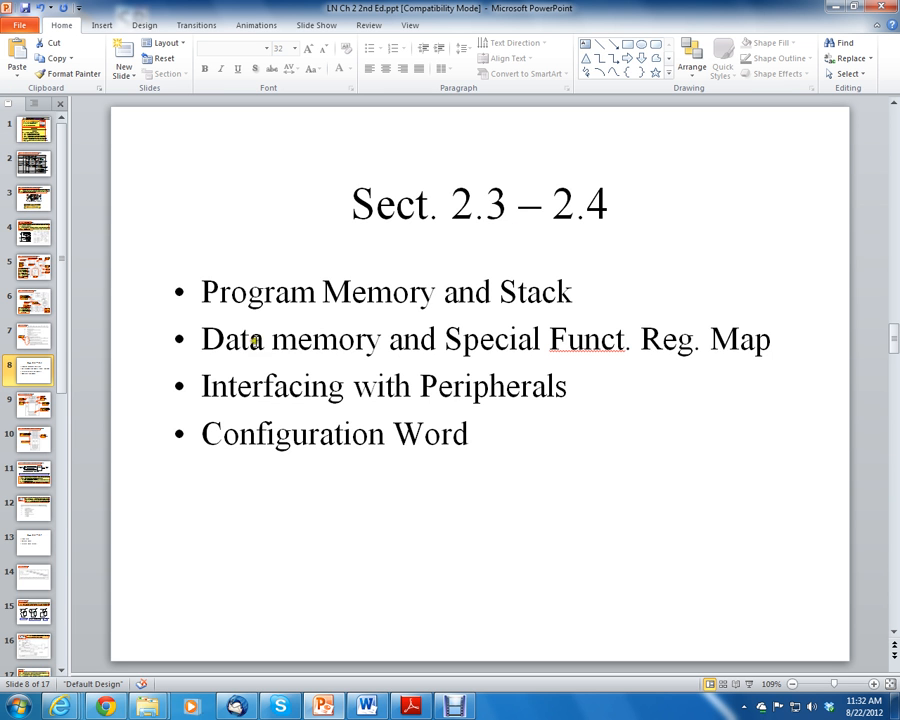
pyautogui.moveTo(322, 356)
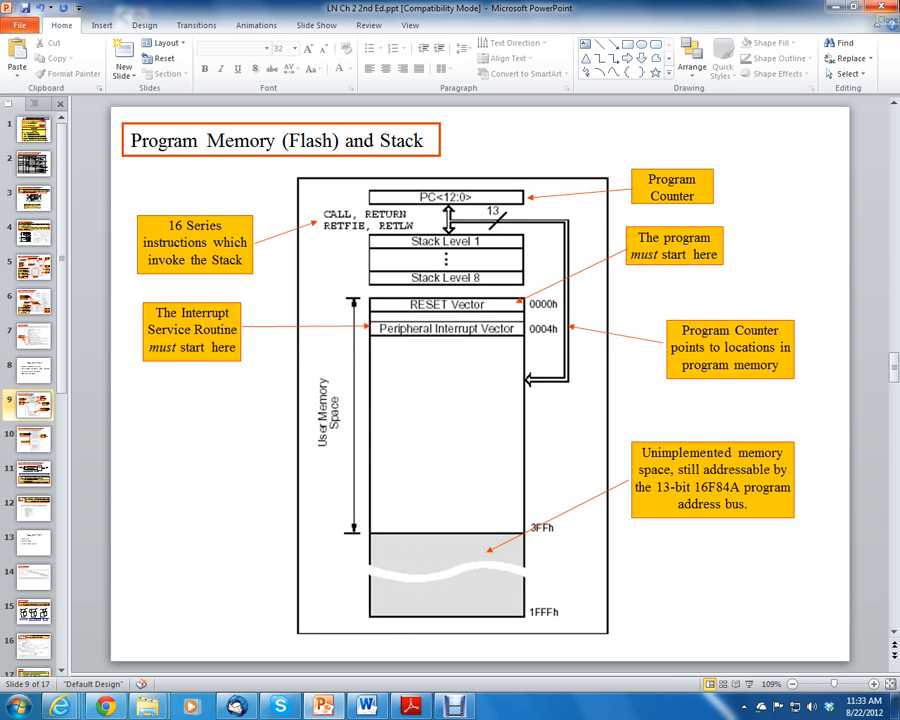
pyautogui.moveTo(766, 36)
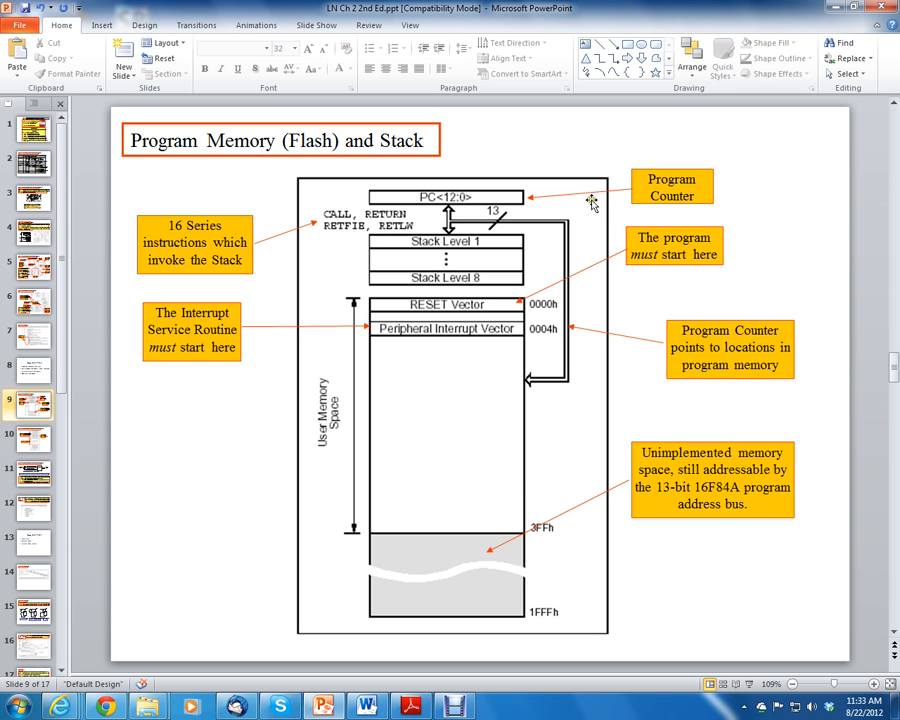
pyautogui.moveTo(444, 388)
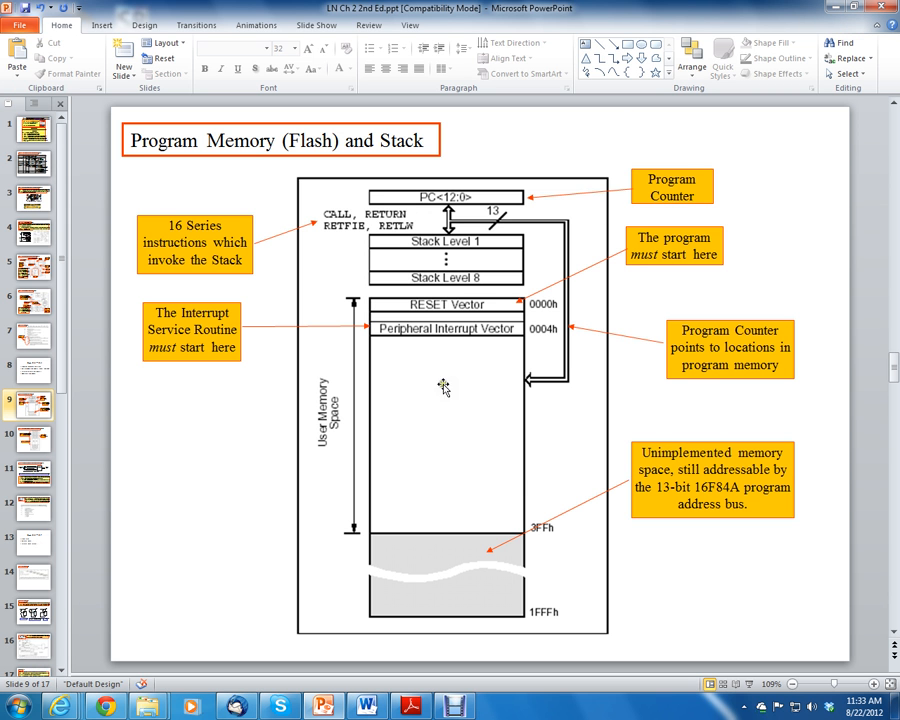
pyautogui.moveTo(480, 412)
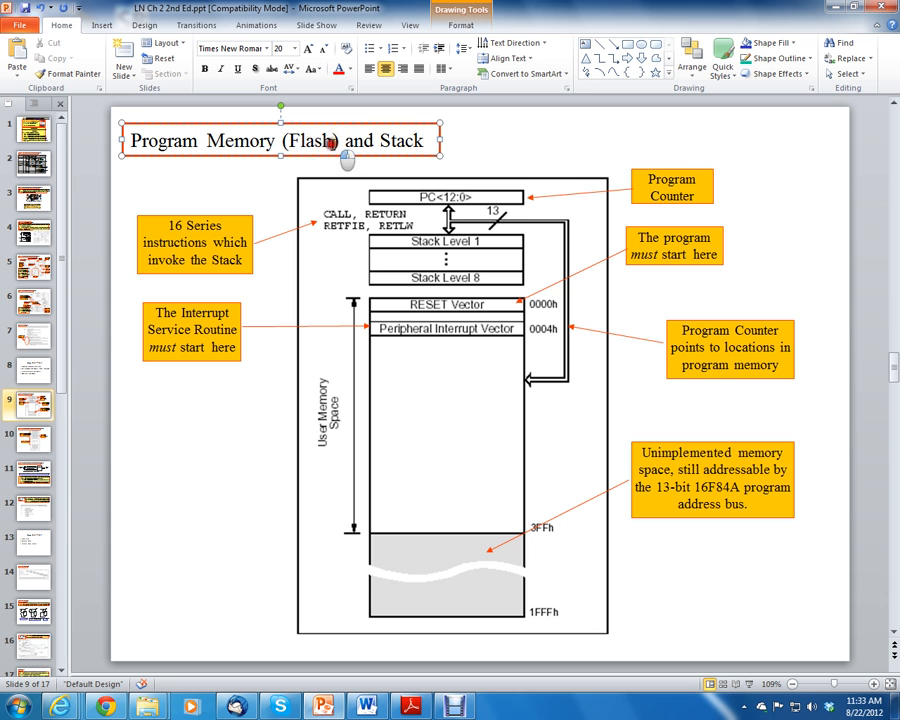
pyautogui.doubleClick(310, 140)
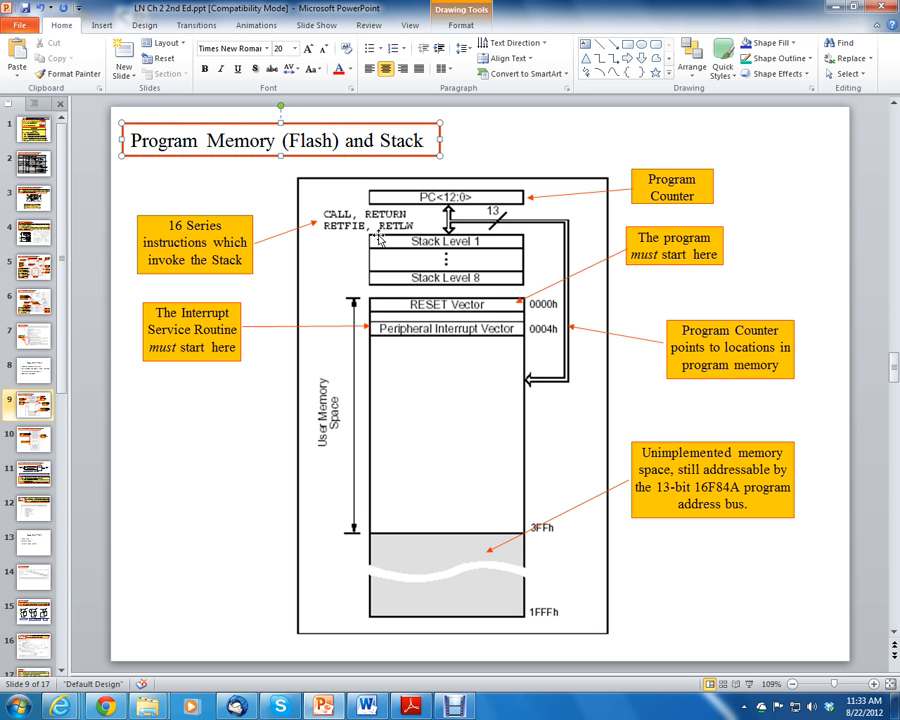
pyautogui.moveTo(400, 284)
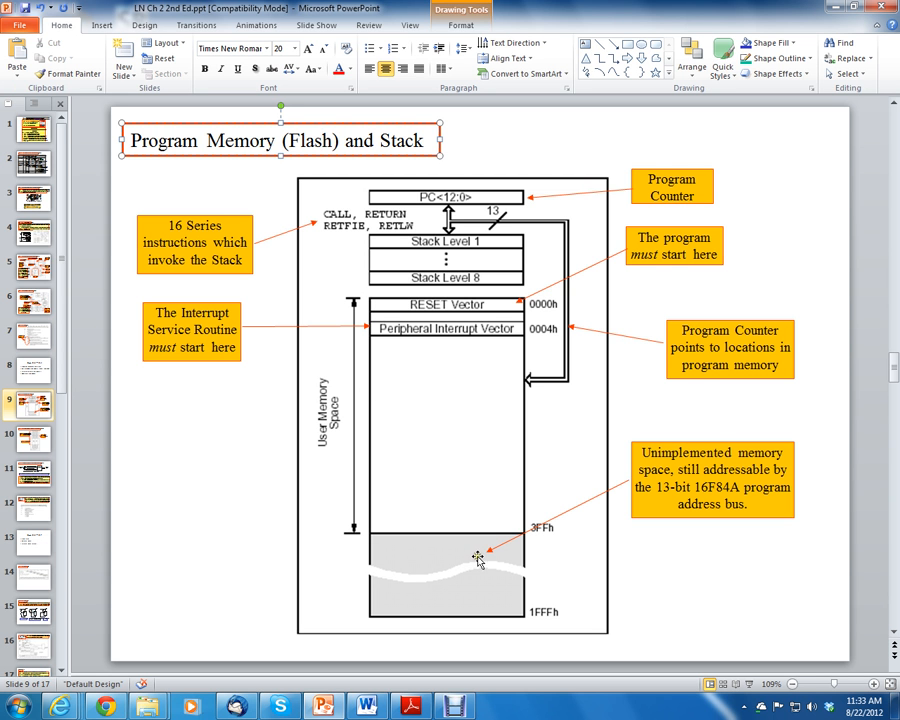
pyautogui.moveTo(442, 432)
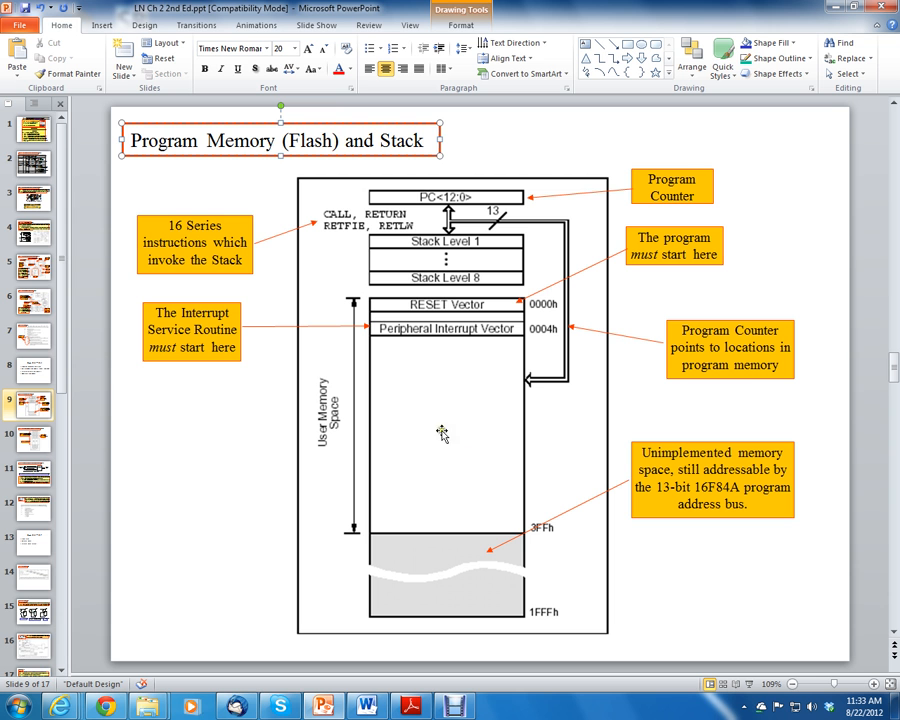
pyautogui.moveTo(548, 438)
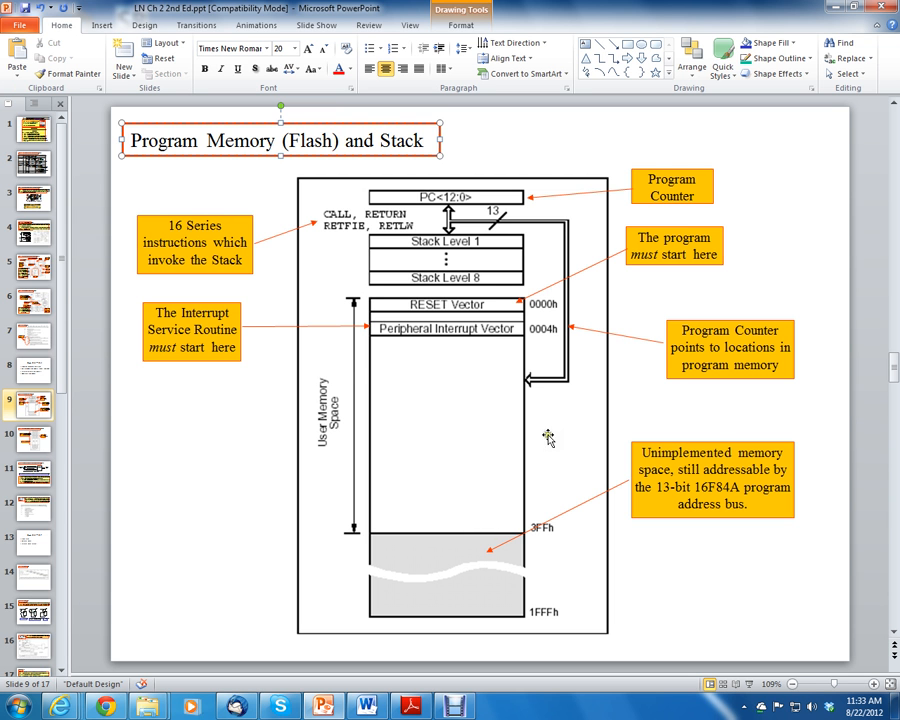
pyautogui.moveTo(584, 492)
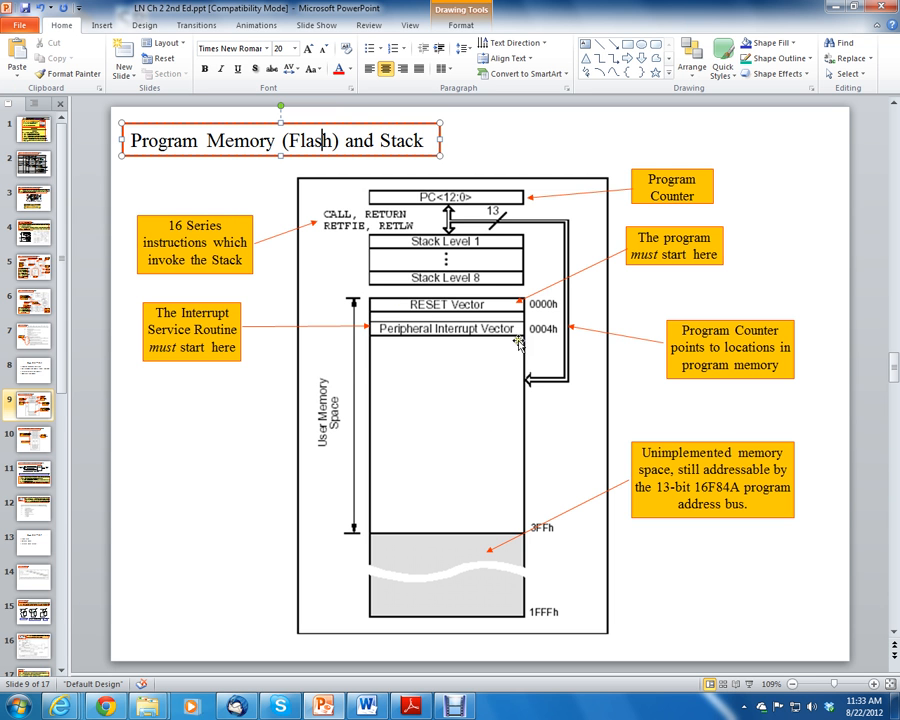
pyautogui.moveTo(516, 520)
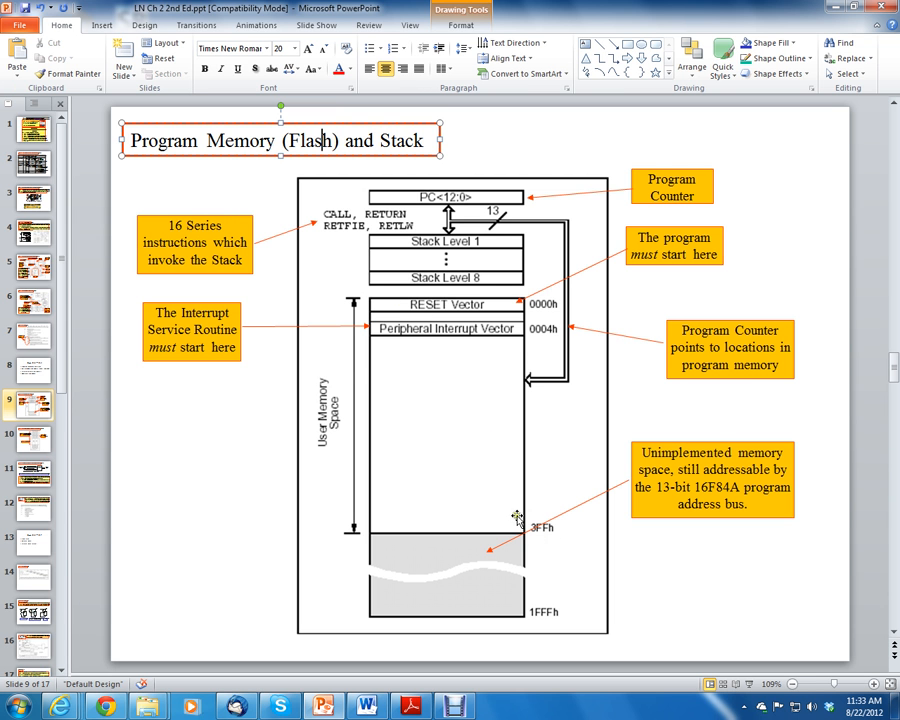
pyautogui.moveTo(340, 436)
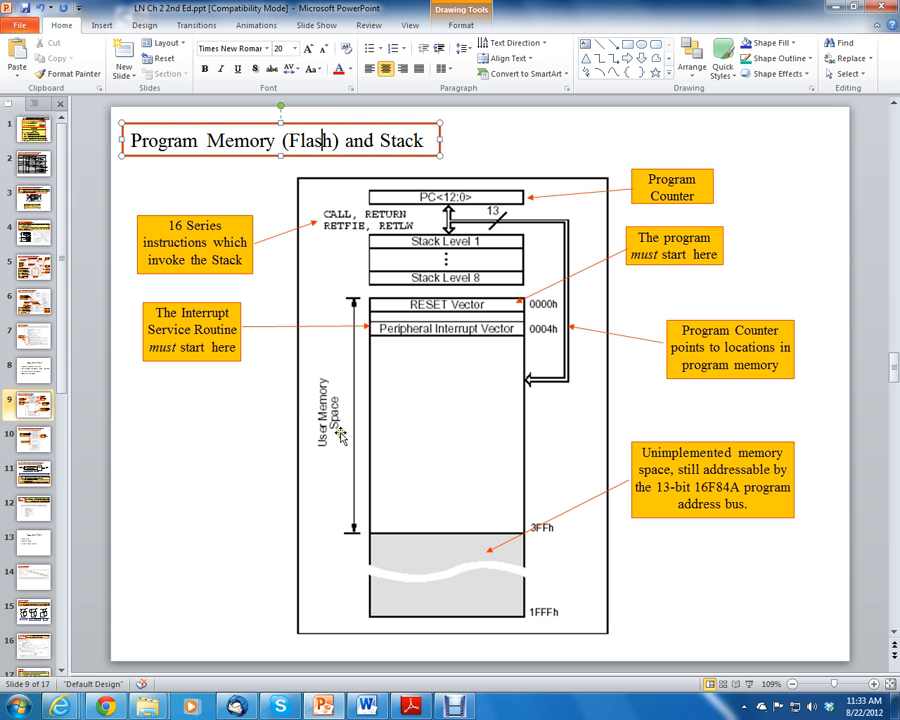
pyautogui.moveTo(556, 536)
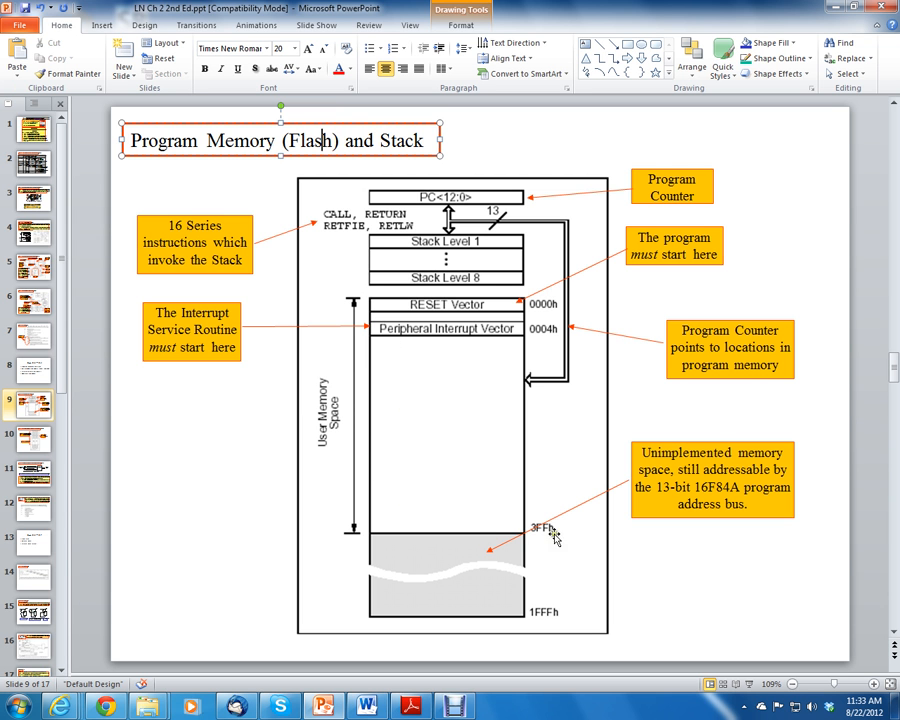
pyautogui.moveTo(440, 310)
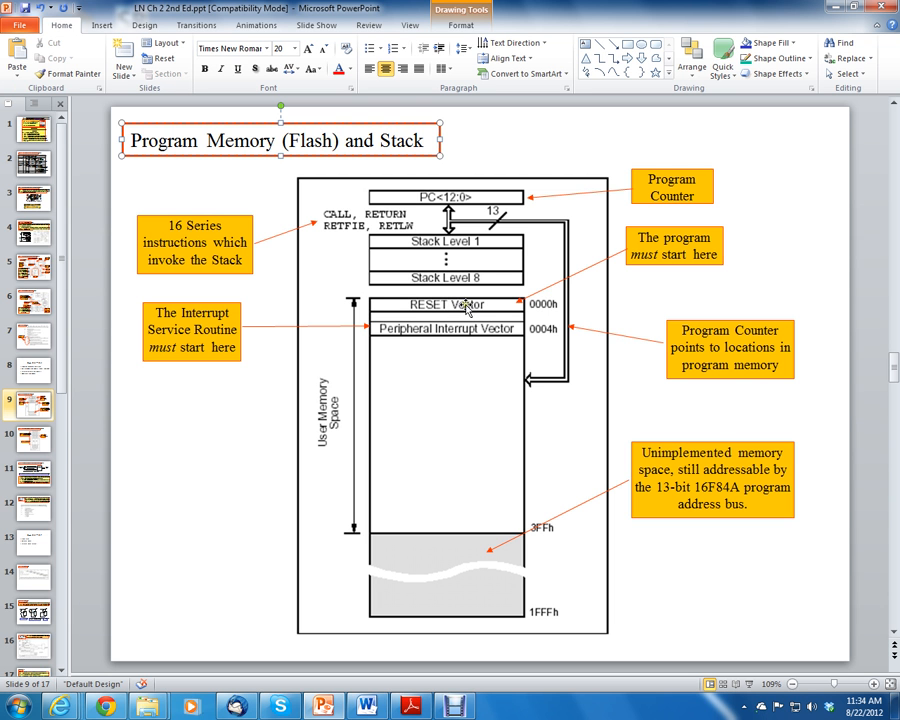
pyautogui.moveTo(552, 310)
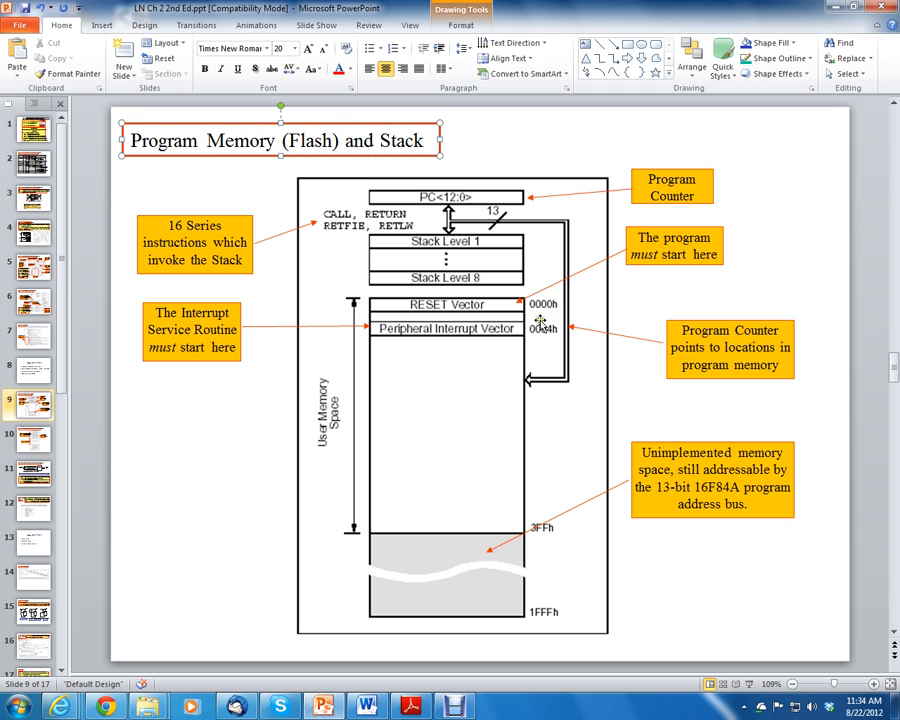
pyautogui.moveTo(546, 412)
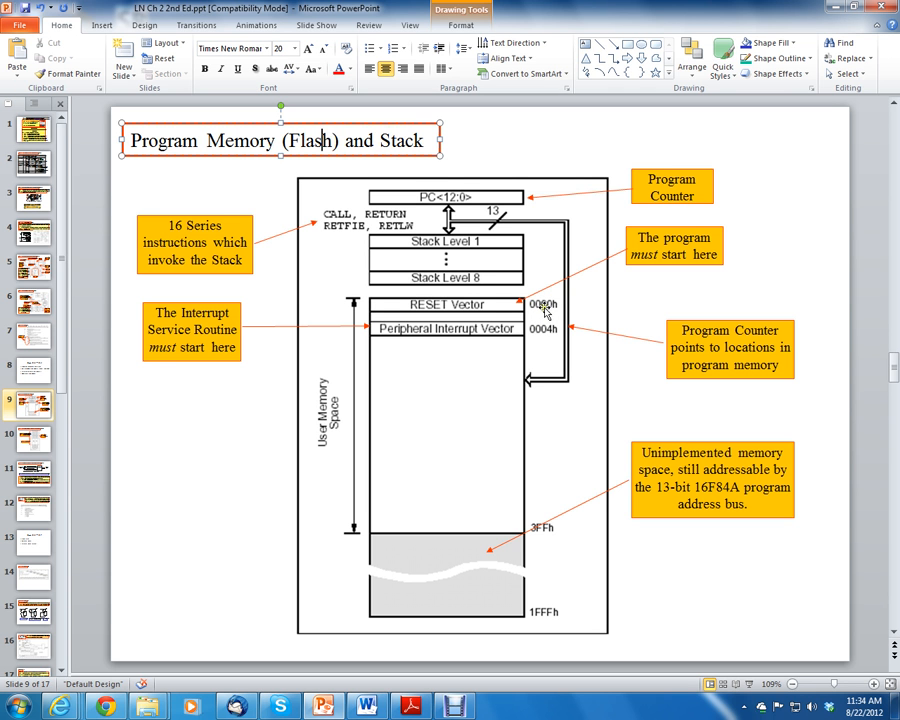
pyautogui.moveTo(550, 318)
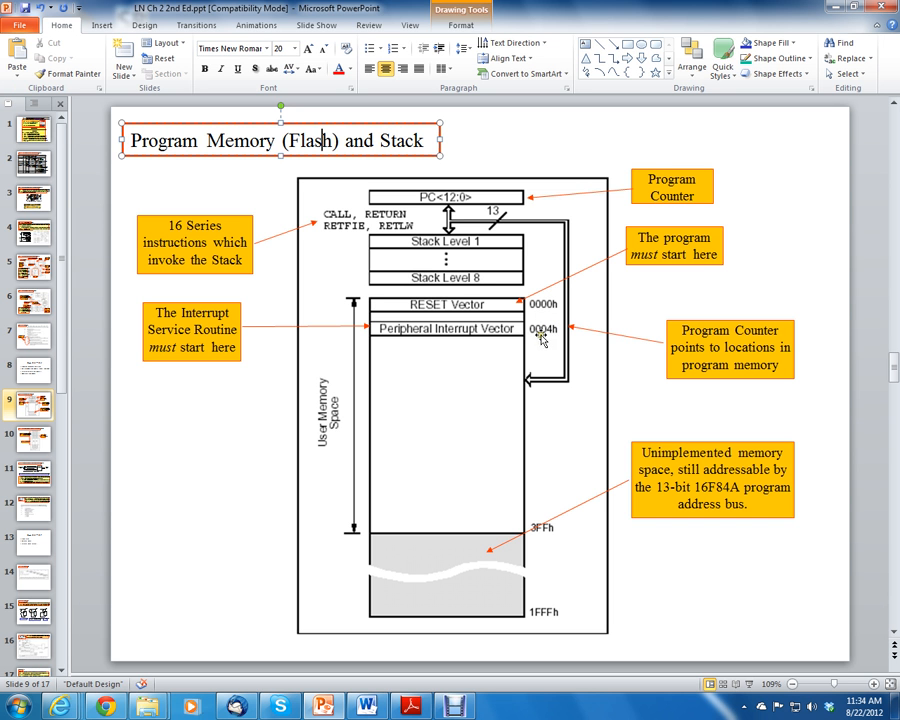
pyautogui.moveTo(540, 530)
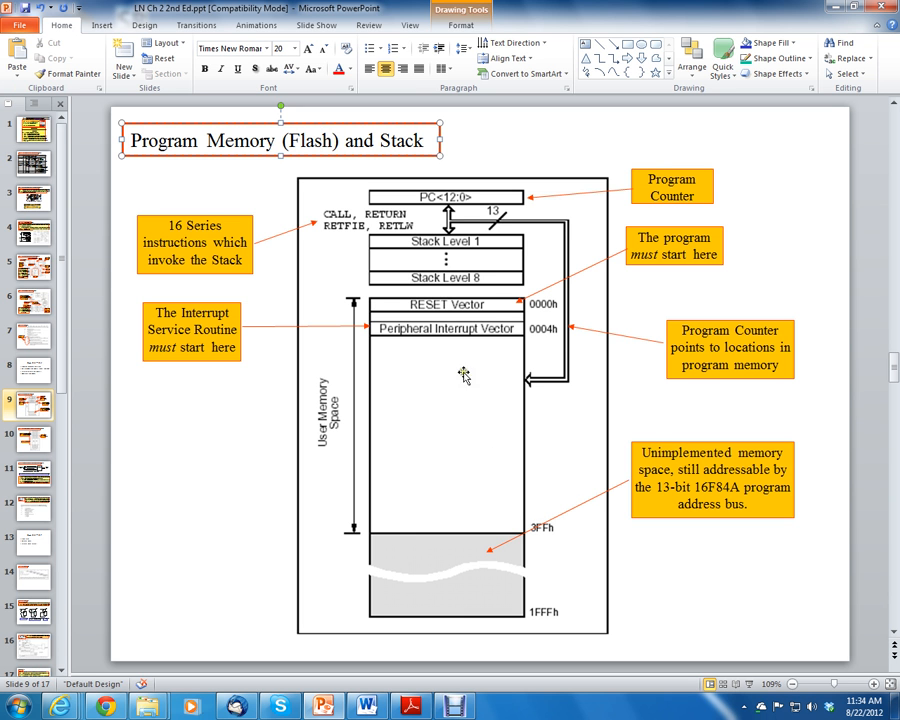
pyautogui.moveTo(482, 444)
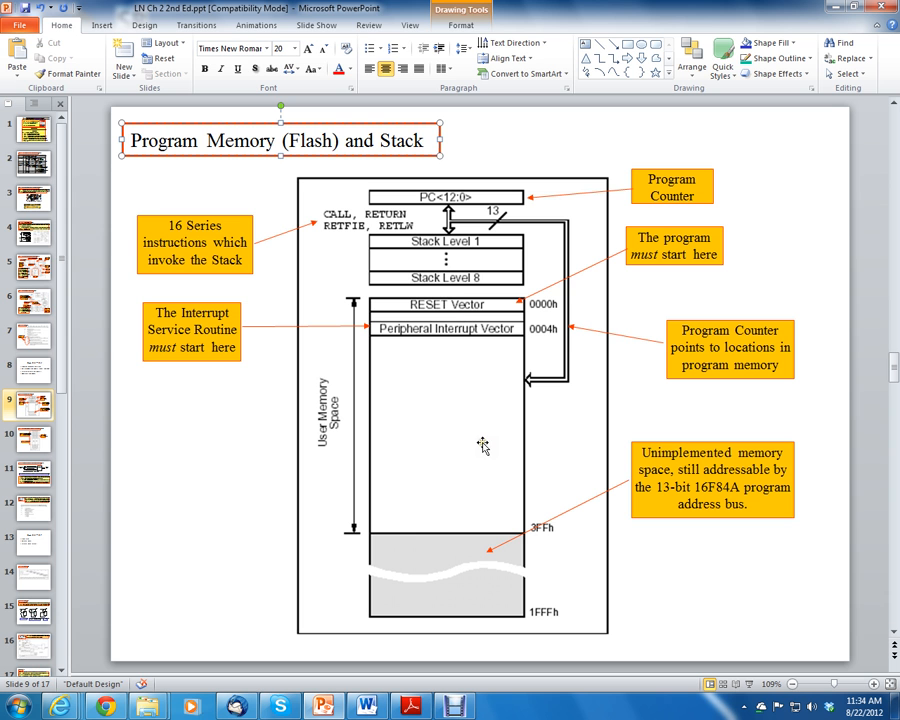
pyautogui.click(324, 140)
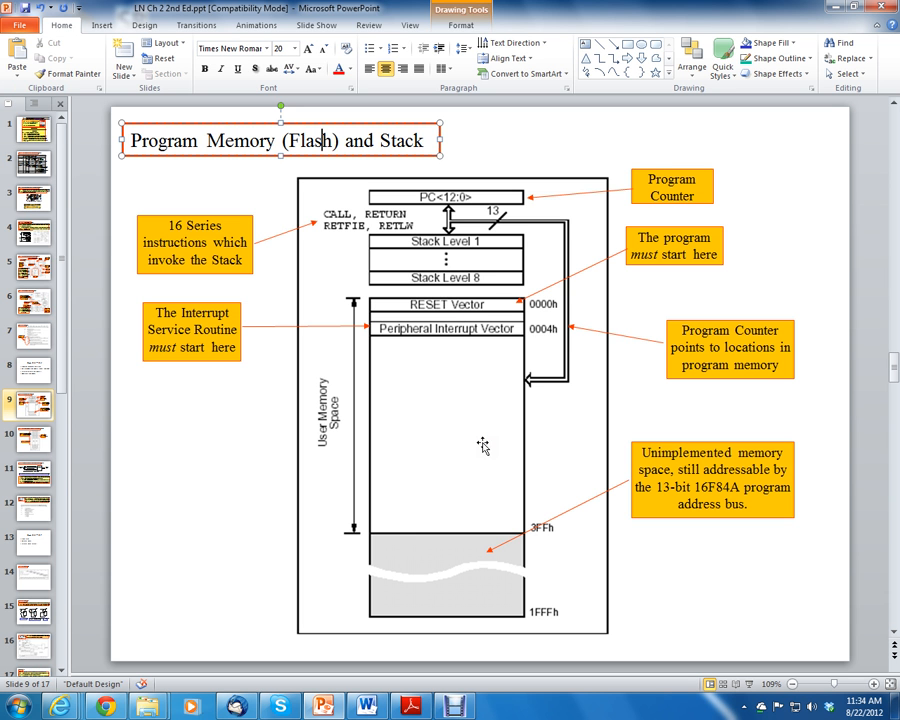
pyautogui.moveTo(488, 430)
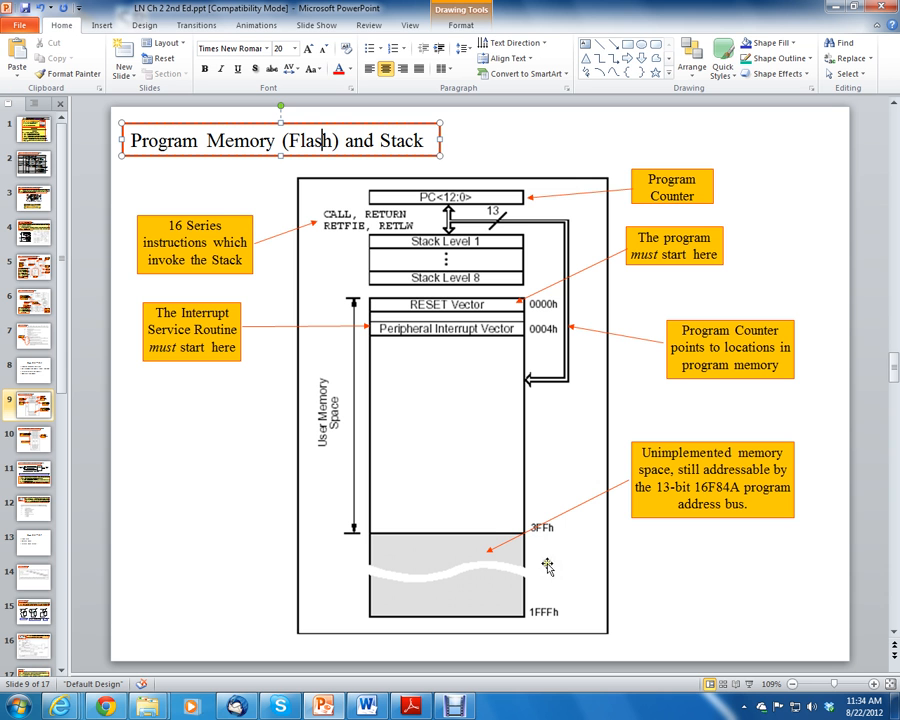
pyautogui.moveTo(540, 532)
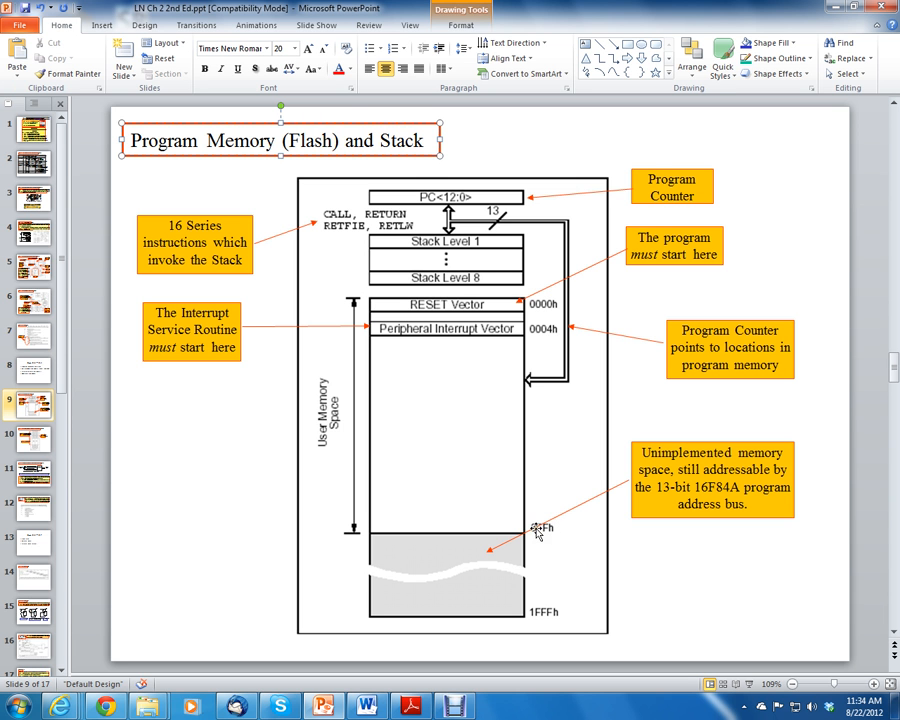
pyautogui.moveTo(540, 524)
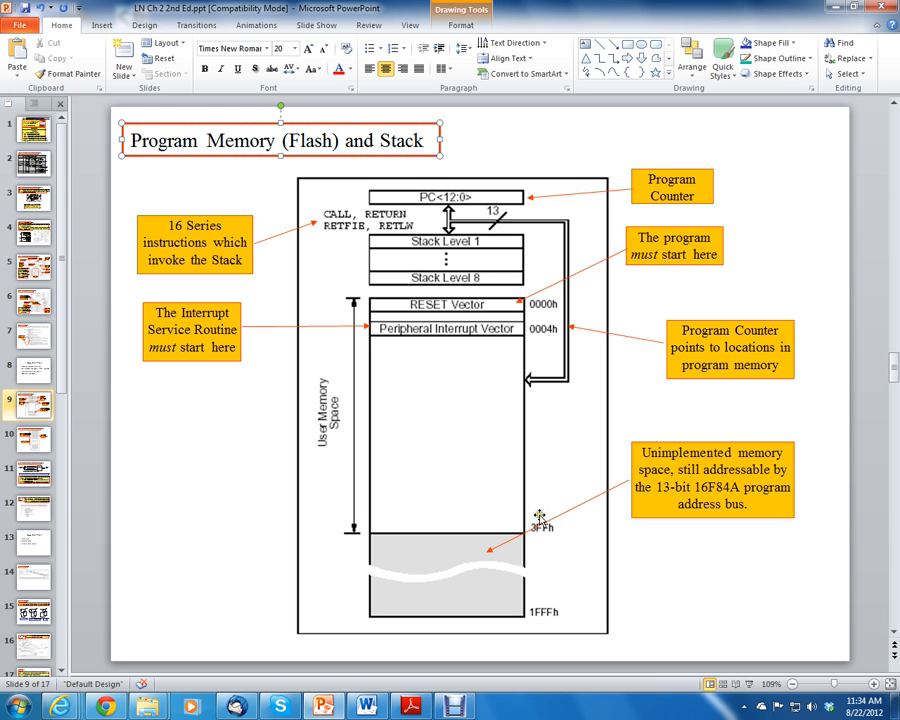
pyautogui.moveTo(466, 476)
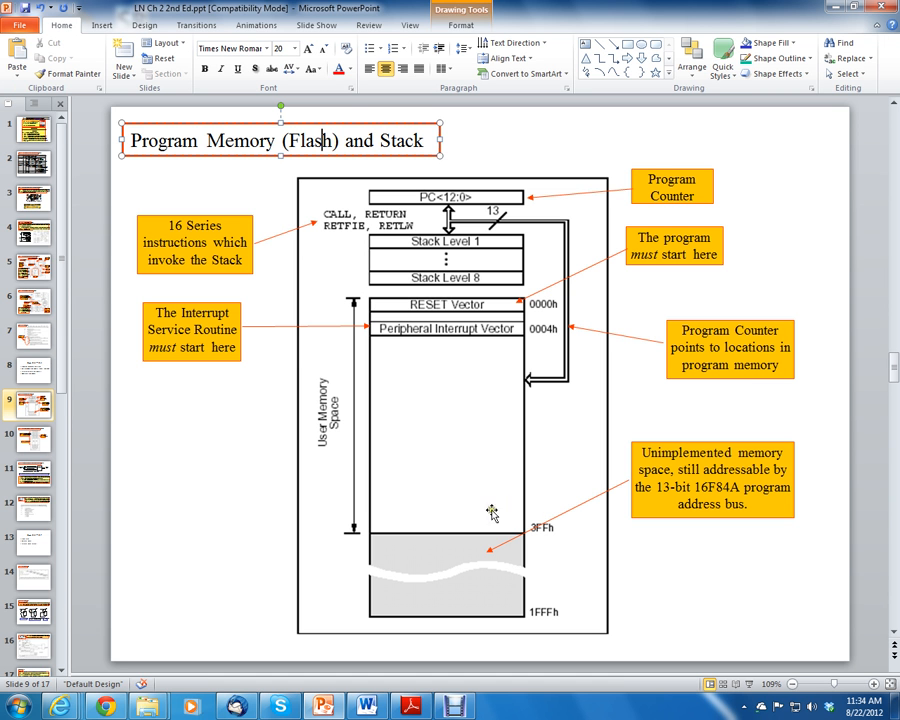
pyautogui.moveTo(524, 496)
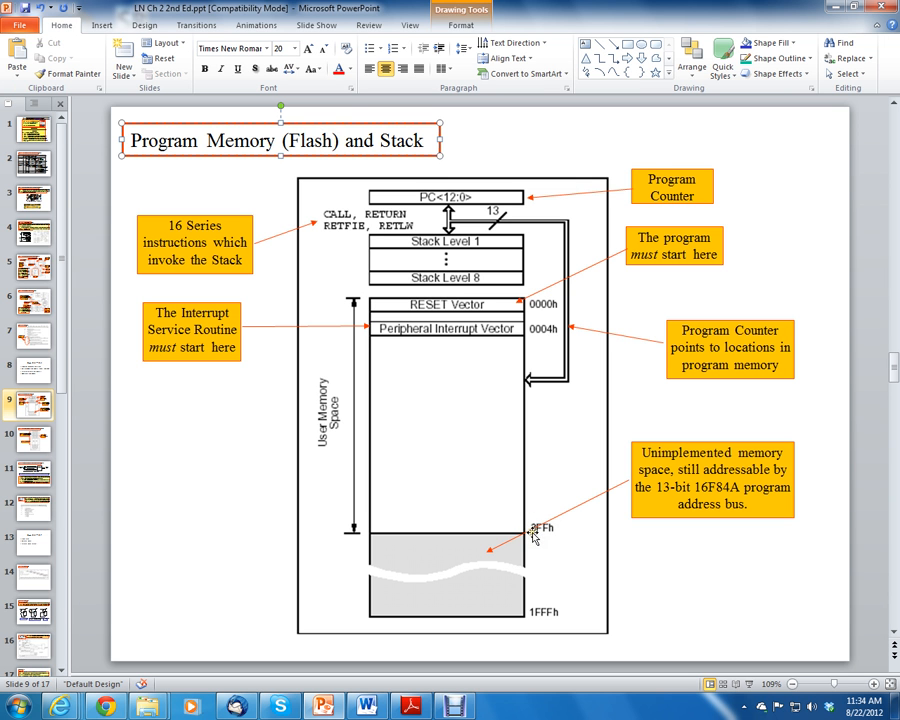
pyautogui.moveTo(536, 536)
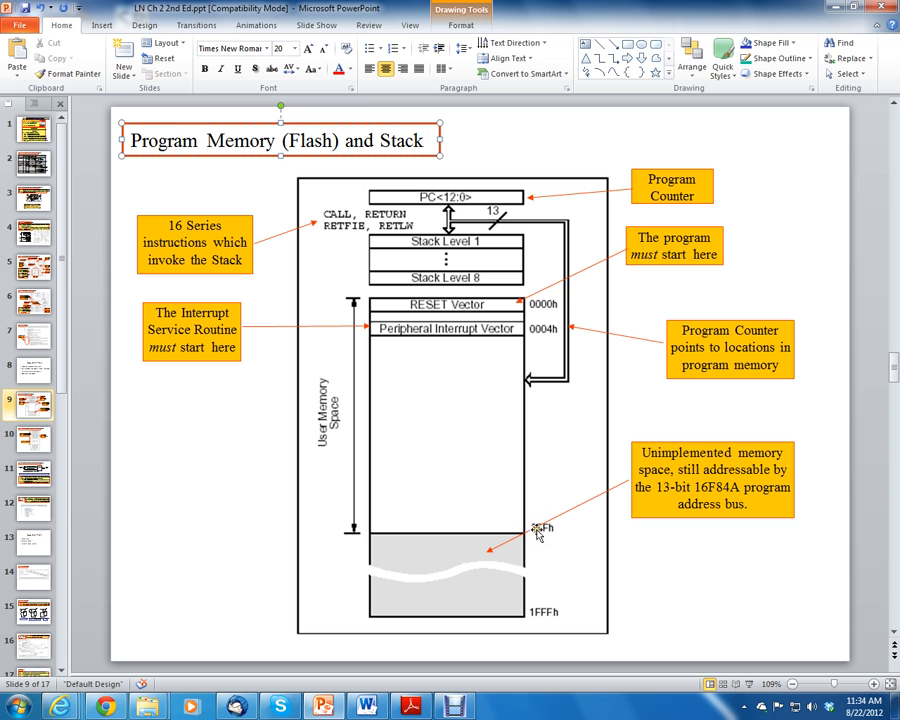
pyautogui.moveTo(536, 524)
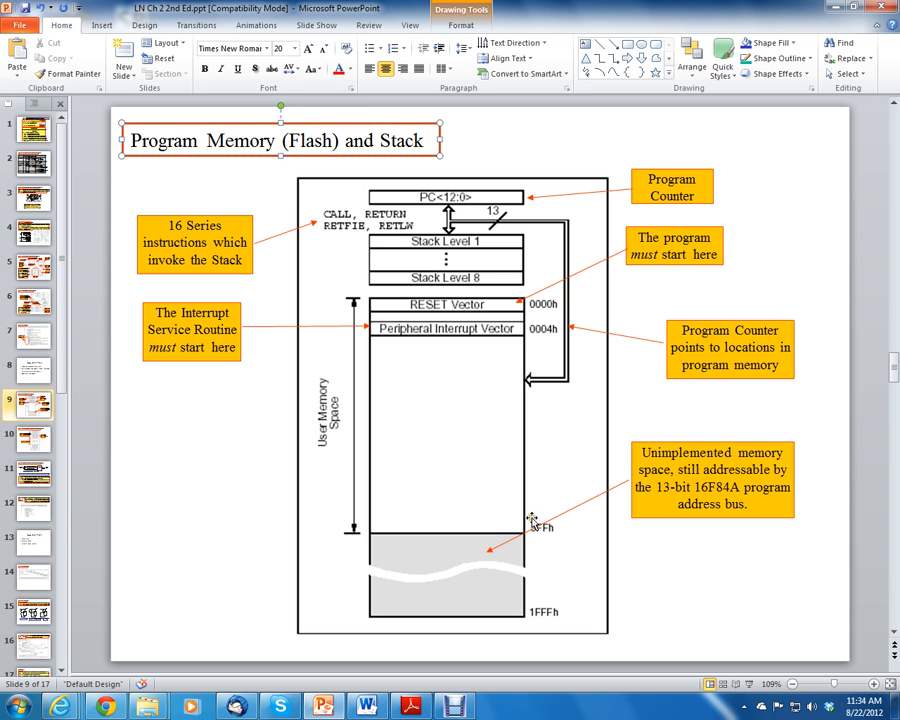
pyautogui.moveTo(536, 522)
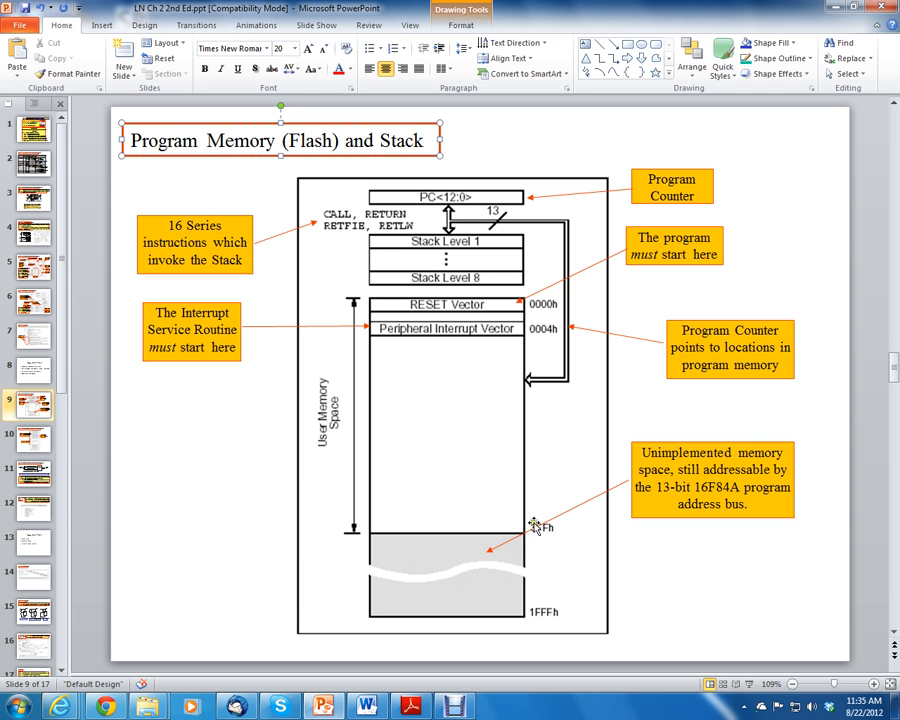
pyautogui.click(322, 140)
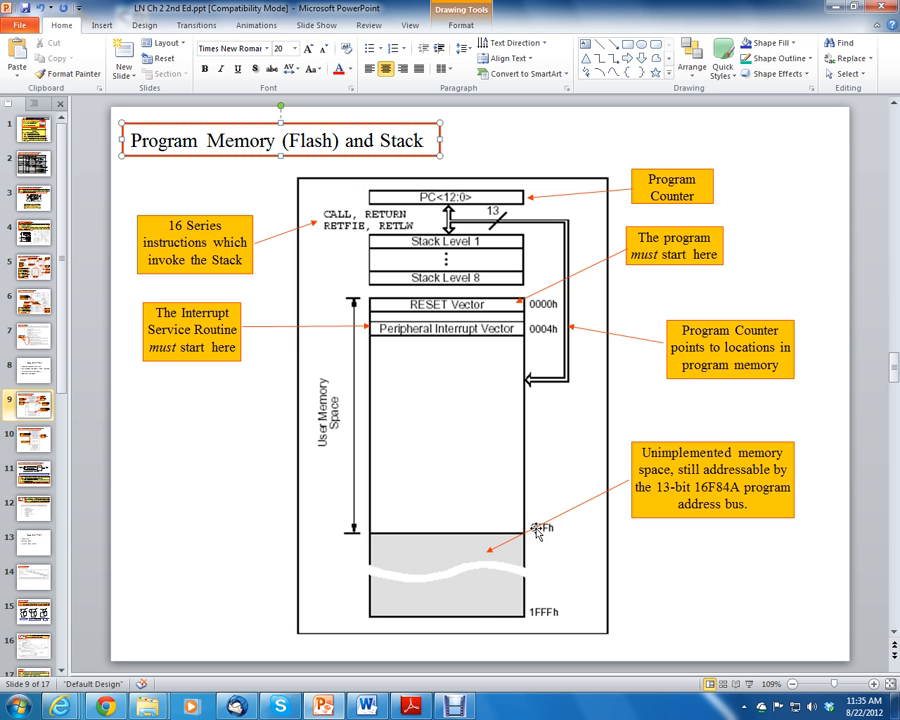
pyautogui.moveTo(540, 530)
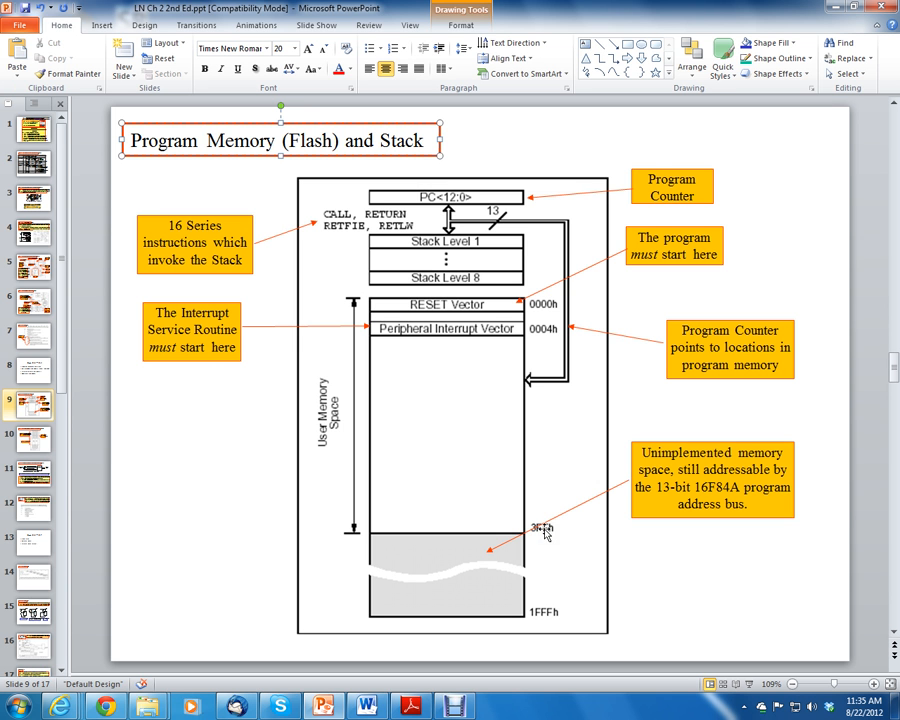
pyautogui.moveTo(444, 400)
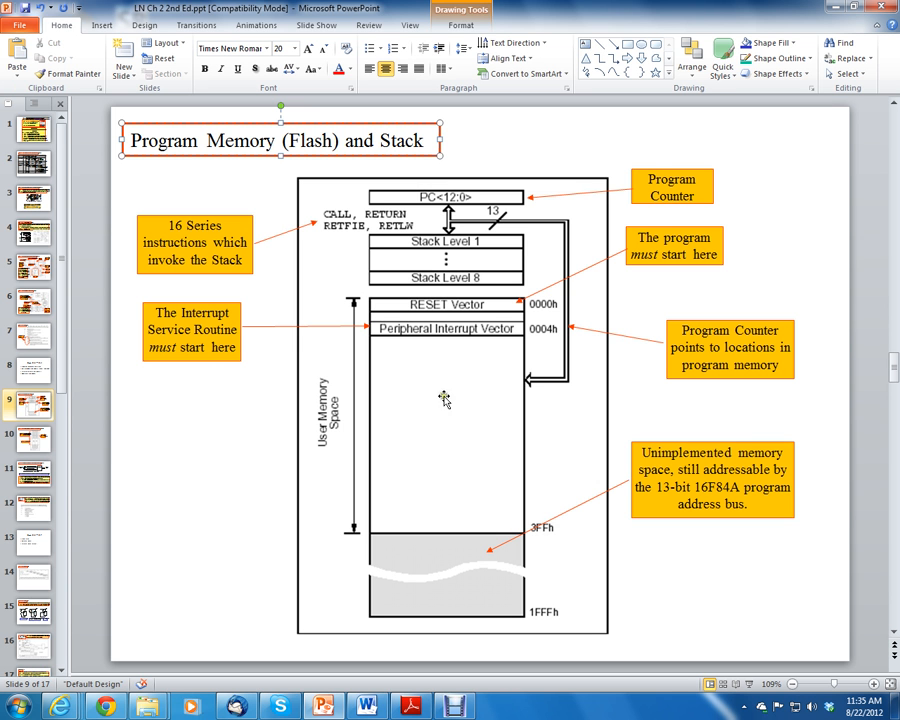
pyautogui.moveTo(488, 518)
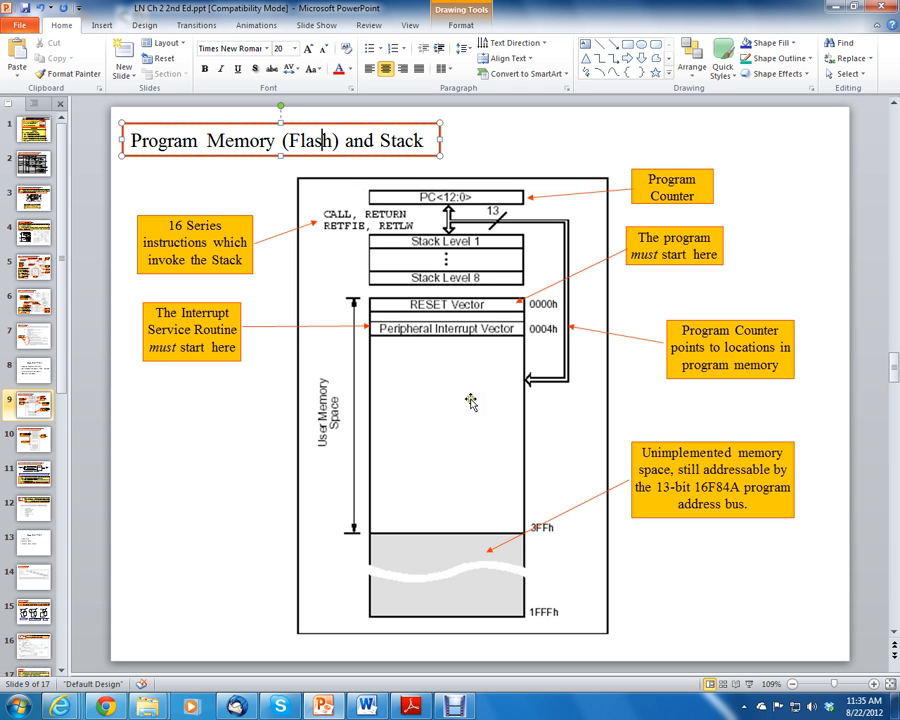
pyautogui.moveTo(462, 350)
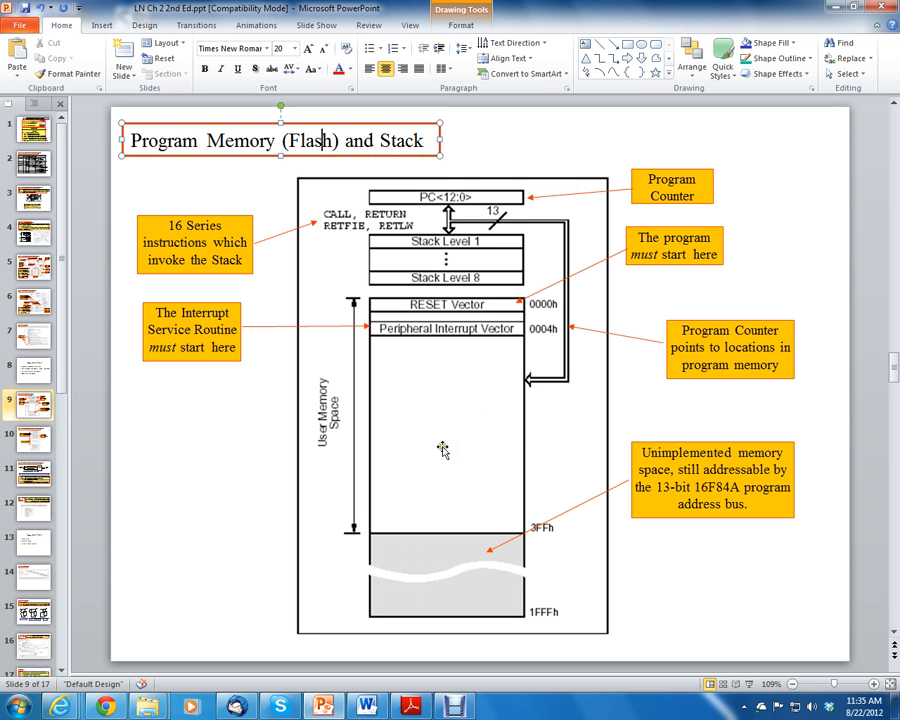
pyautogui.moveTo(476, 464)
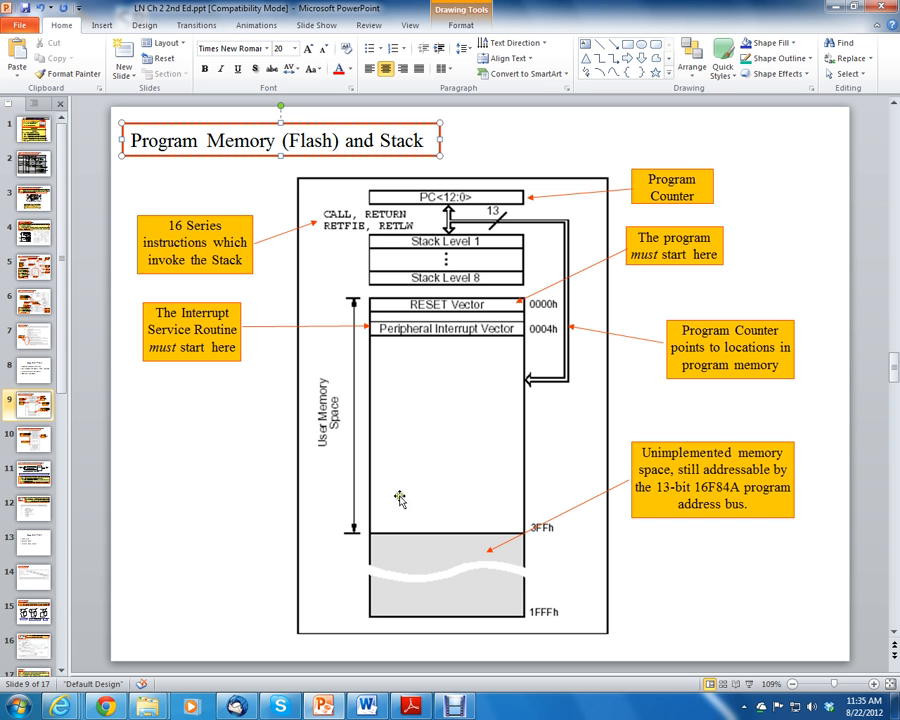
pyautogui.moveTo(432, 490)
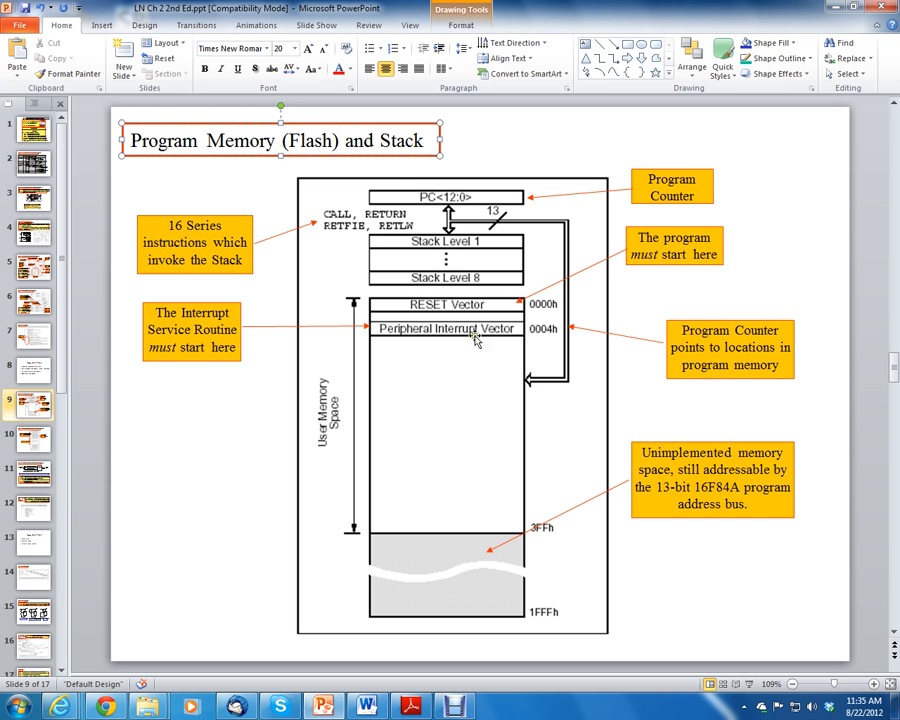
pyautogui.moveTo(460, 204)
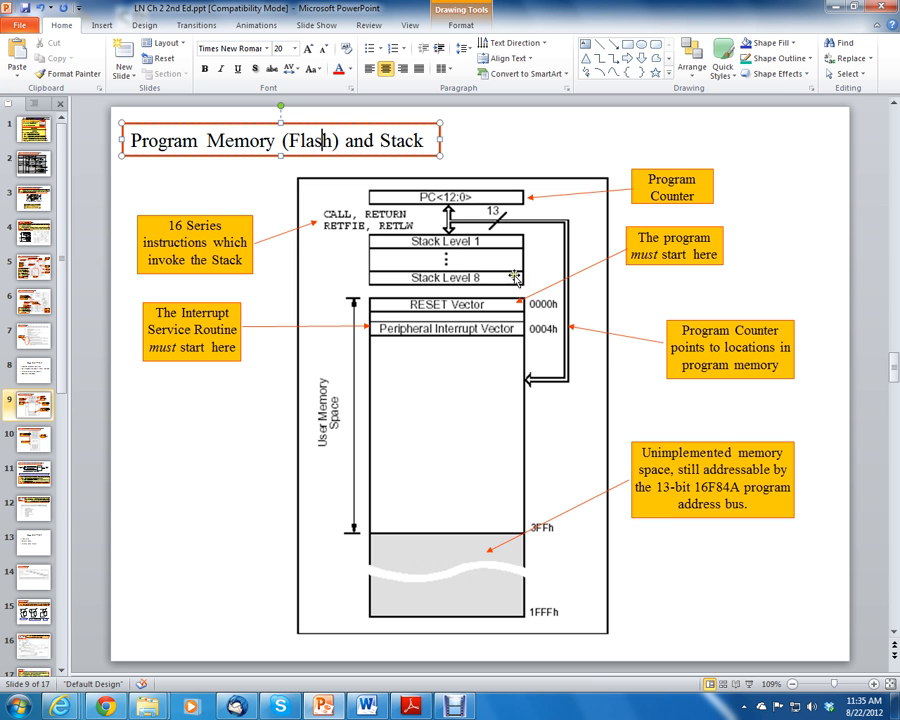
pyautogui.moveTo(482, 192)
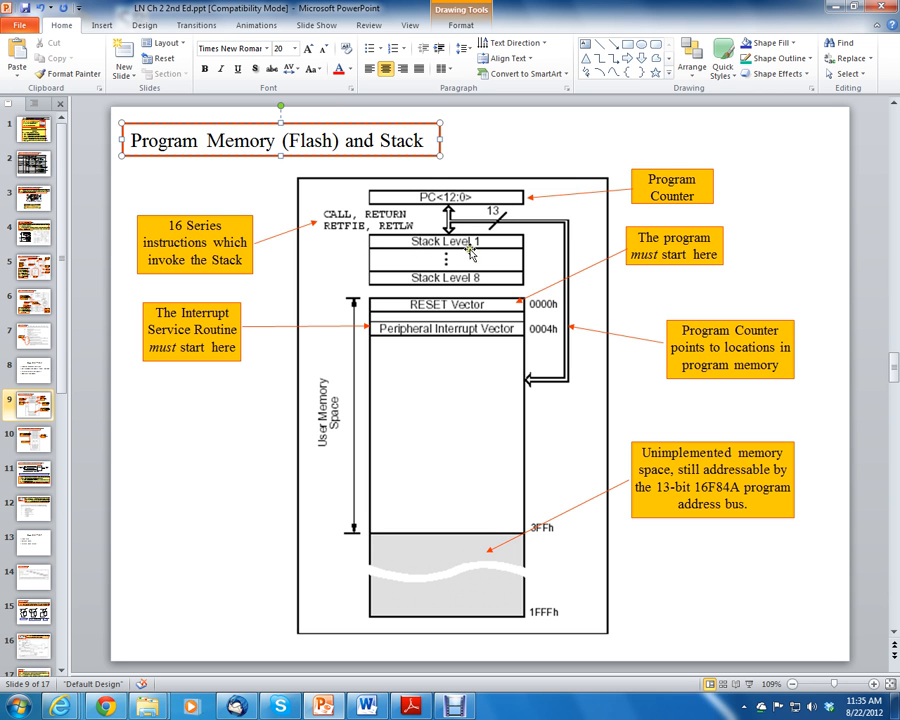
pyautogui.moveTo(504, 338)
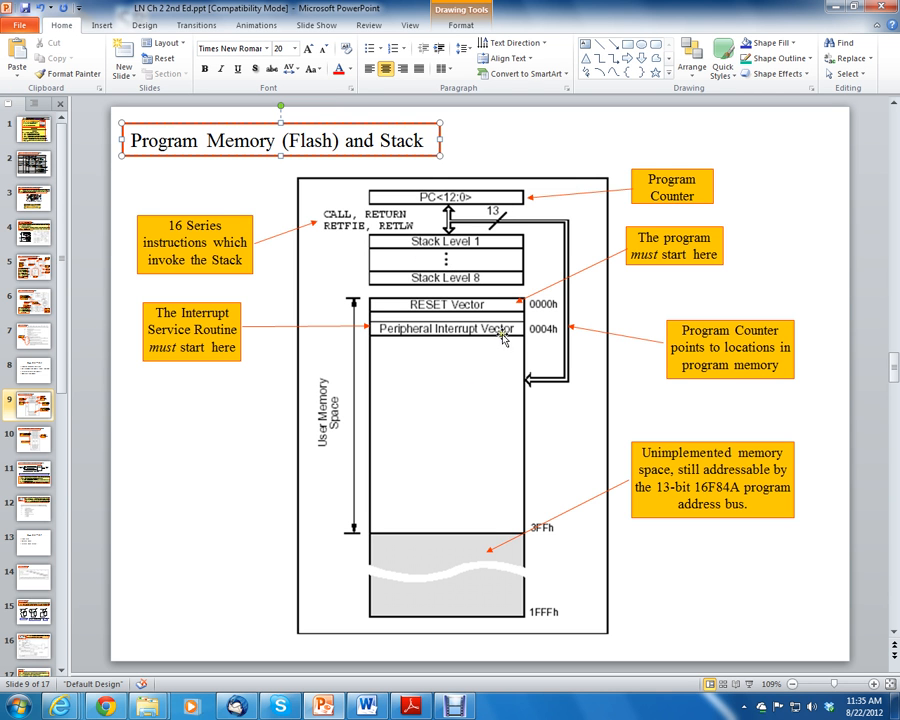
pyautogui.moveTo(482, 280)
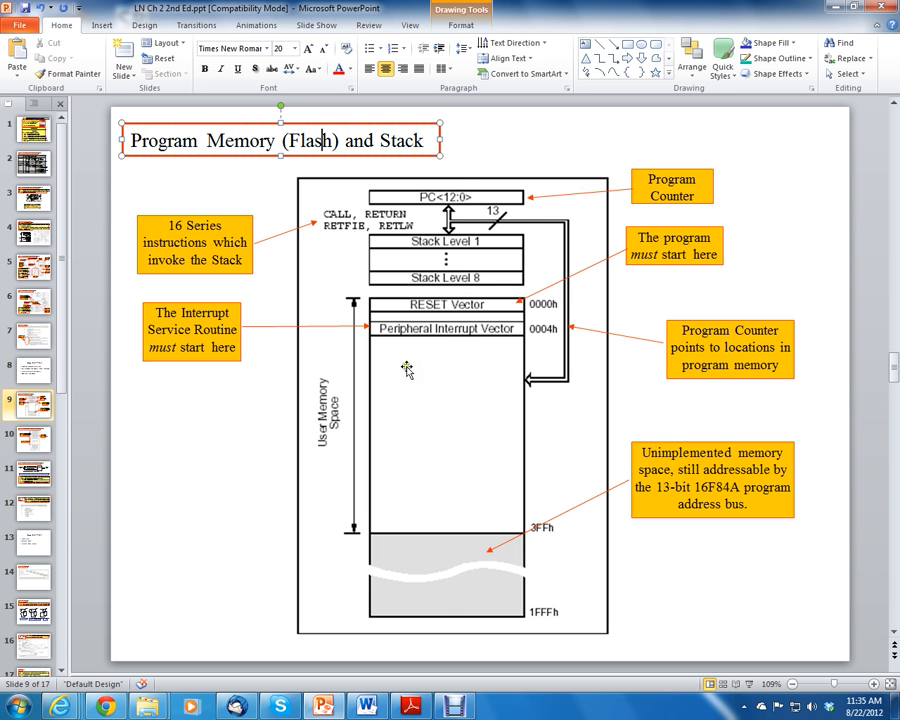
pyautogui.moveTo(460, 204)
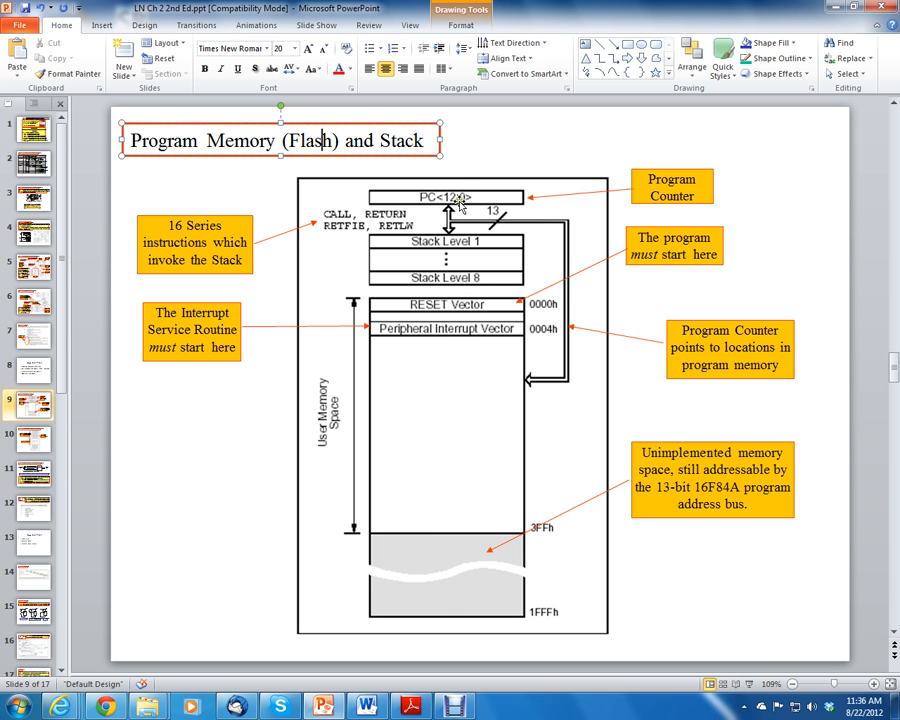
pyautogui.moveTo(552, 390)
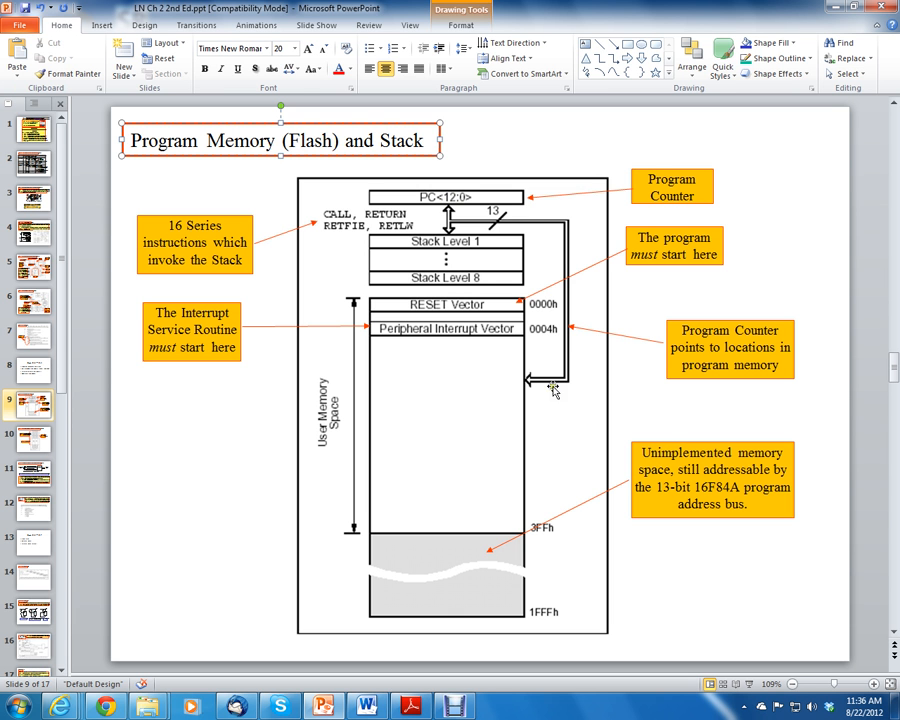
pyautogui.moveTo(520, 388)
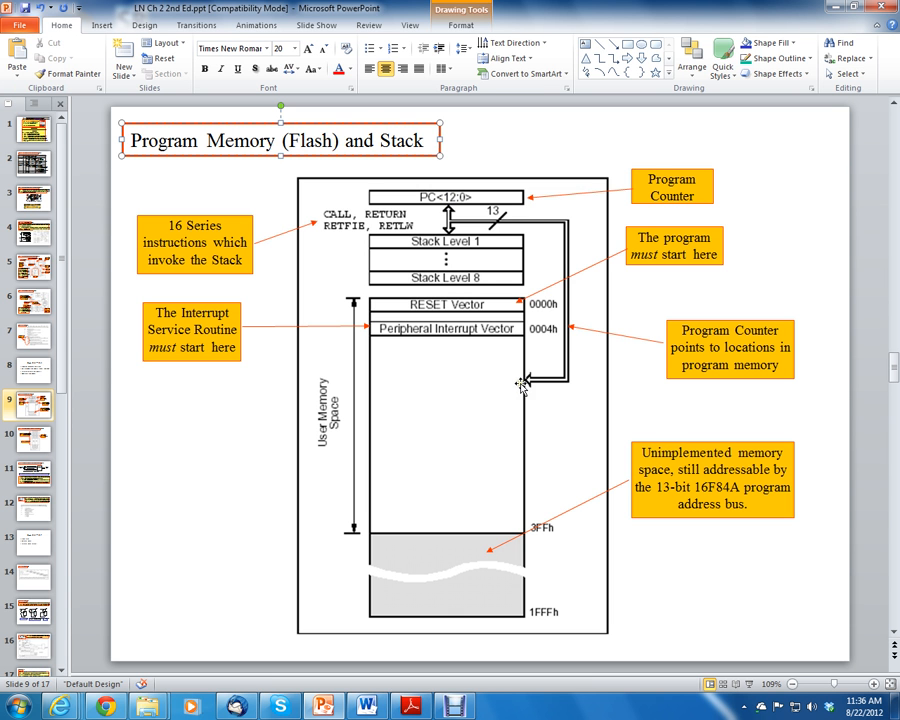
pyautogui.moveTo(436, 200)
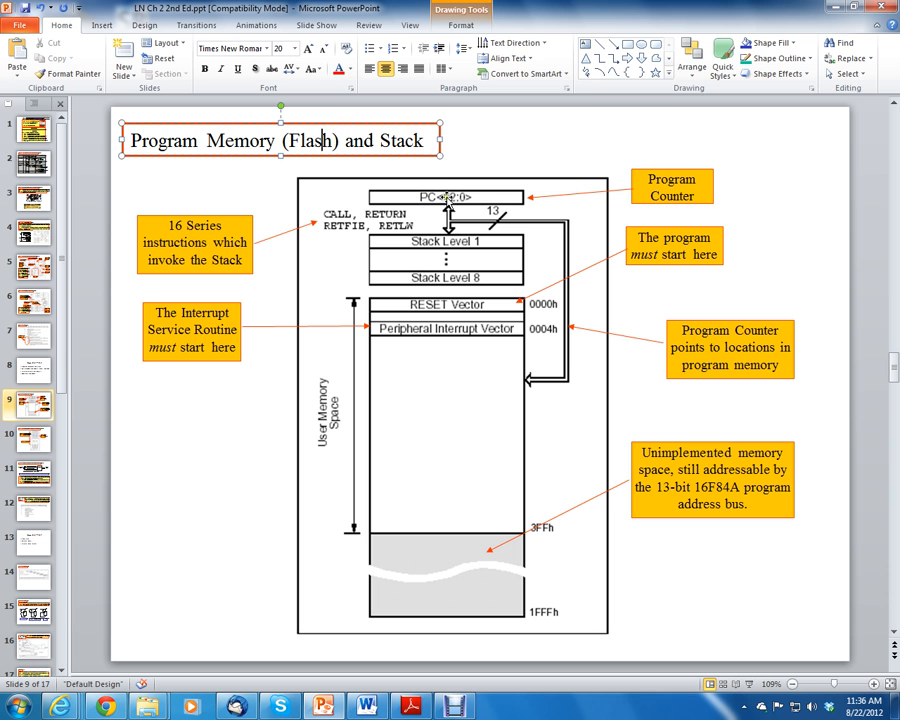
pyautogui.moveTo(518, 304)
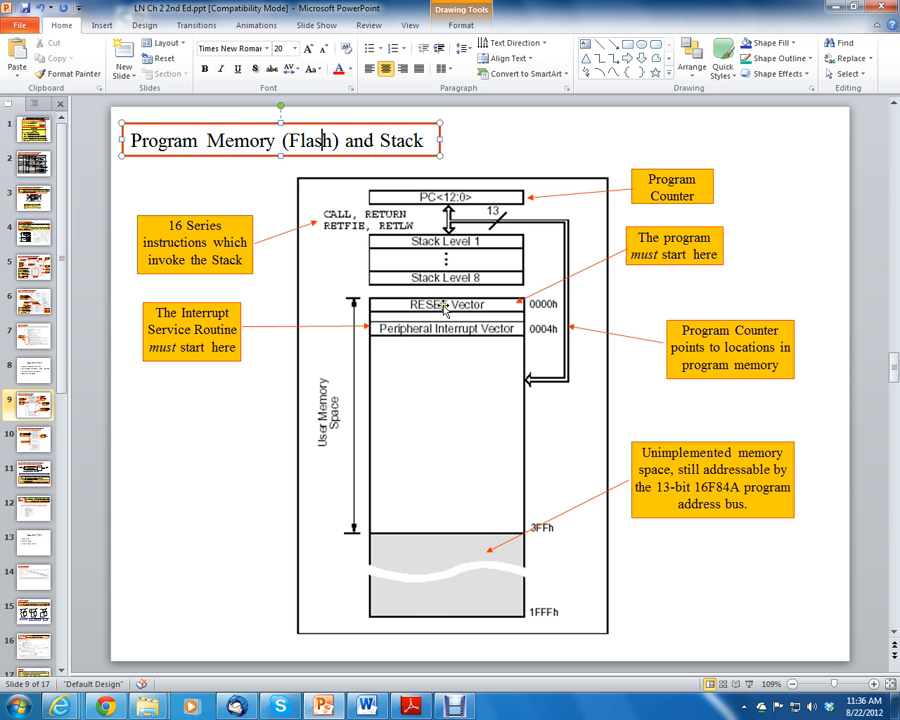
pyautogui.moveTo(178, 330)
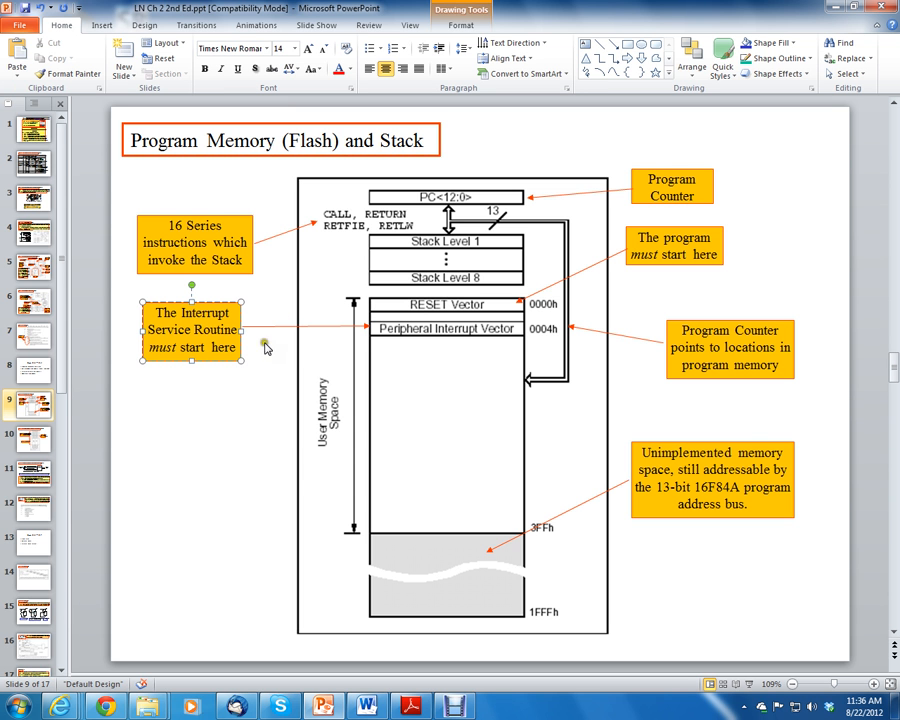
pyautogui.moveTo(548, 336)
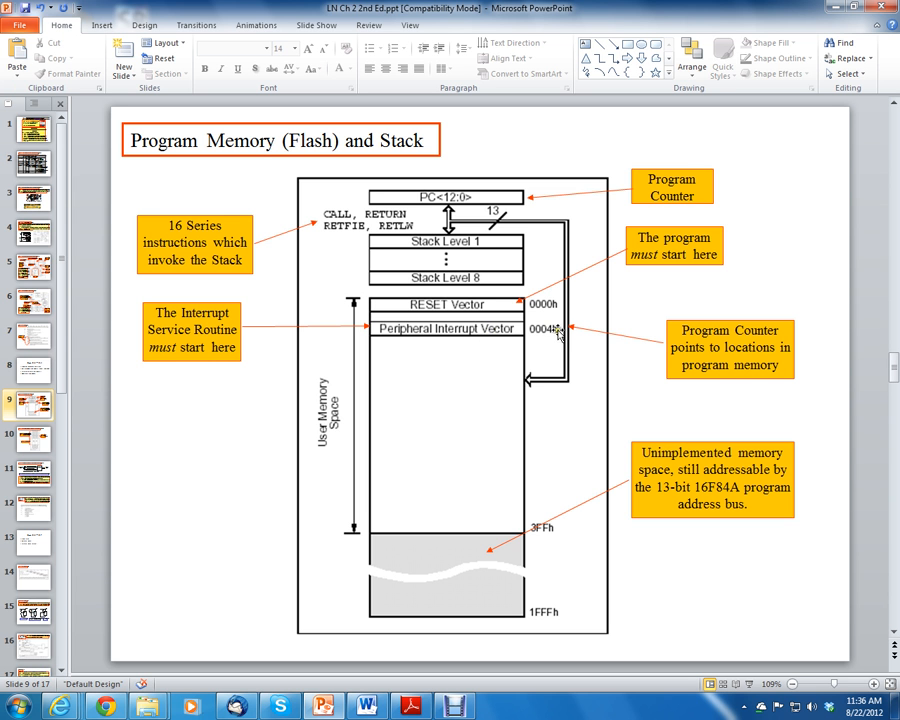
pyautogui.moveTo(418, 332)
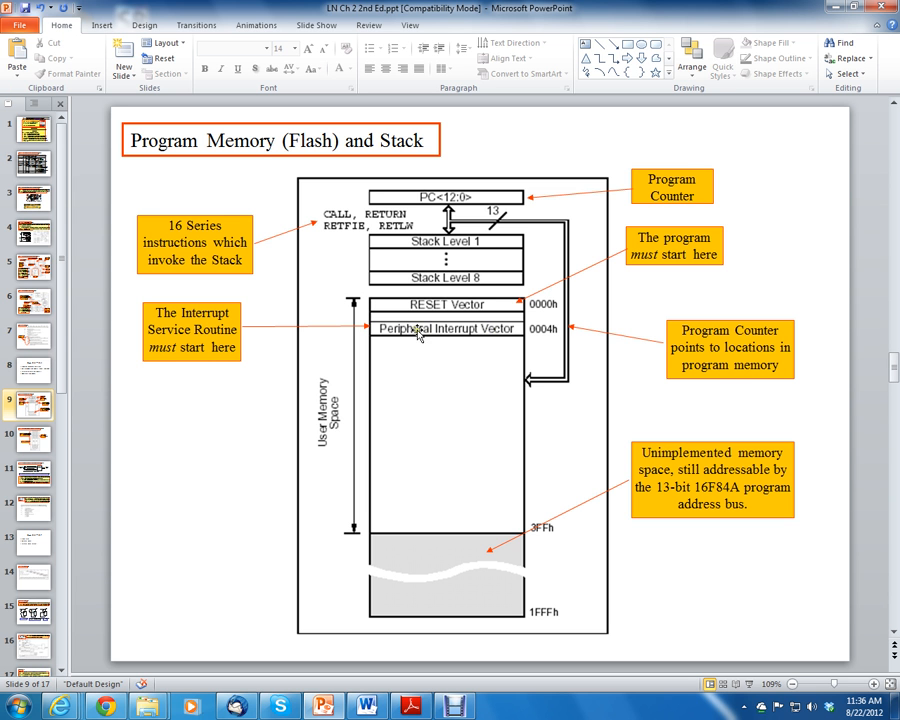
pyautogui.moveTo(456, 352)
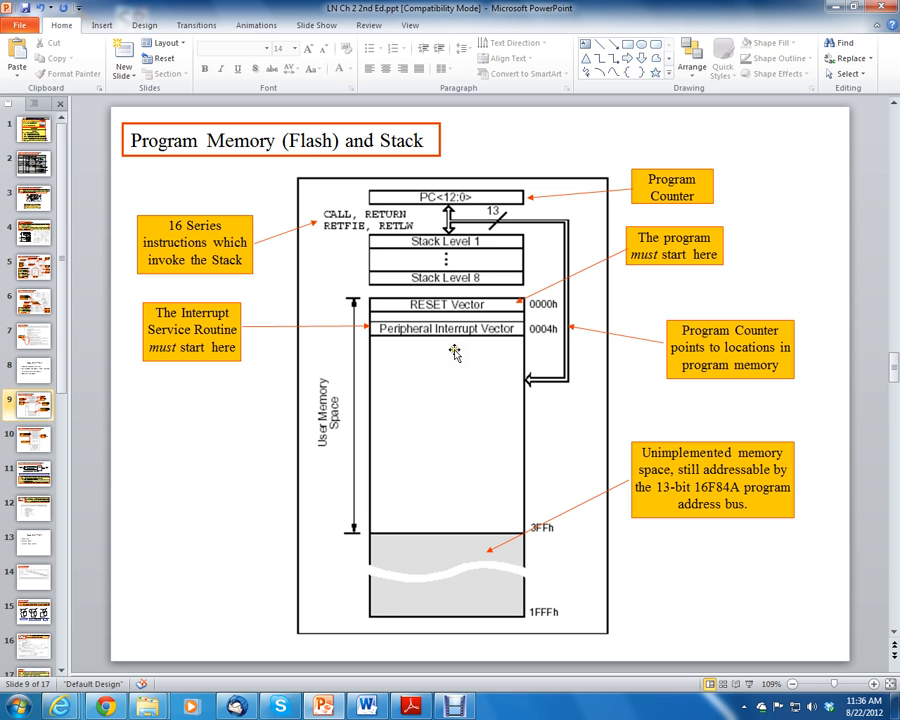
pyautogui.moveTo(404, 308)
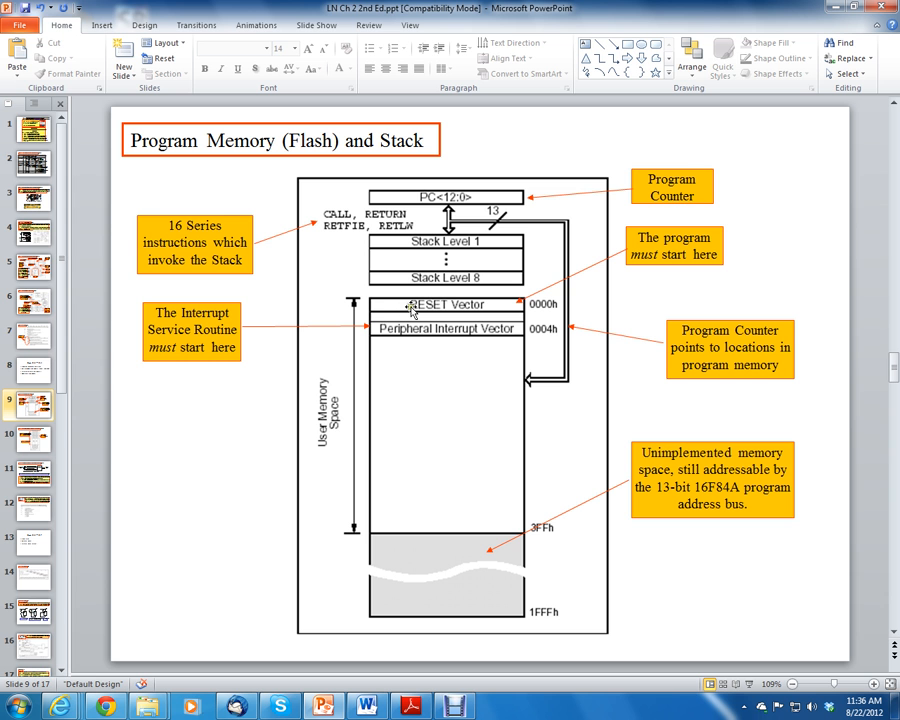
pyautogui.moveTo(490, 310)
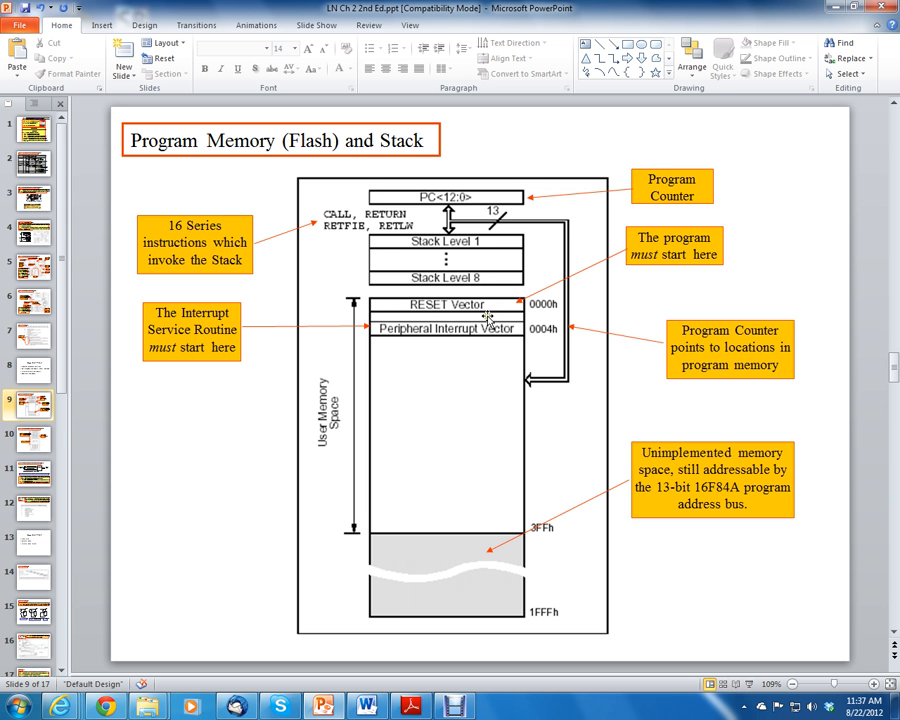
pyautogui.moveTo(400, 336)
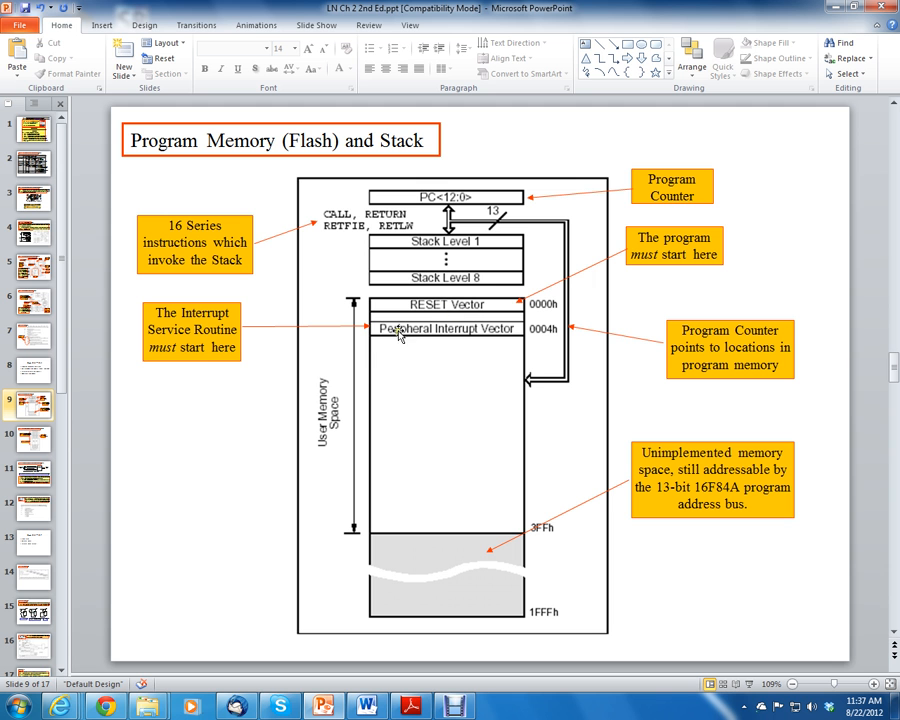
pyautogui.moveTo(408, 490)
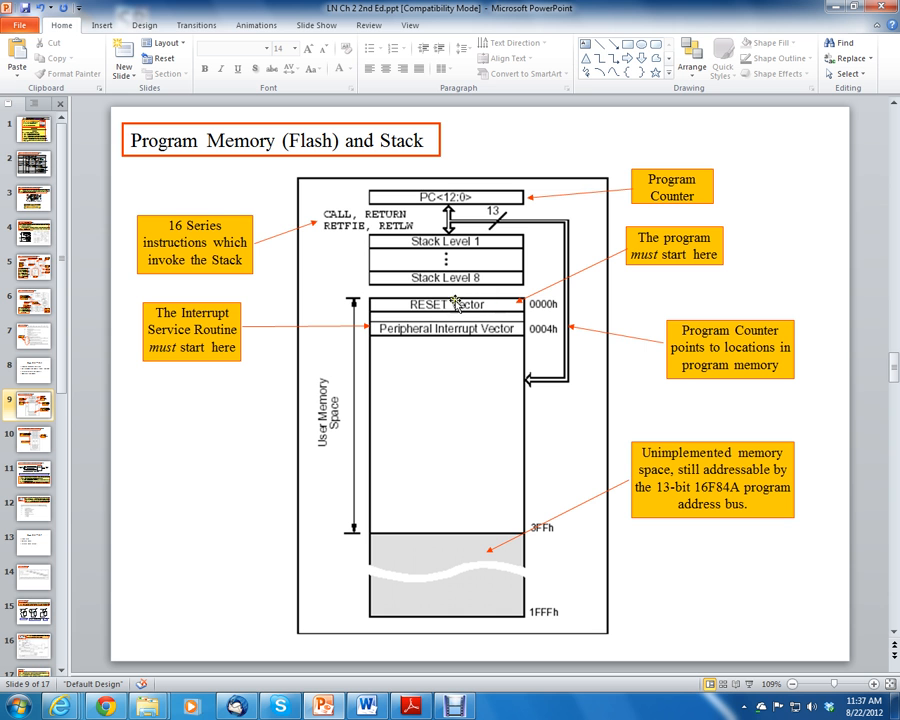
pyautogui.moveTo(510, 330)
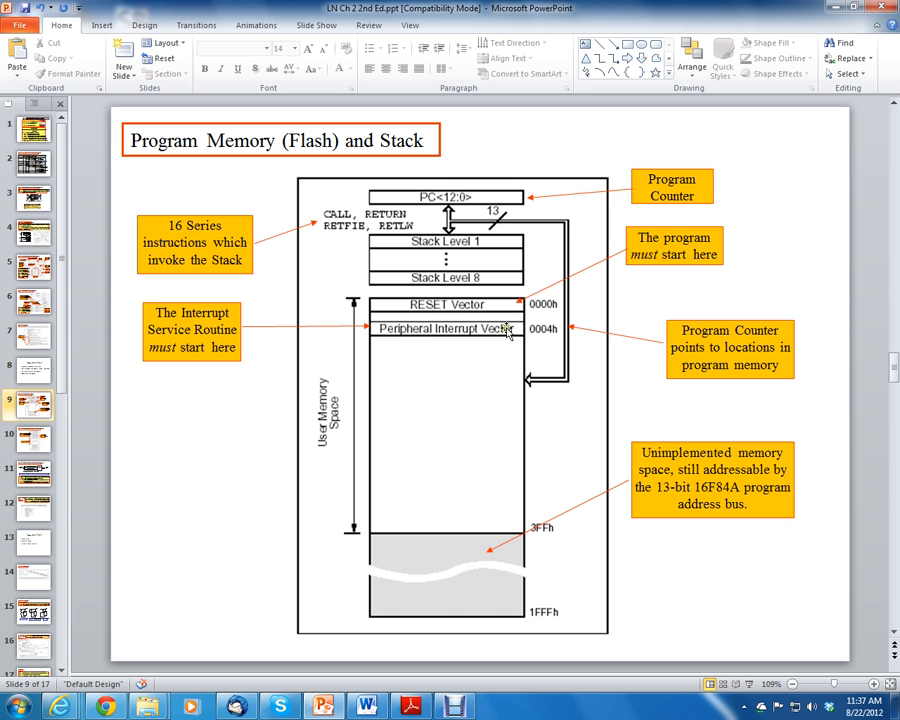
pyautogui.moveTo(518, 308)
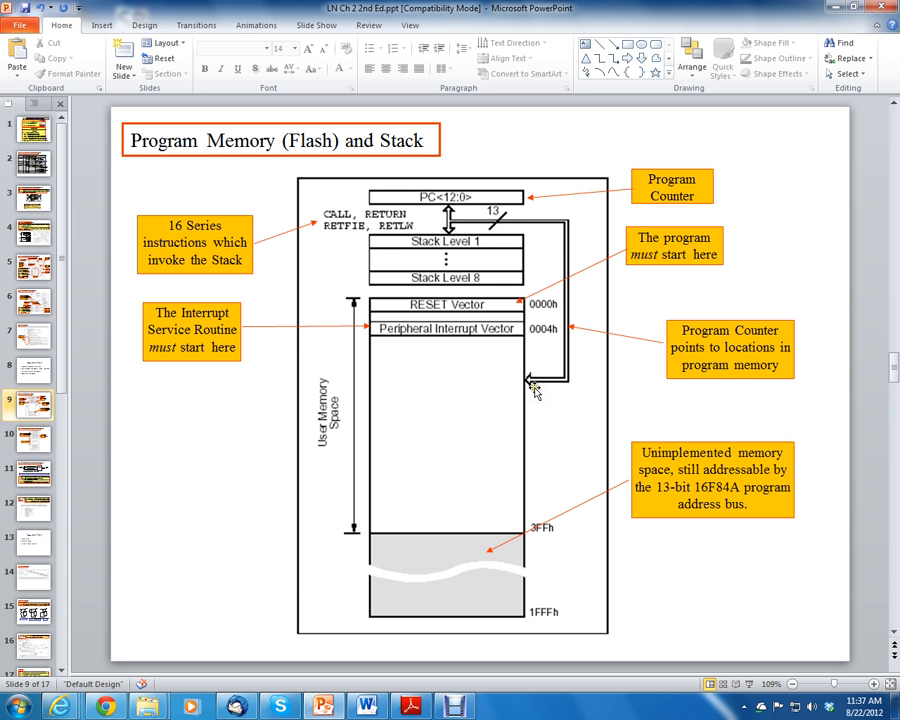
pyautogui.moveTo(418, 250)
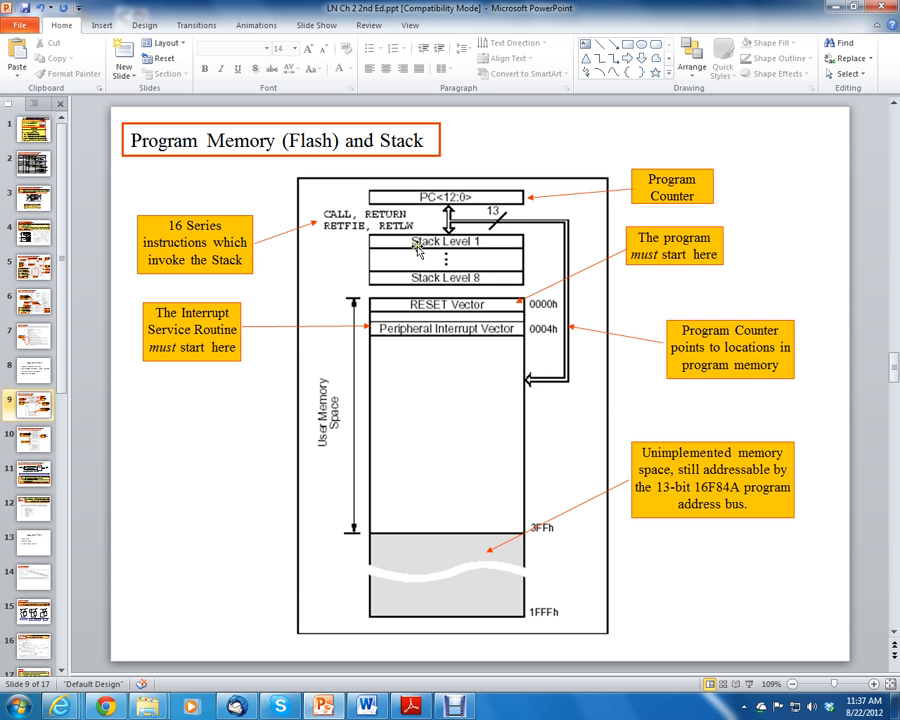
pyautogui.moveTo(468, 256)
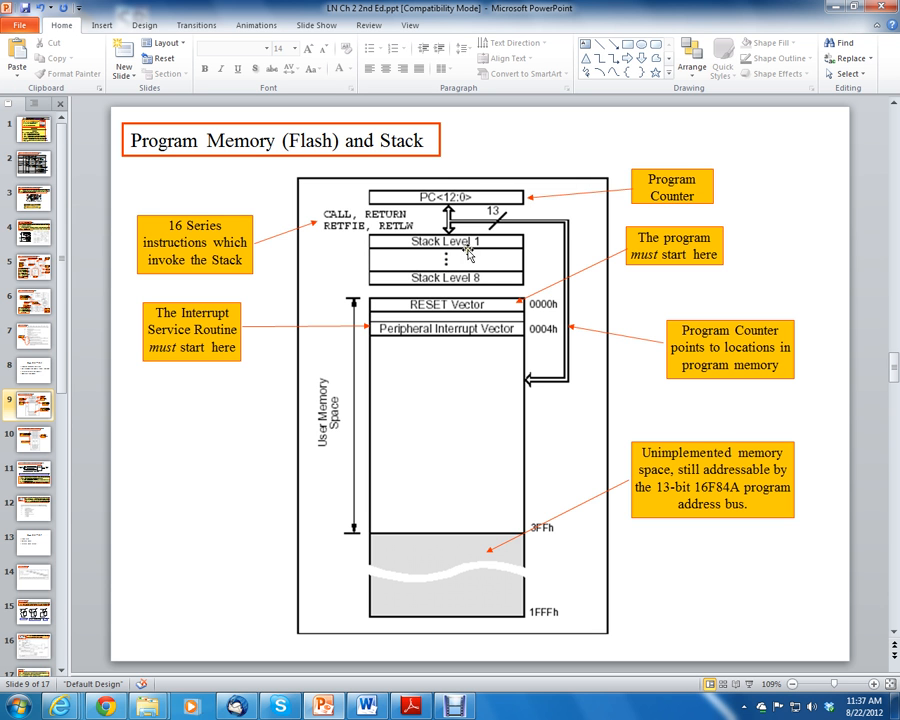
pyautogui.moveTo(488, 264)
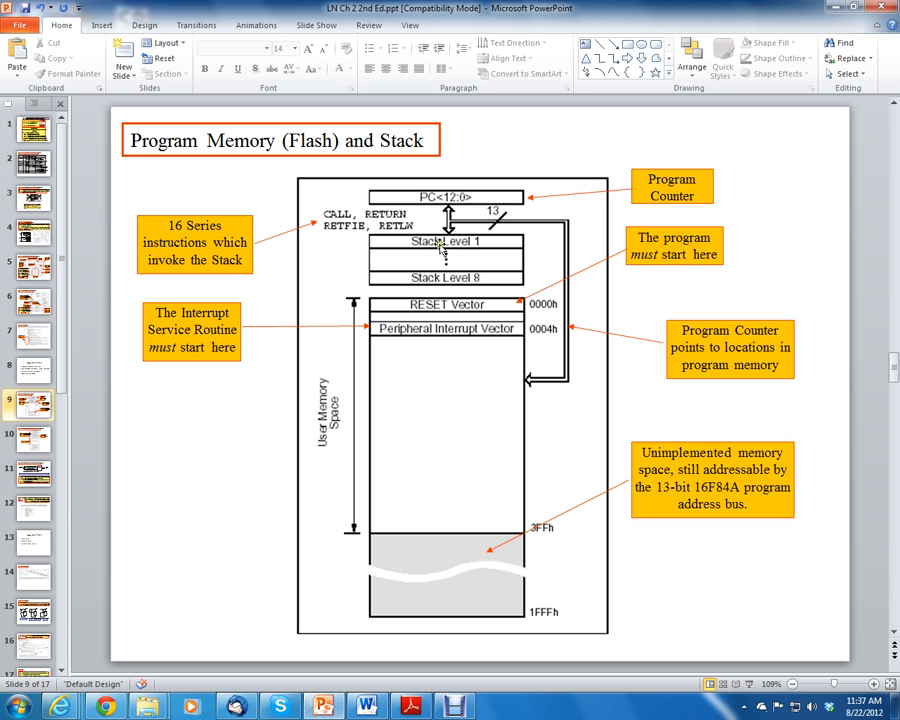
pyautogui.moveTo(408, 198)
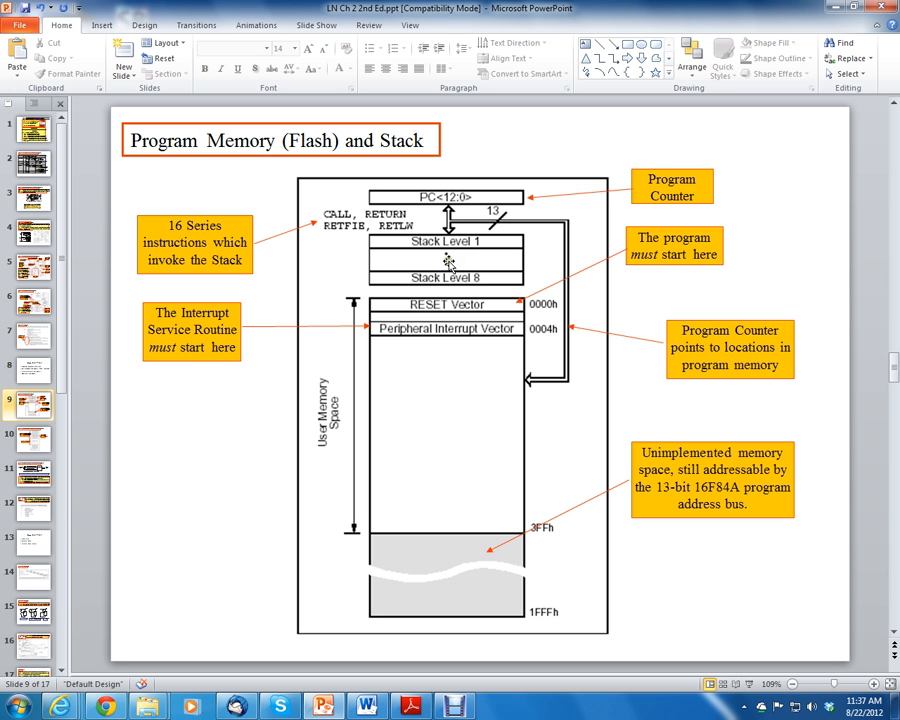
pyautogui.moveTo(456, 276)
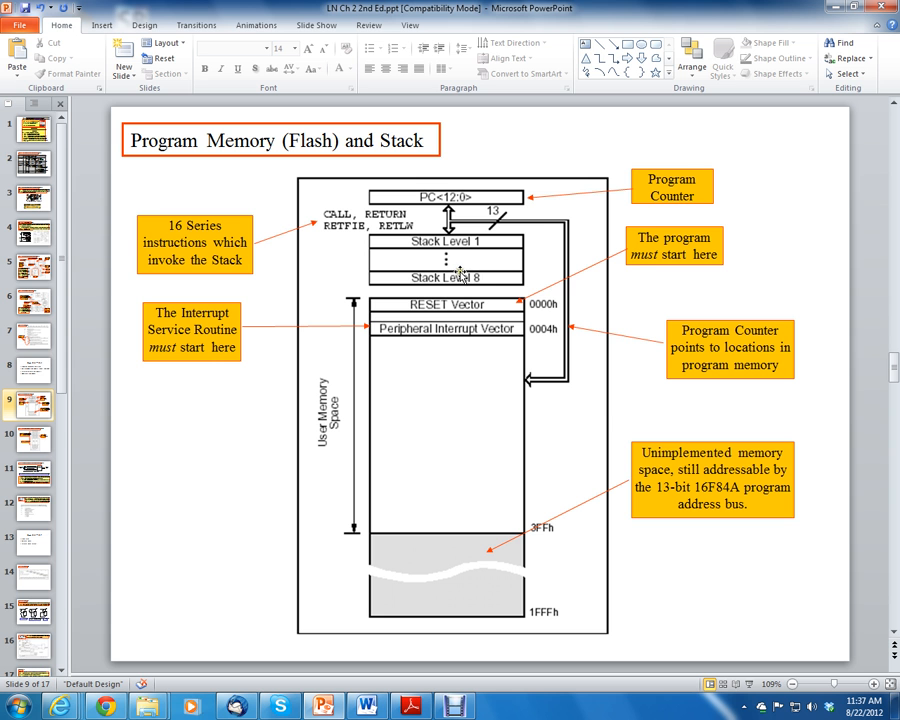
pyautogui.moveTo(464, 272)
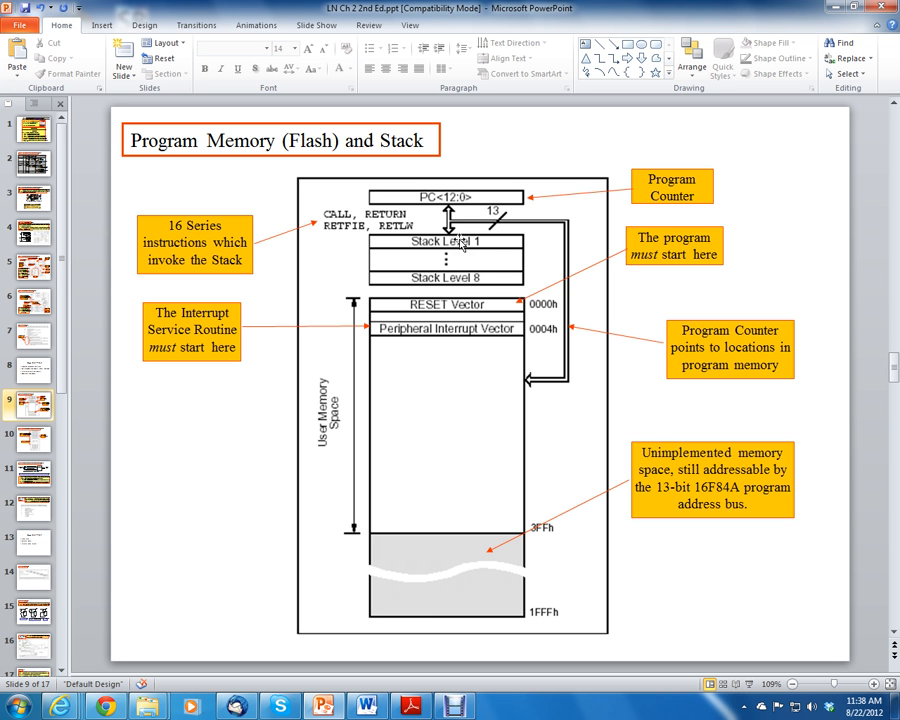
pyautogui.moveTo(604, 324)
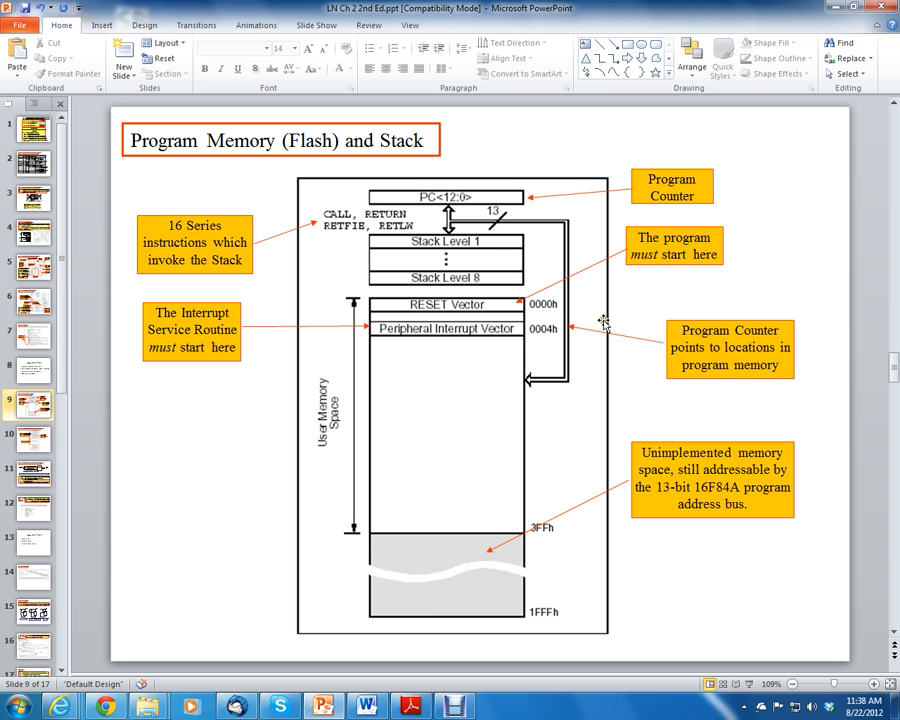
pyautogui.moveTo(408, 320)
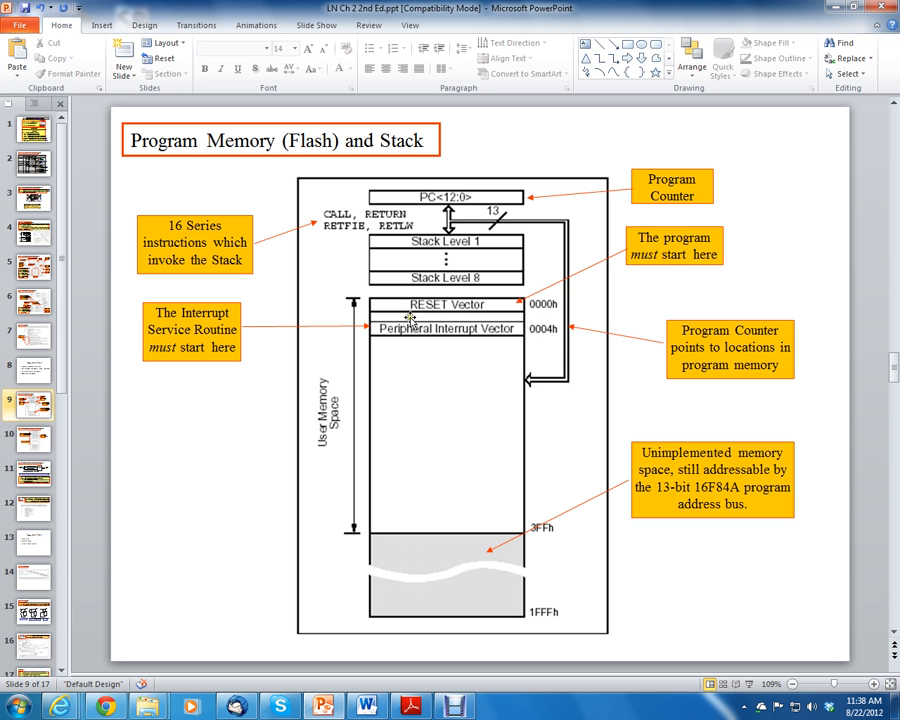
pyautogui.moveTo(432, 340)
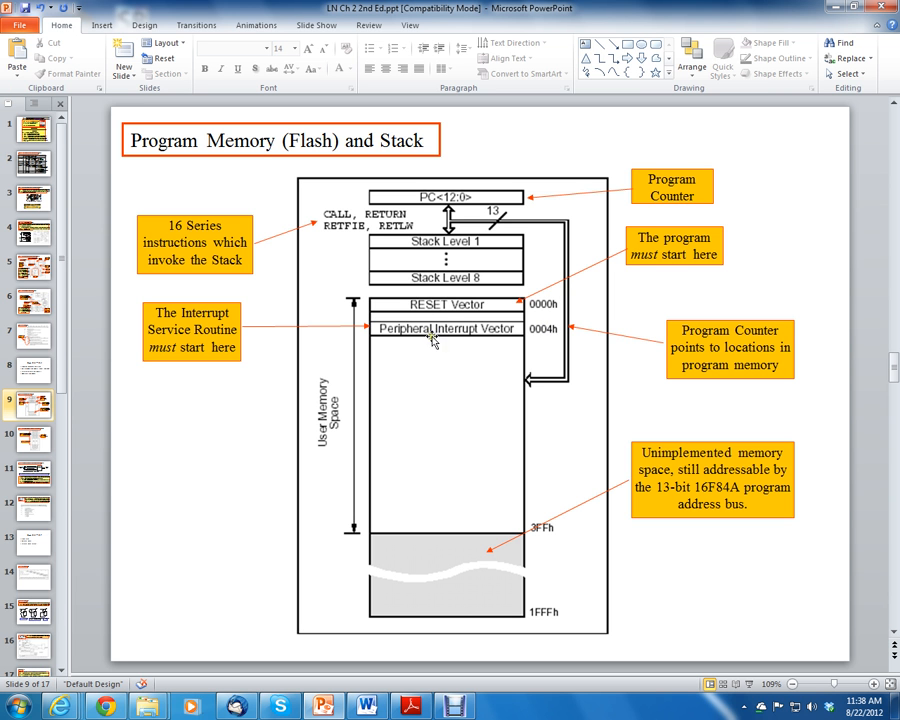
pyautogui.moveTo(444, 408)
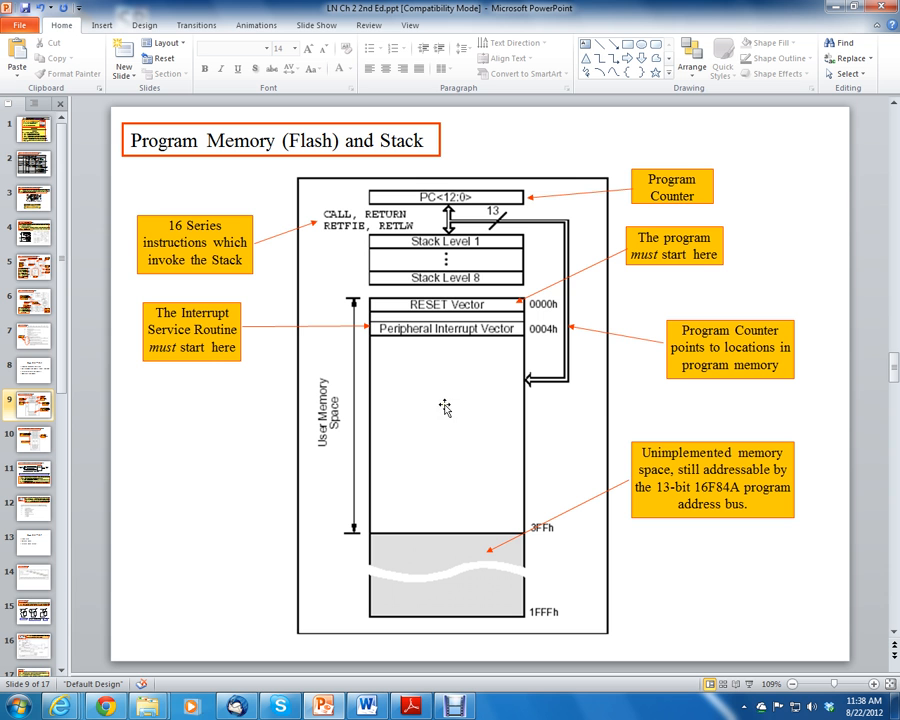
pyautogui.moveTo(462, 412)
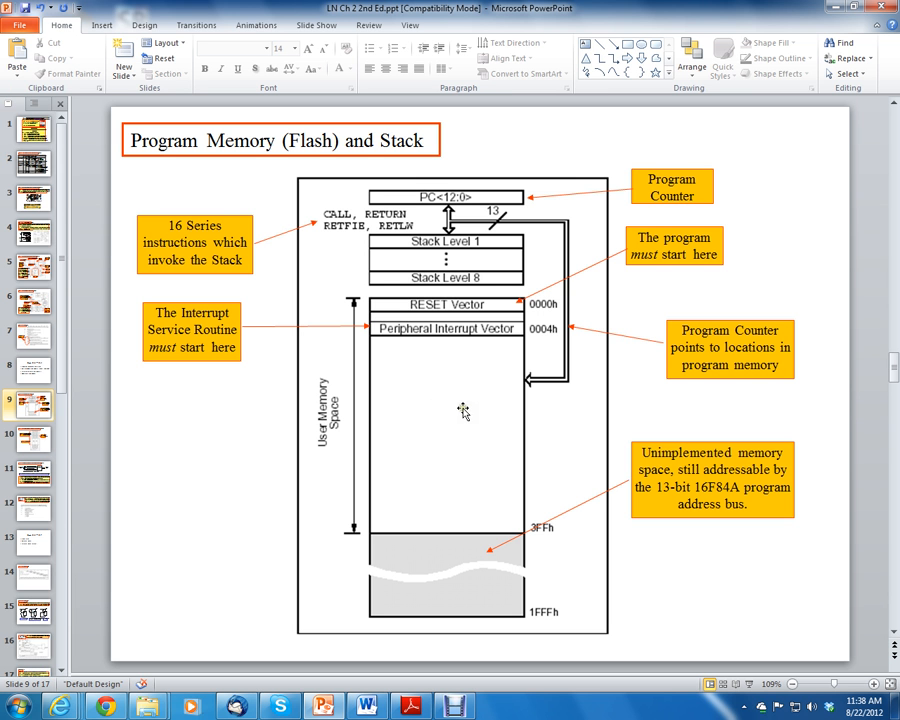
pyautogui.moveTo(484, 412)
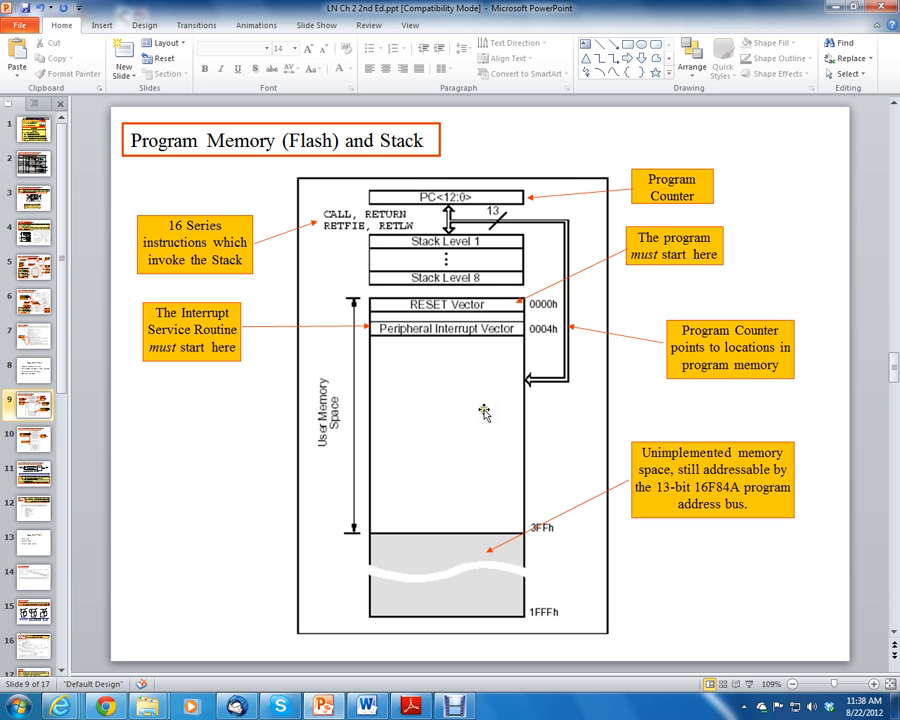
pyautogui.moveTo(432, 414)
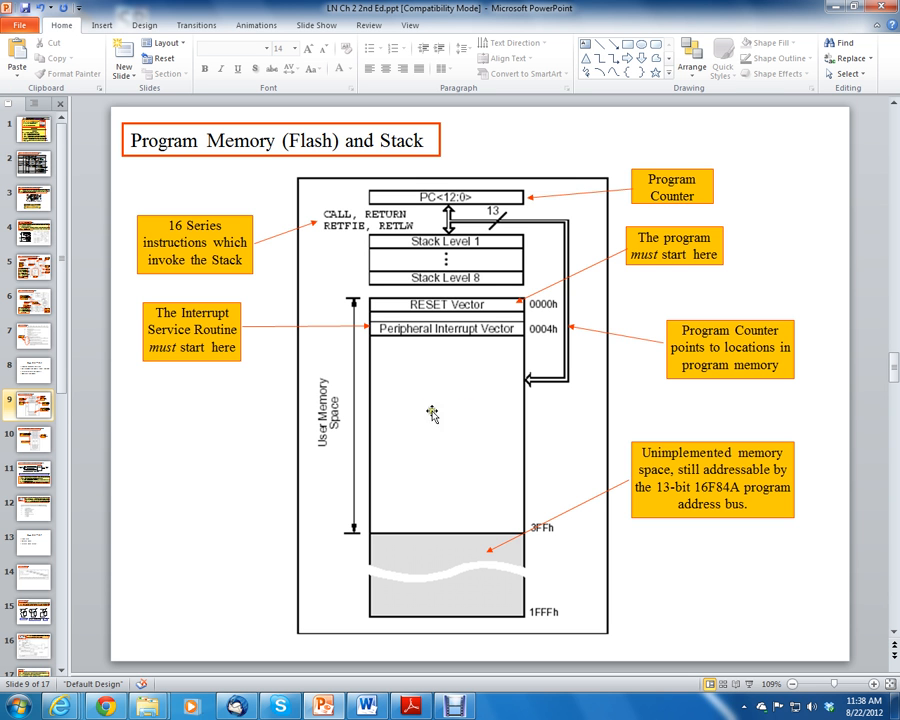
pyautogui.moveTo(426, 408)
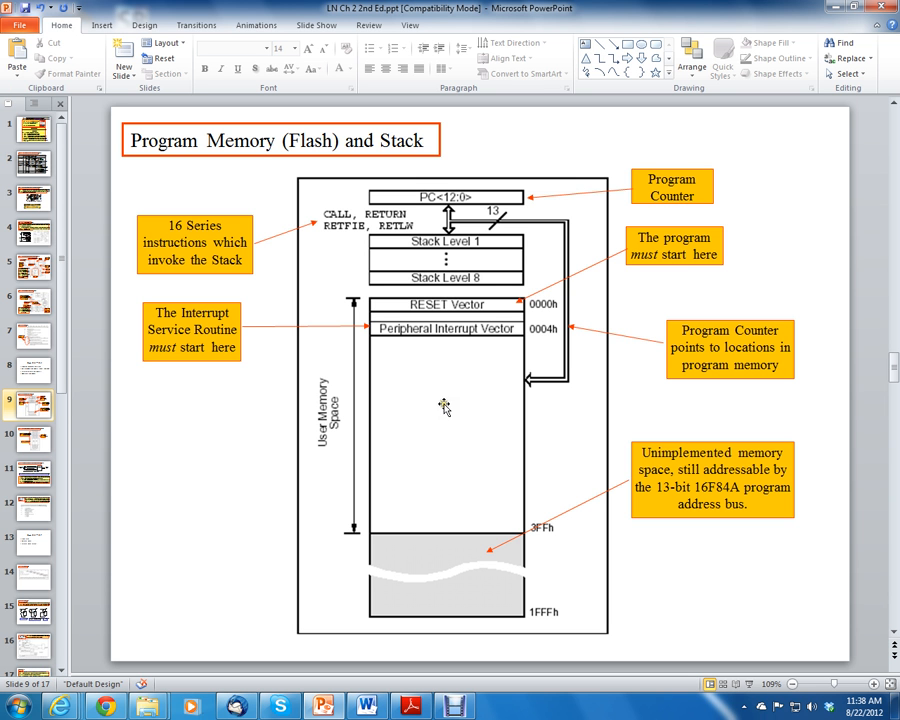
pyautogui.moveTo(428, 408)
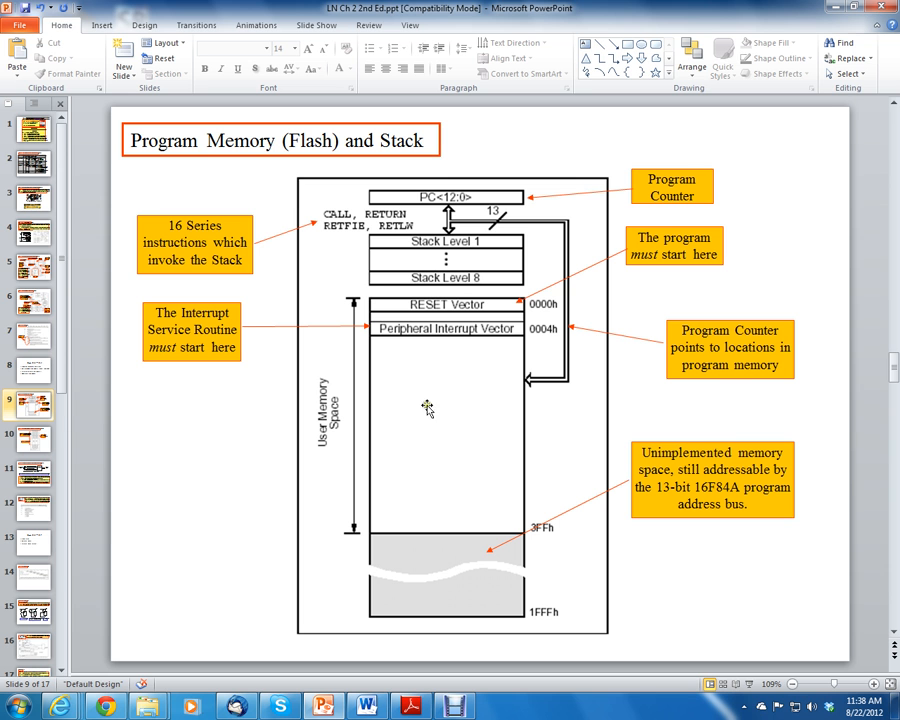
pyautogui.moveTo(432, 412)
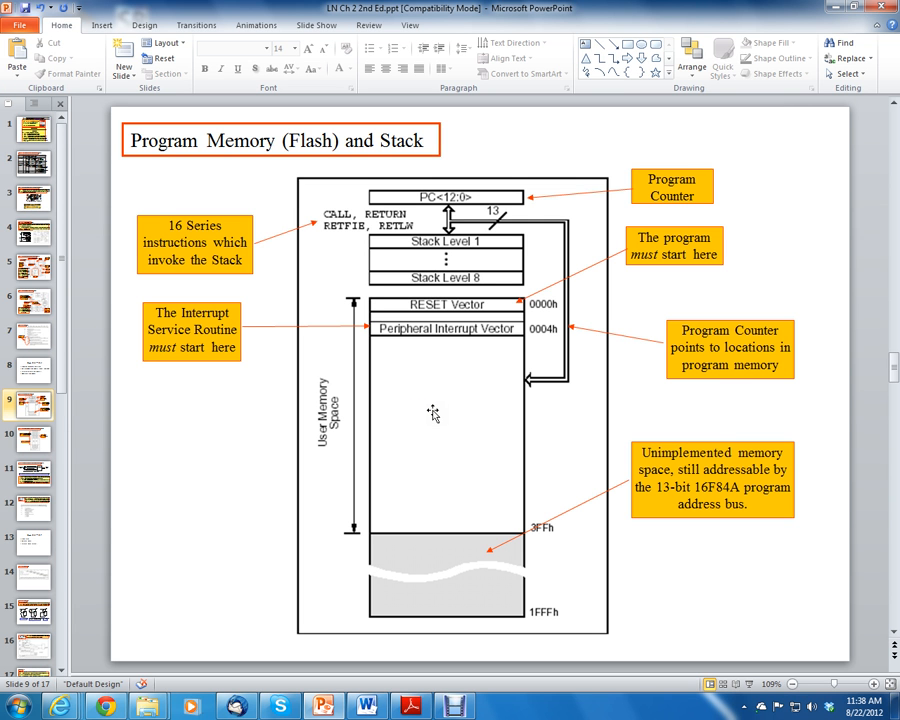
pyautogui.moveTo(420, 420)
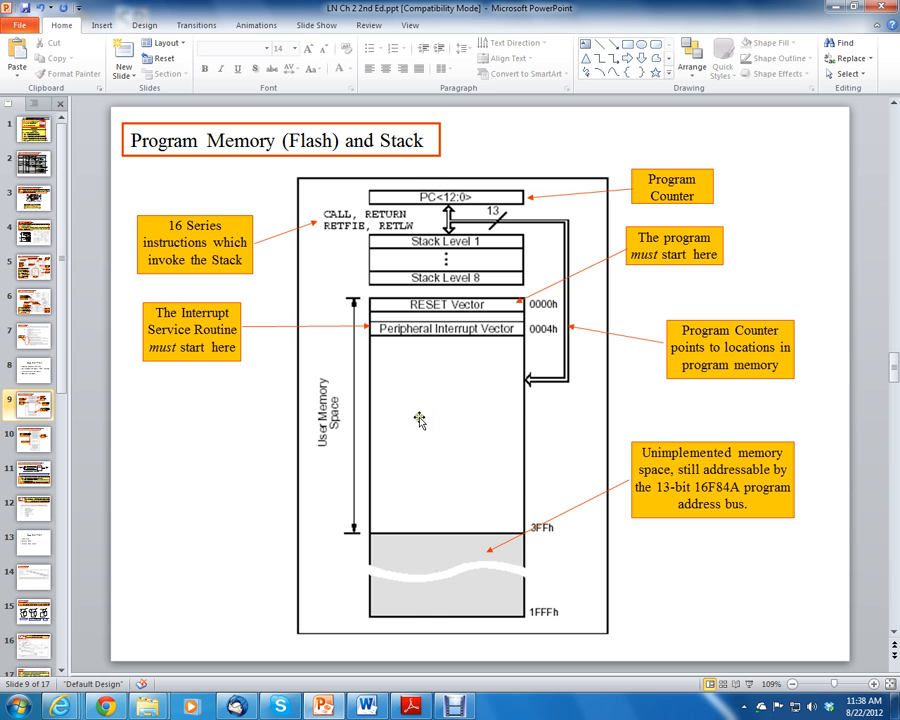
pyautogui.moveTo(486, 352)
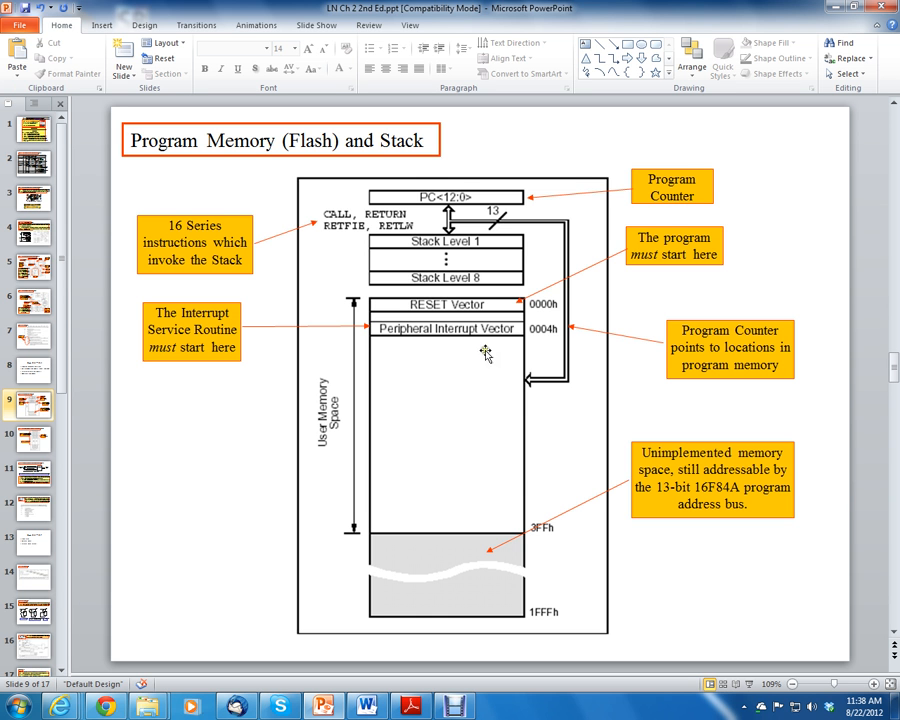
pyautogui.moveTo(450, 404)
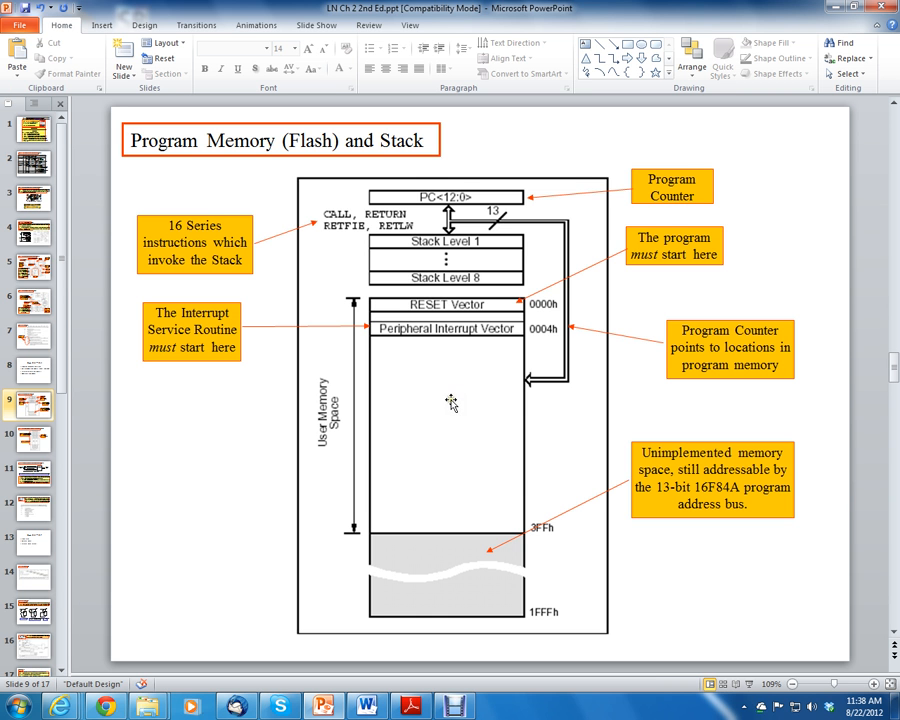
pyautogui.moveTo(386, 400)
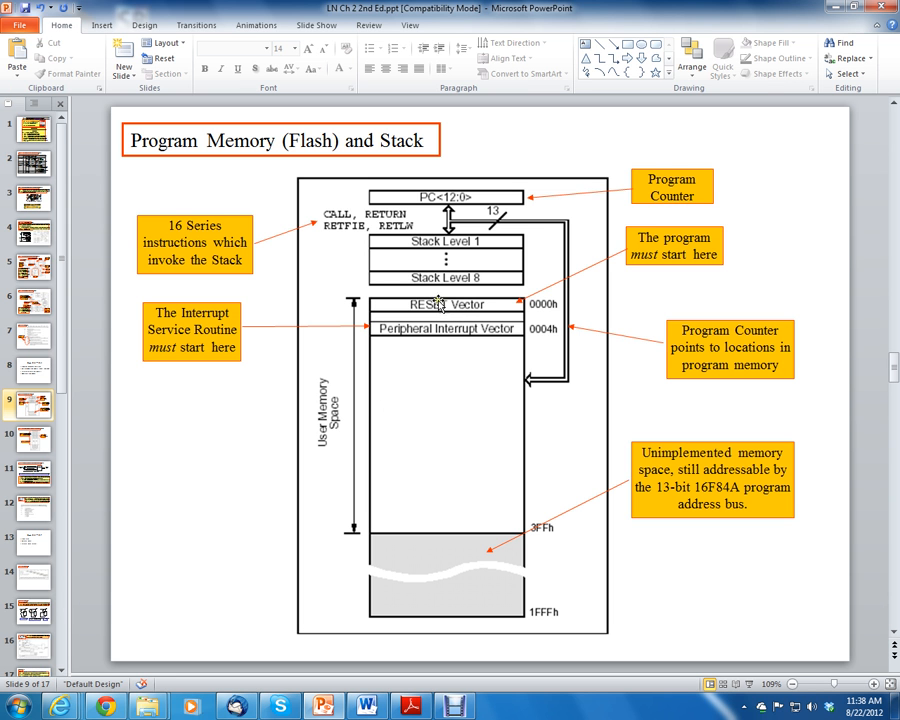
pyautogui.moveTo(448, 396)
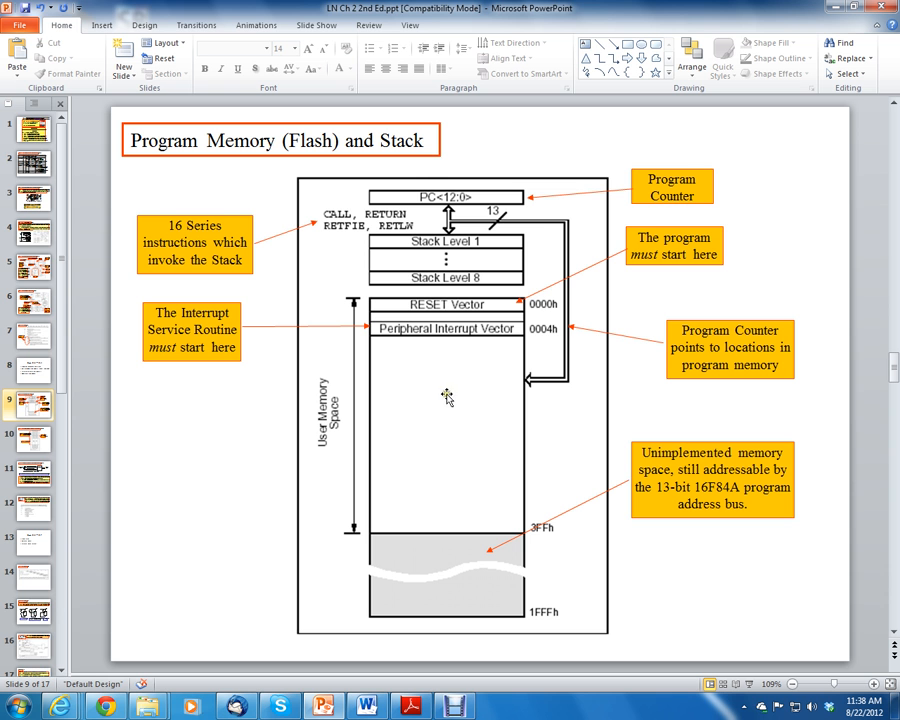
pyautogui.moveTo(446, 372)
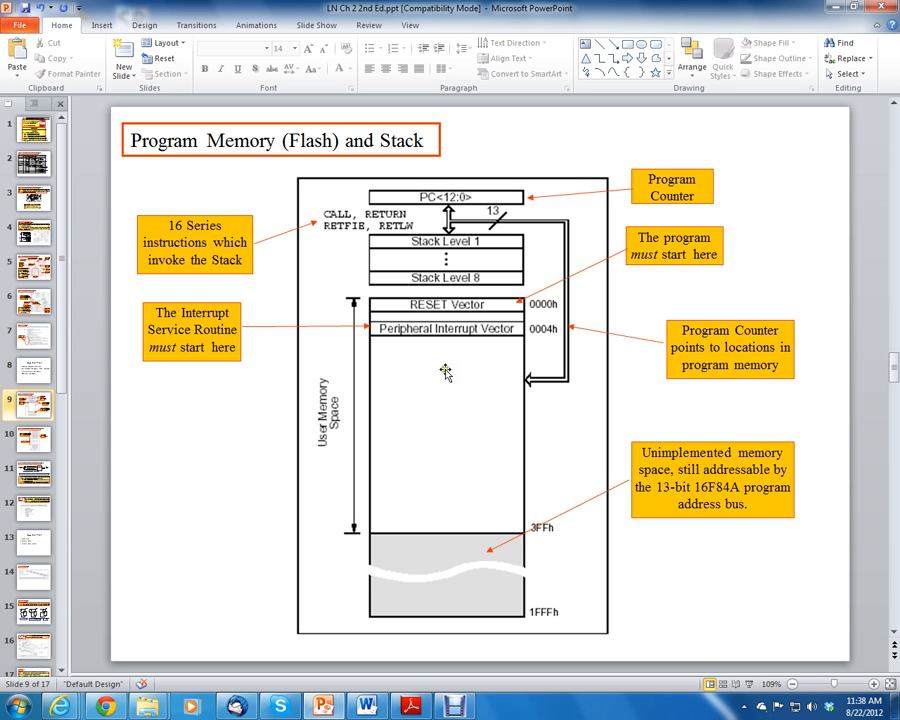
pyautogui.moveTo(412, 408)
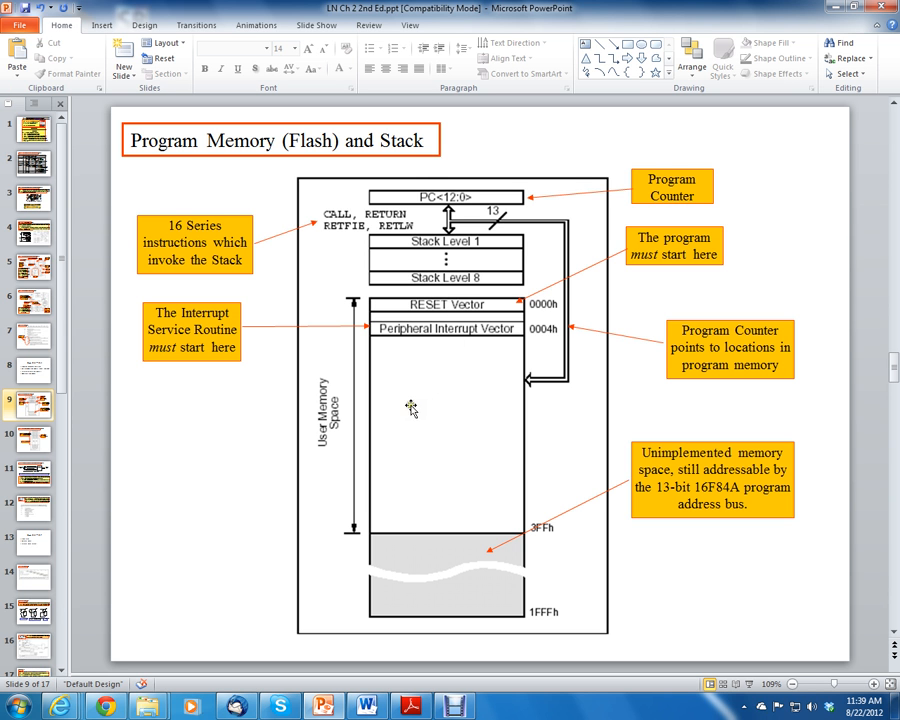
pyautogui.moveTo(468, 404)
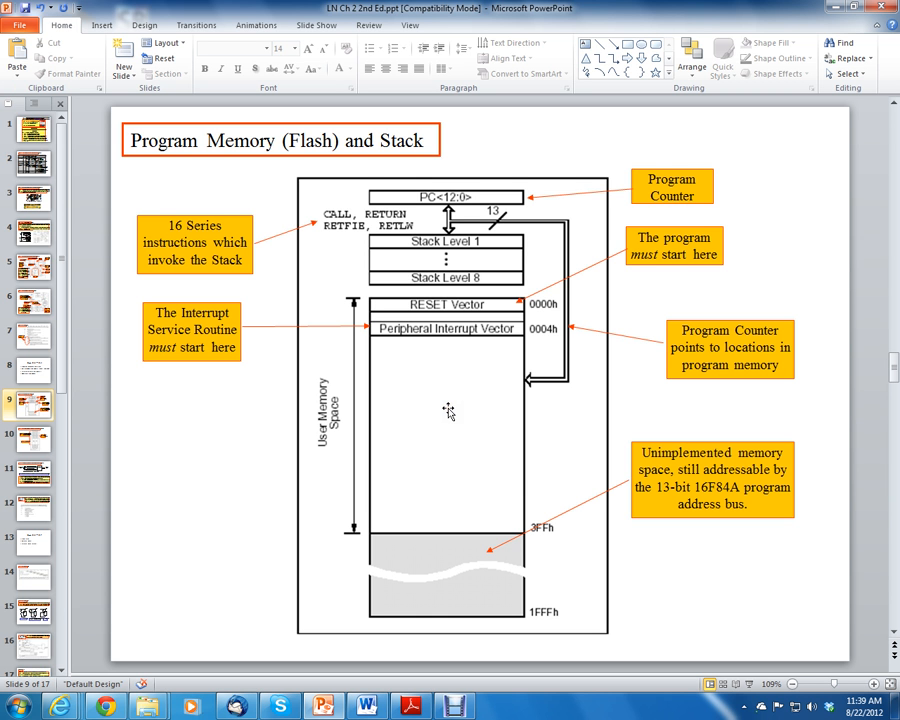
pyautogui.moveTo(454, 414)
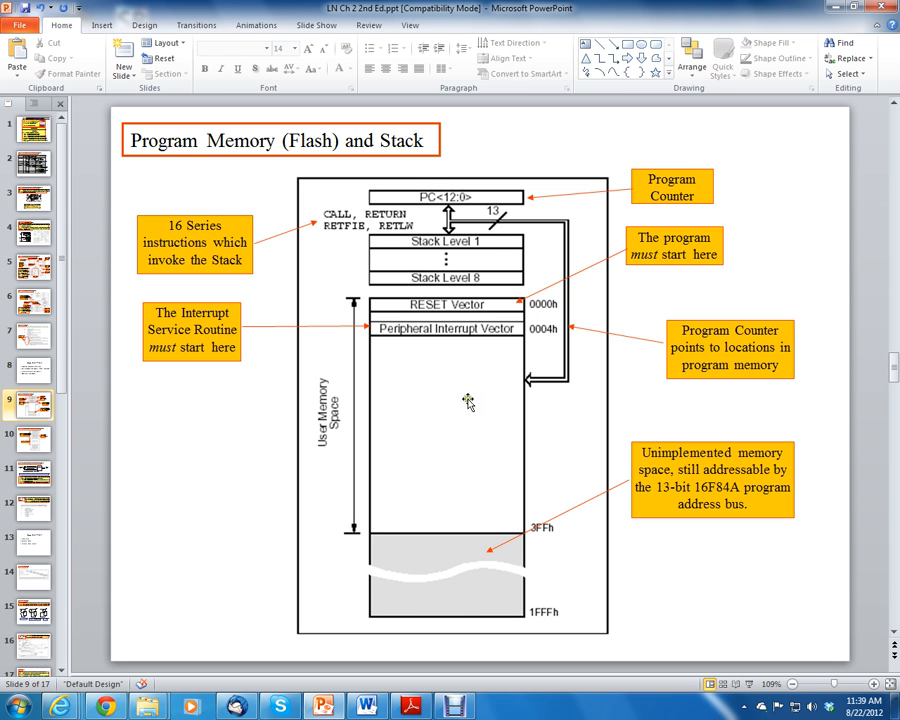
pyautogui.moveTo(440, 404)
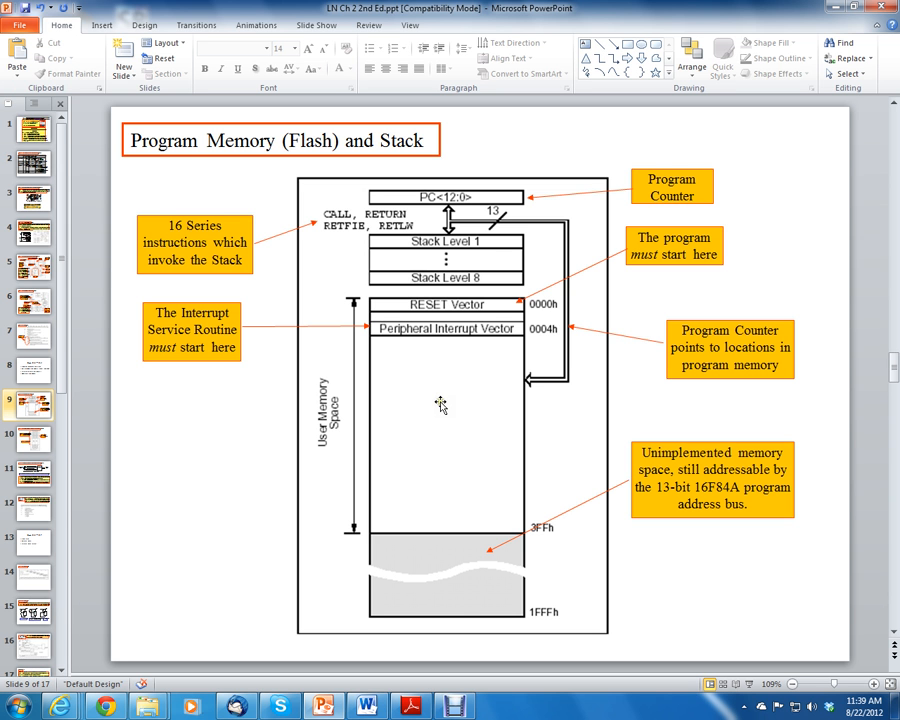
pyautogui.moveTo(416, 486)
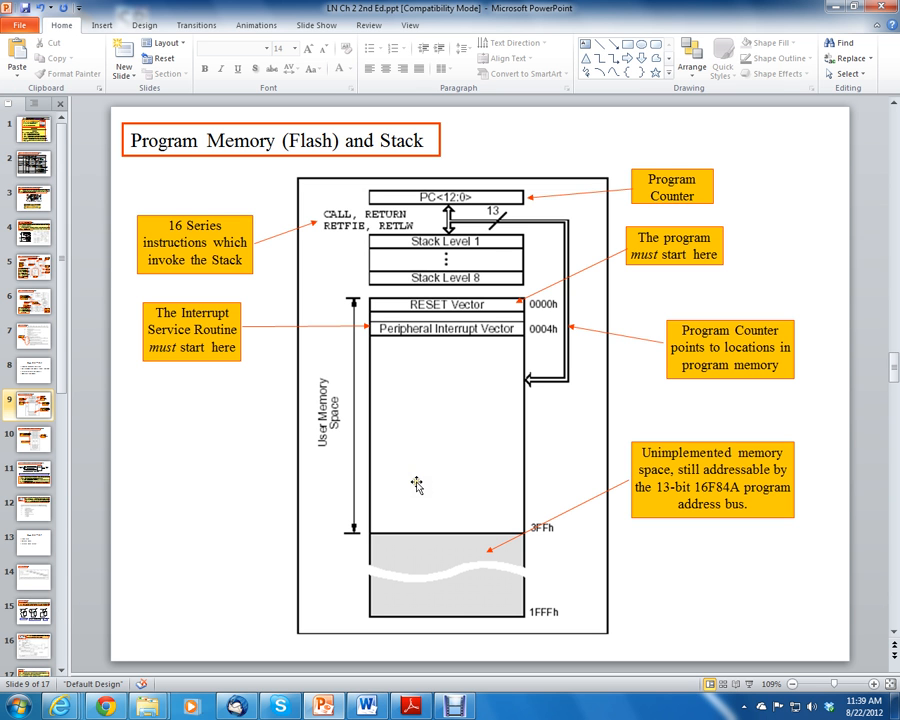
pyautogui.moveTo(428, 480)
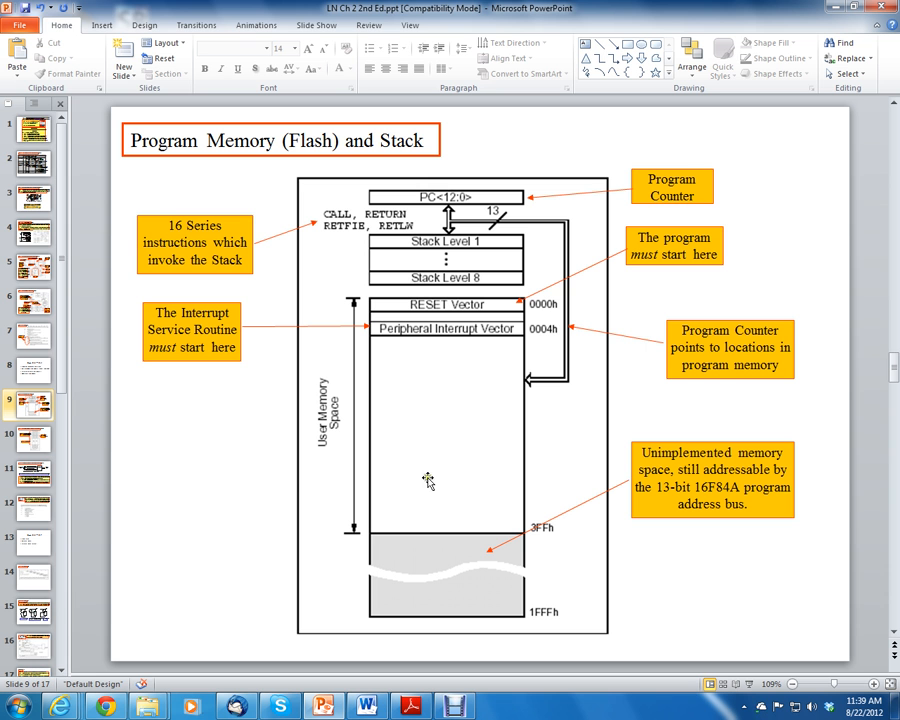
pyautogui.moveTo(440, 476)
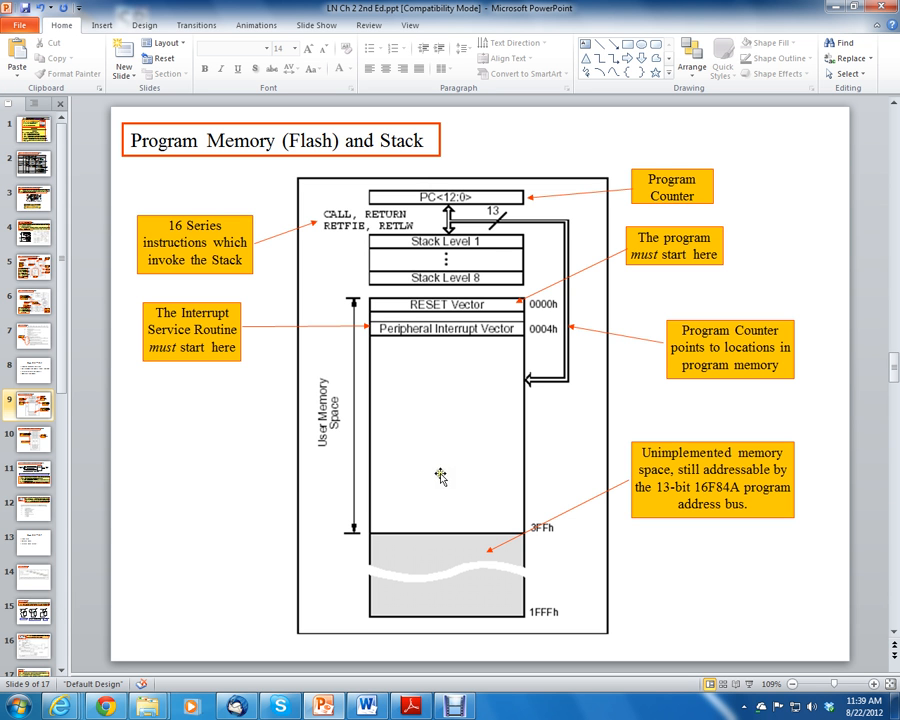
pyautogui.moveTo(452, 500)
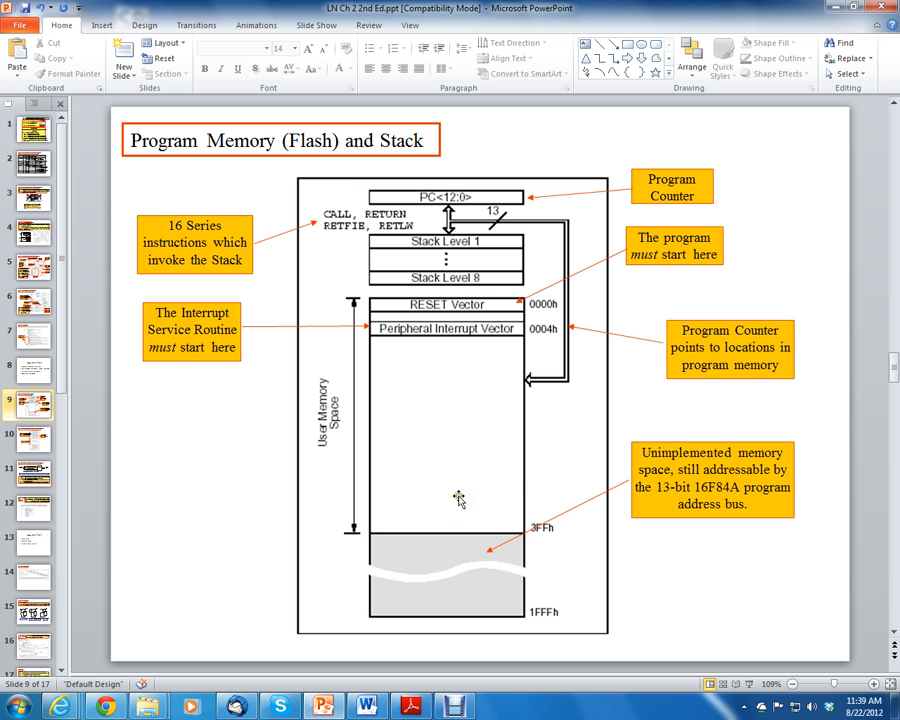
pyautogui.moveTo(512, 490)
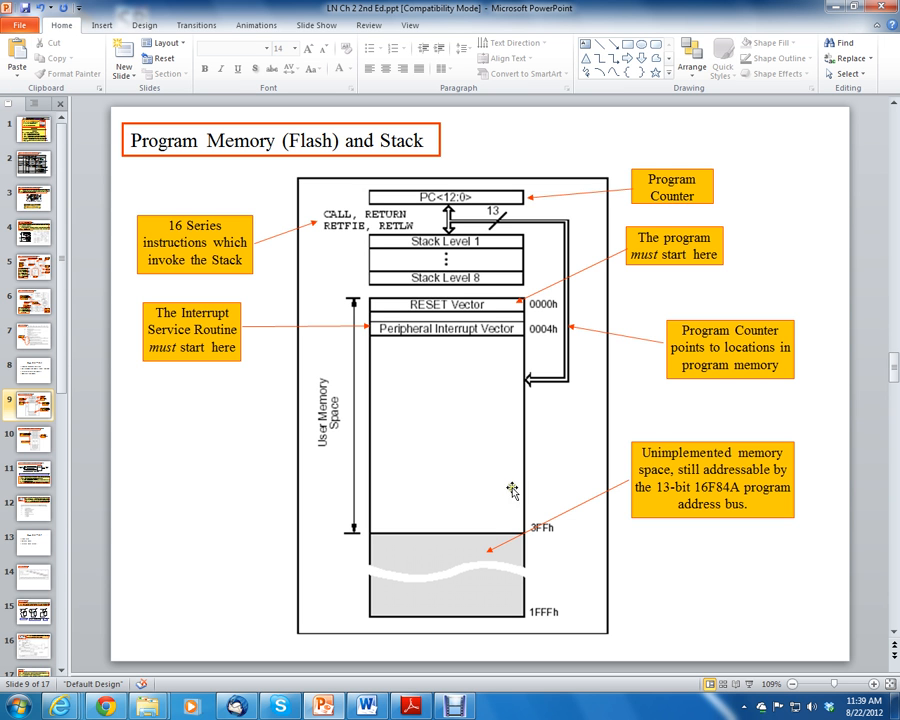
pyautogui.moveTo(432, 396)
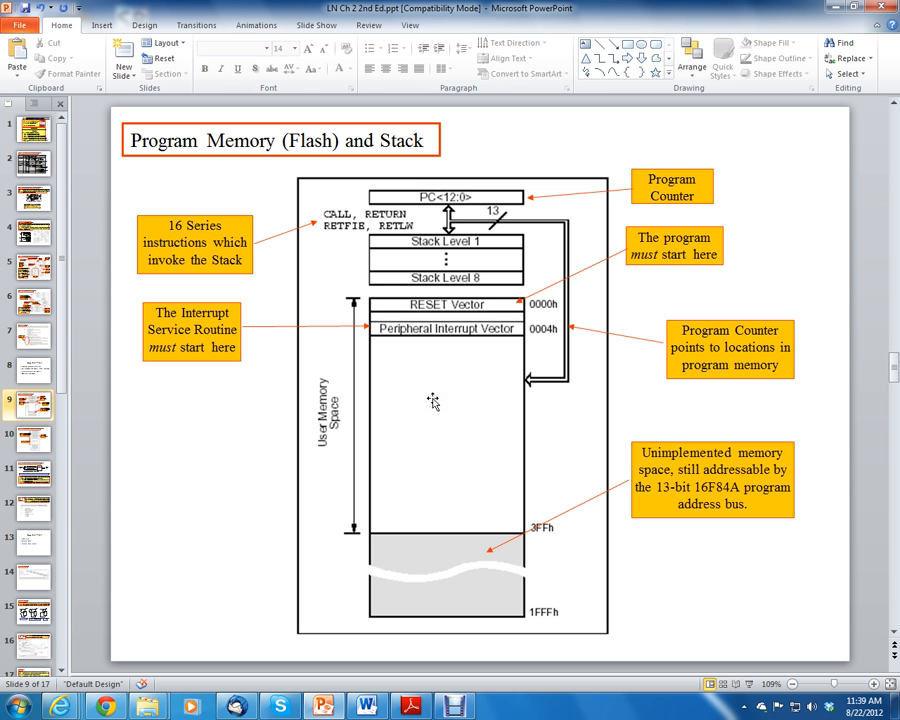
pyautogui.moveTo(440, 402)
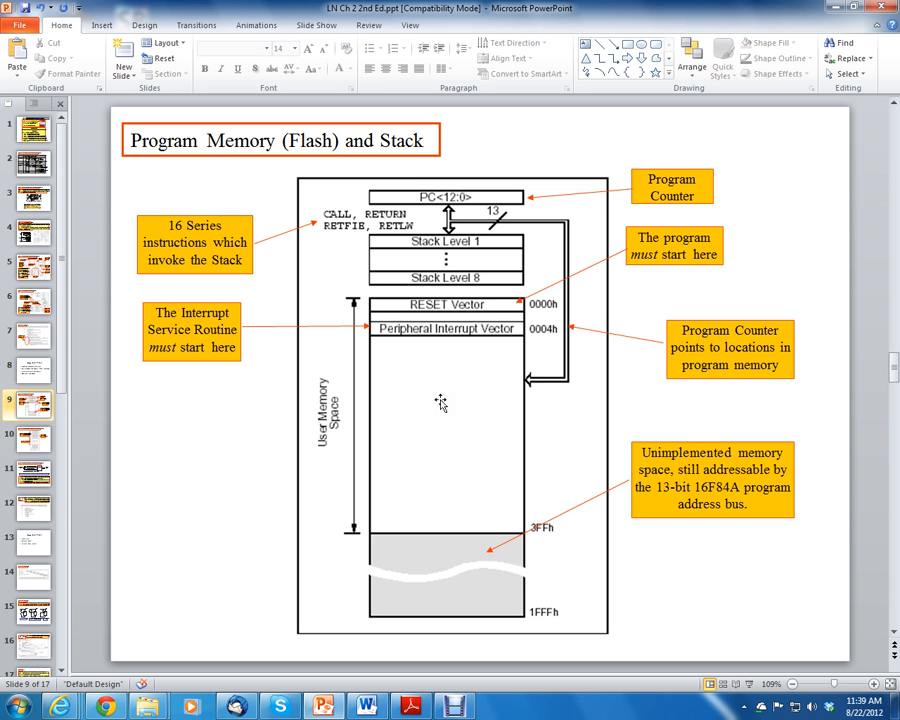
pyautogui.moveTo(448, 408)
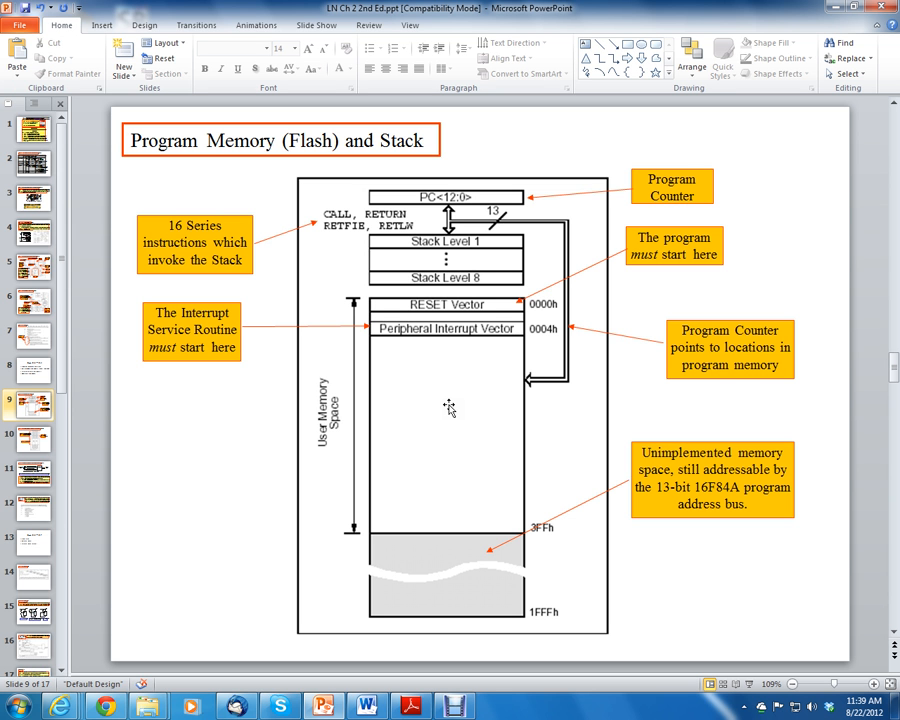
pyautogui.moveTo(440, 376)
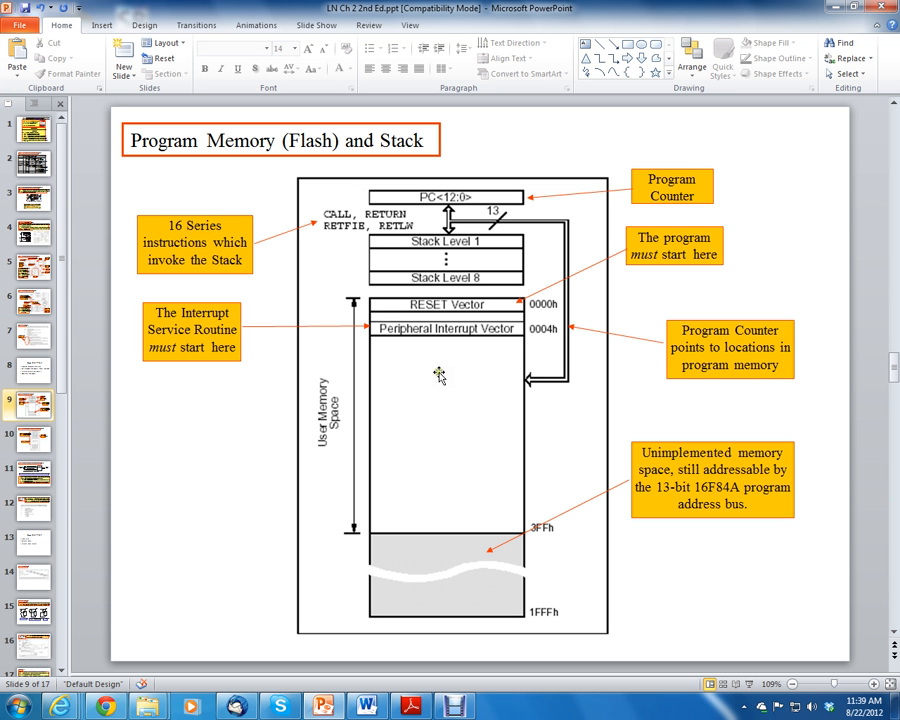
pyautogui.moveTo(412, 404)
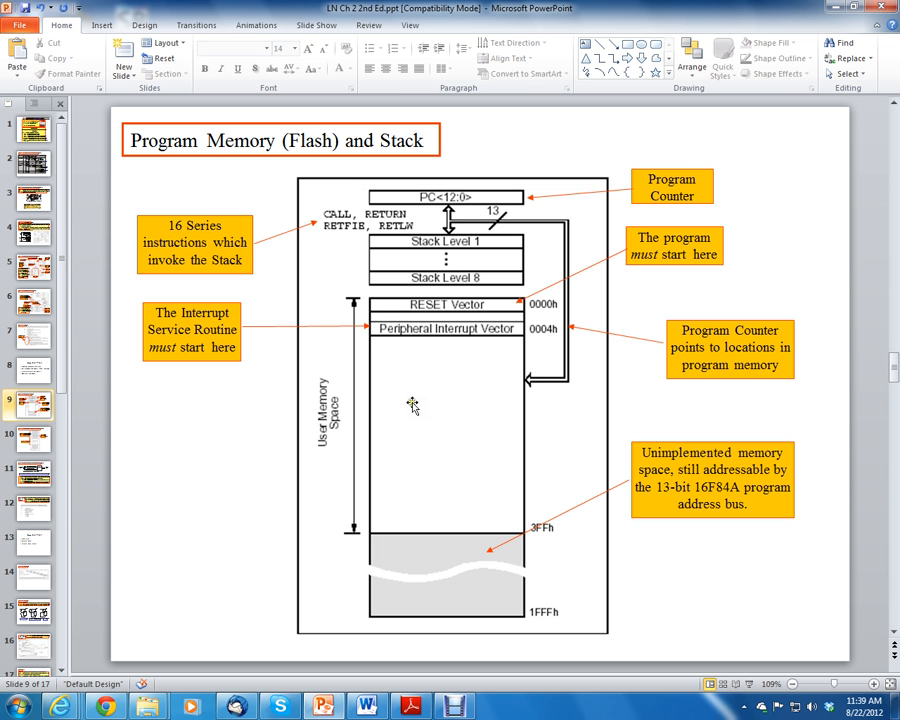
pyautogui.moveTo(430, 410)
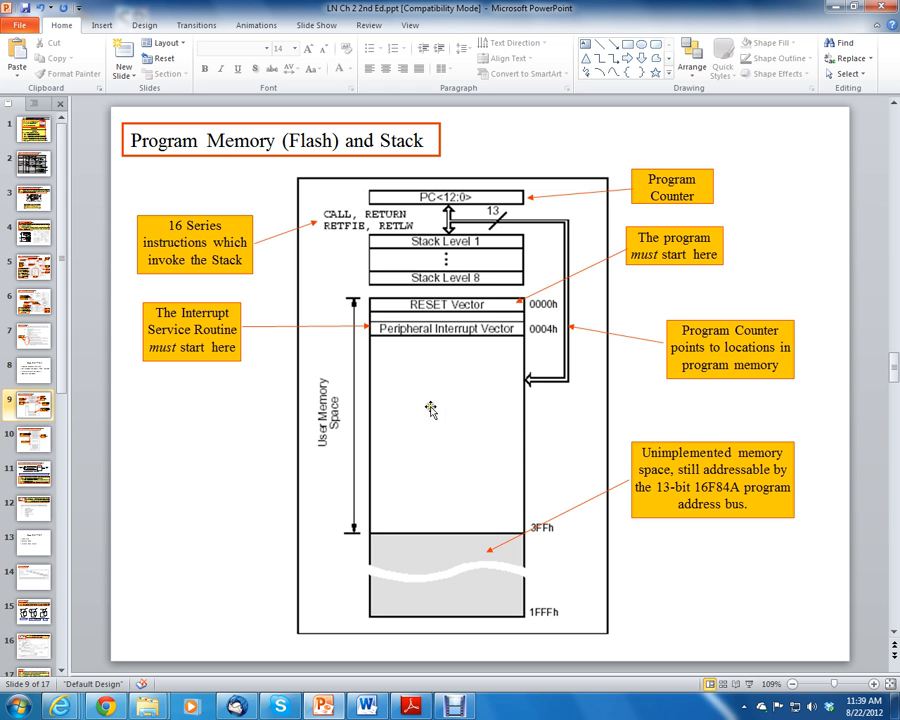
pyautogui.moveTo(408, 464)
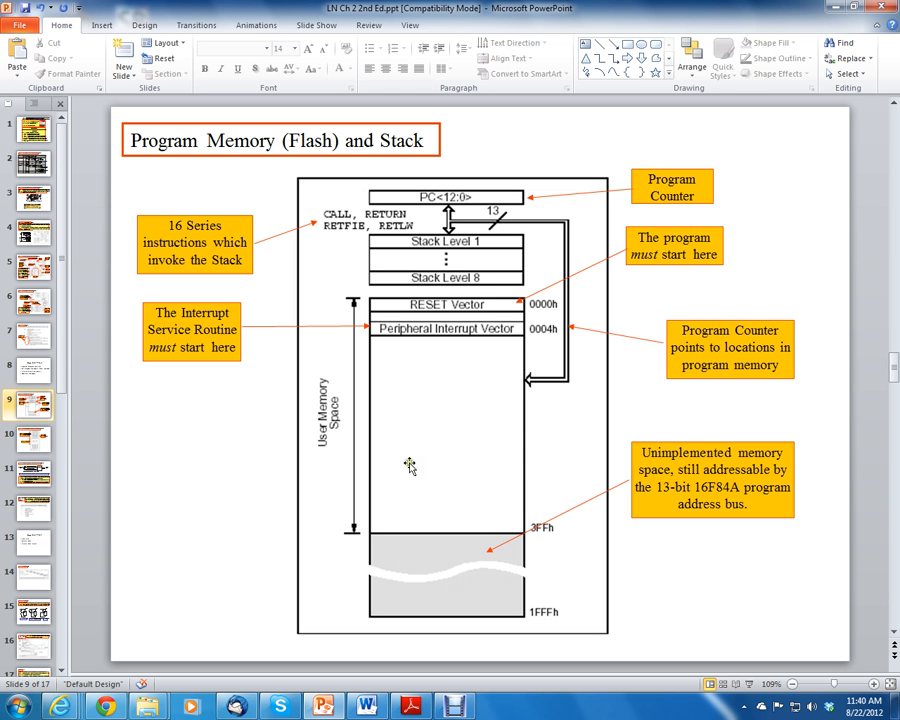
pyautogui.moveTo(400, 452)
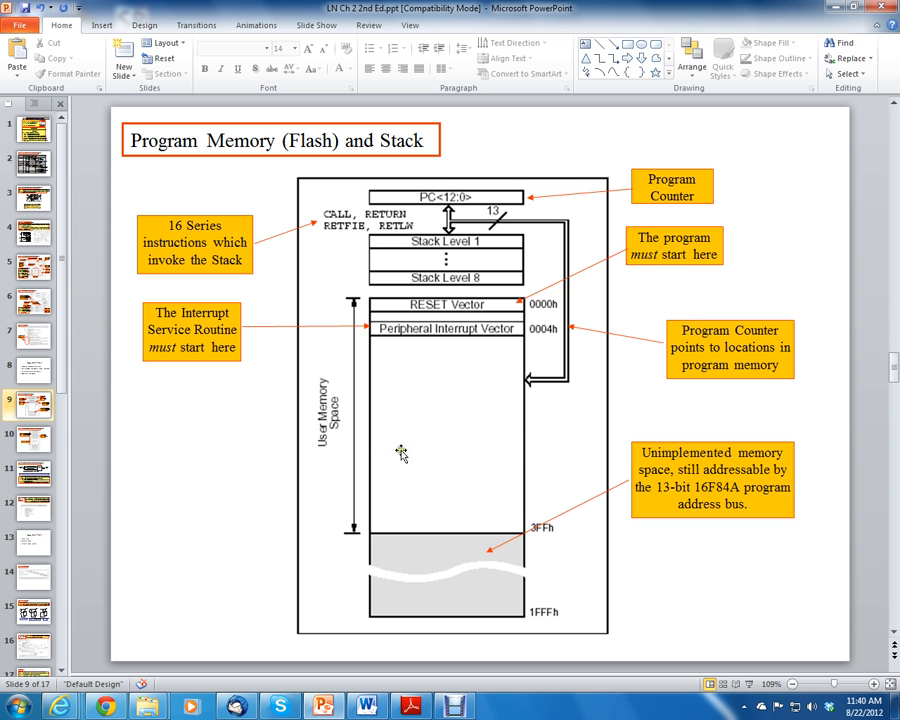
pyautogui.moveTo(432, 460)
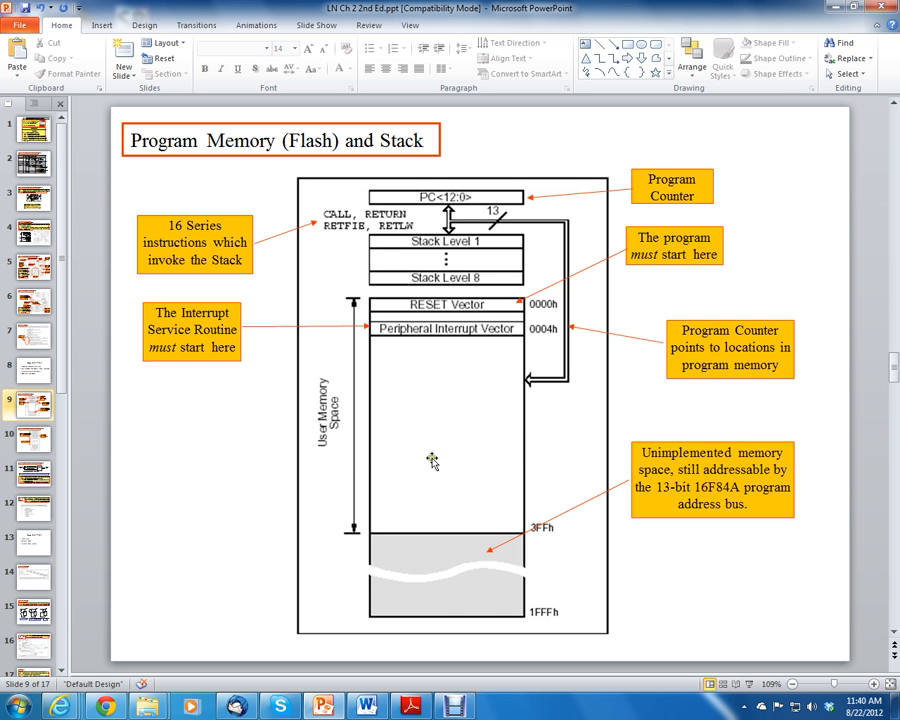
pyautogui.moveTo(448, 464)
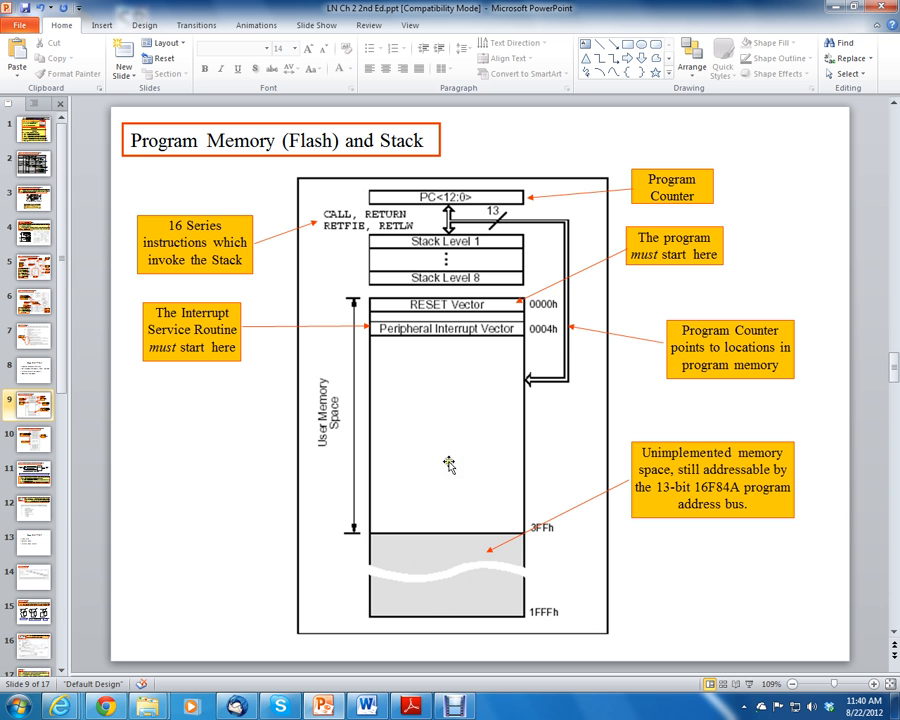
pyautogui.moveTo(422, 468)
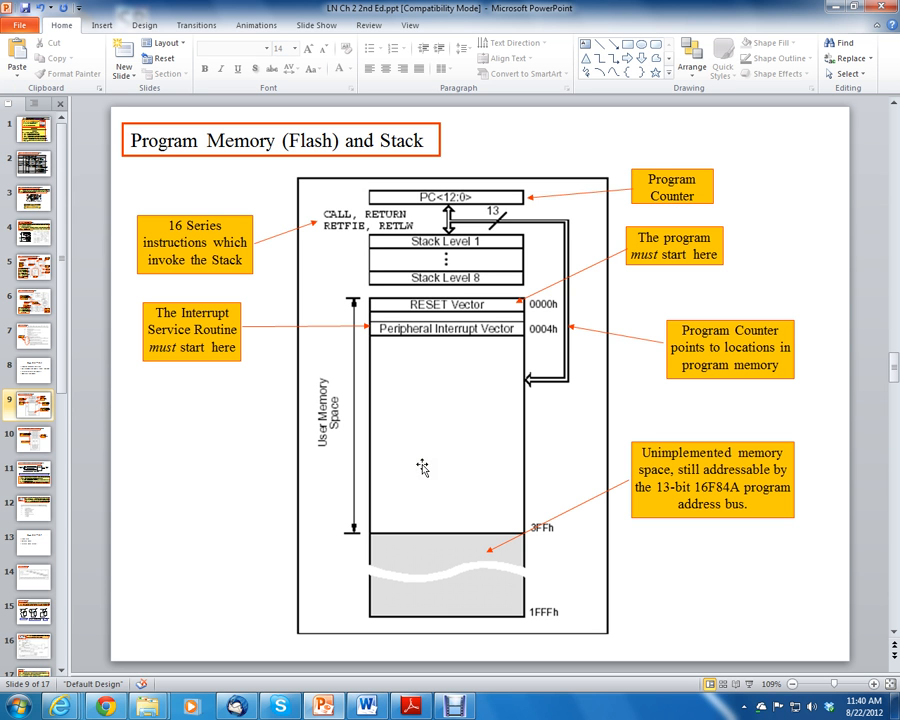
pyautogui.moveTo(576, 360)
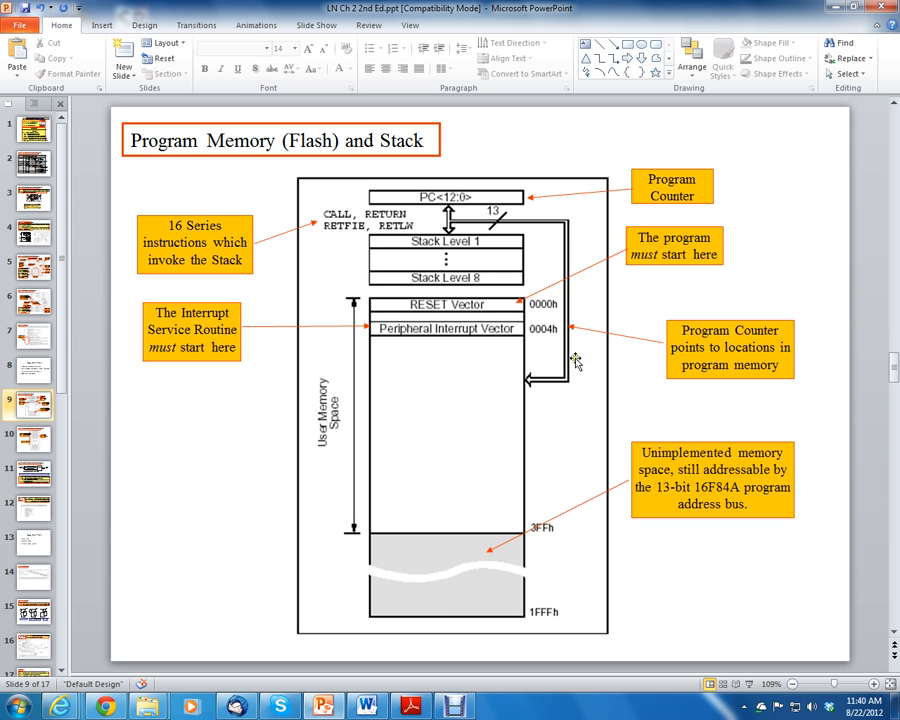
pyautogui.moveTo(430, 380)
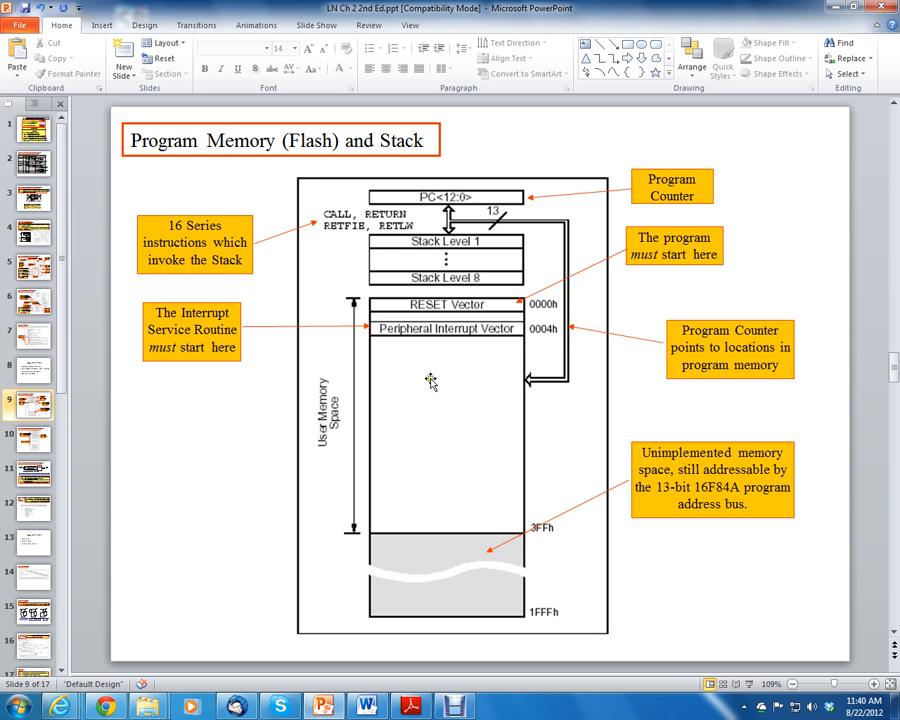
pyautogui.moveTo(456, 388)
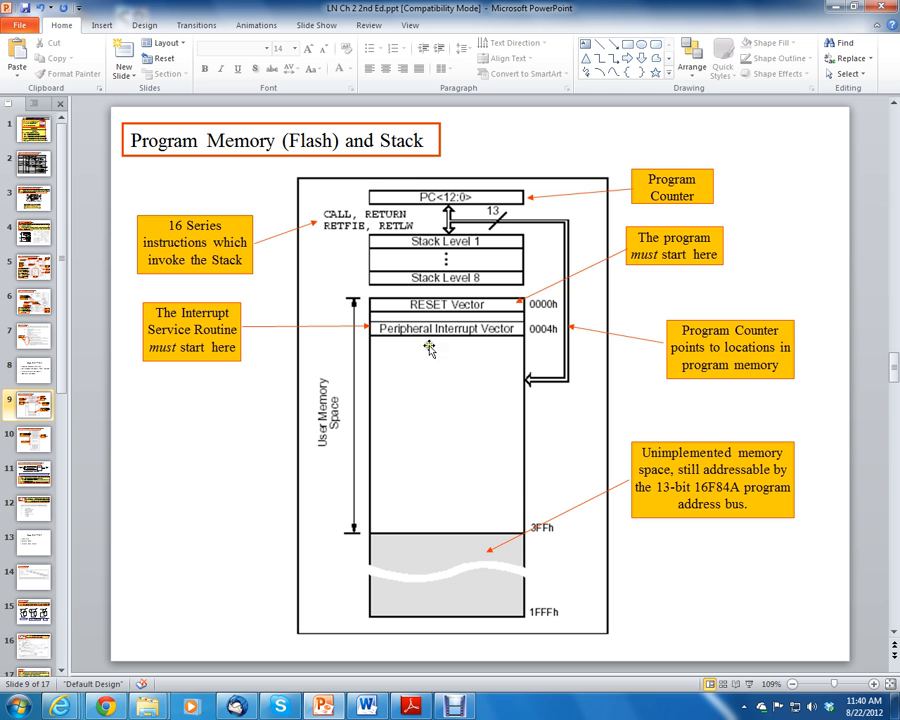
pyautogui.moveTo(390, 408)
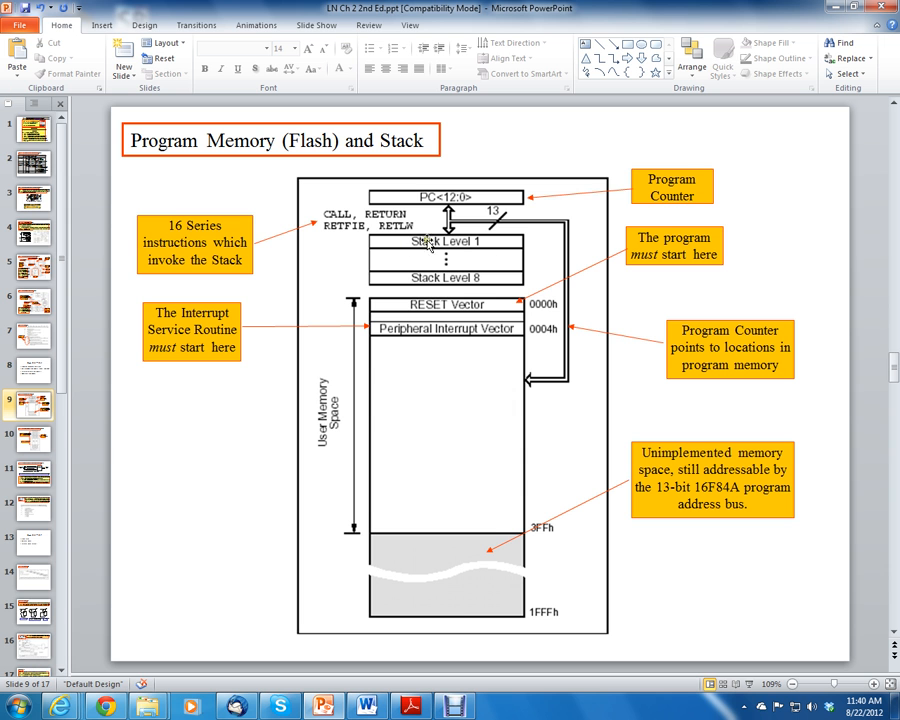
pyautogui.moveTo(408, 488)
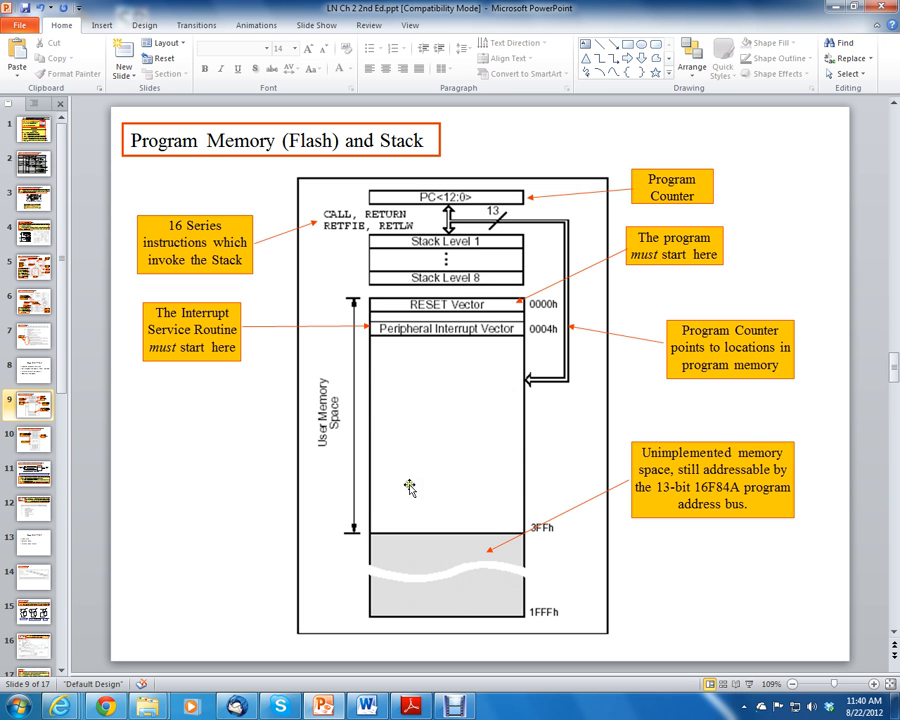
pyautogui.moveTo(444, 498)
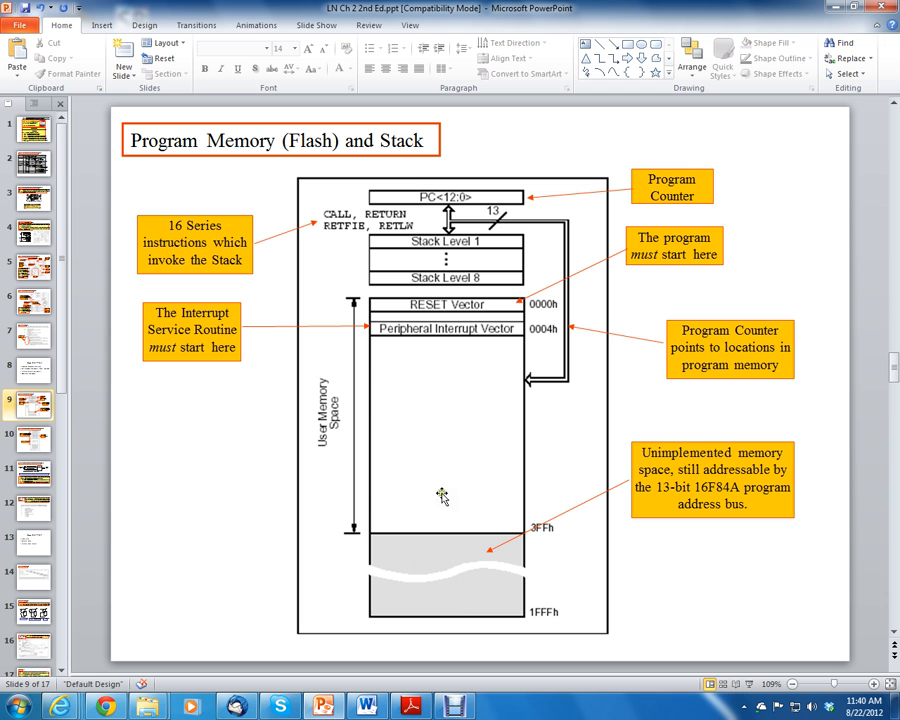
pyautogui.moveTo(512, 274)
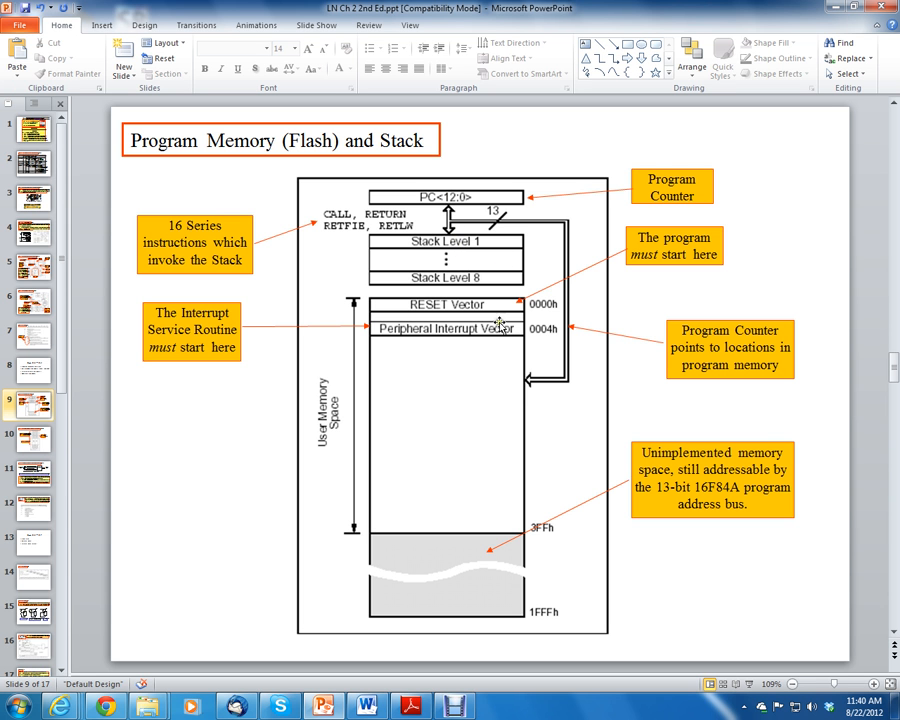
pyautogui.moveTo(420, 440)
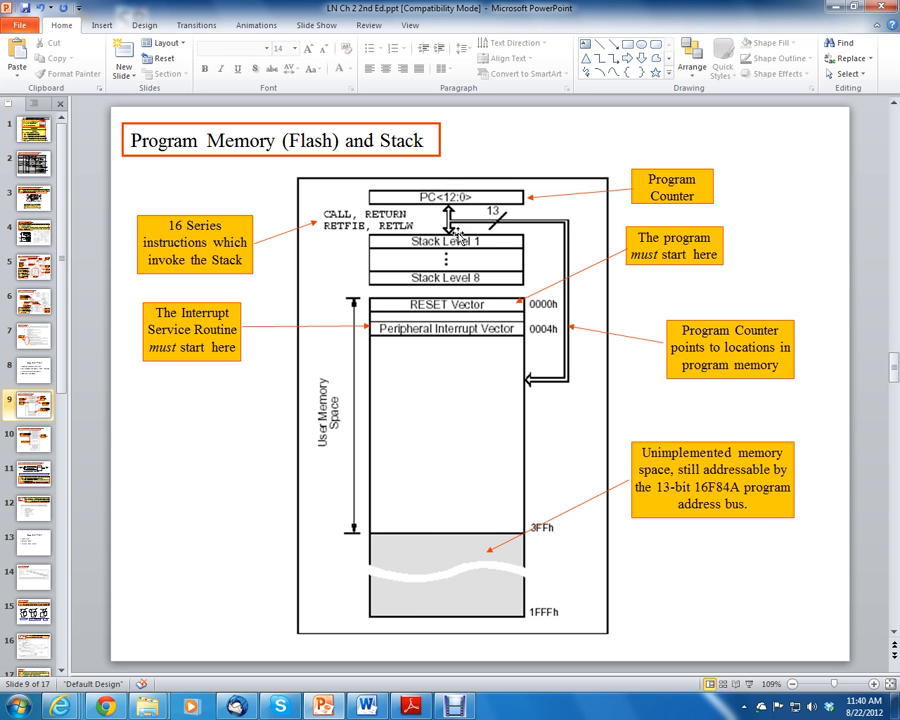
pyautogui.moveTo(416, 270)
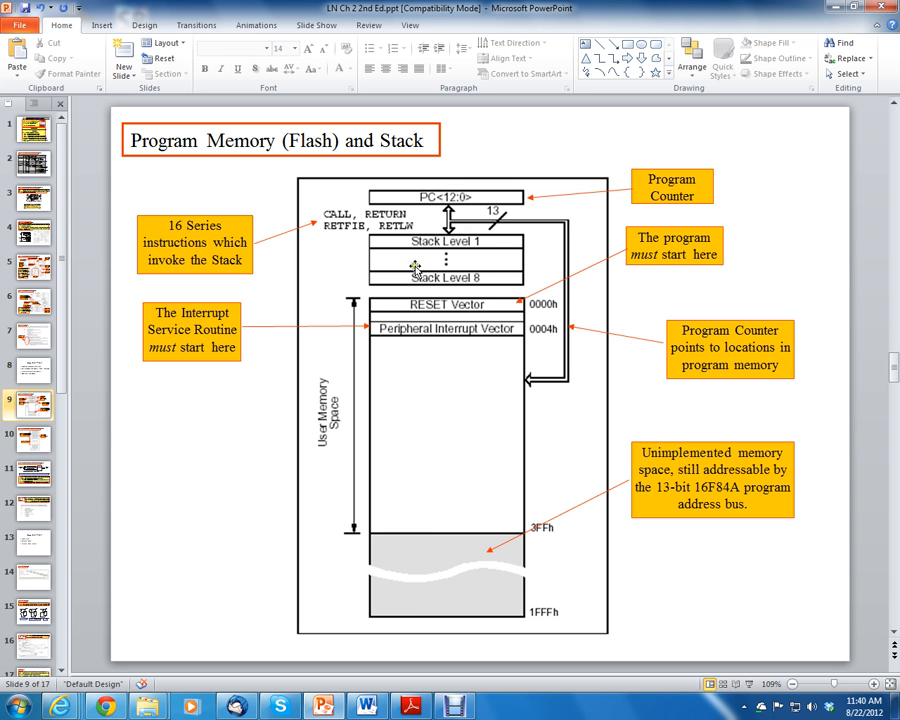
pyautogui.moveTo(836, 300)
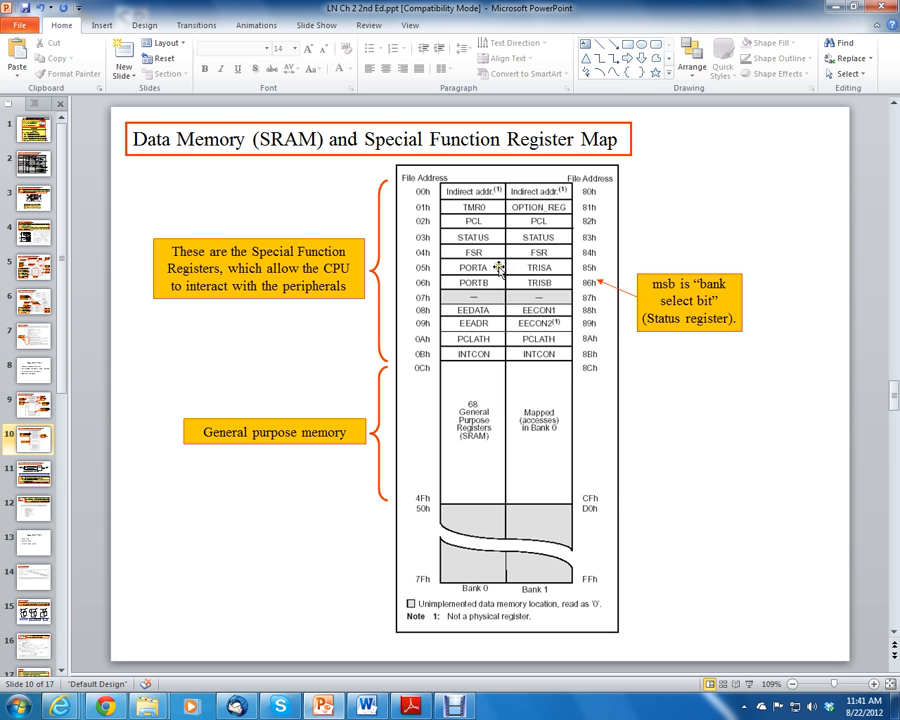
# Step: Flip between the Program Memory and Stack slide and the Data Memory register map slide
pyautogui.click(32, 402)
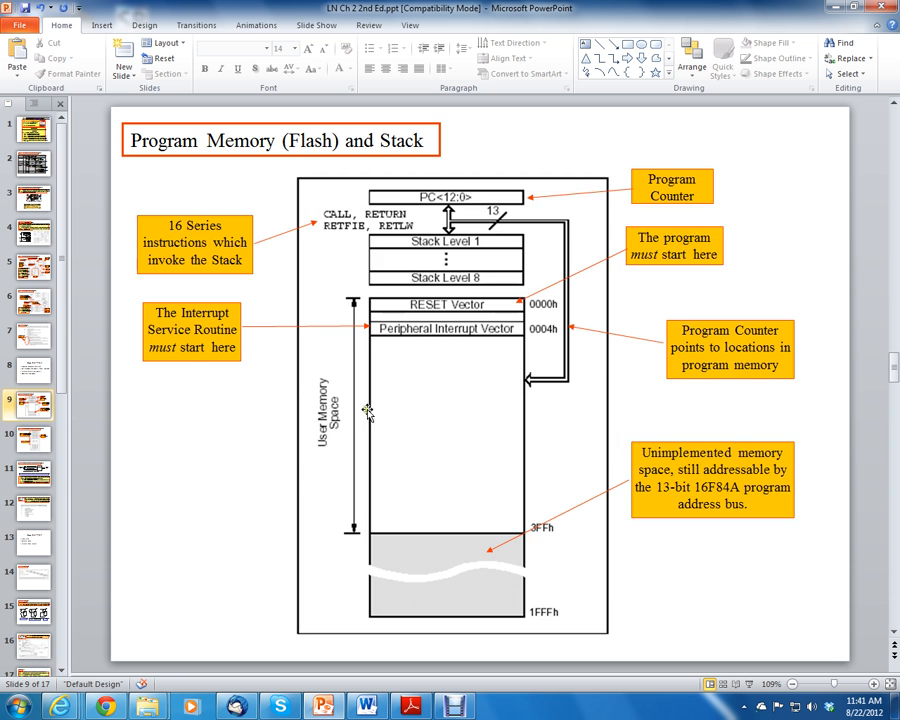
pyautogui.moveTo(482, 404)
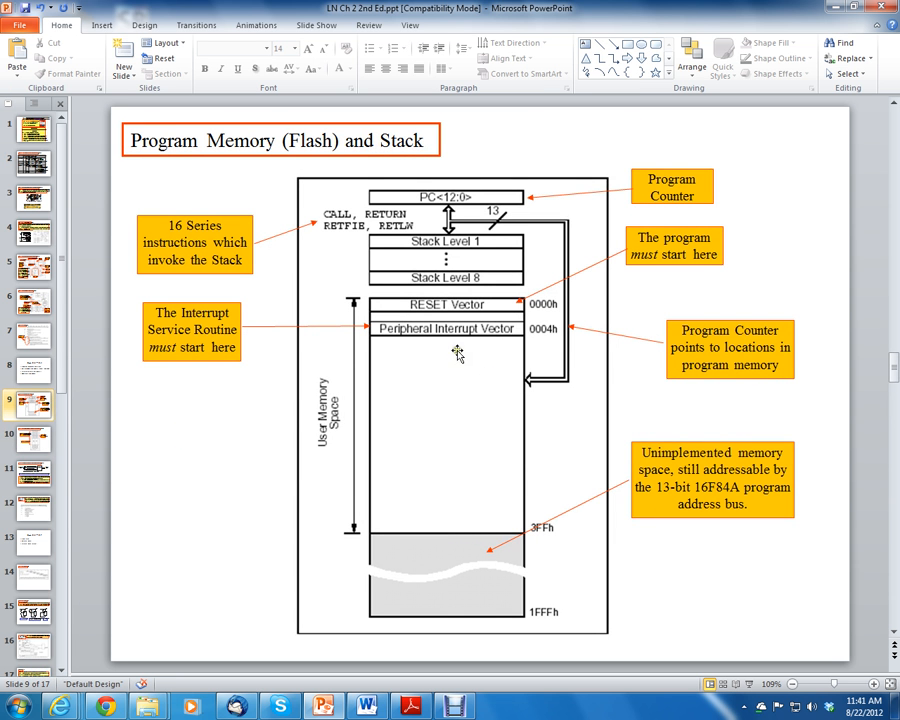
pyautogui.moveTo(436, 416)
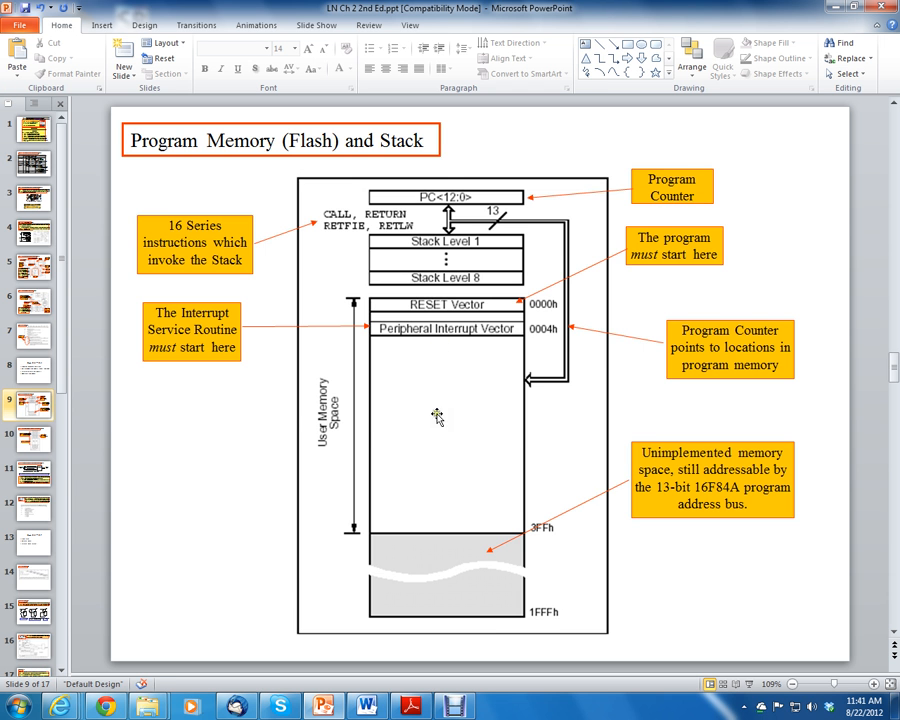
pyautogui.click(32, 438)
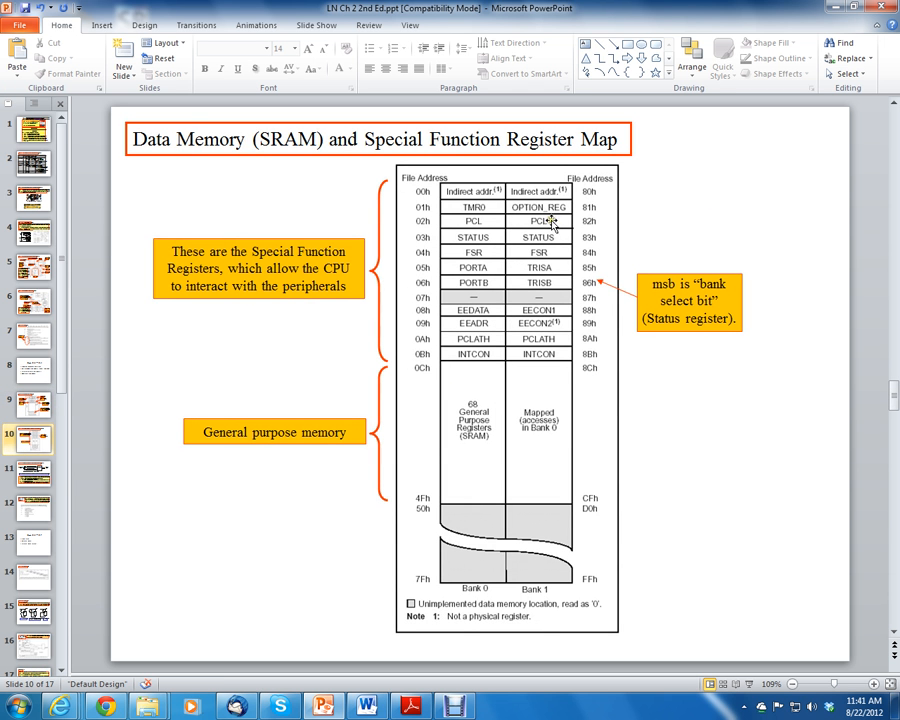
pyautogui.moveTo(540, 348)
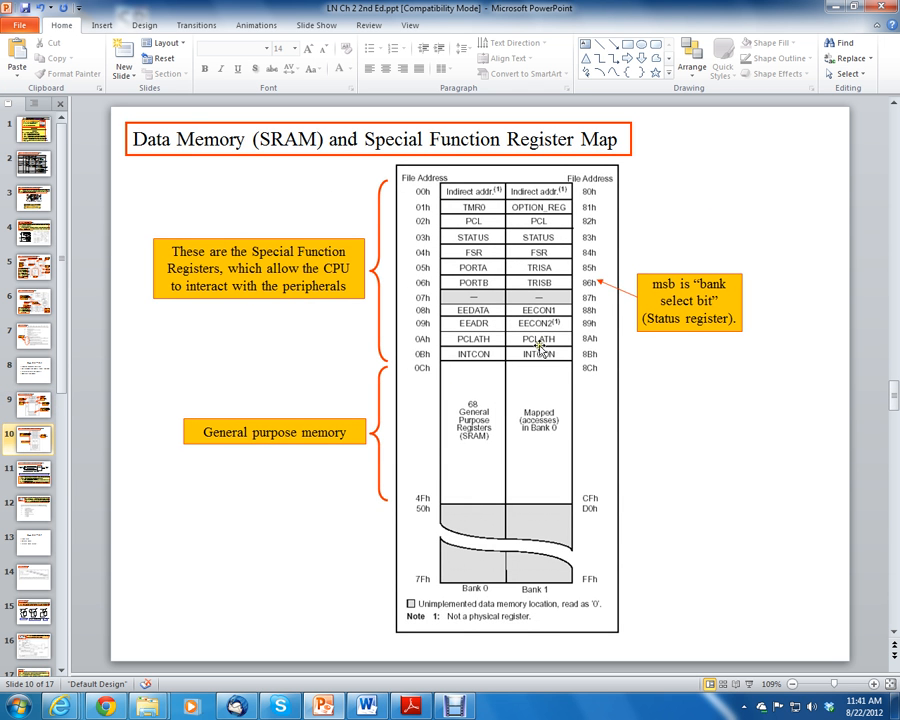
pyautogui.moveTo(496, 364)
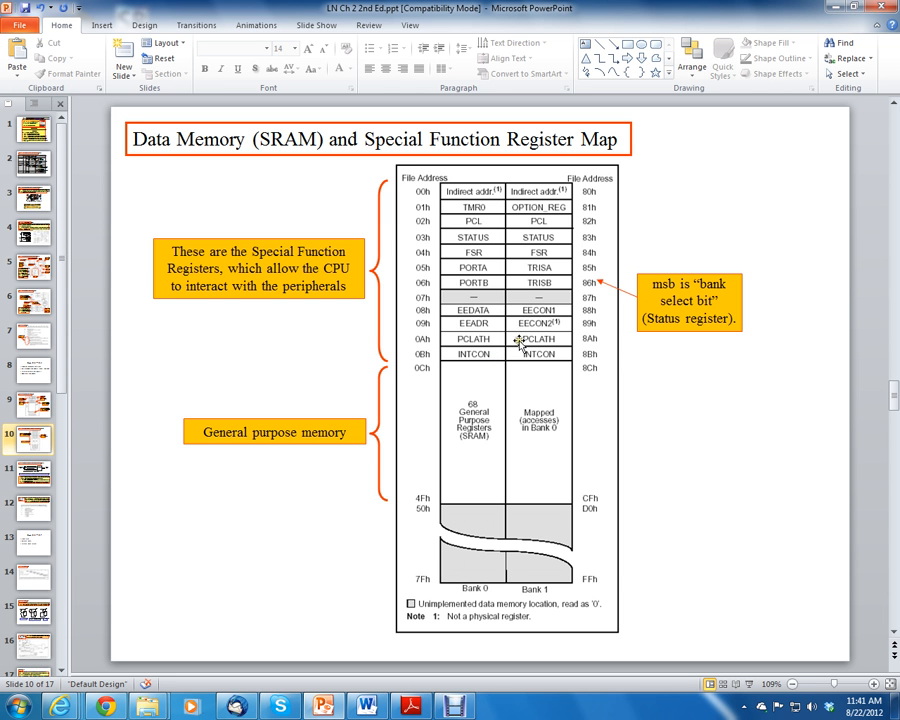
pyautogui.moveTo(496, 282)
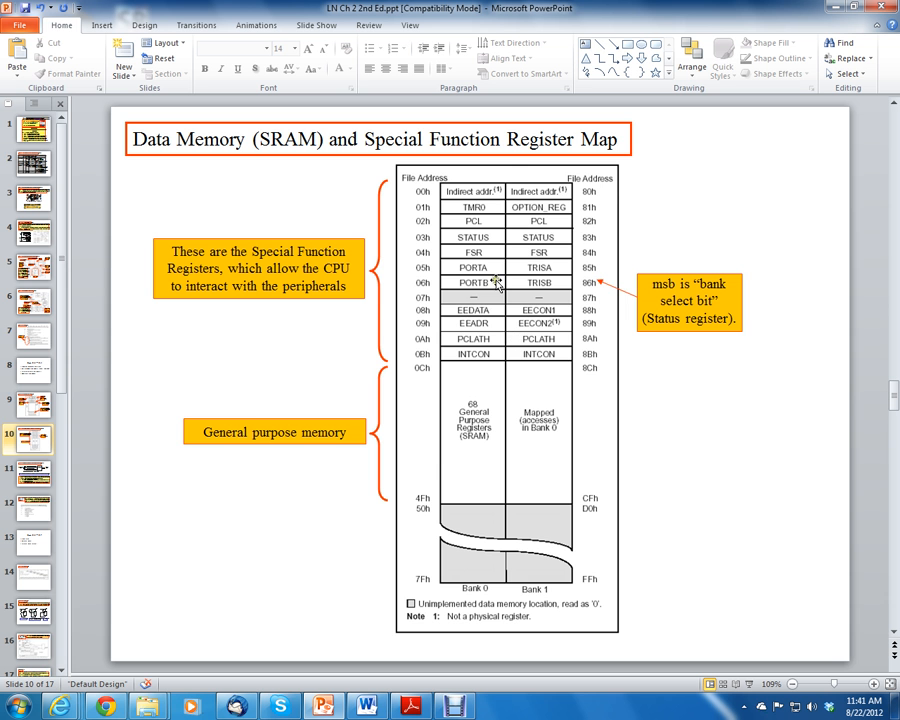
pyautogui.click(32, 400)
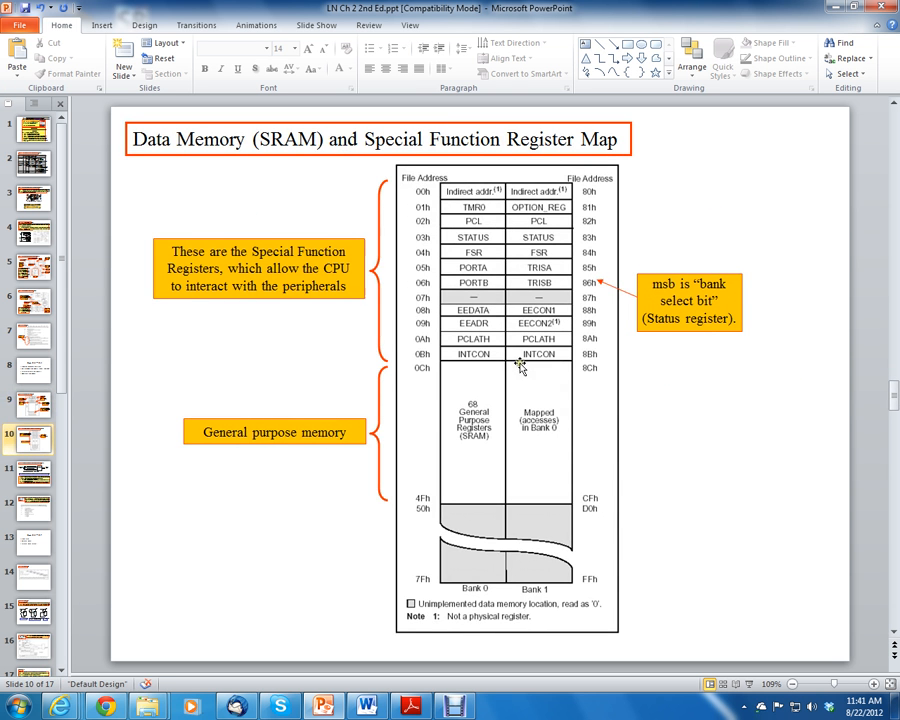
pyautogui.moveTo(576, 390)
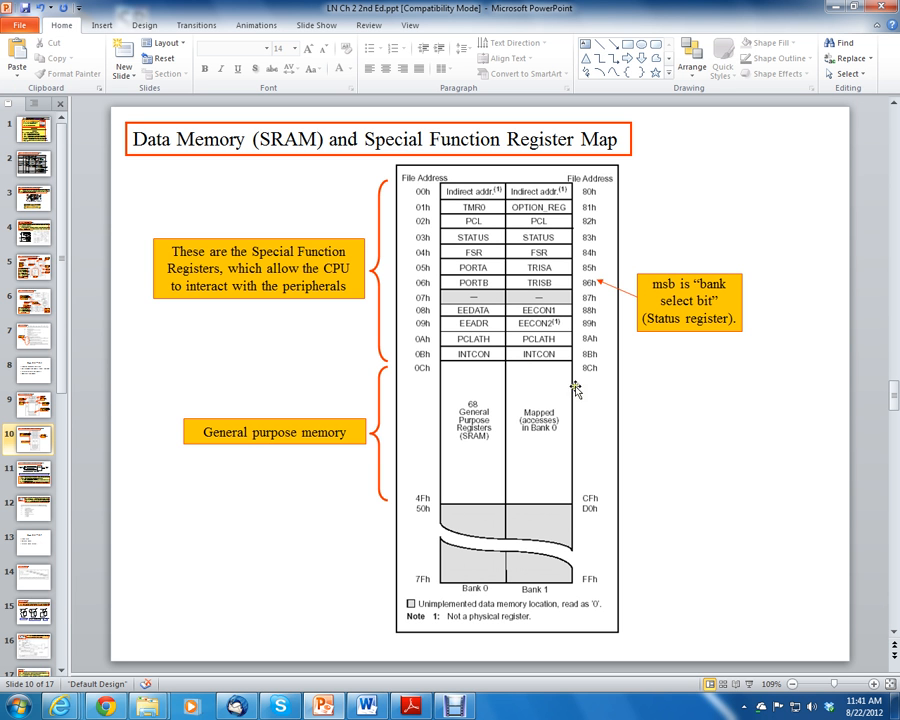
pyautogui.moveTo(528, 384)
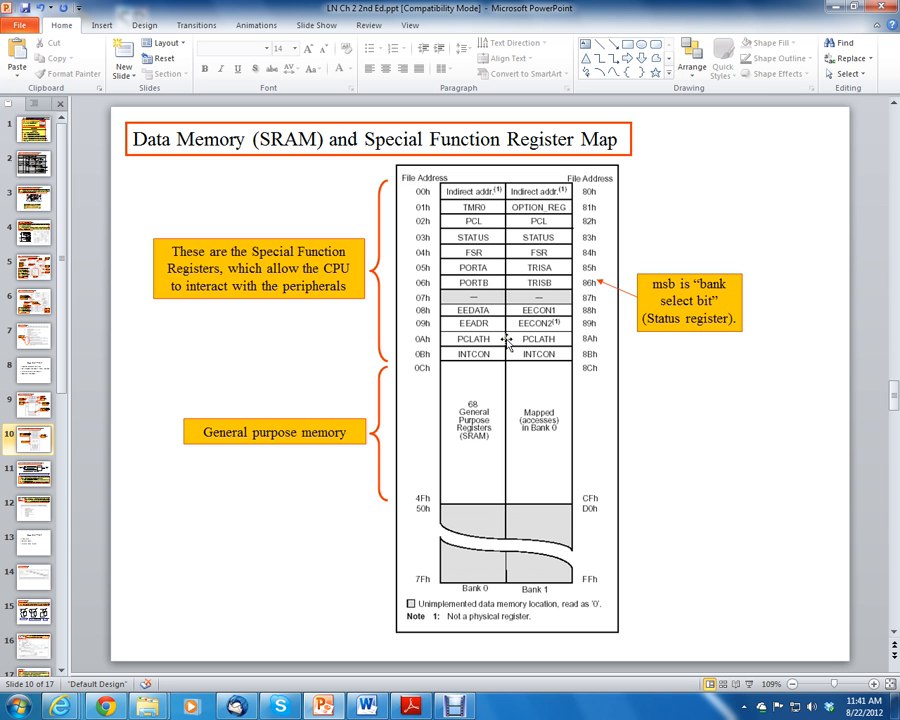
pyautogui.moveTo(502, 336)
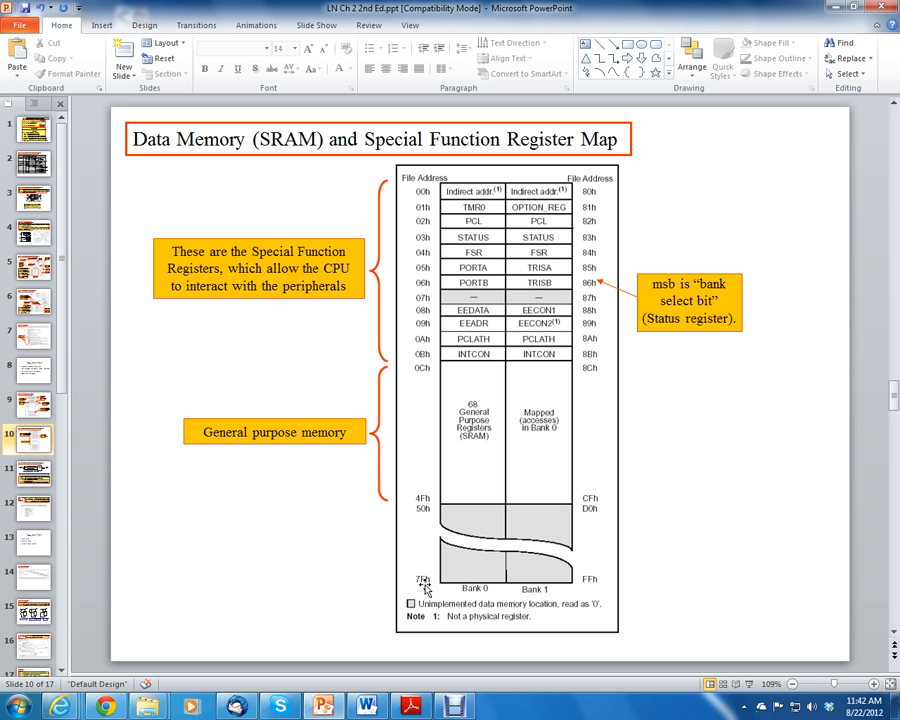
pyautogui.moveTo(456, 504)
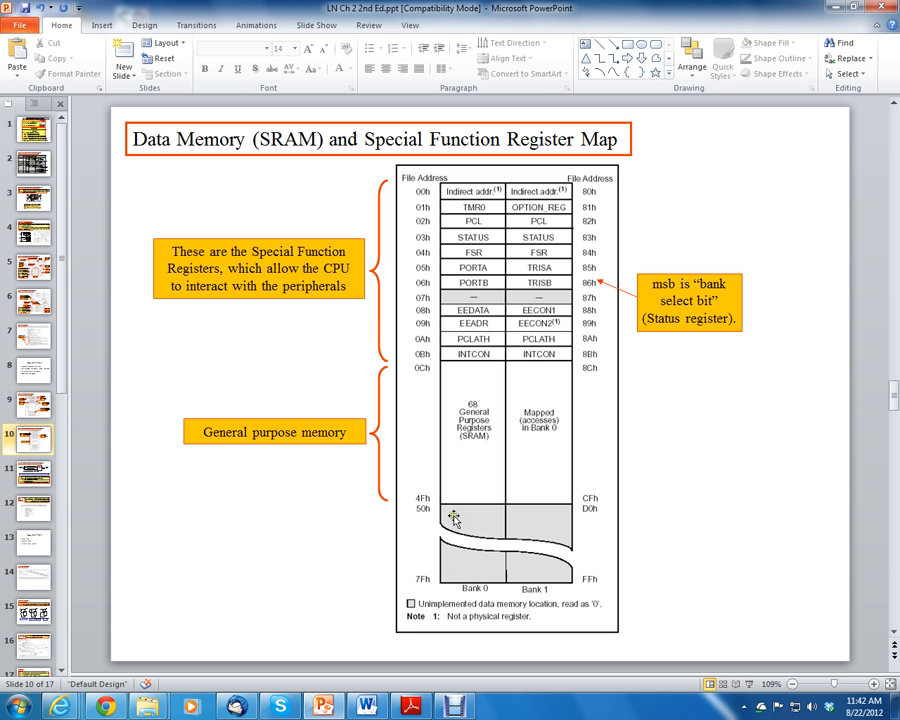
pyautogui.moveTo(464, 504)
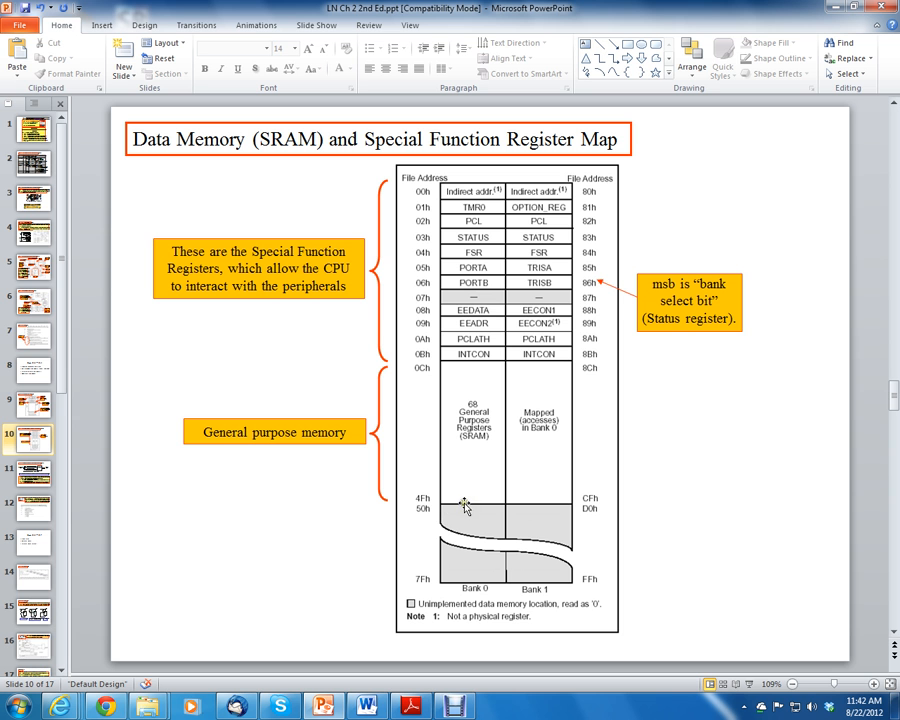
pyautogui.moveTo(448, 490)
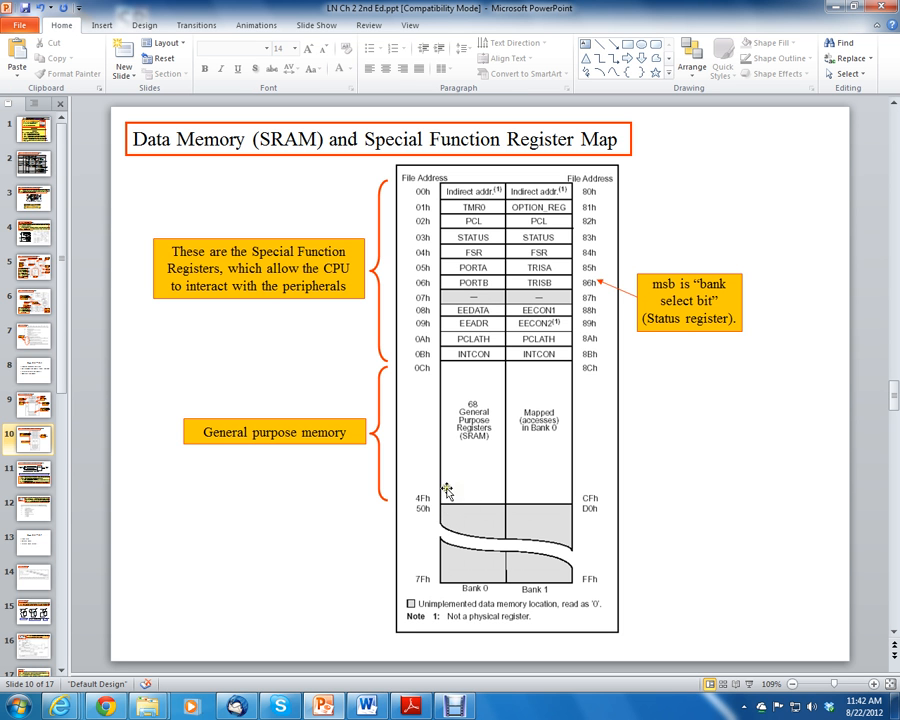
pyautogui.moveTo(416, 504)
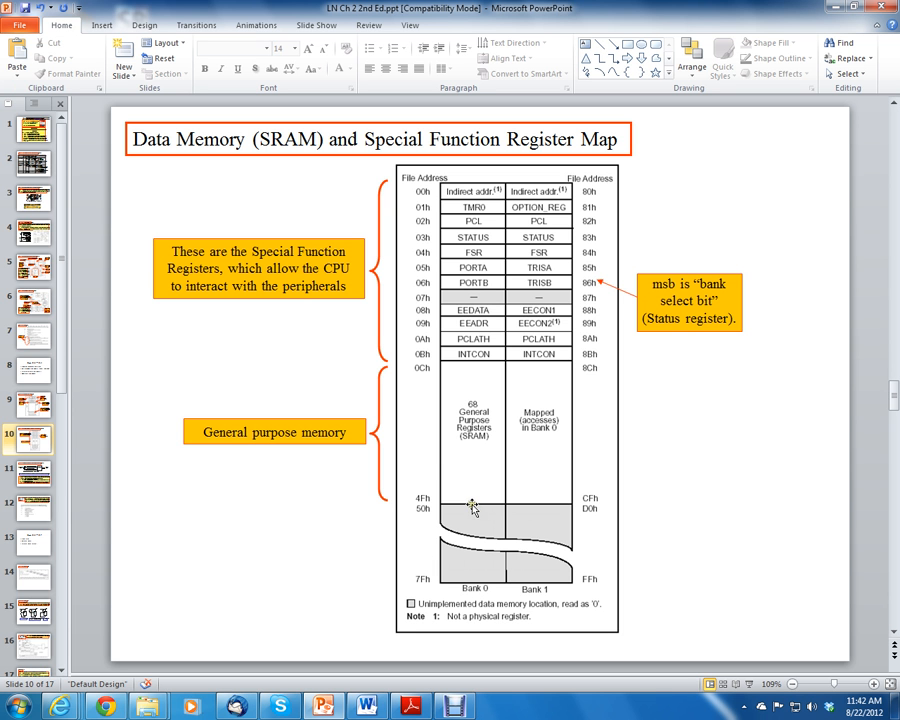
pyautogui.moveTo(428, 458)
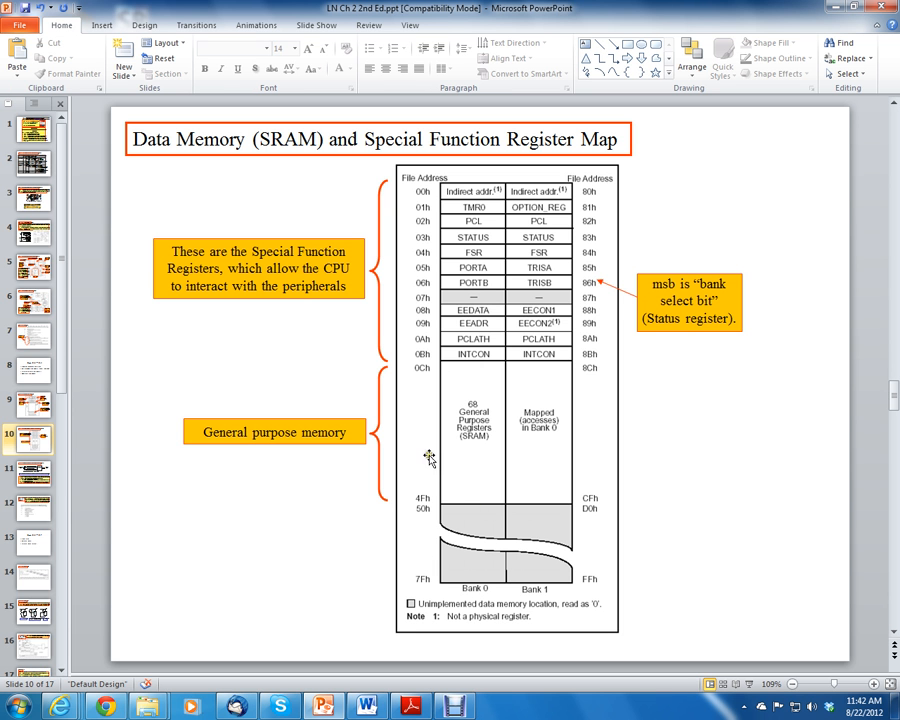
pyautogui.moveTo(464, 504)
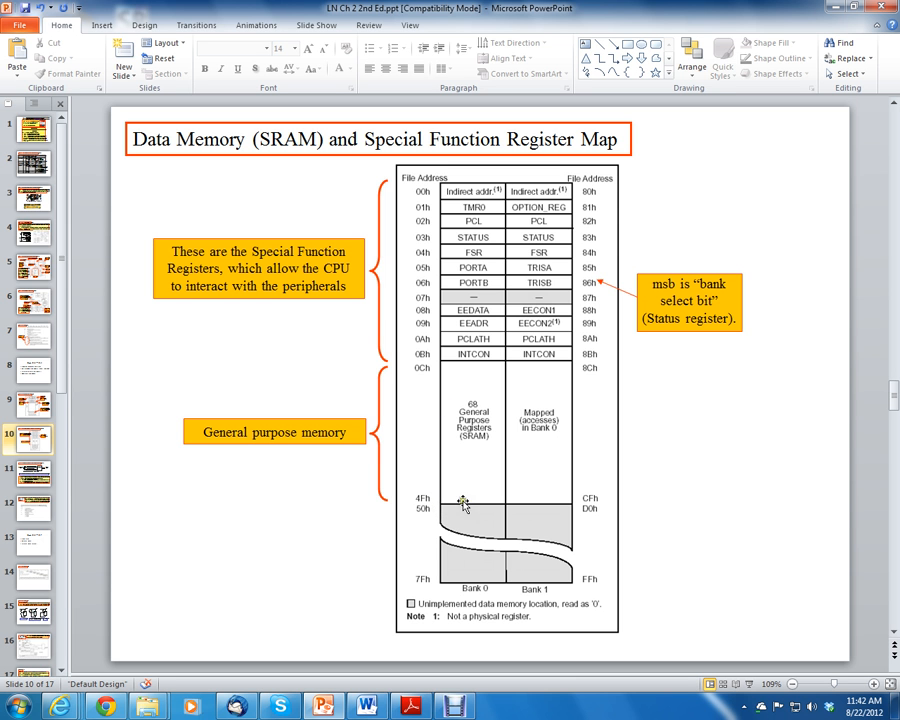
pyautogui.moveTo(472, 456)
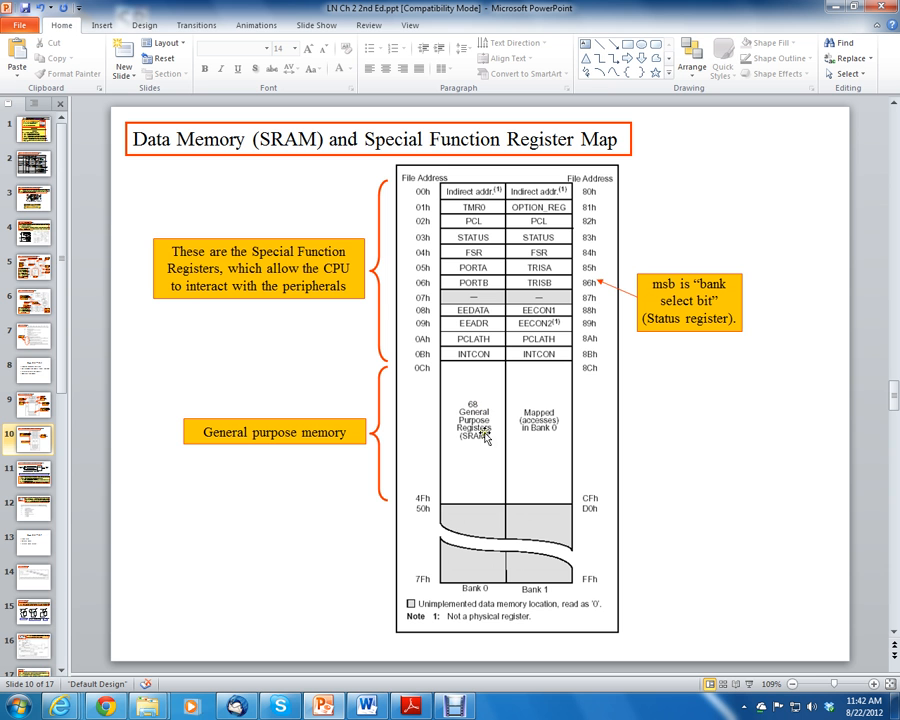
pyautogui.moveTo(444, 464)
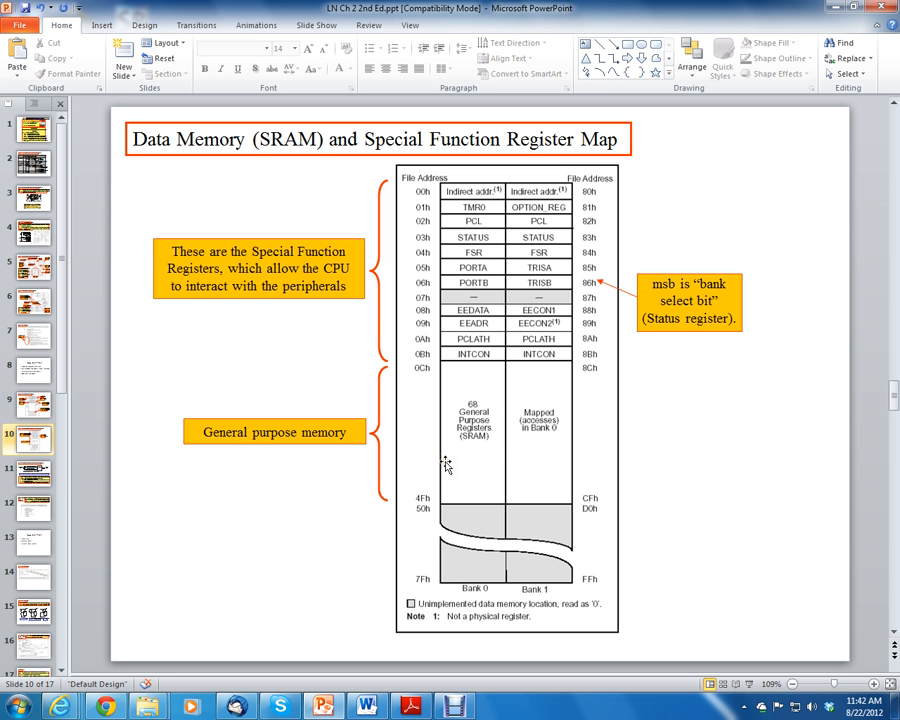
pyautogui.moveTo(504, 362)
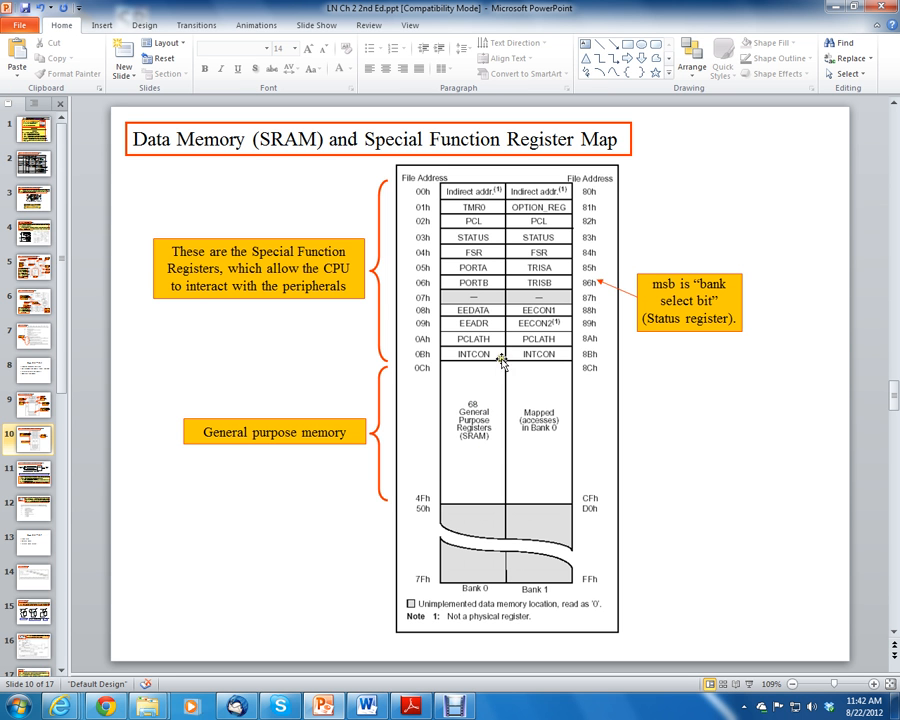
pyautogui.moveTo(560, 488)
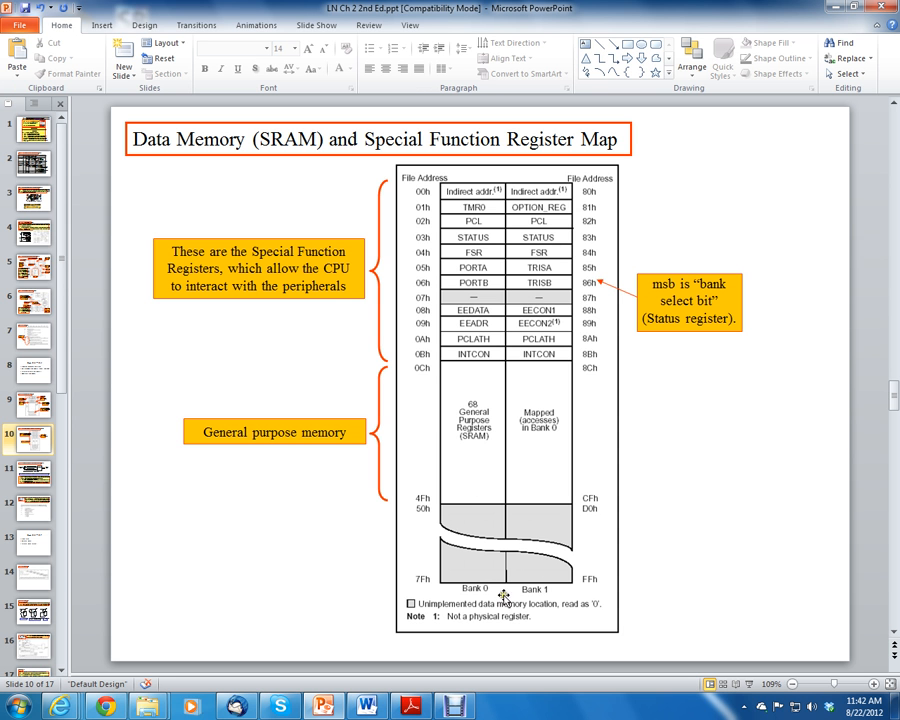
pyautogui.moveTo(468, 528)
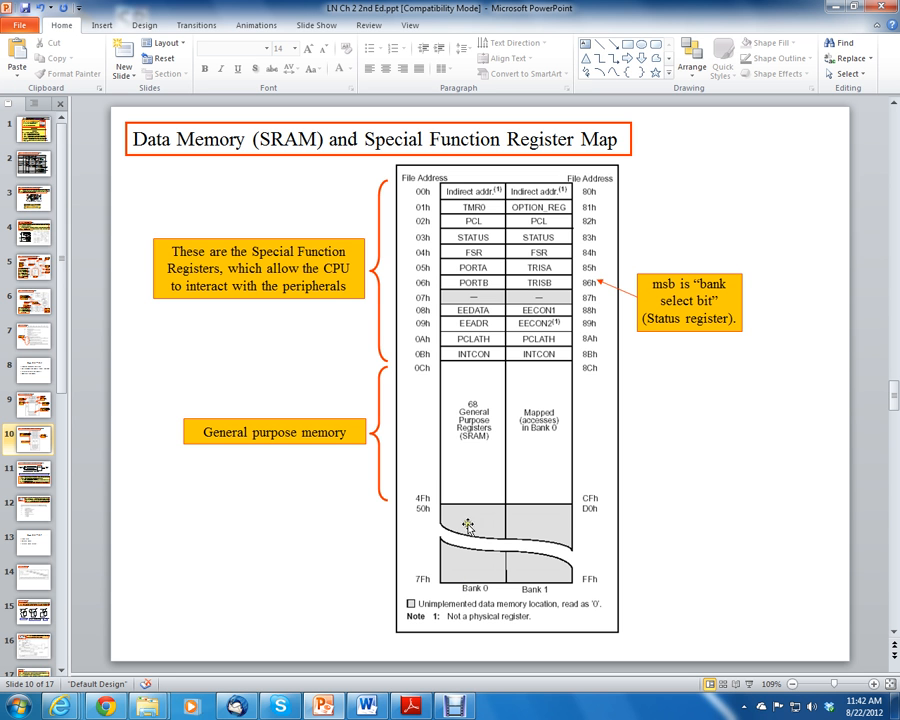
pyautogui.moveTo(504, 562)
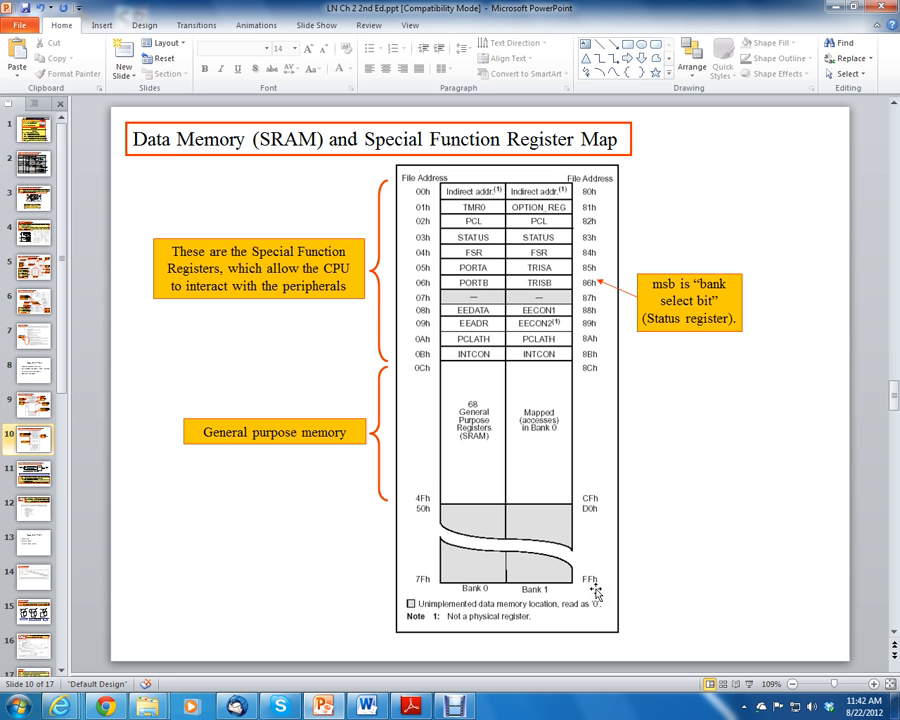
pyautogui.moveTo(432, 584)
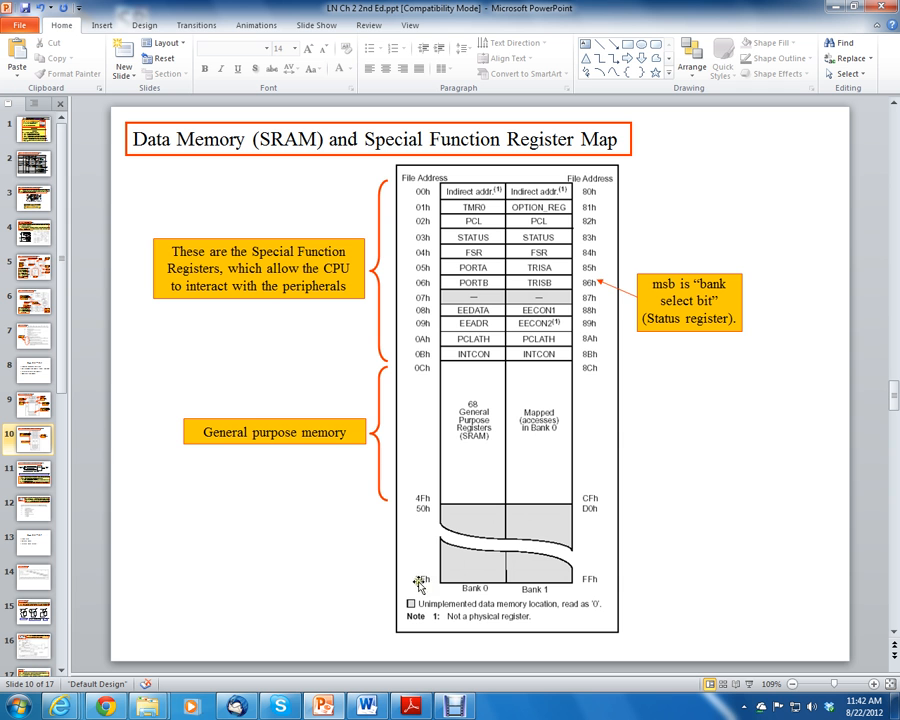
pyautogui.moveTo(476, 442)
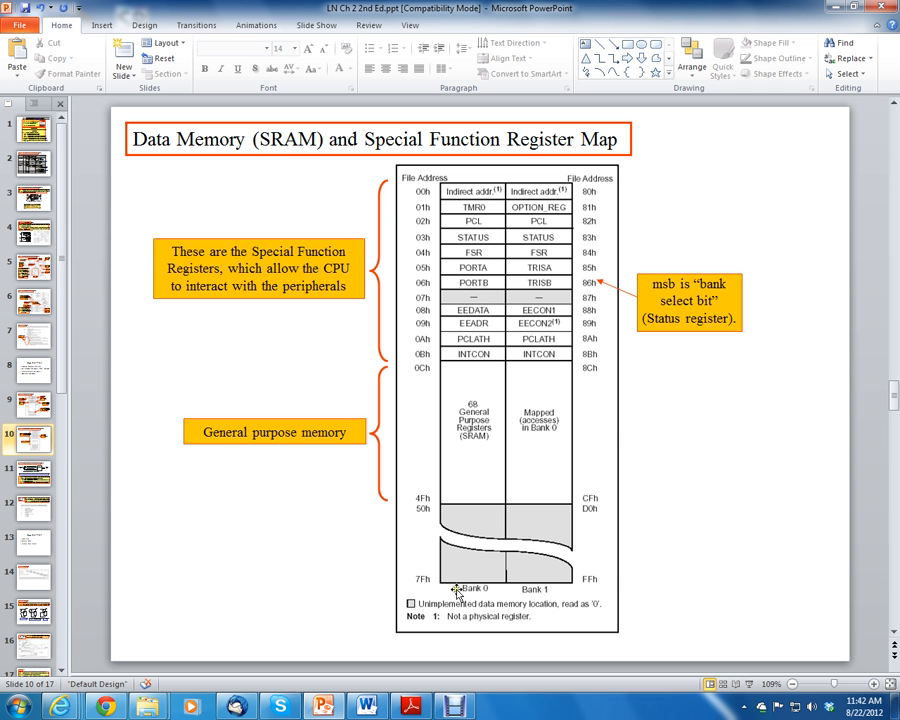
pyautogui.moveTo(568, 588)
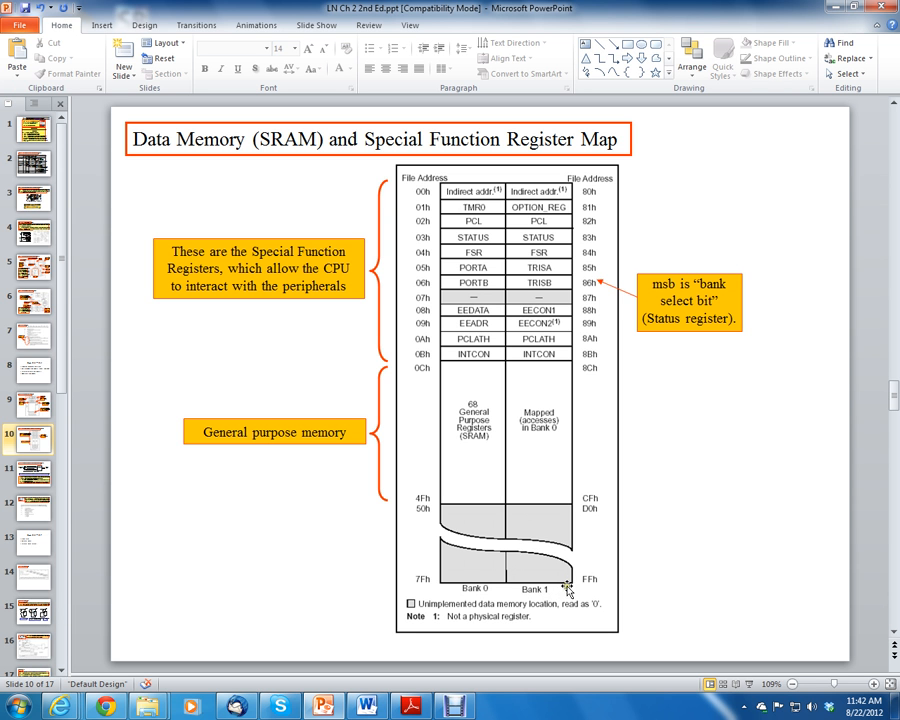
pyautogui.moveTo(622, 584)
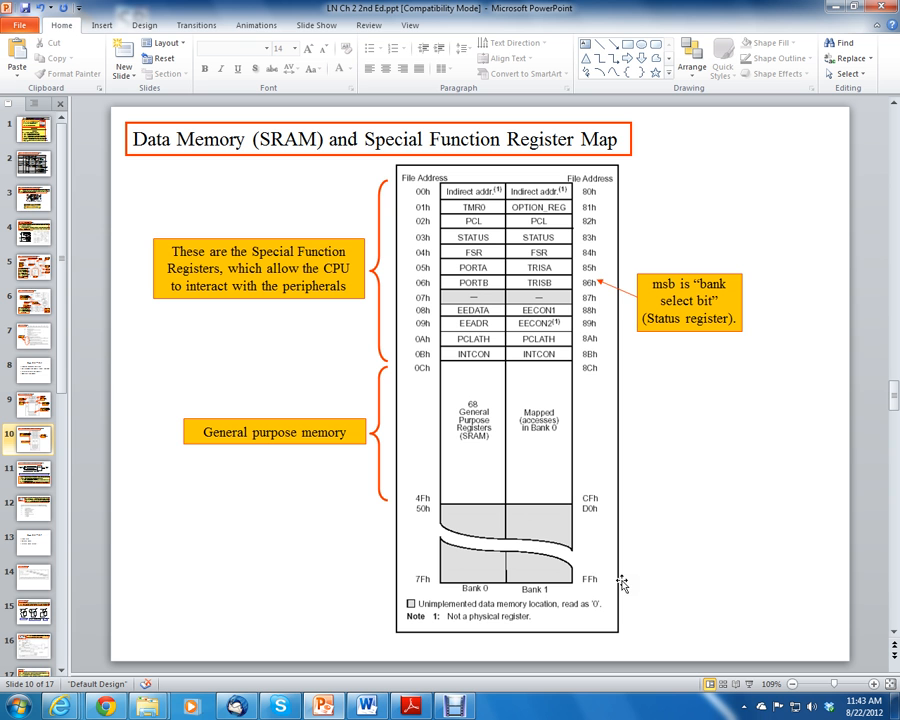
pyautogui.moveTo(488, 470)
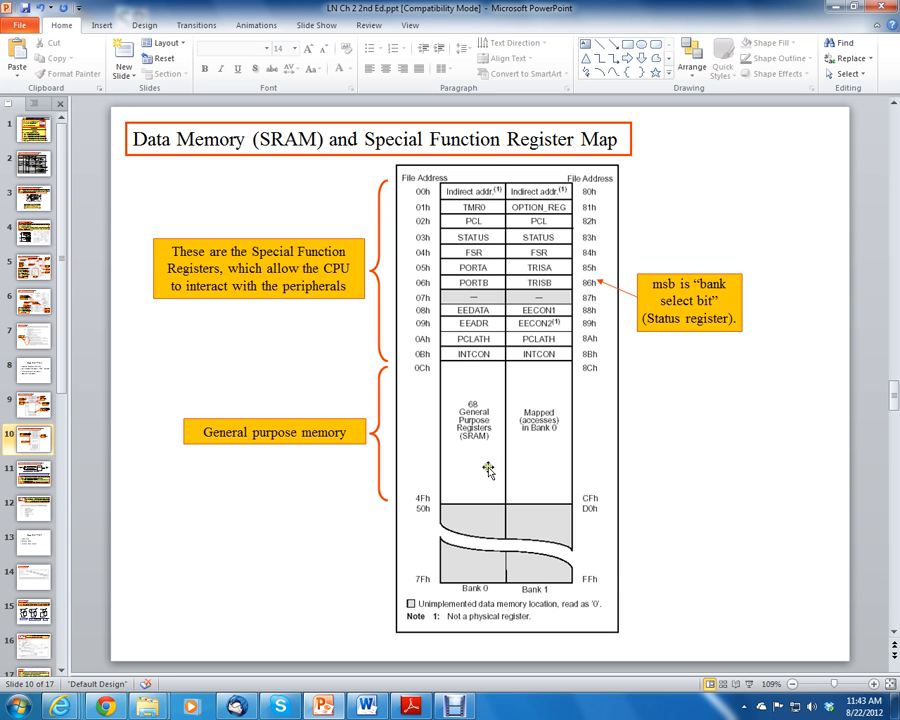
pyautogui.moveTo(452, 360)
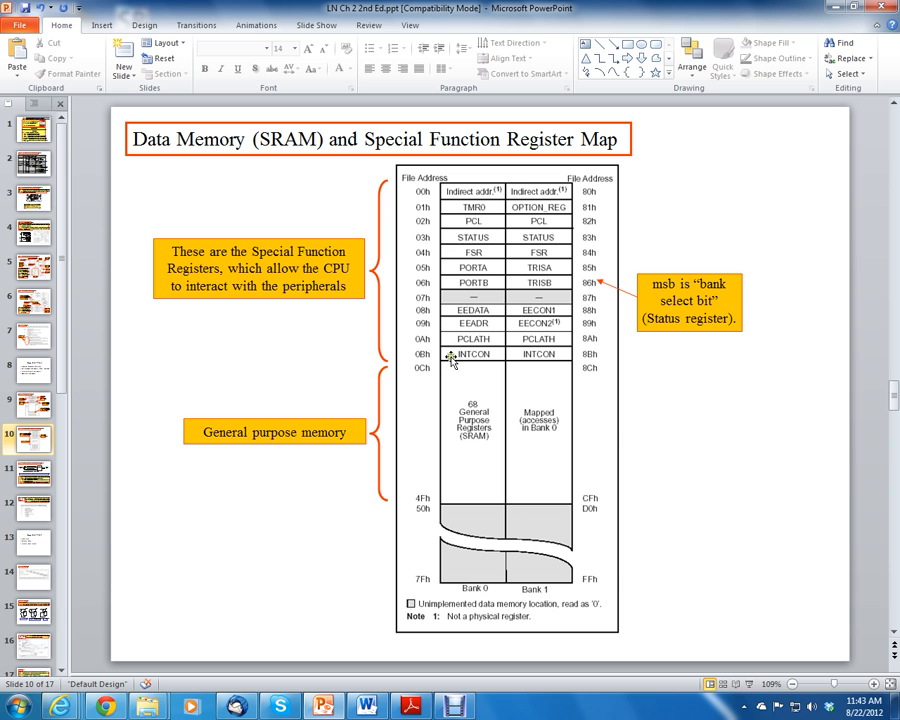
pyautogui.moveTo(424, 360)
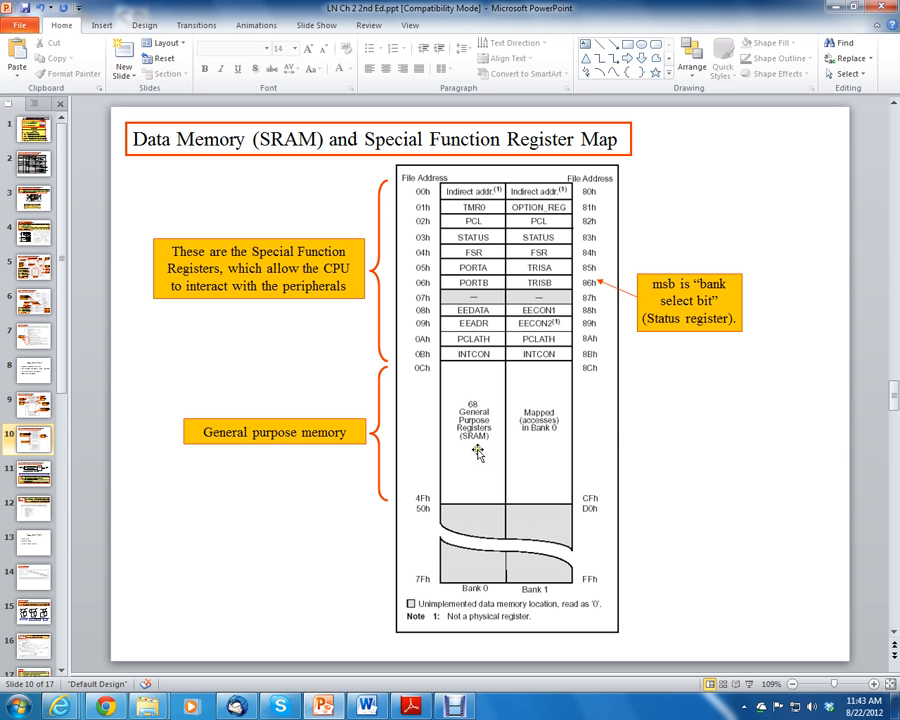
pyautogui.moveTo(478, 384)
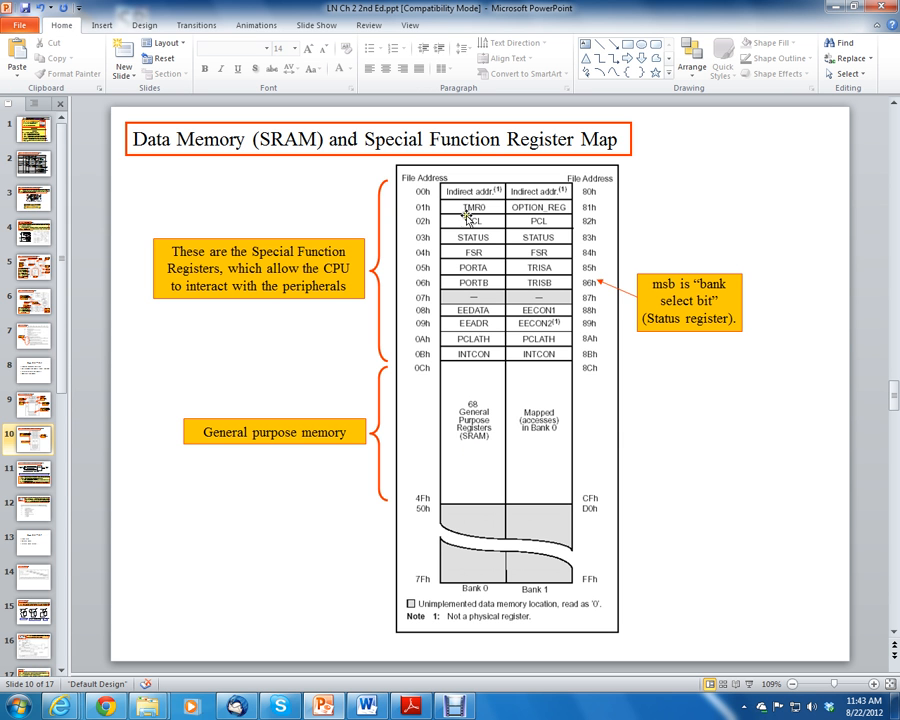
pyautogui.moveTo(452, 368)
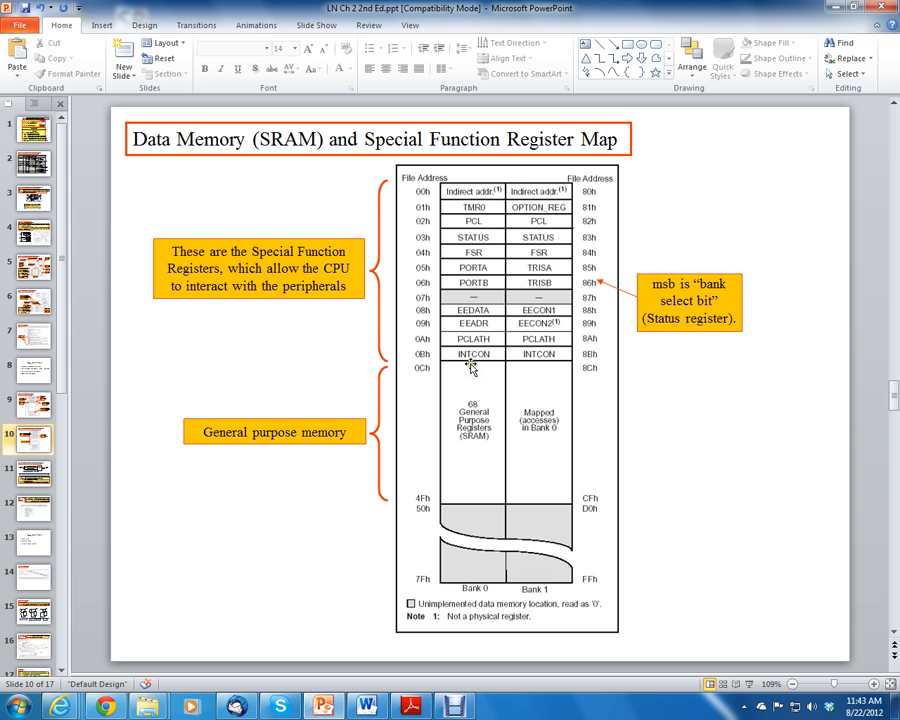
pyautogui.moveTo(476, 208)
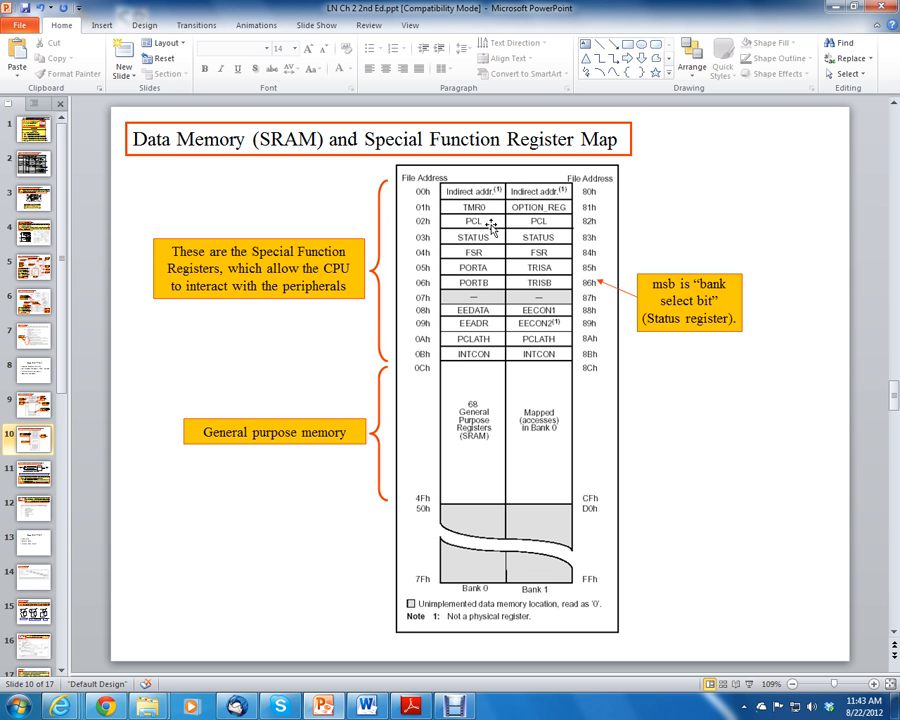
pyautogui.moveTo(496, 236)
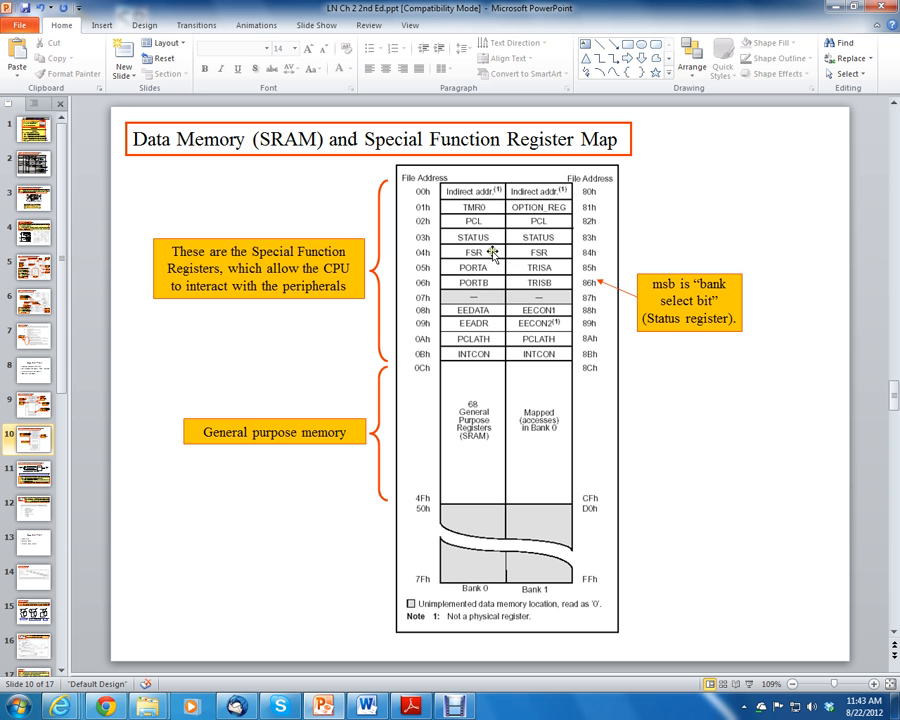
pyautogui.moveTo(494, 268)
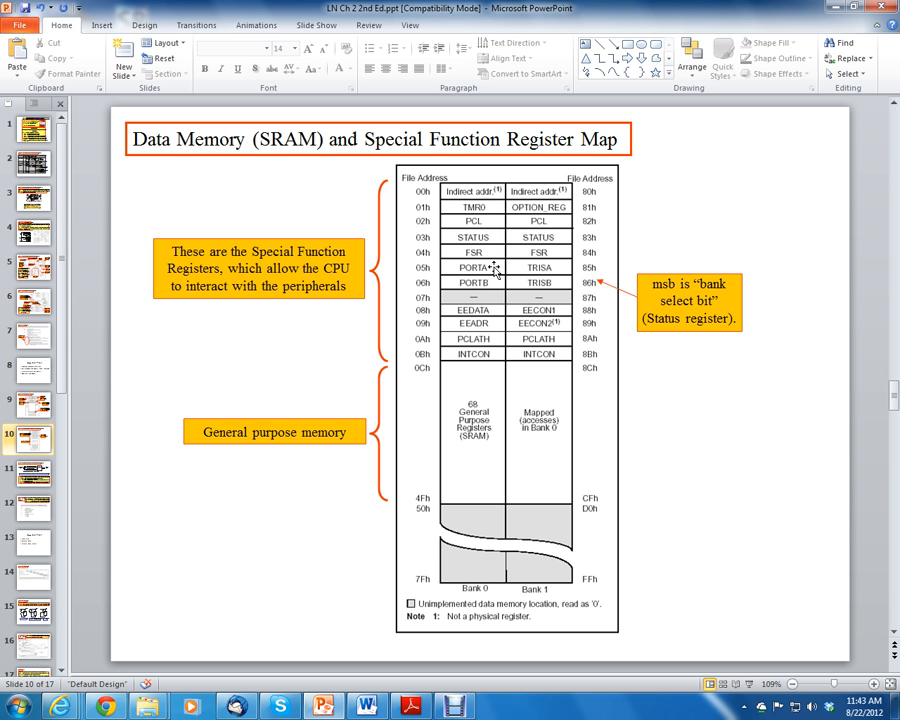
pyautogui.moveTo(496, 270)
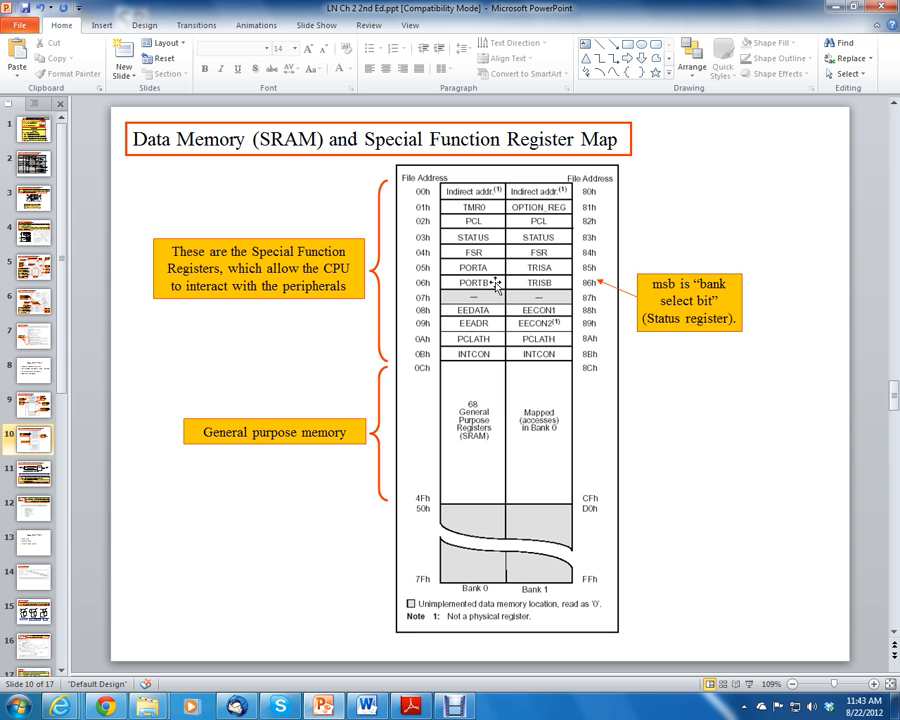
pyautogui.moveTo(492, 286)
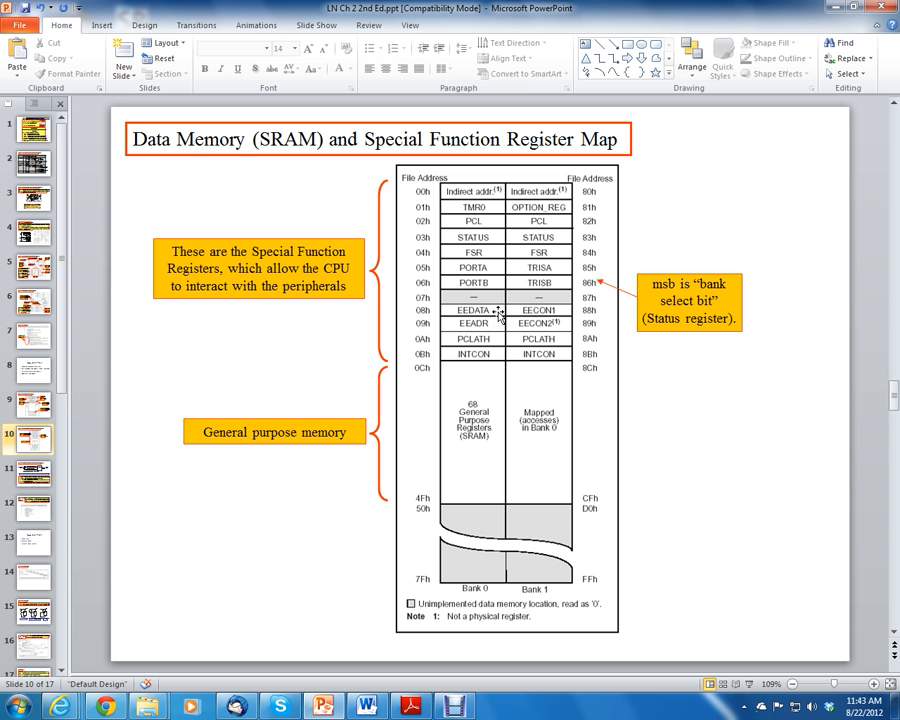
pyautogui.moveTo(496, 312)
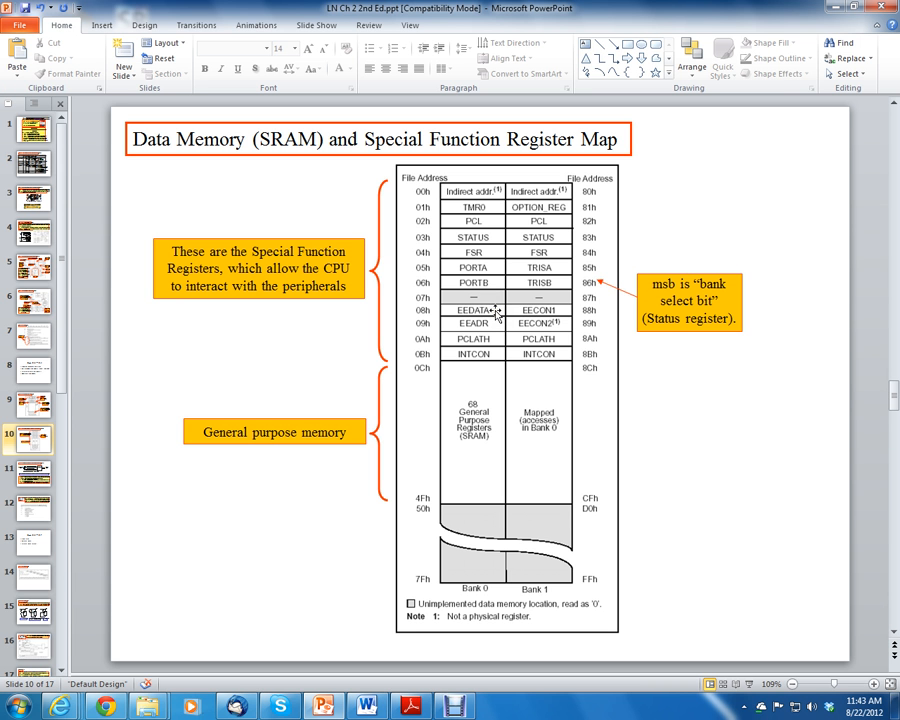
pyautogui.moveTo(496, 328)
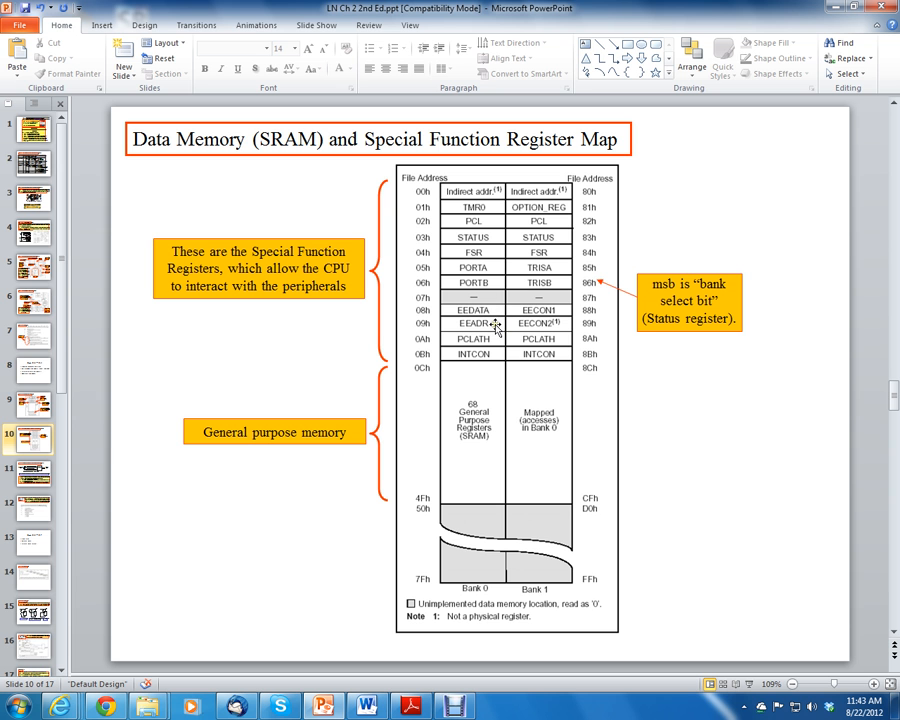
pyautogui.moveTo(496, 344)
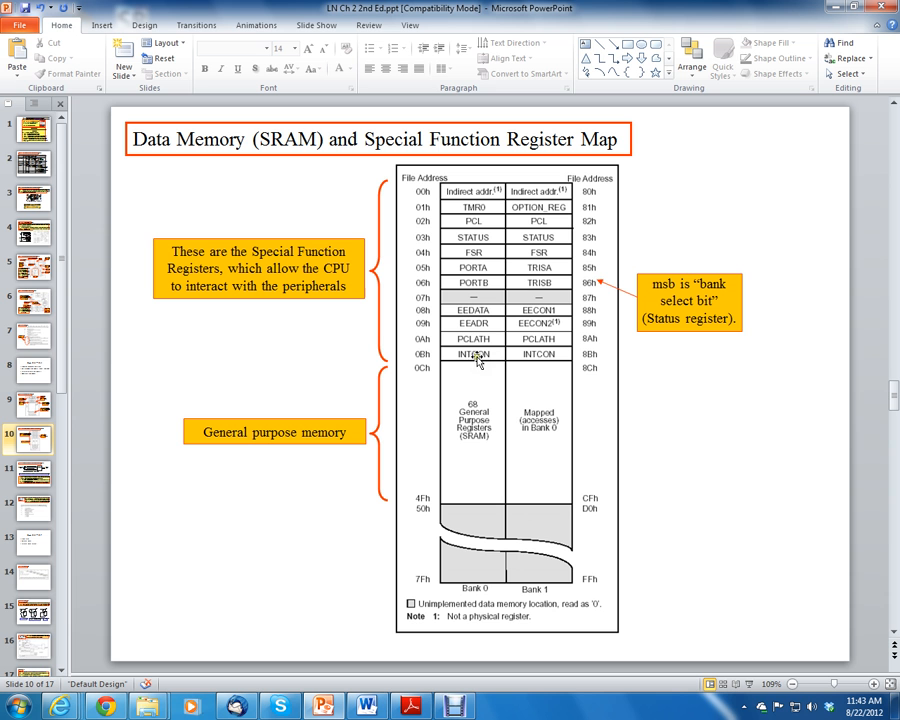
pyautogui.moveTo(480, 344)
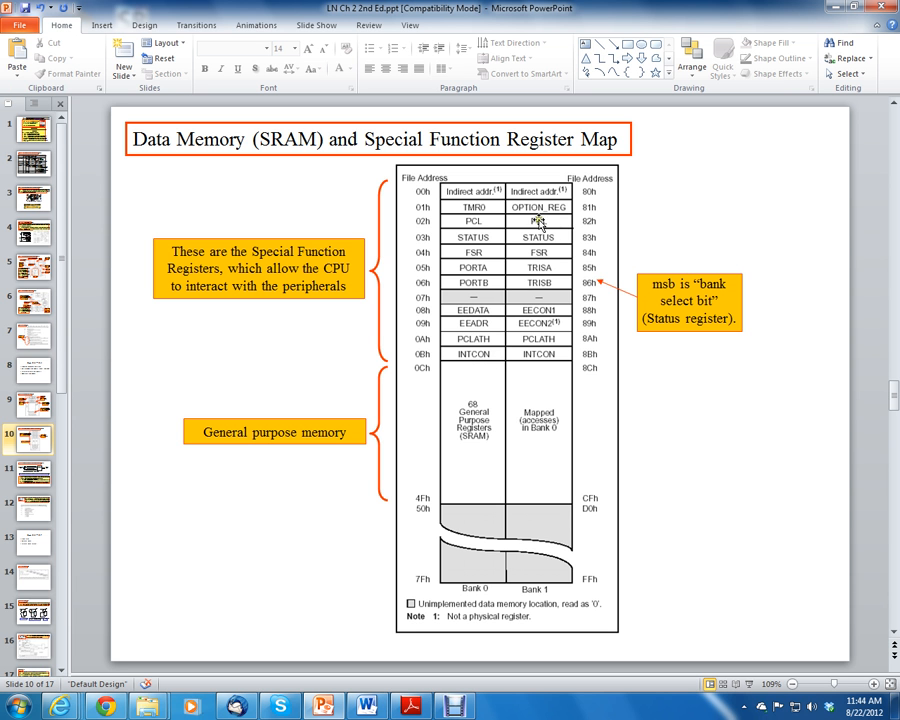
pyautogui.moveTo(502, 420)
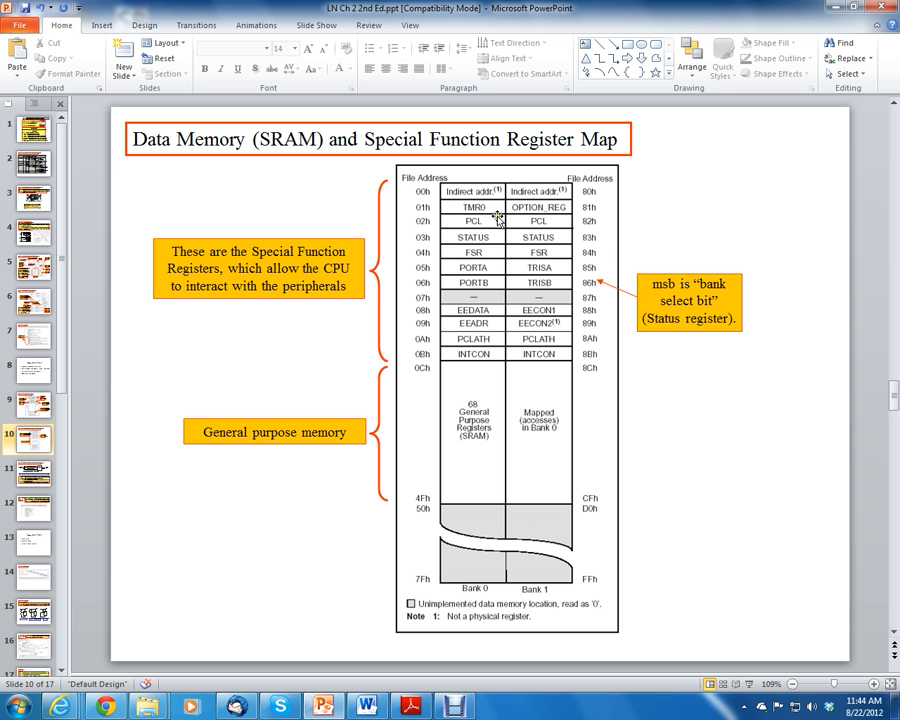
pyautogui.moveTo(424, 188)
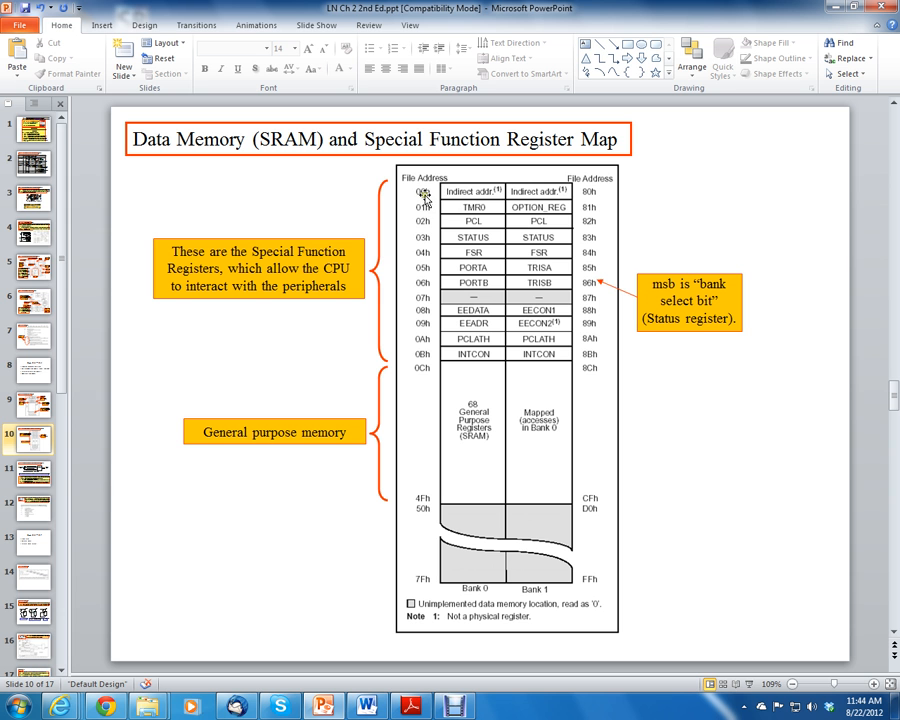
pyautogui.moveTo(592, 198)
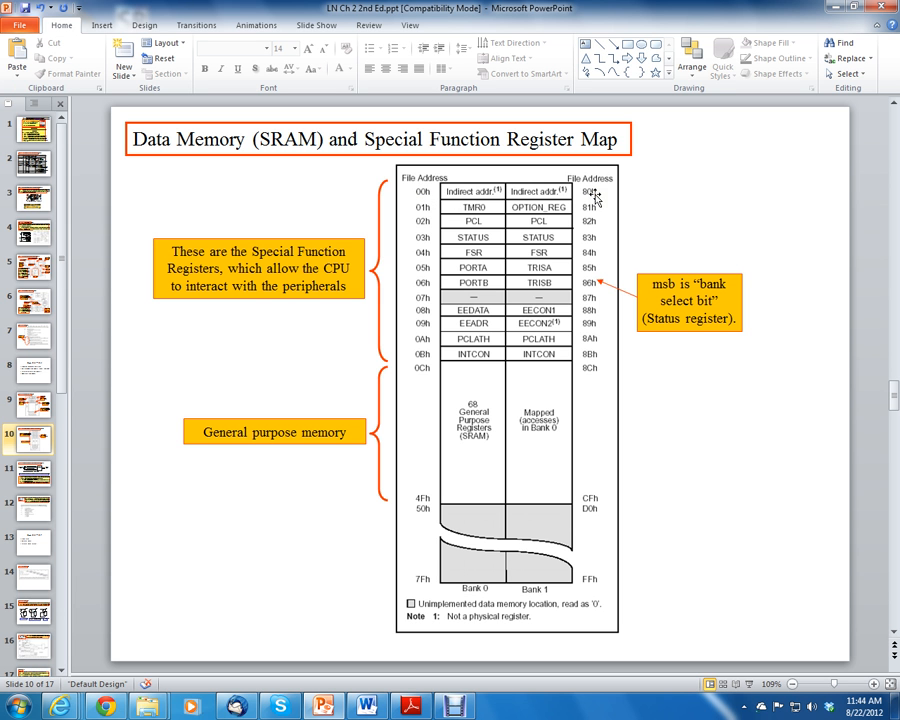
pyautogui.moveTo(590, 196)
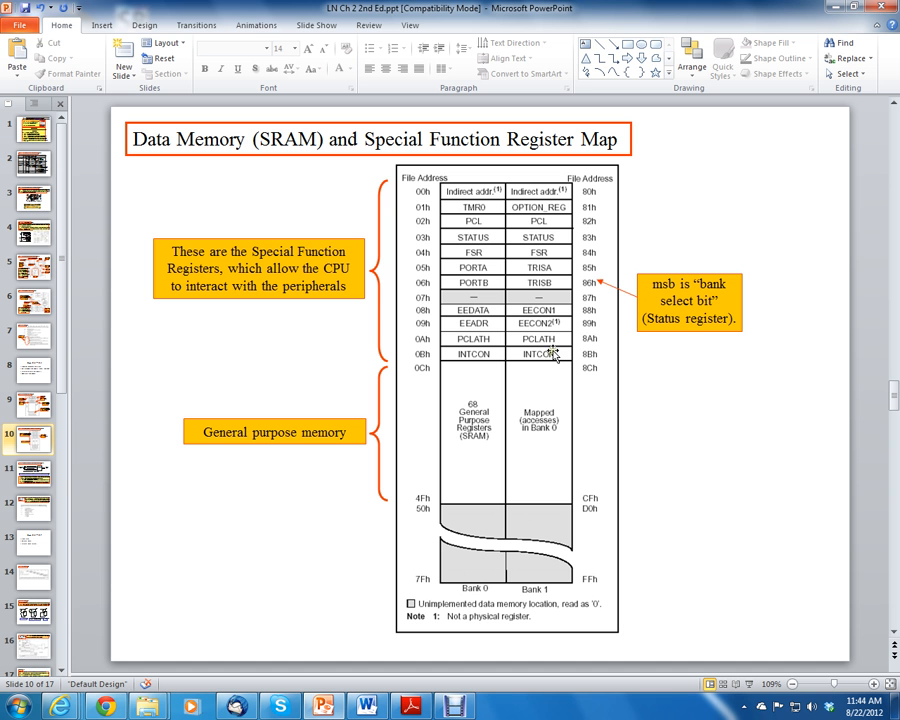
pyautogui.click(688, 300)
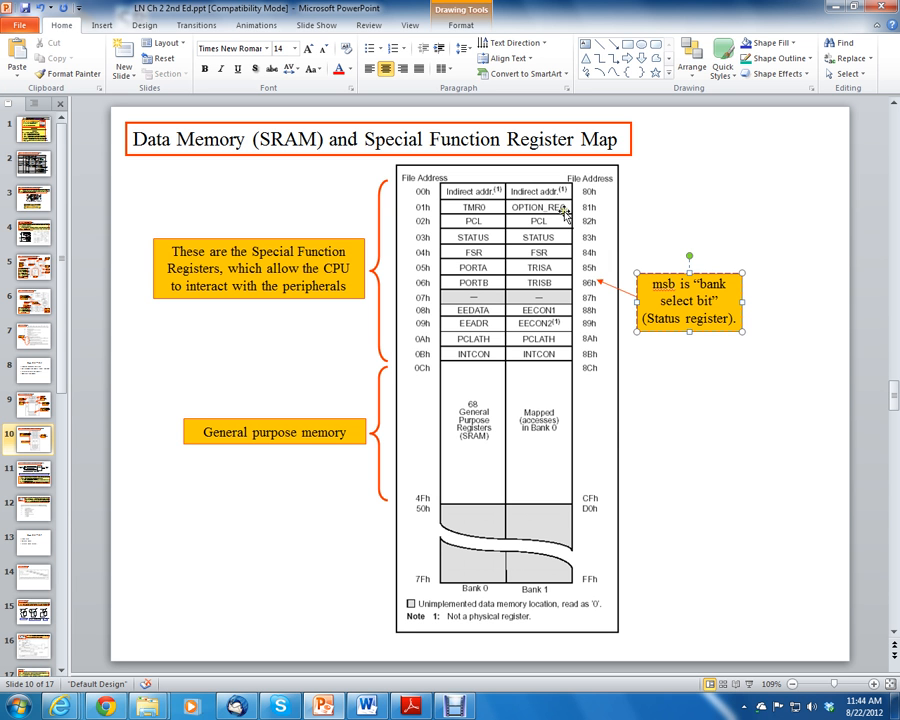
pyautogui.moveTo(566, 210)
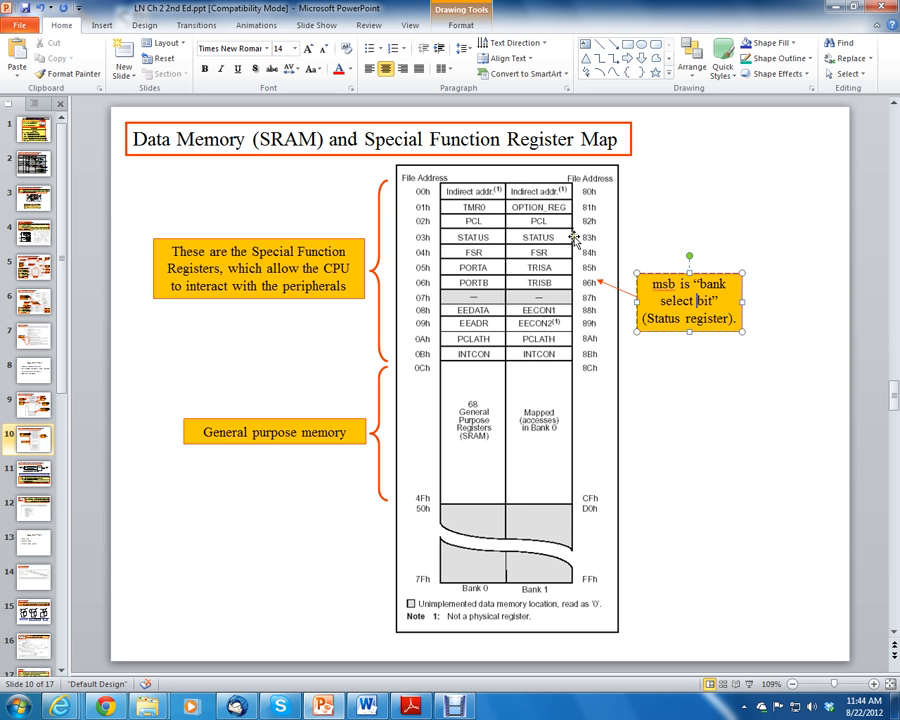
pyautogui.moveTo(532, 240)
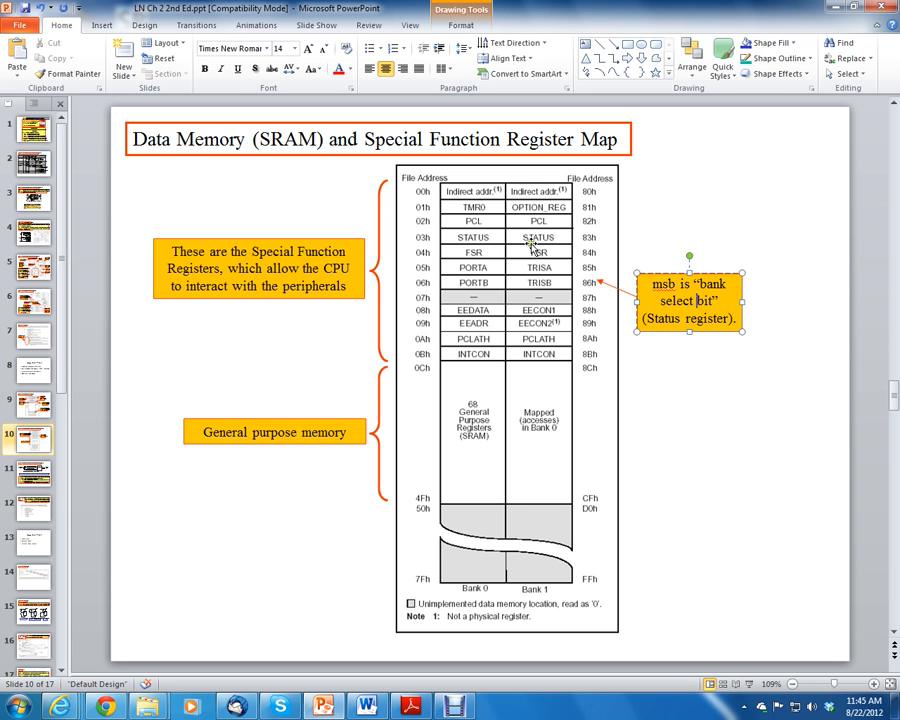
pyautogui.moveTo(548, 222)
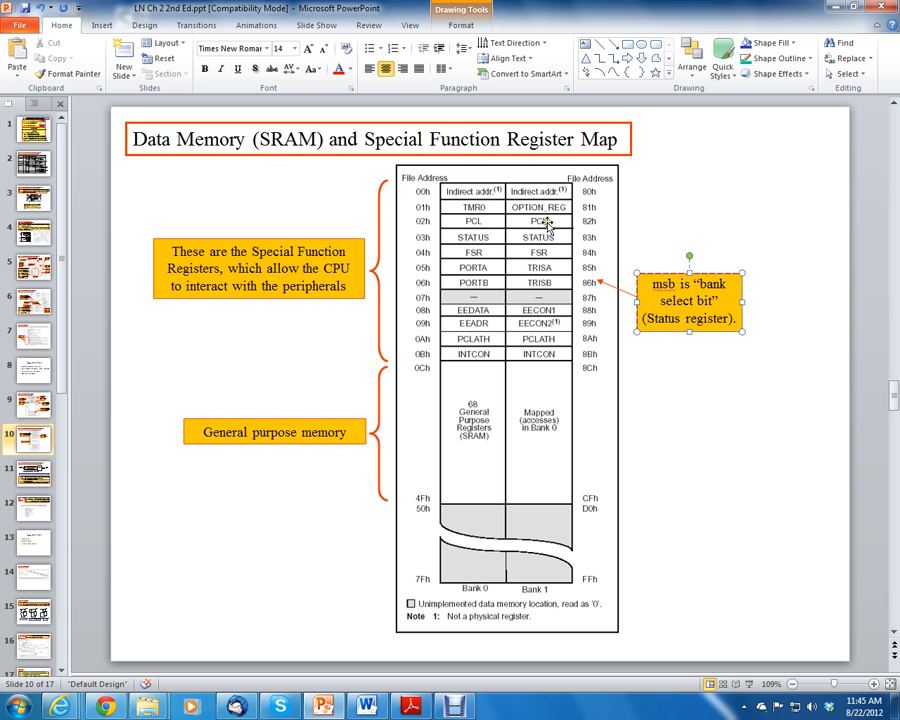
pyautogui.moveTo(484, 222)
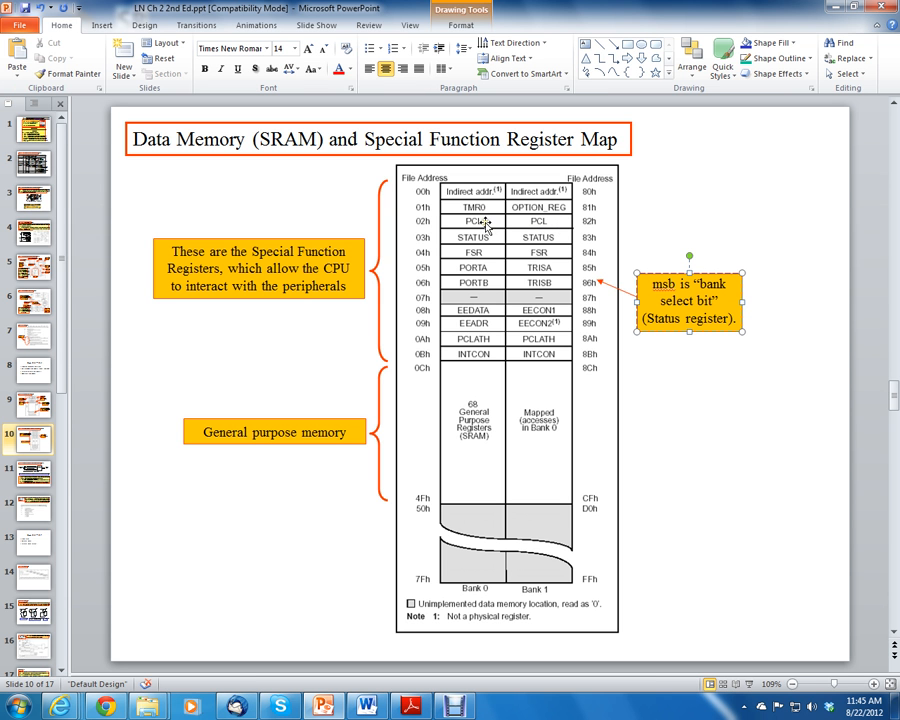
pyautogui.moveTo(544, 228)
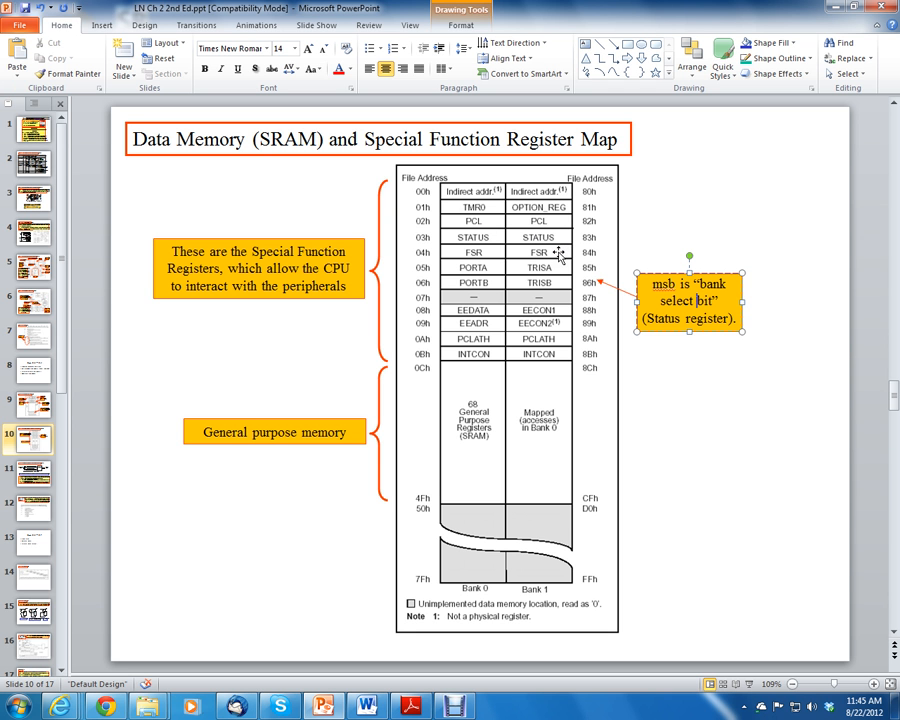
pyautogui.moveTo(560, 268)
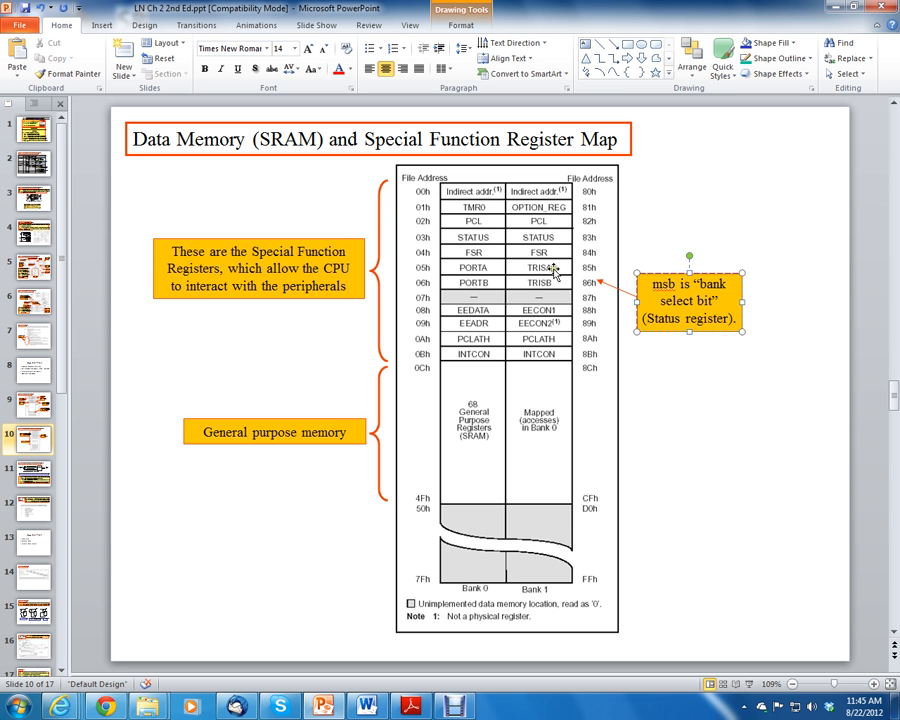
pyautogui.moveTo(512, 270)
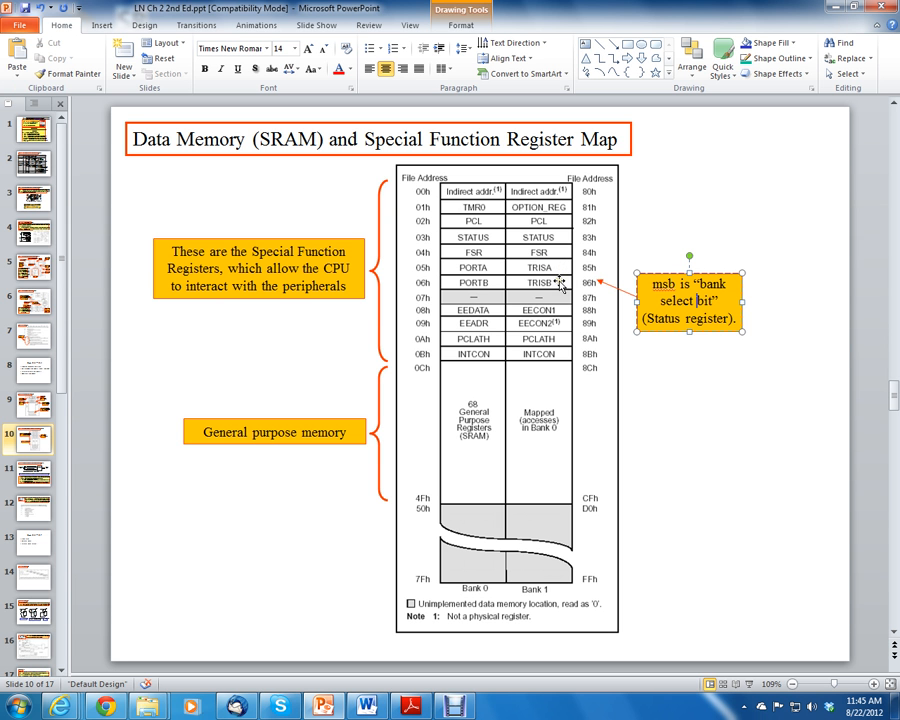
pyautogui.moveTo(562, 288)
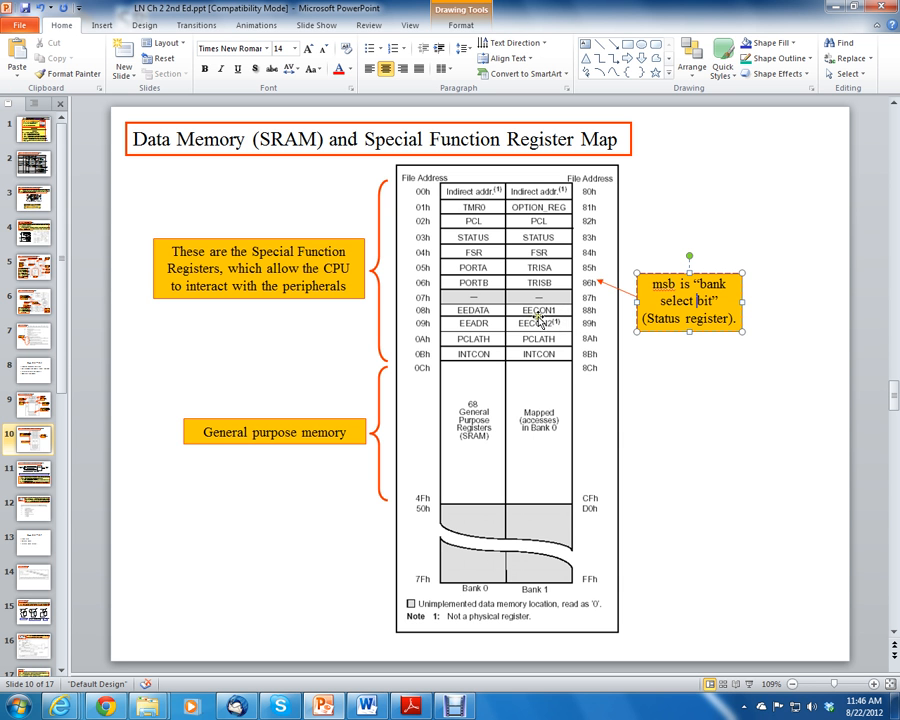
pyautogui.moveTo(644, 410)
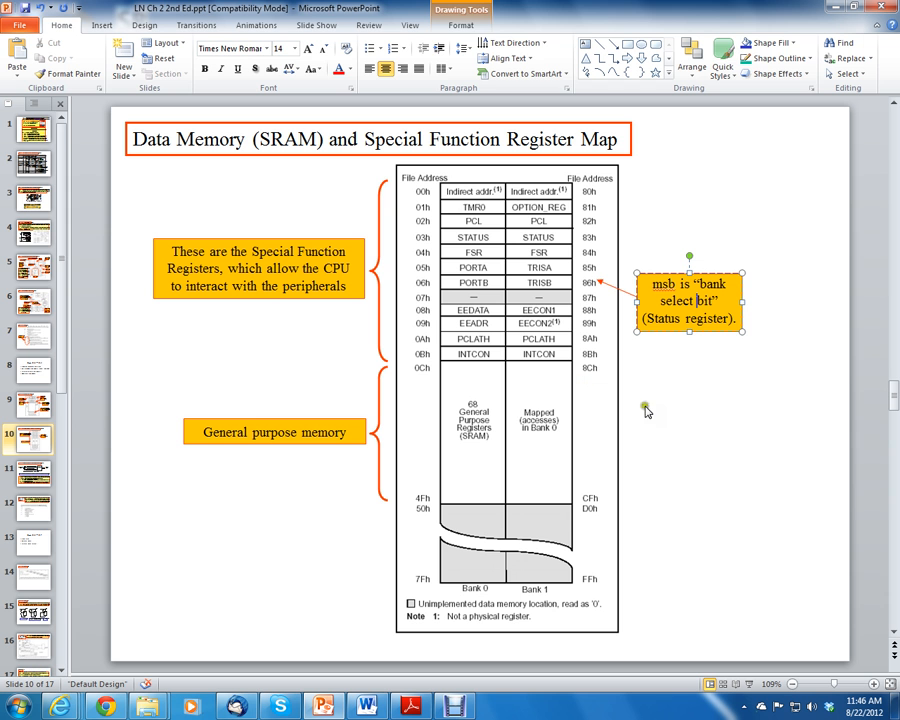
pyautogui.moveTo(658, 400)
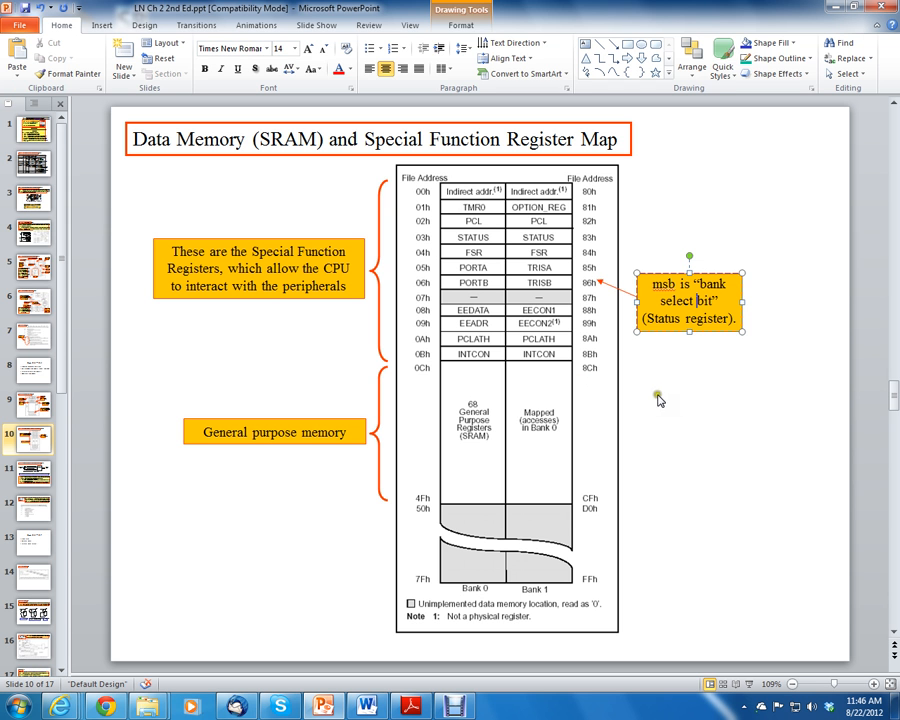
pyautogui.click(748, 370)
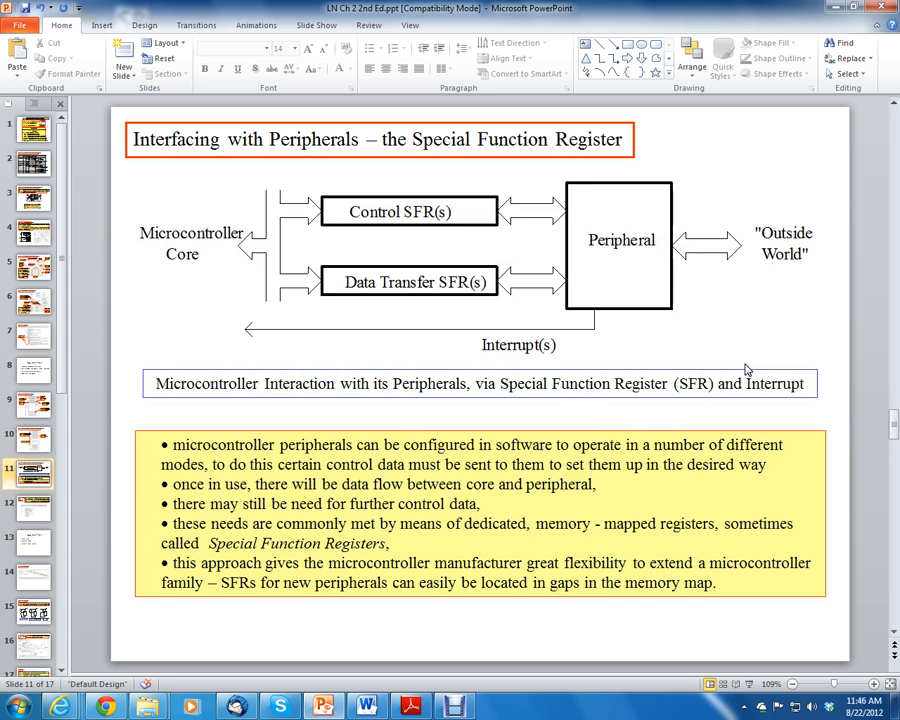
pyautogui.moveTo(476, 256)
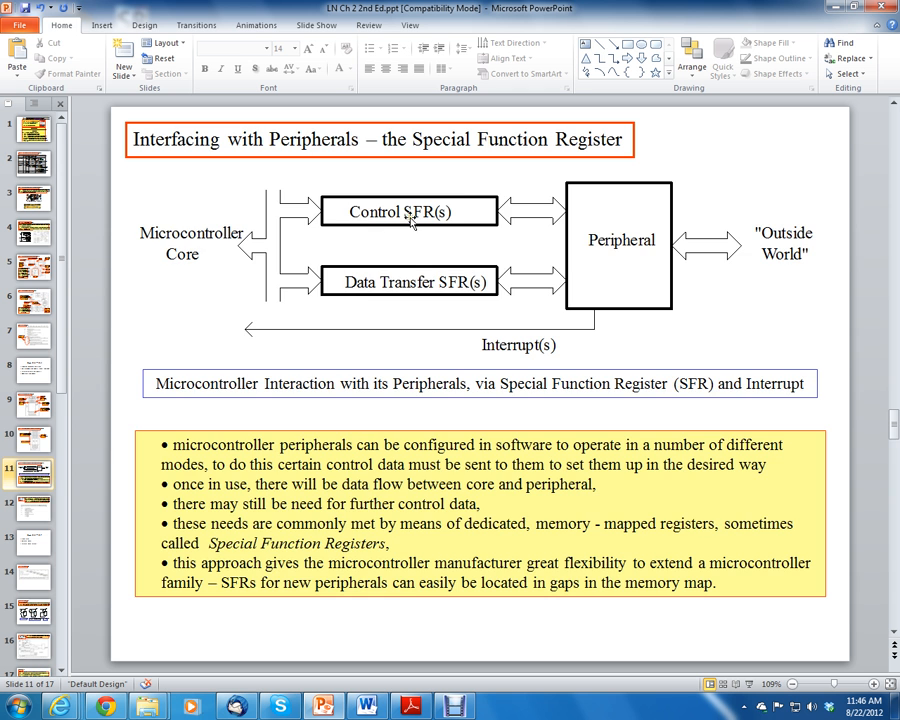
pyautogui.click(32, 436)
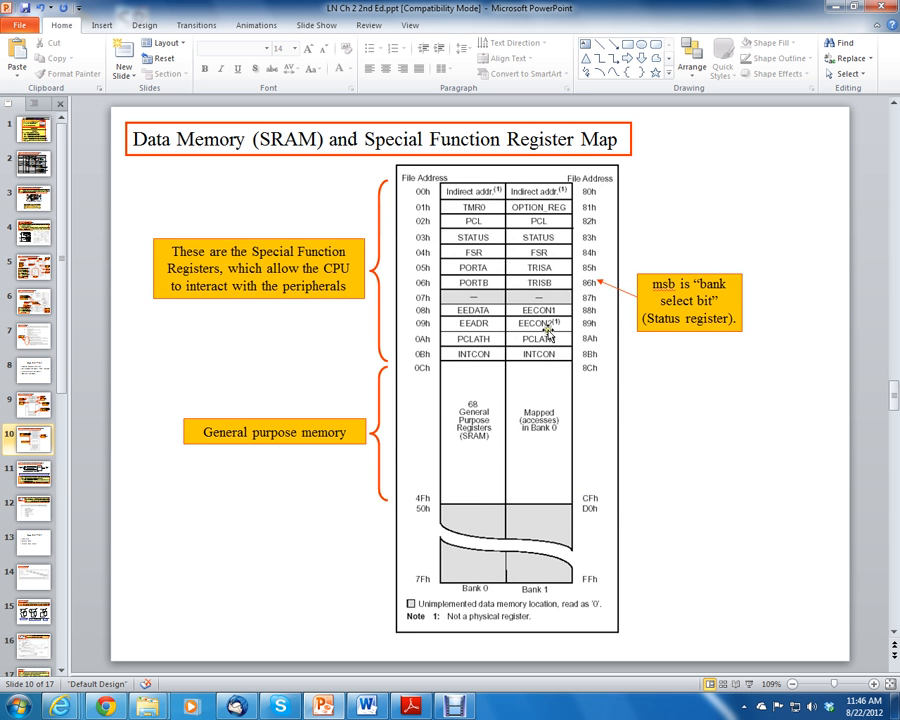
pyautogui.moveTo(548, 288)
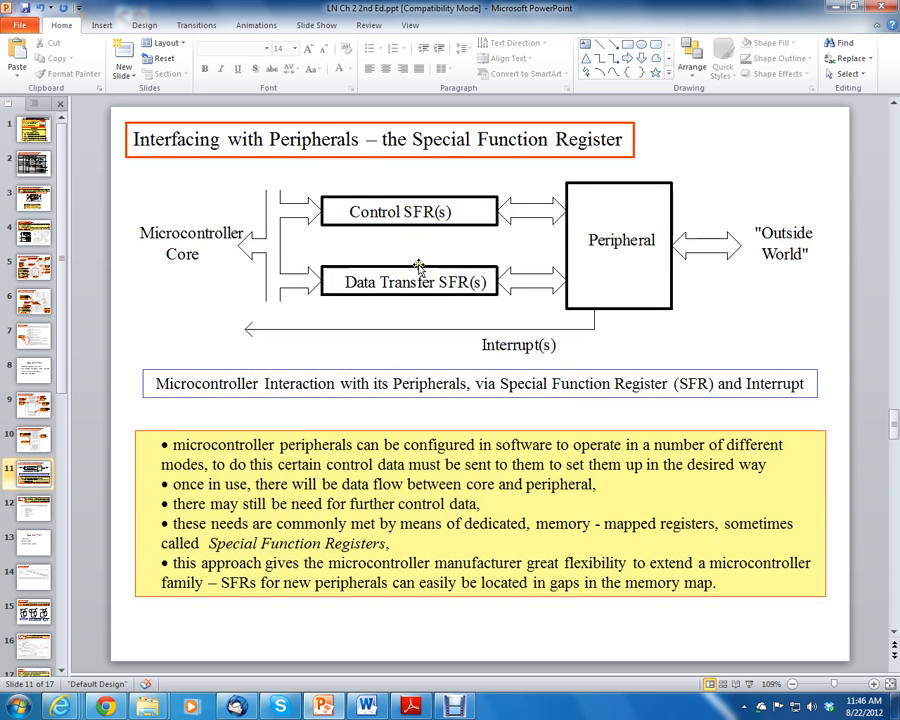
pyautogui.moveTo(384, 172)
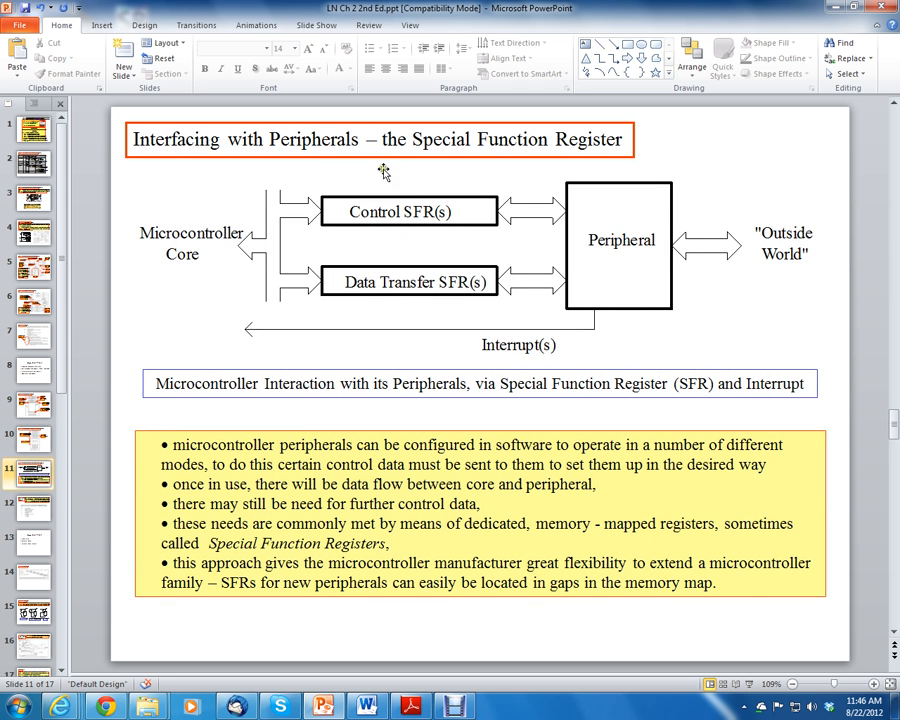
pyautogui.moveTo(460, 296)
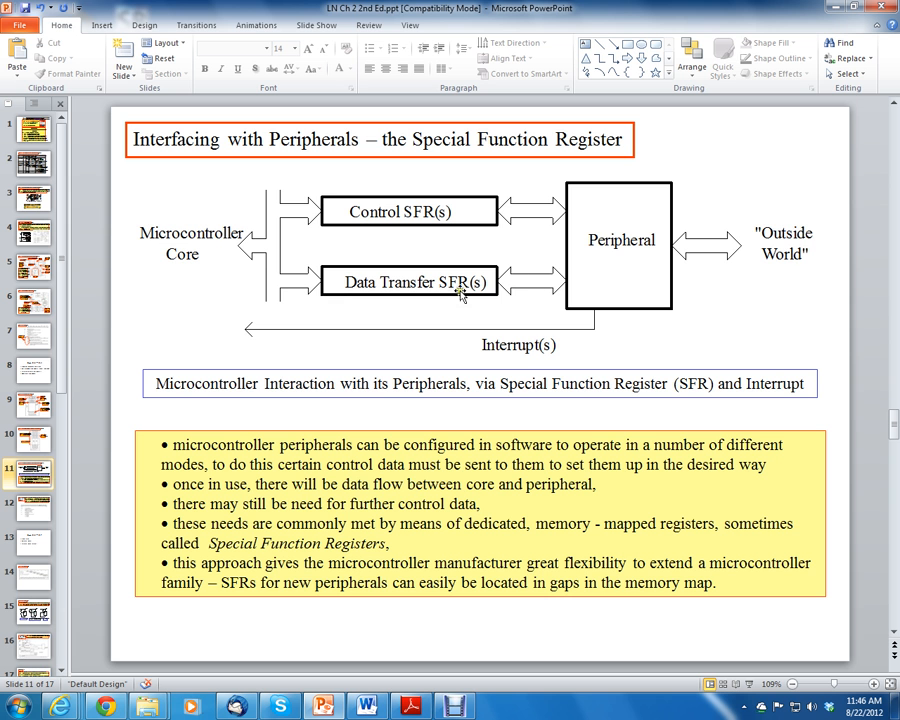
pyautogui.moveTo(324, 182)
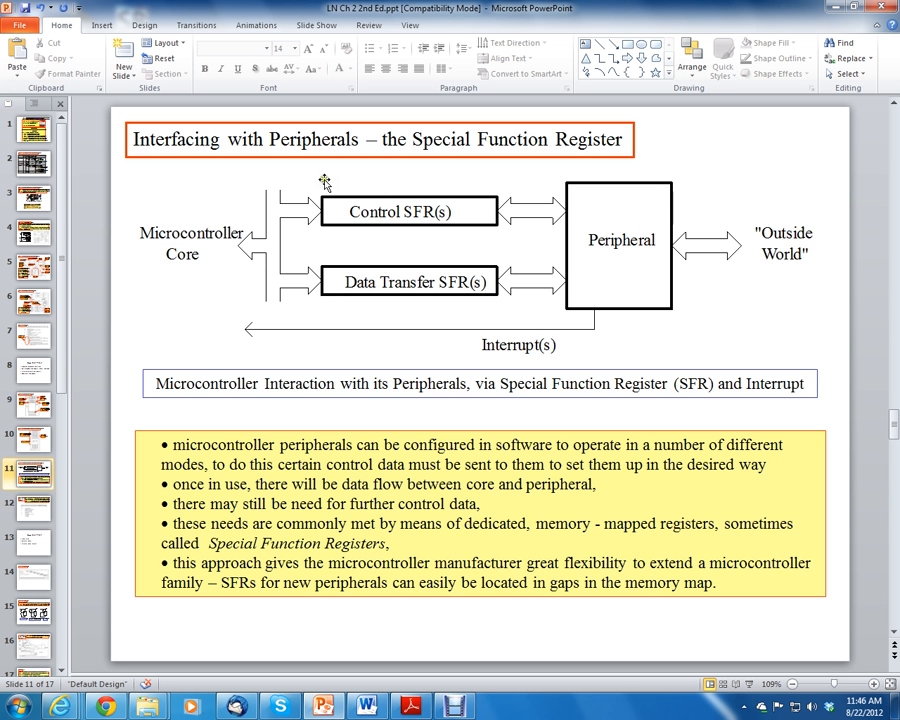
pyautogui.moveTo(216, 236)
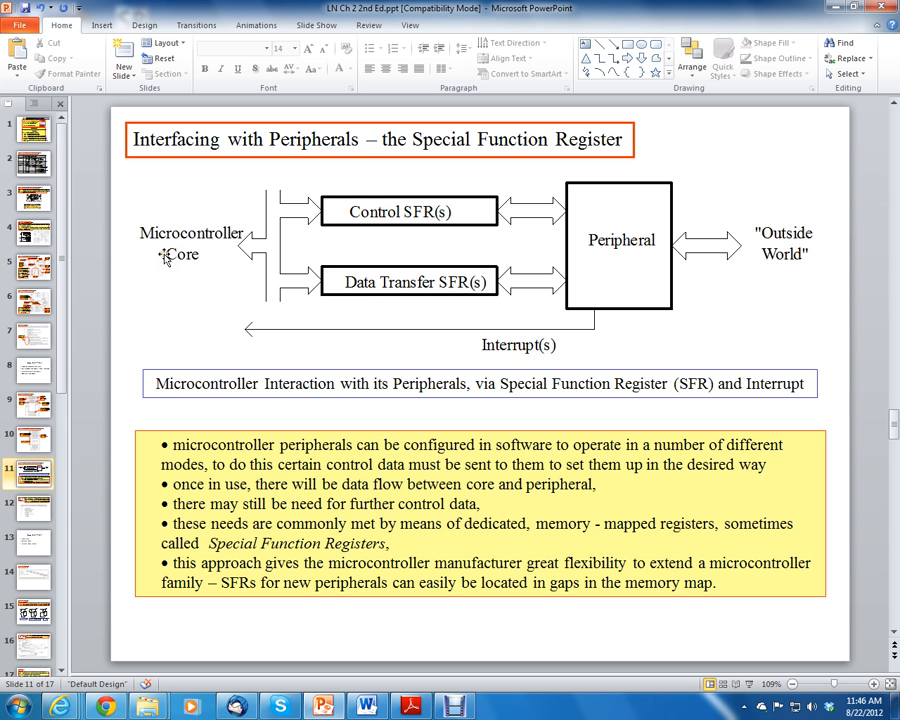
pyautogui.moveTo(148, 278)
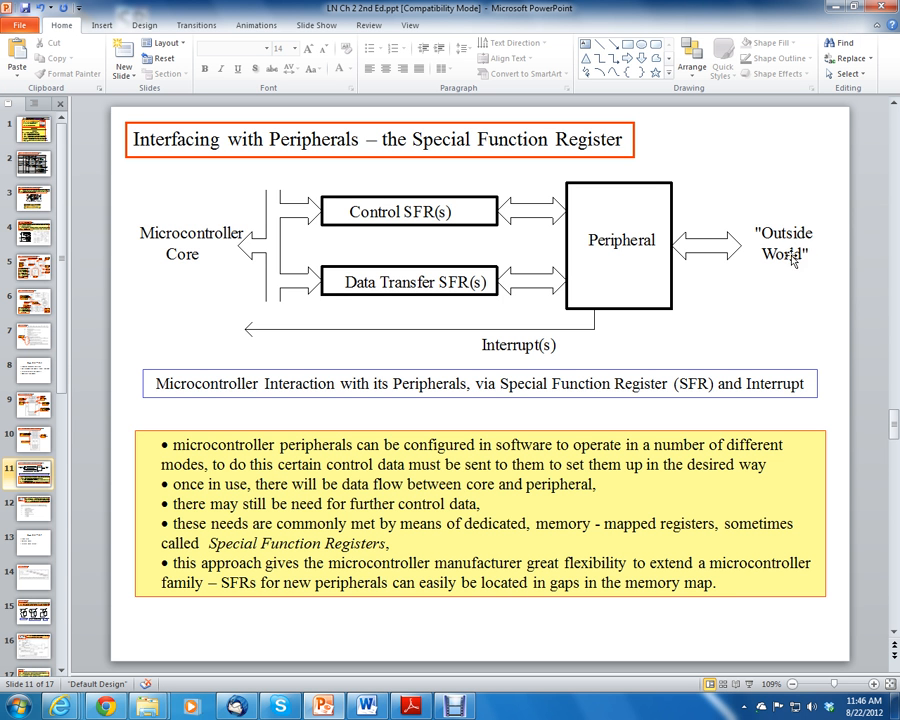
pyautogui.moveTo(796, 256)
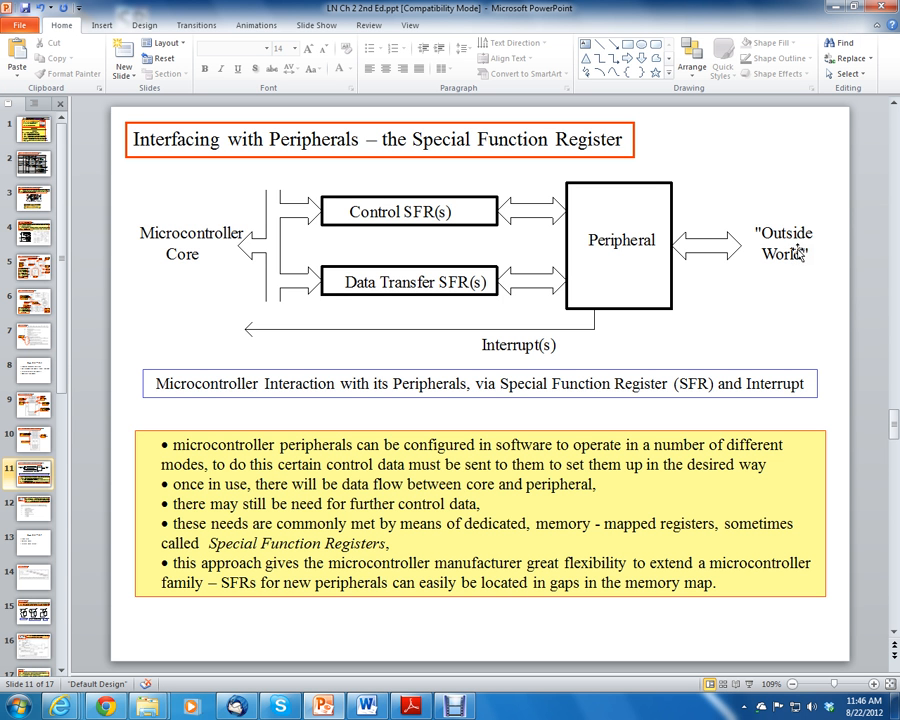
pyautogui.moveTo(784, 264)
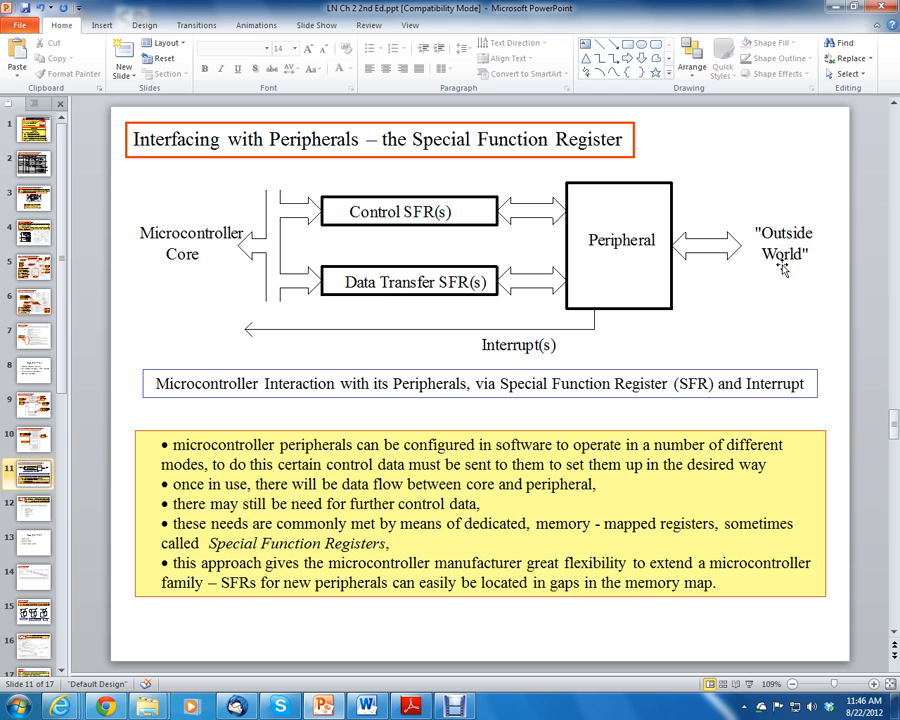
pyautogui.moveTo(780, 262)
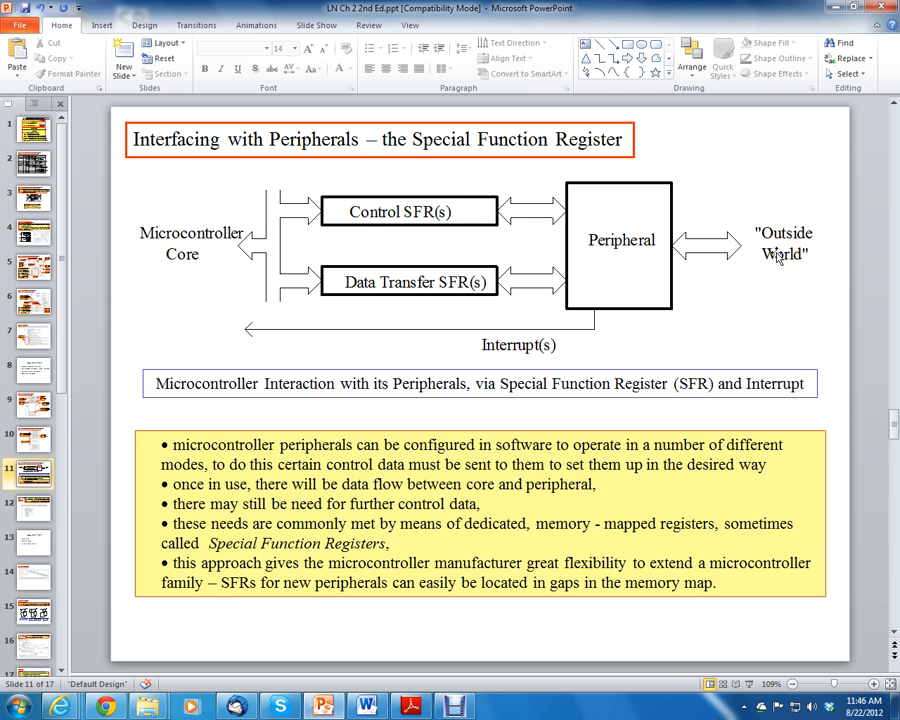
pyautogui.moveTo(396, 216)
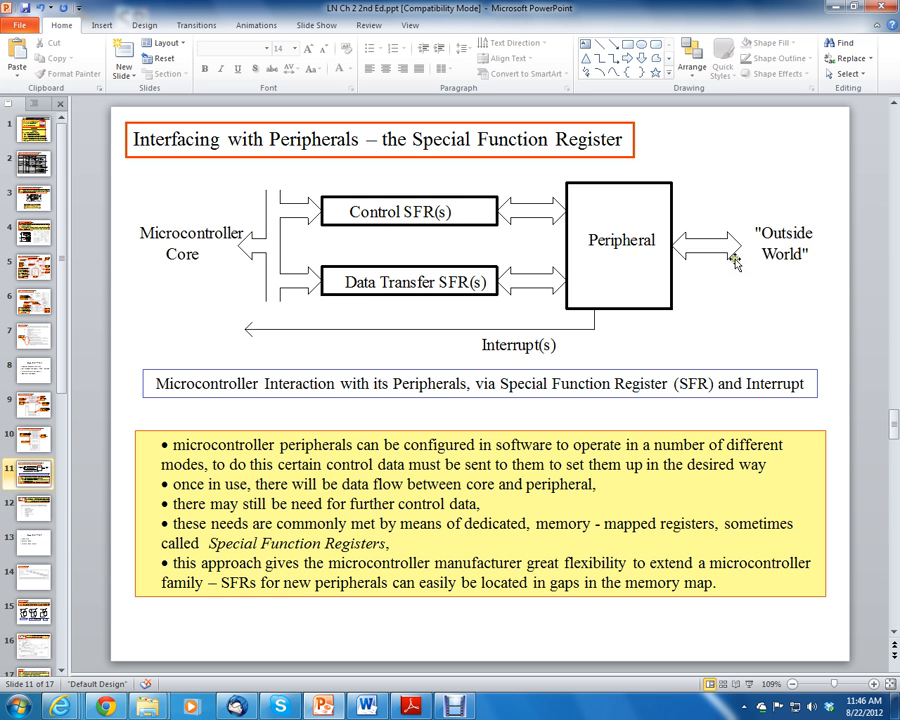
pyautogui.moveTo(298, 250)
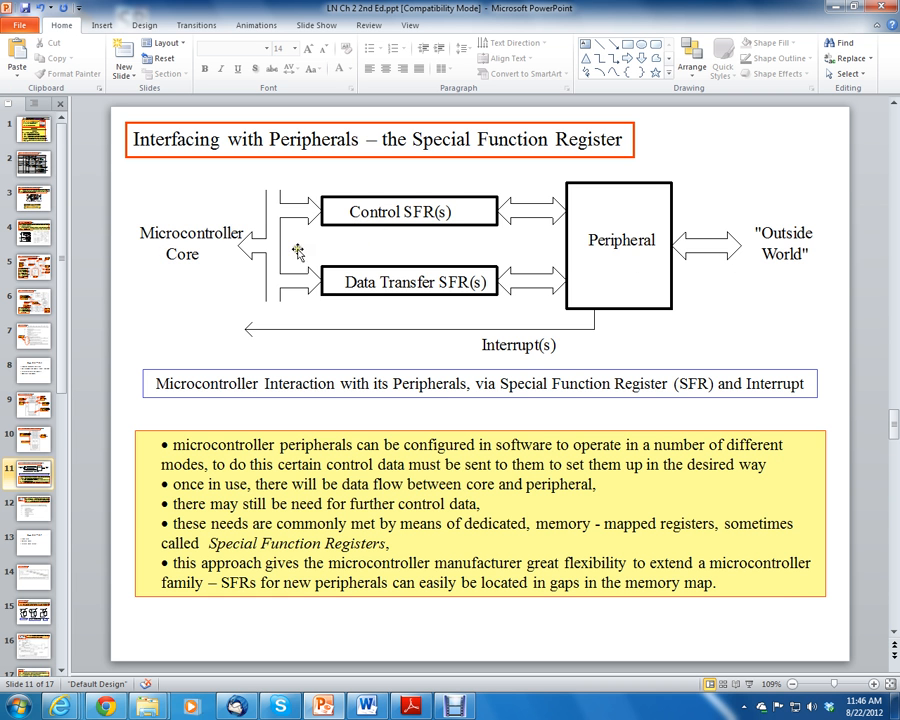
pyautogui.moveTo(416, 218)
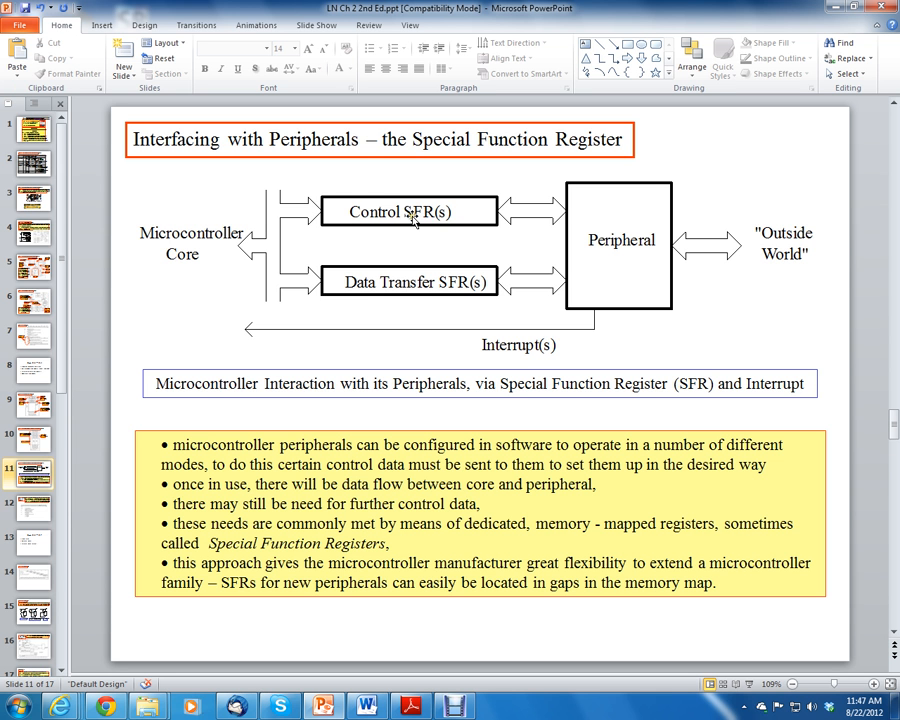
pyautogui.moveTo(432, 244)
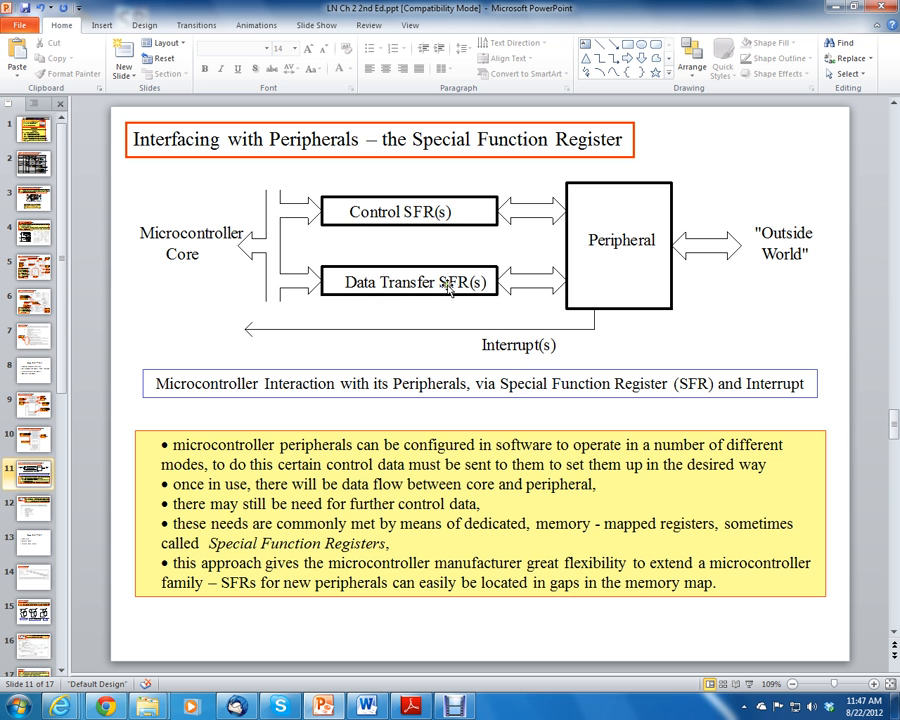
pyautogui.moveTo(420, 218)
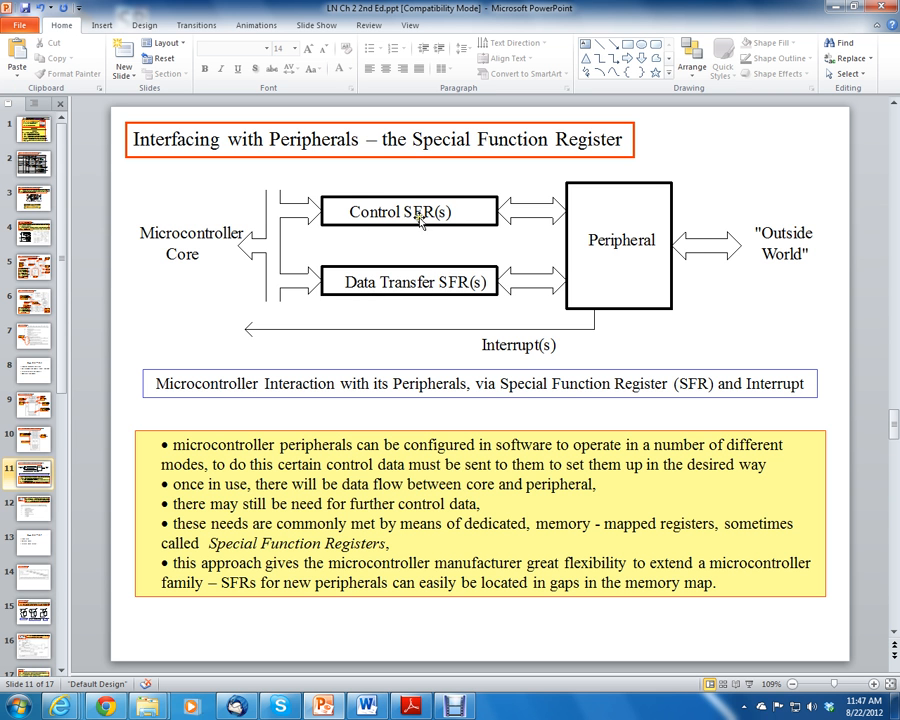
pyautogui.moveTo(466, 292)
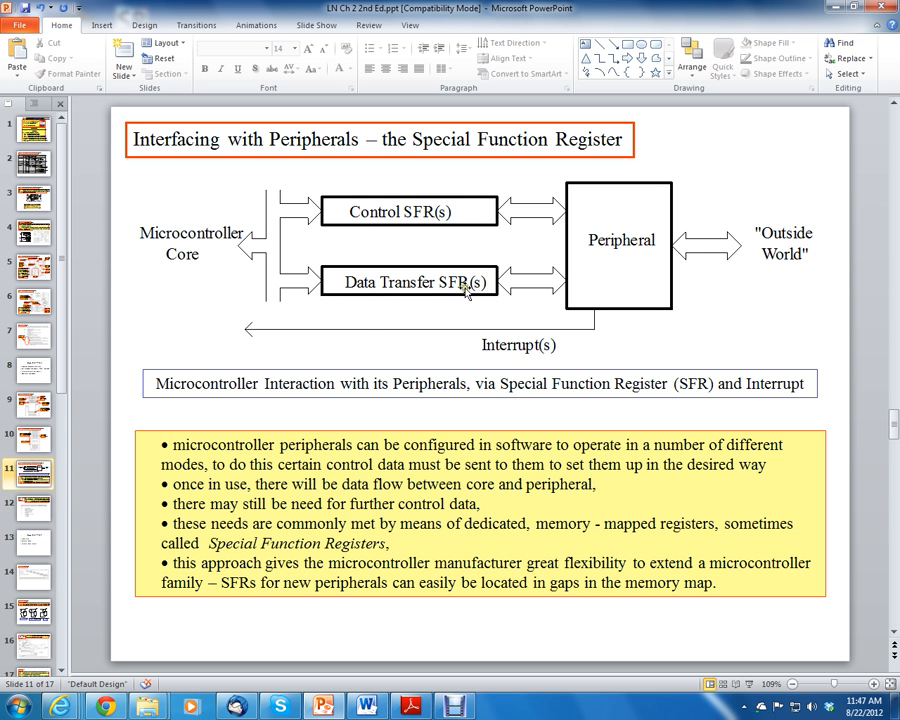
pyautogui.moveTo(430, 290)
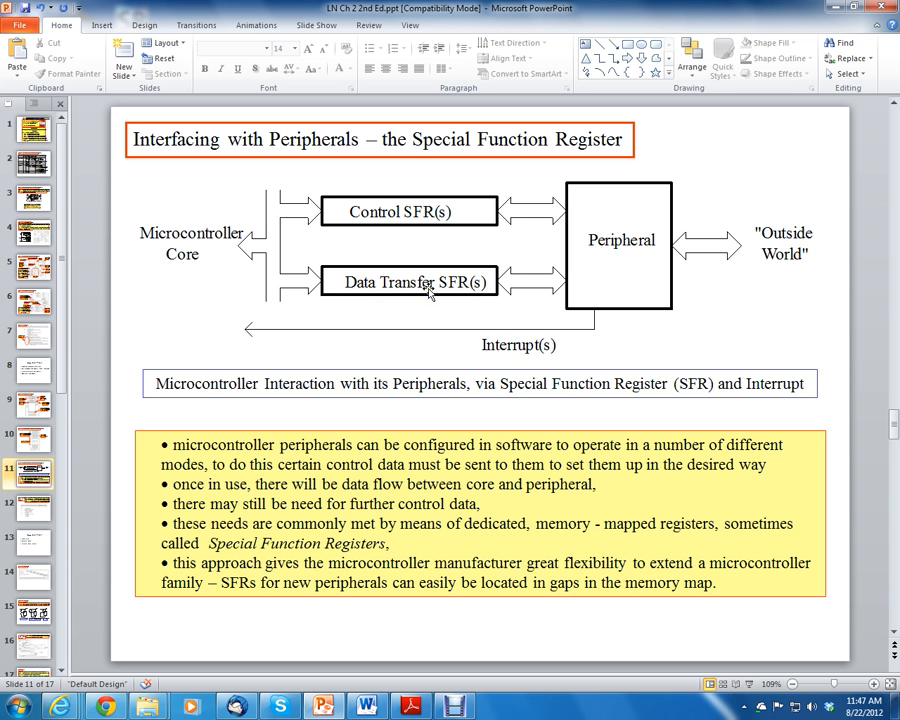
pyautogui.moveTo(436, 378)
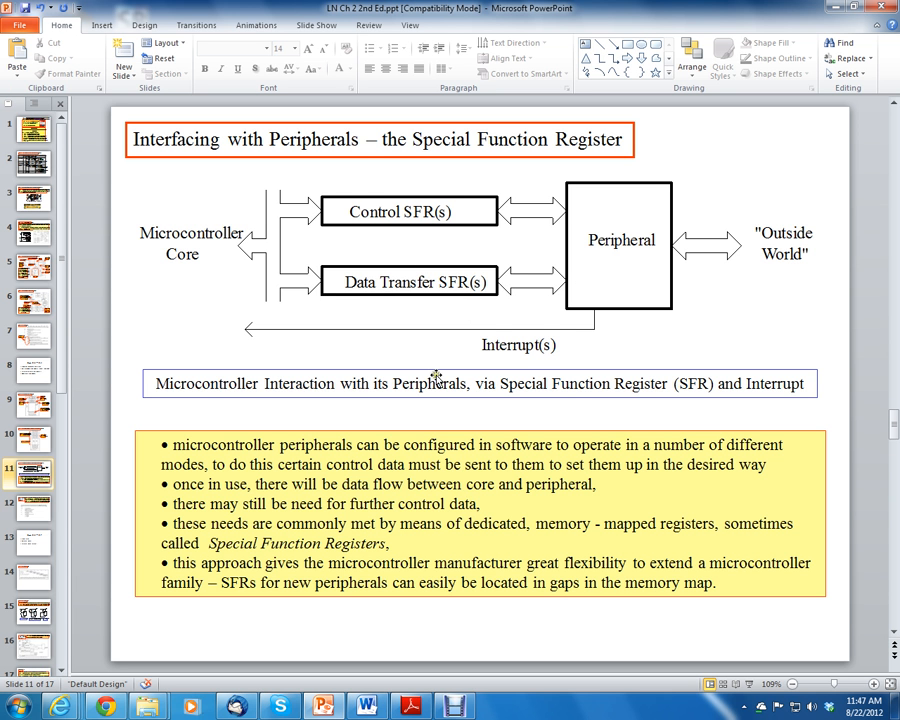
pyautogui.moveTo(636, 248)
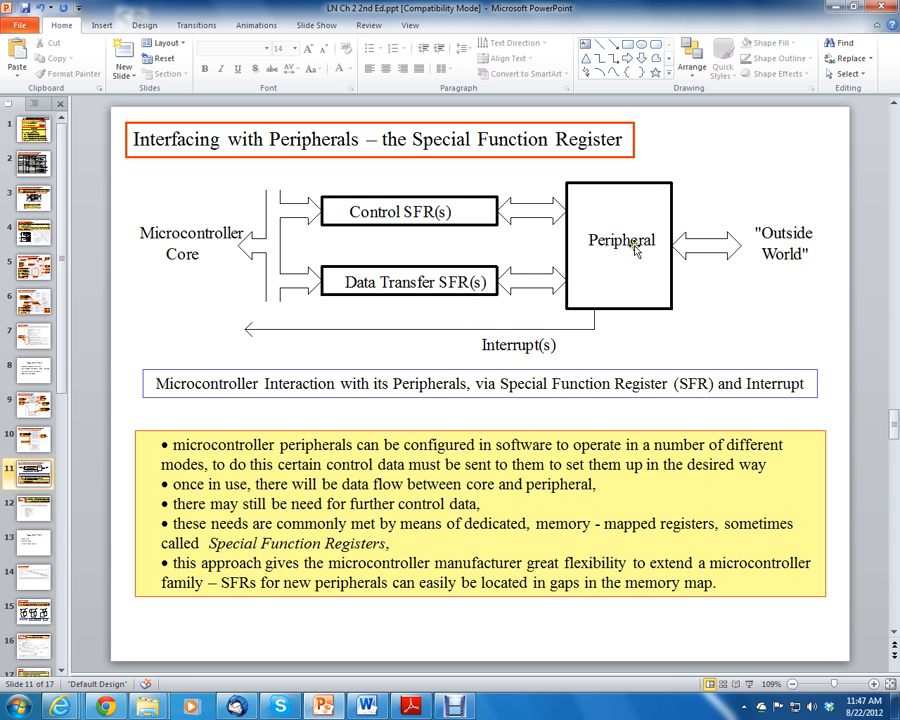
pyautogui.moveTo(528, 334)
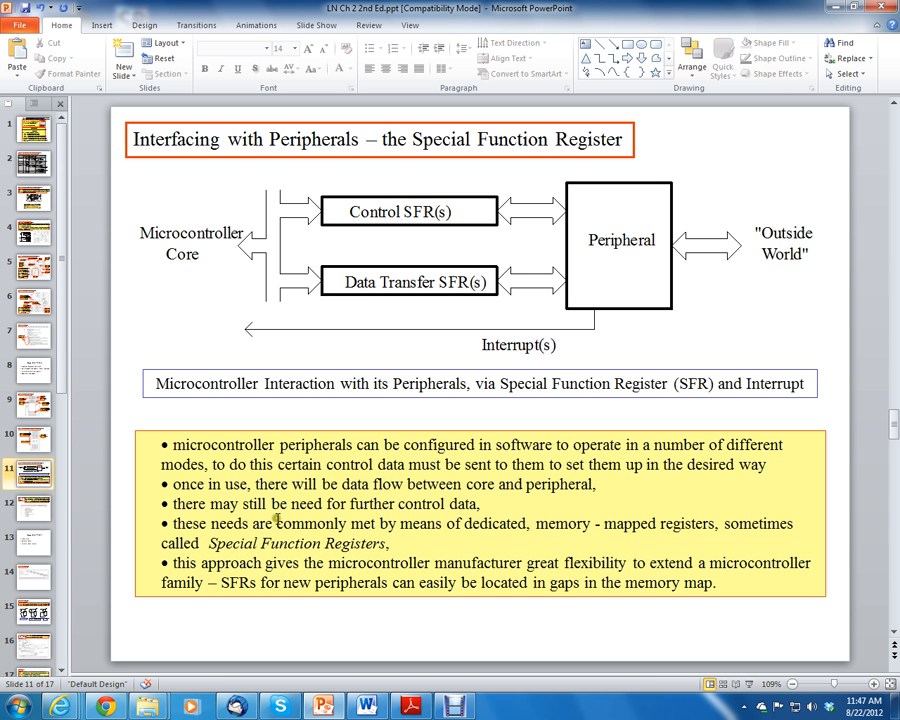
pyautogui.moveTo(432, 522)
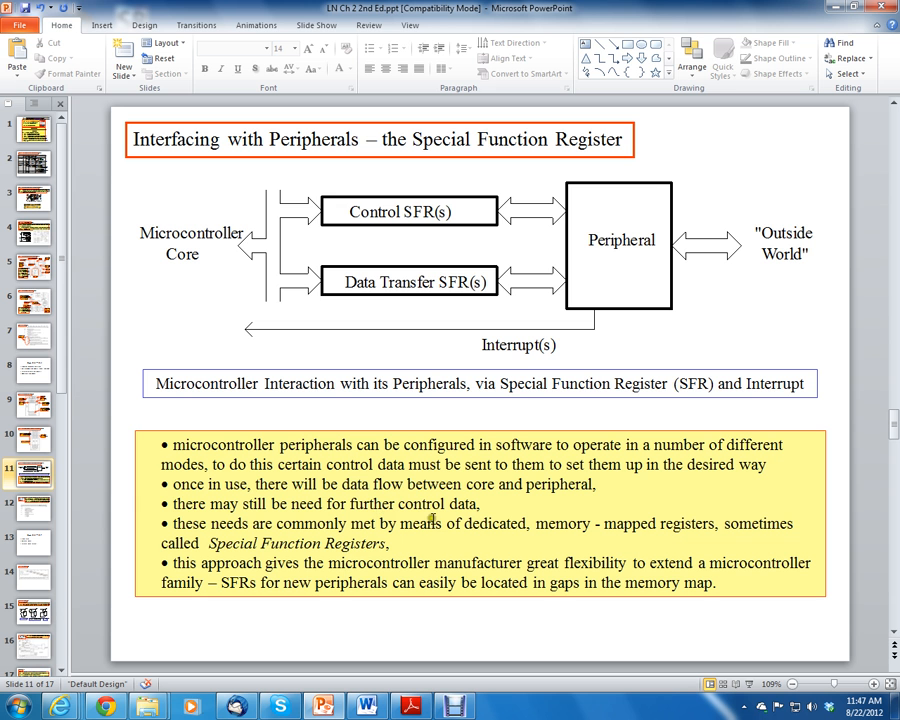
pyautogui.moveTo(430, 516)
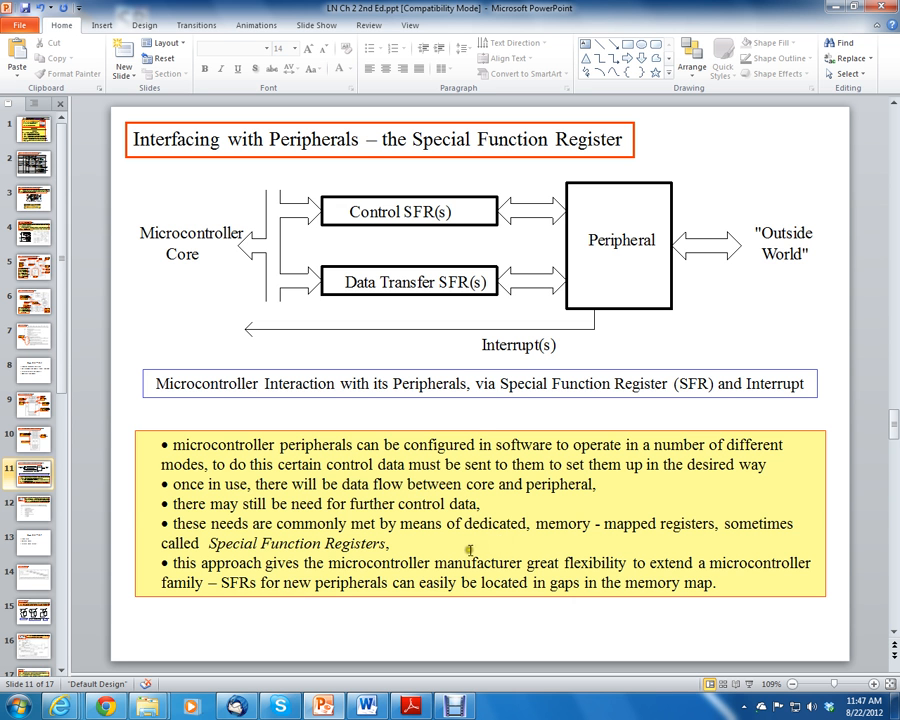
pyautogui.click(470, 550)
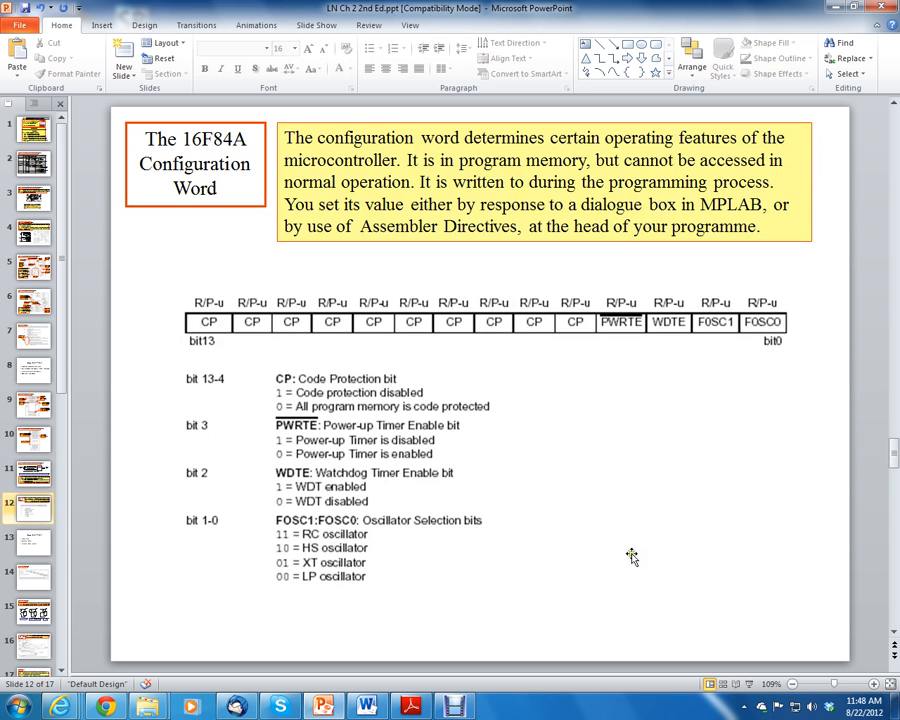
pyautogui.moveTo(744, 536)
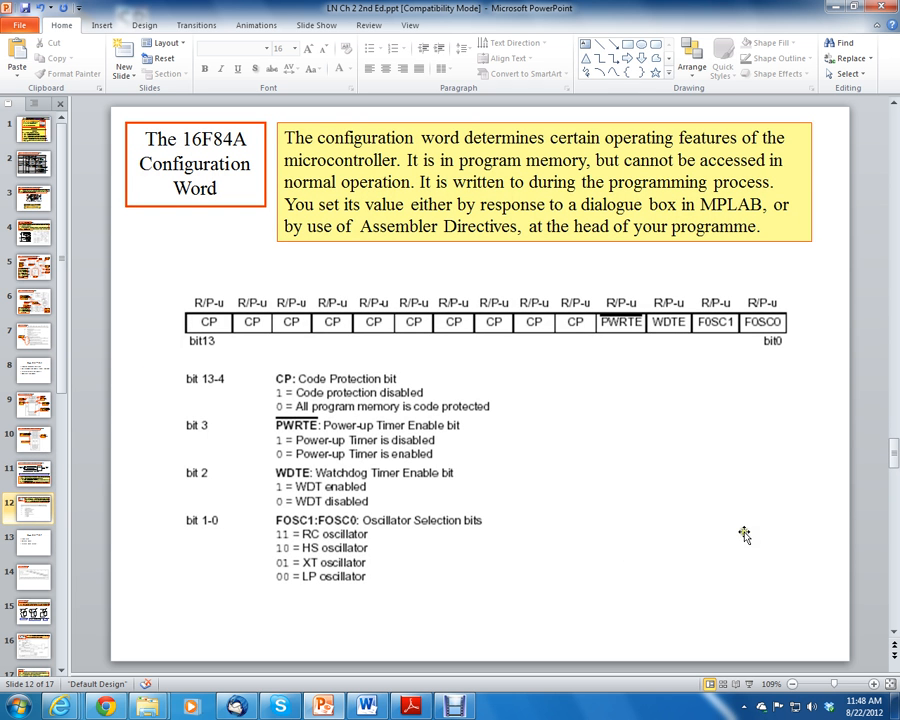
pyautogui.moveTo(770, 518)
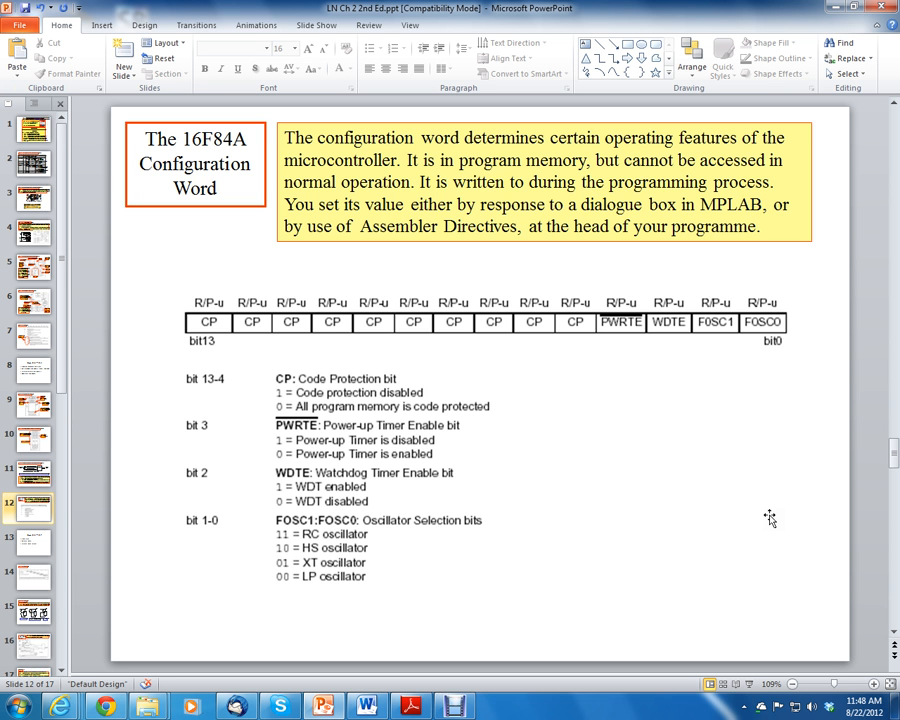
# Step: Highlight and clear the sentence about program memory access in the Configuration Word description
pyautogui.click(544, 182)
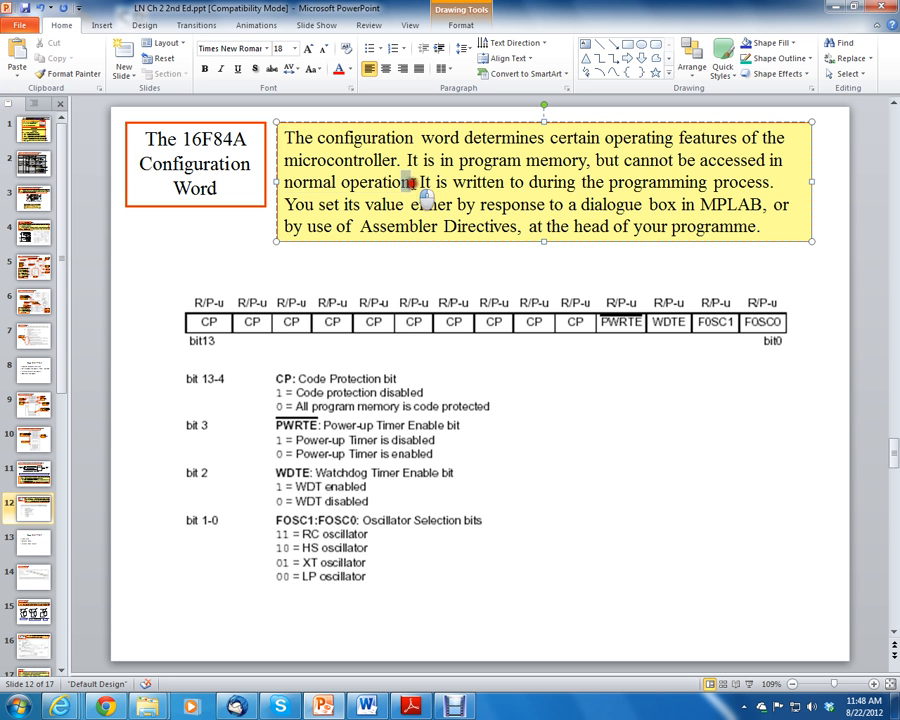
pyautogui.moveTo(408, 160); pyautogui.dragTo(410, 182)
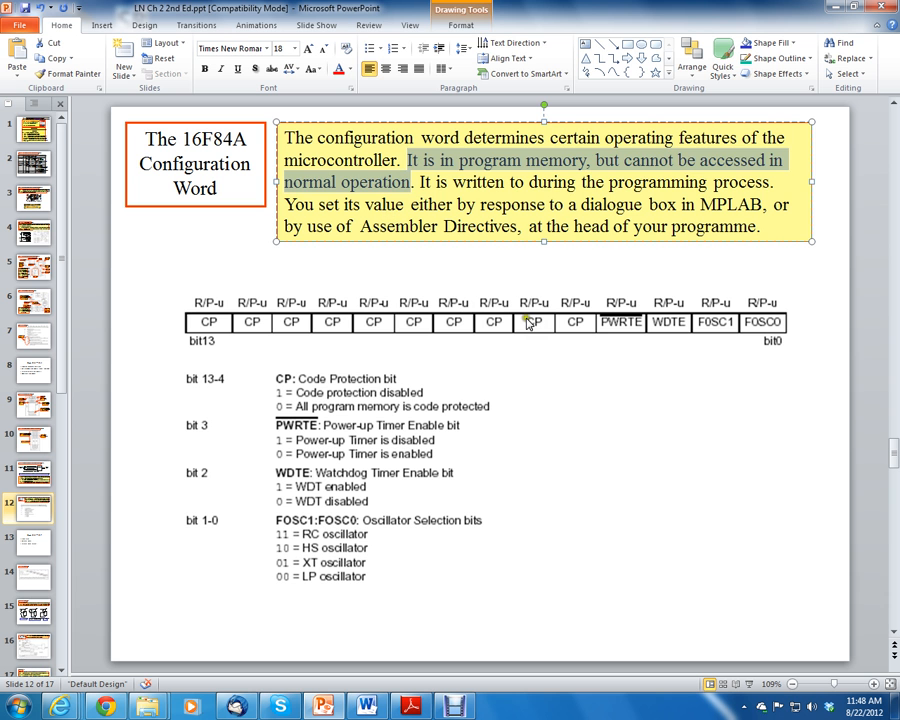
pyautogui.click(450, 182)
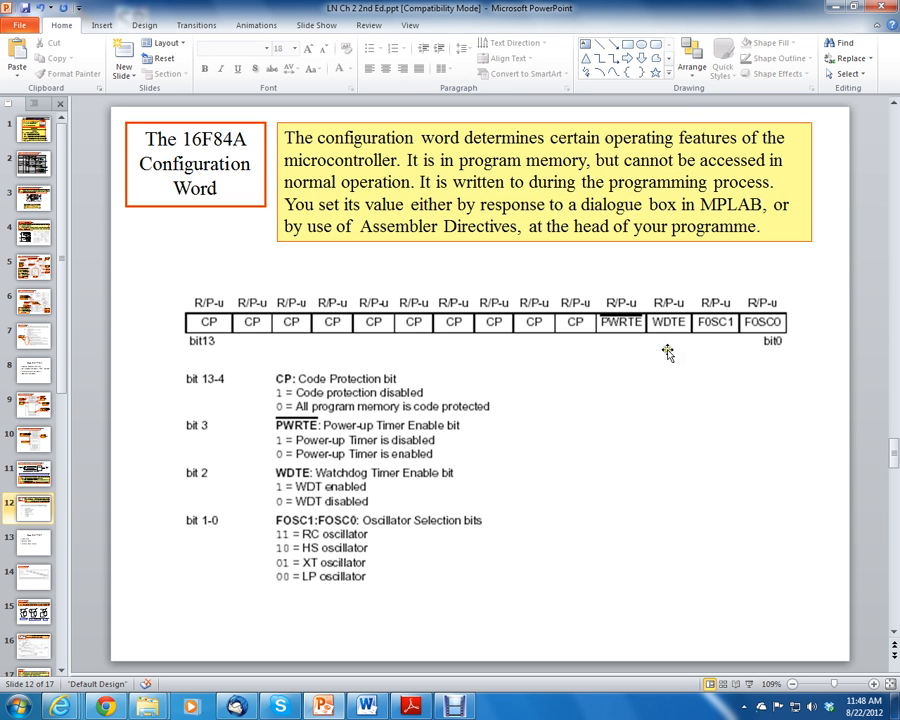
pyautogui.moveTo(638, 336)
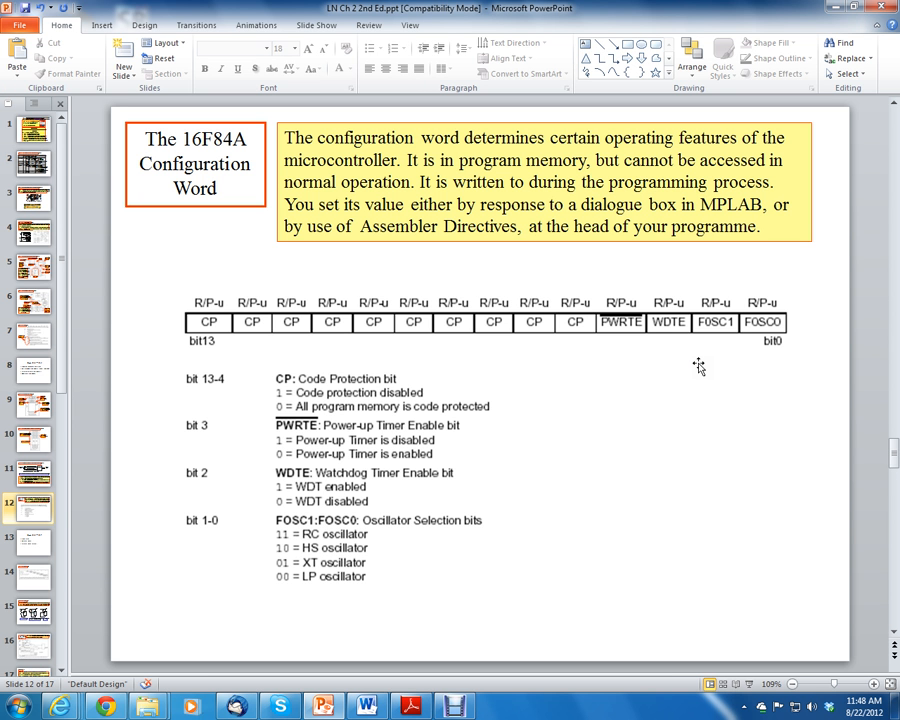
pyautogui.moveTo(688, 330)
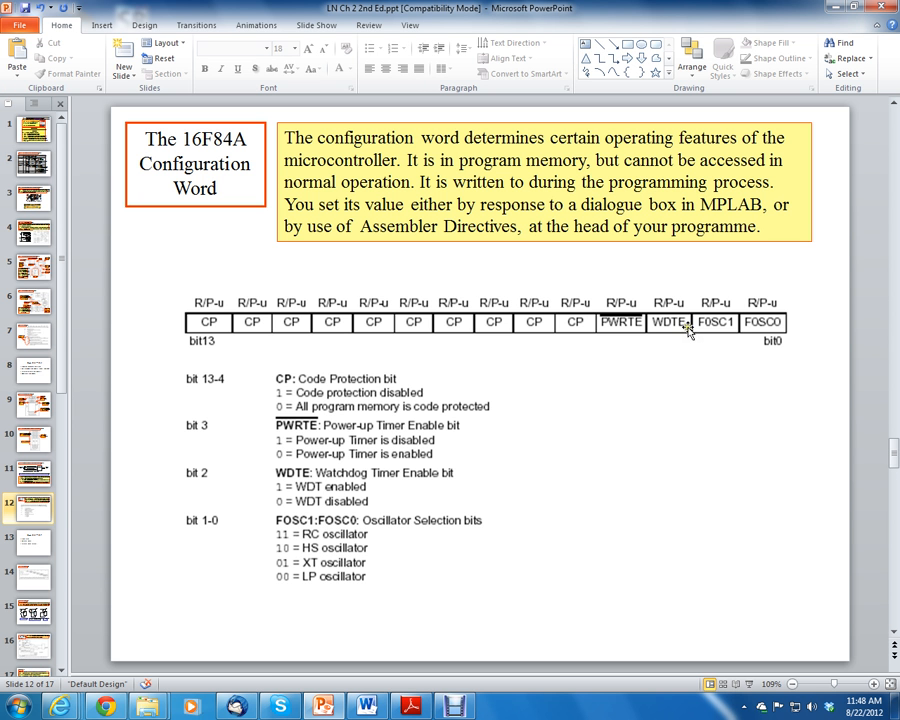
pyautogui.click(544, 182)
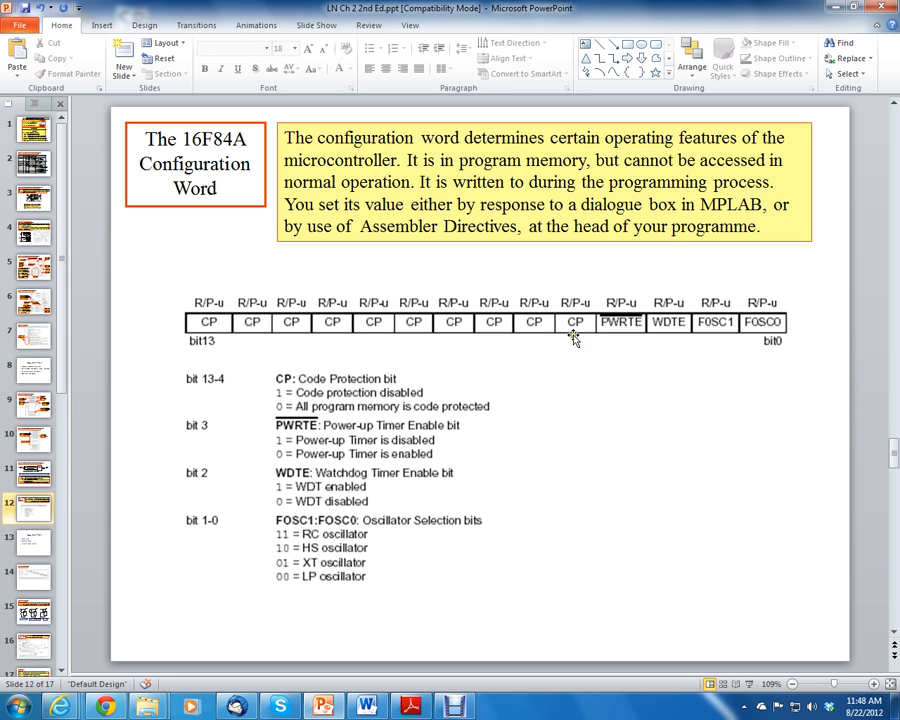
pyautogui.moveTo(640, 252)
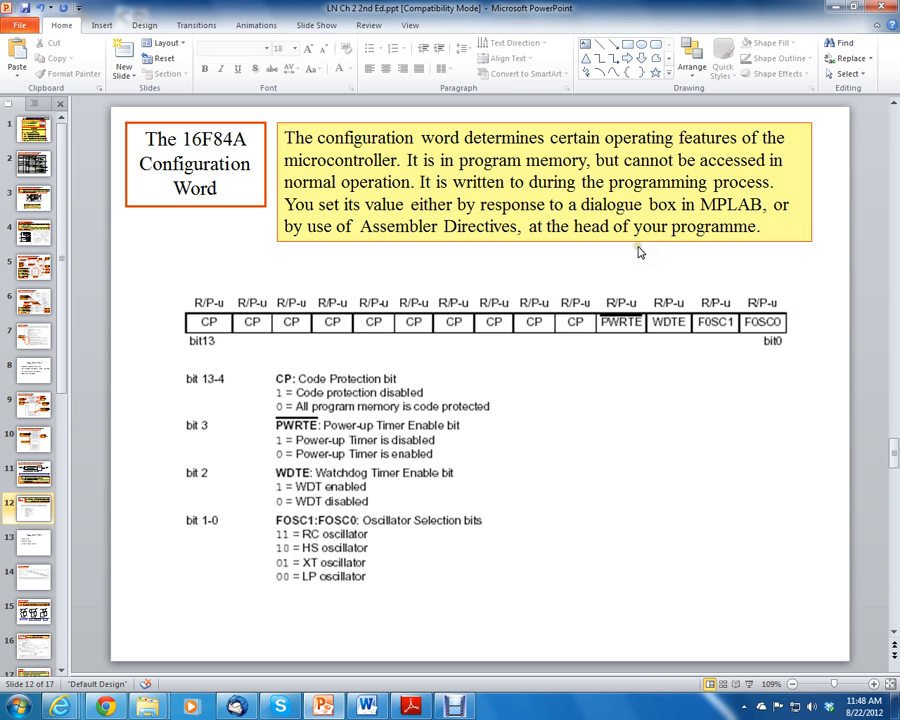
pyautogui.moveTo(632, 252)
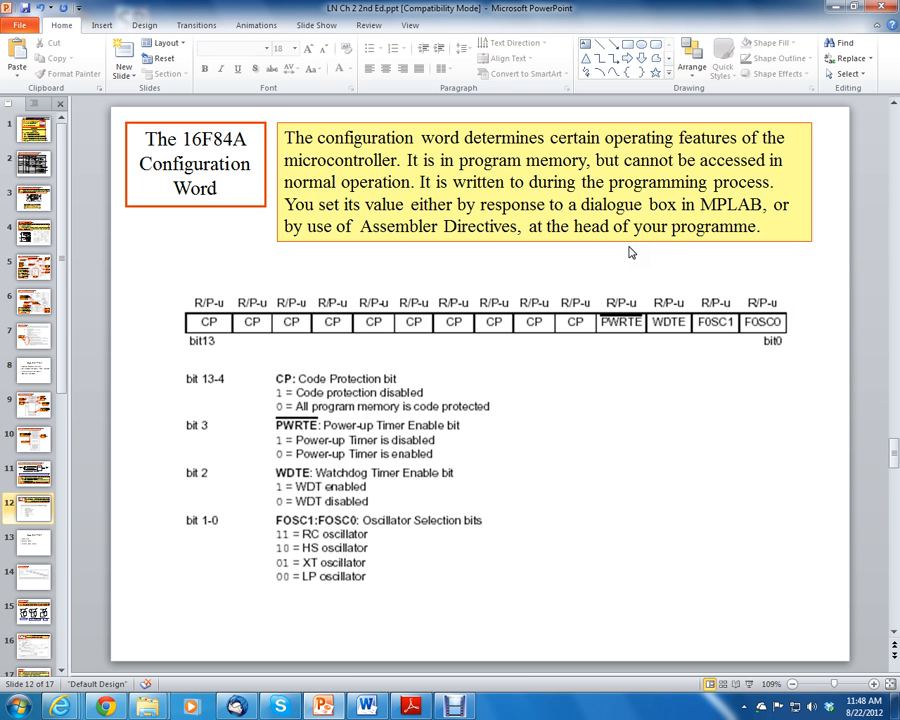
pyautogui.moveTo(624, 248)
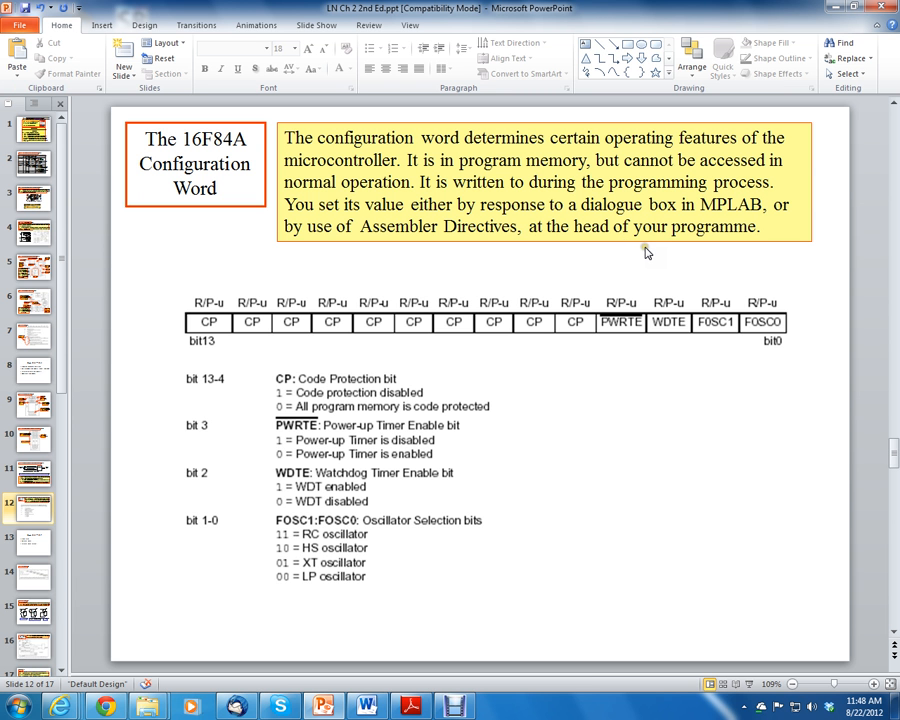
pyautogui.moveTo(784, 322)
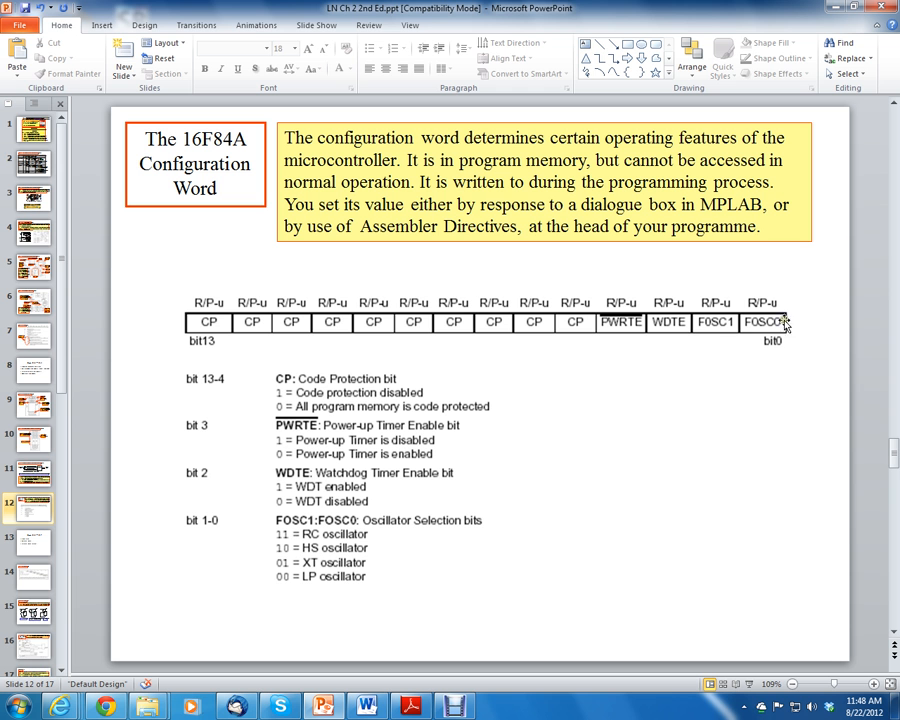
pyautogui.moveTo(364, 216)
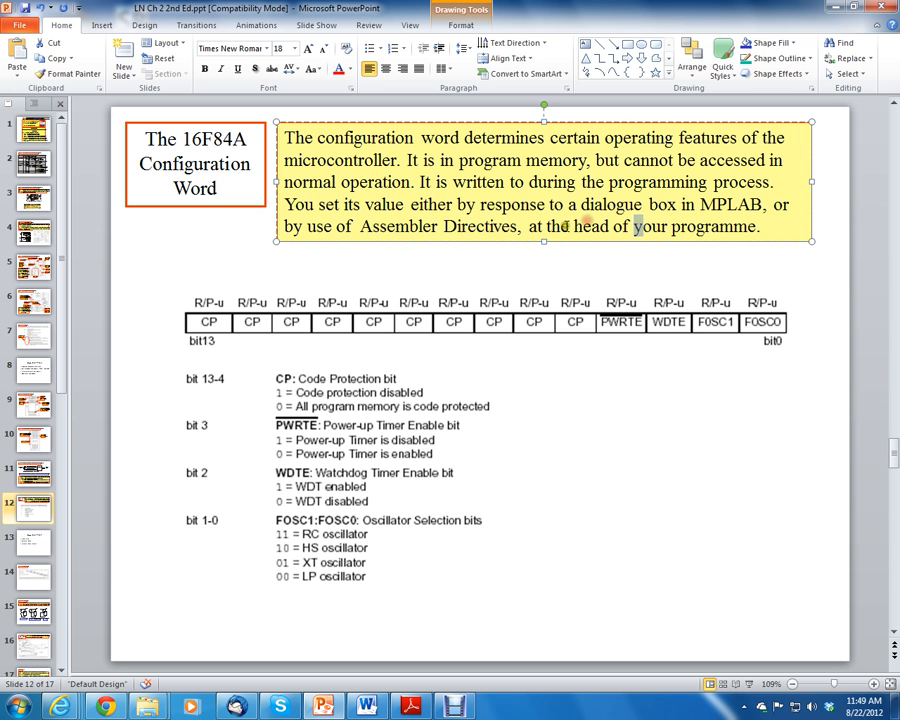
pyautogui.moveTo(572, 226); pyautogui.dragTo(758, 226)
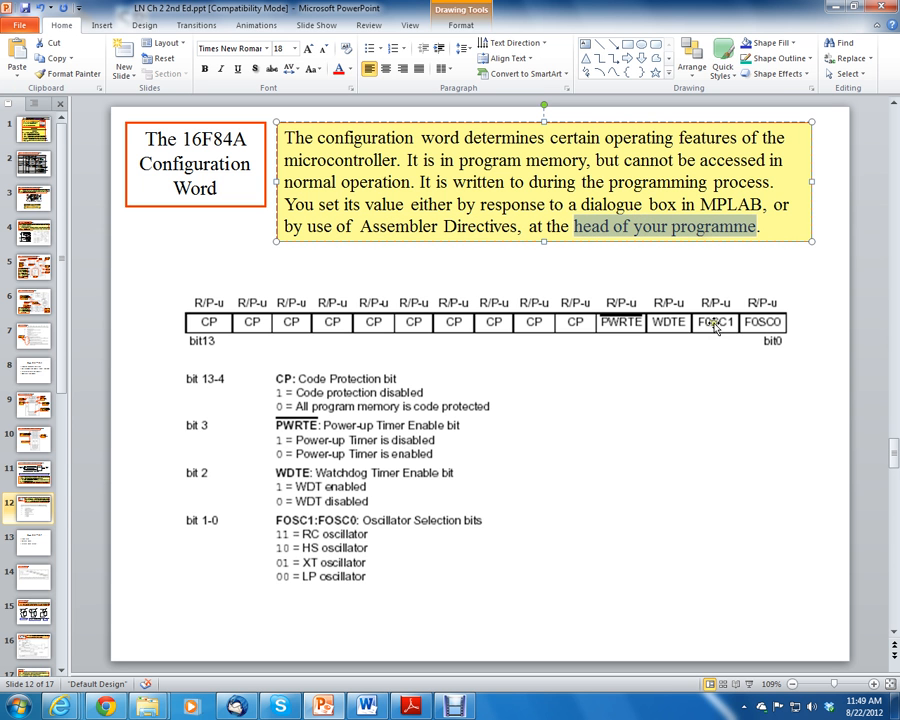
pyautogui.click(32, 540)
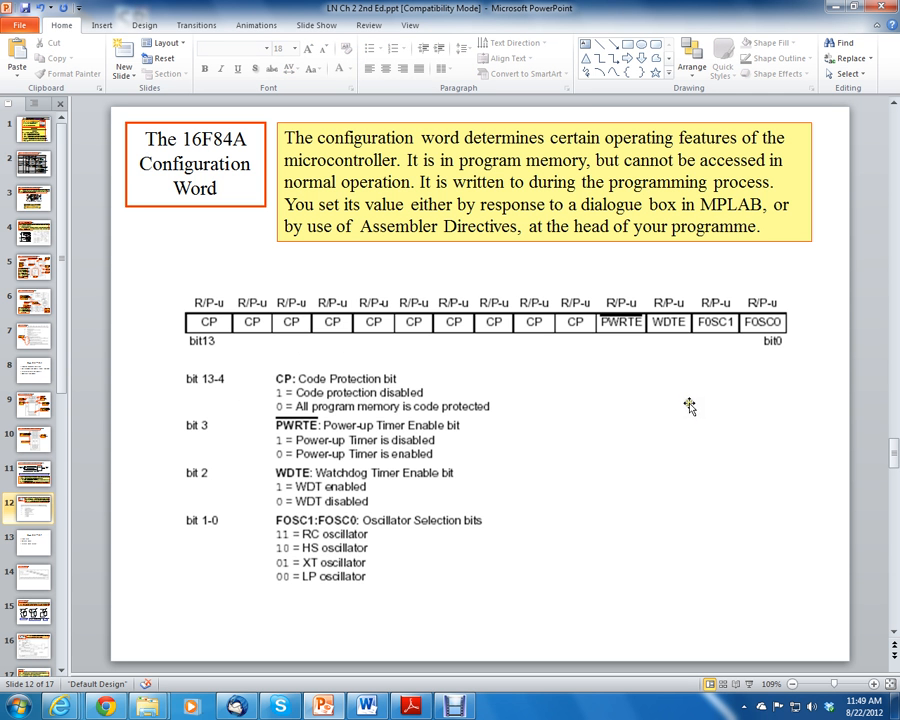
pyautogui.moveTo(272, 382)
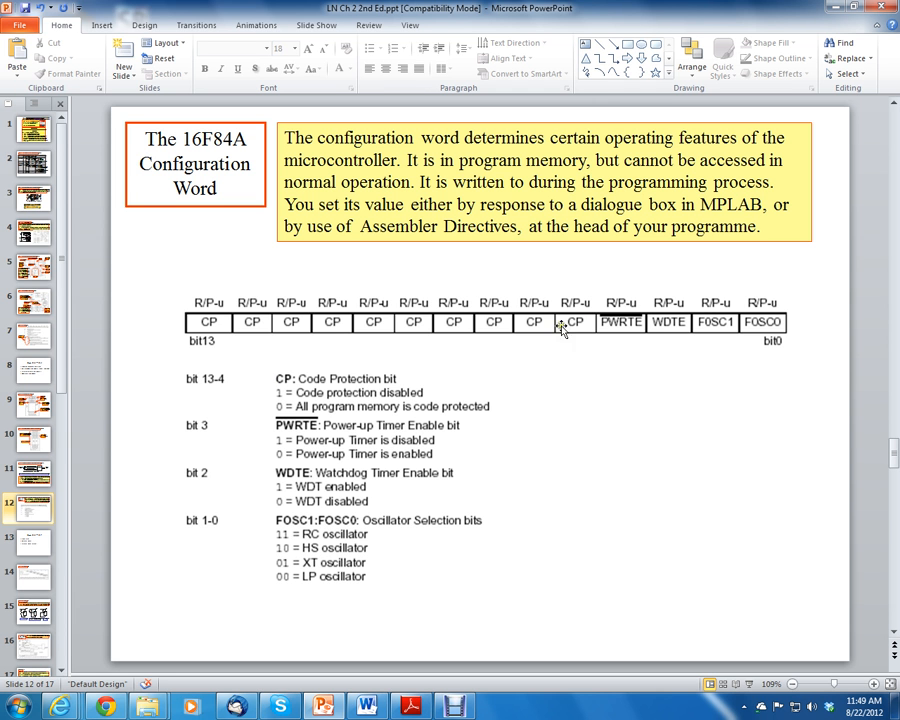
pyautogui.moveTo(578, 332)
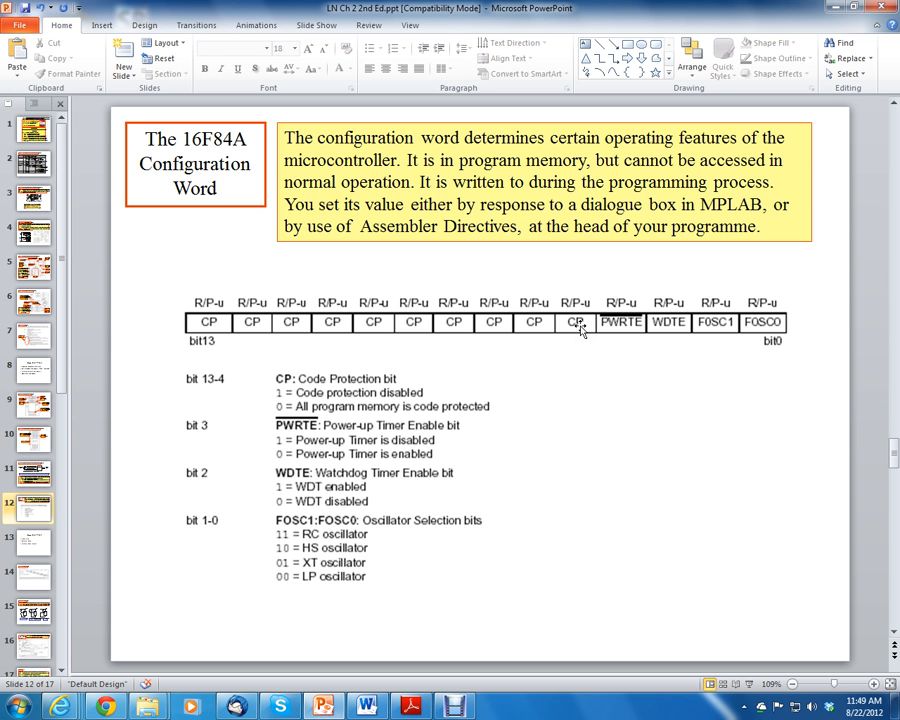
pyautogui.moveTo(548, 338)
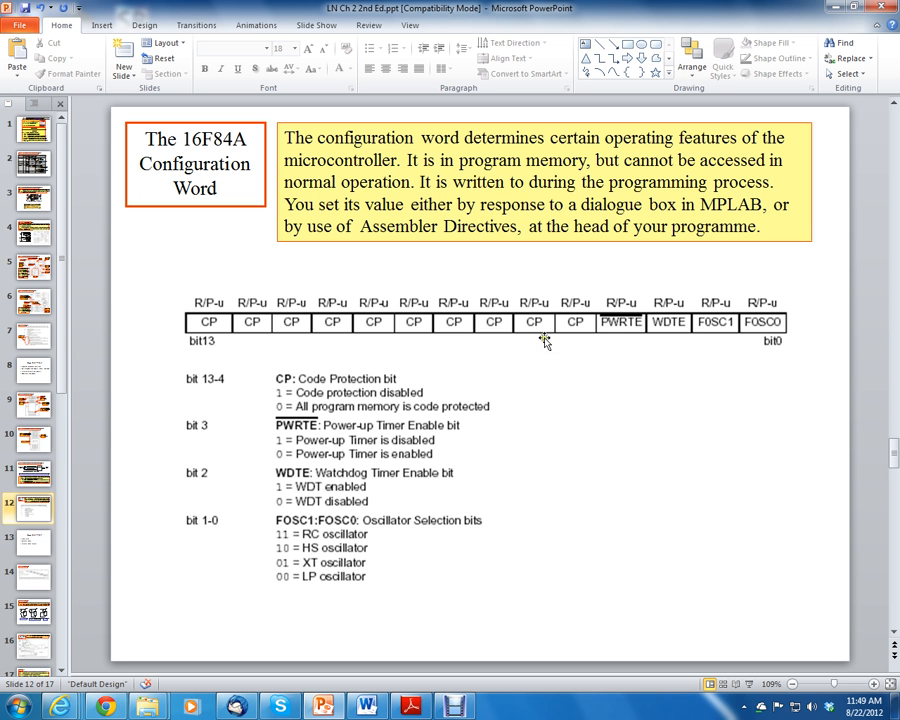
pyautogui.moveTo(500, 338)
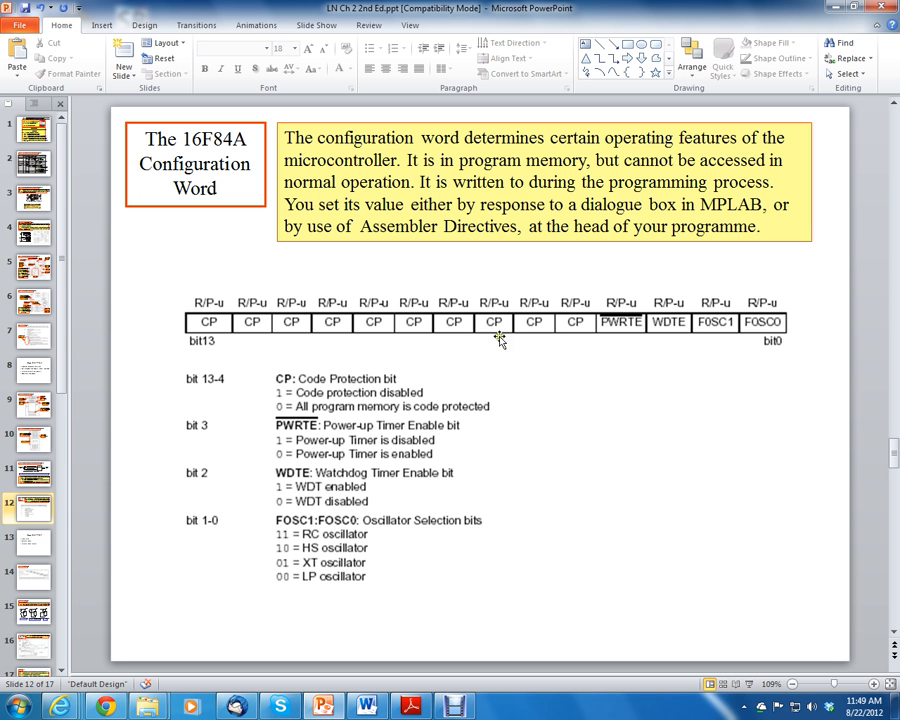
pyautogui.moveTo(344, 400)
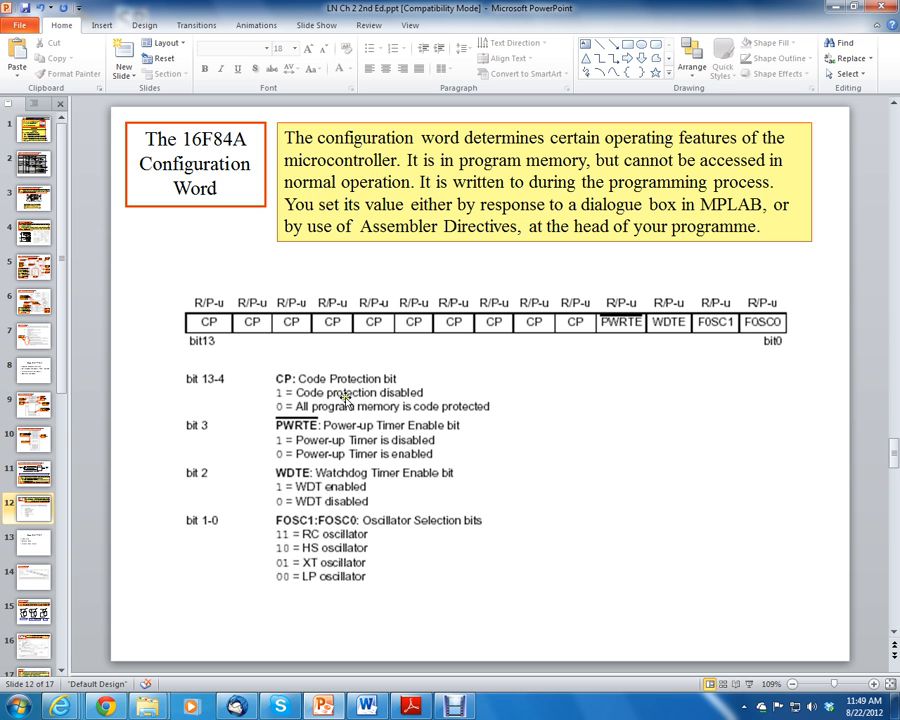
pyautogui.moveTo(318, 322)
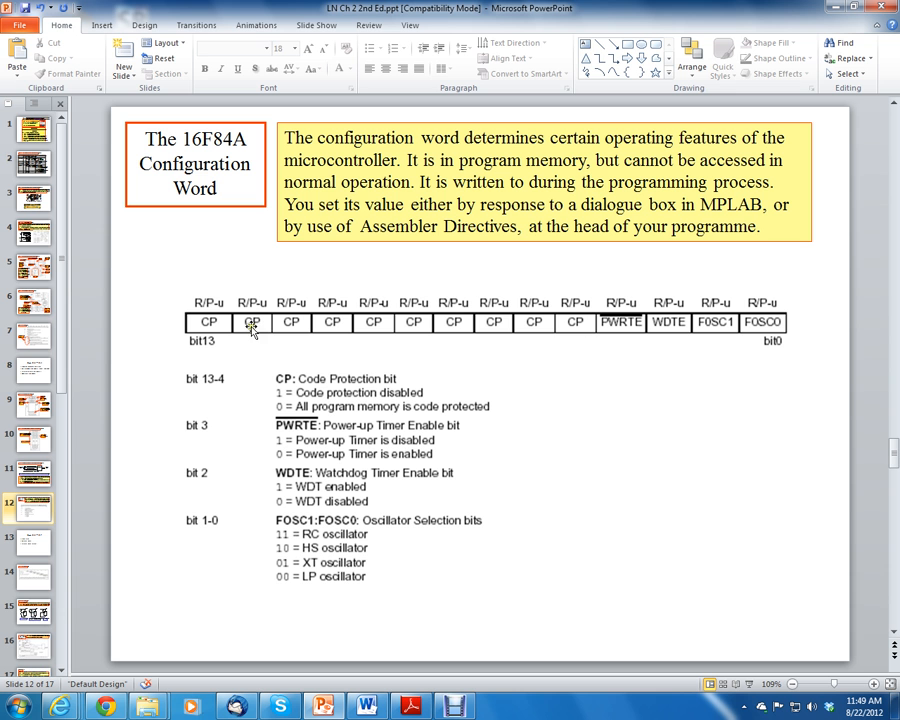
pyautogui.moveTo(490, 332)
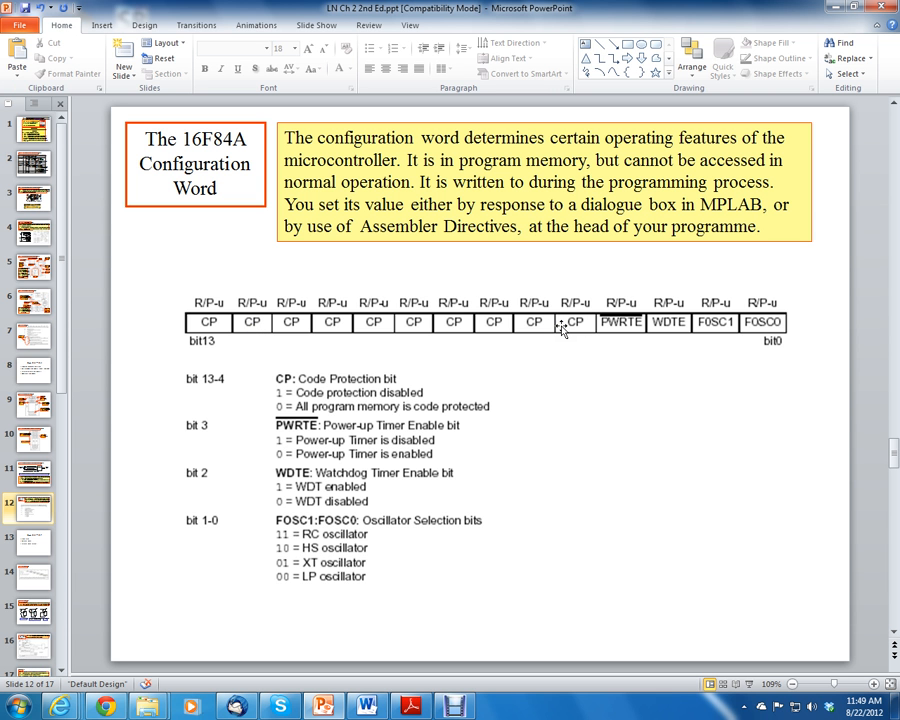
pyautogui.moveTo(436, 340)
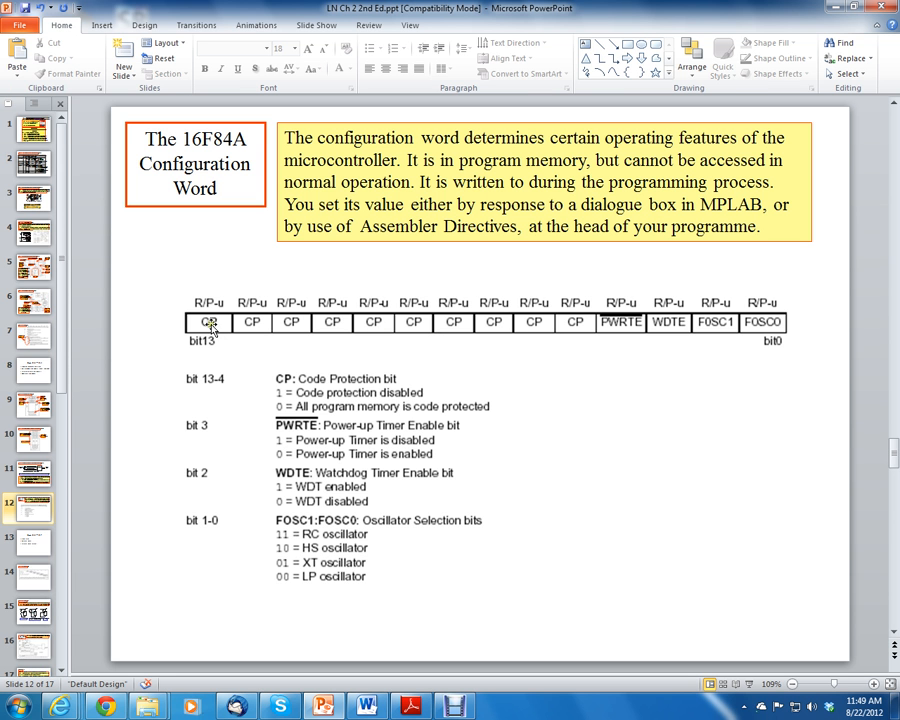
pyautogui.moveTo(576, 336)
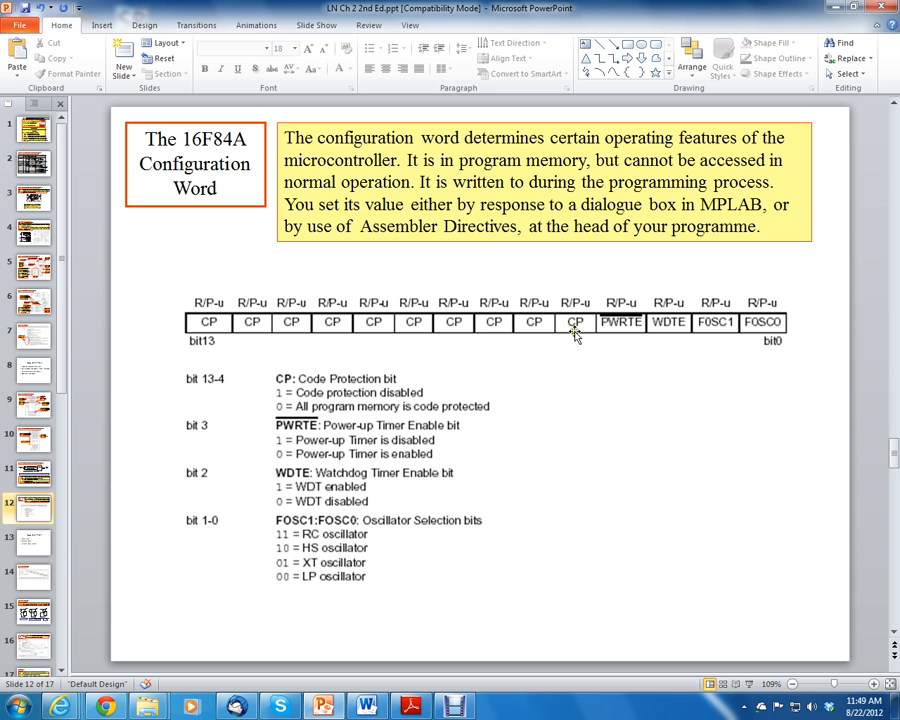
pyautogui.moveTo(556, 336)
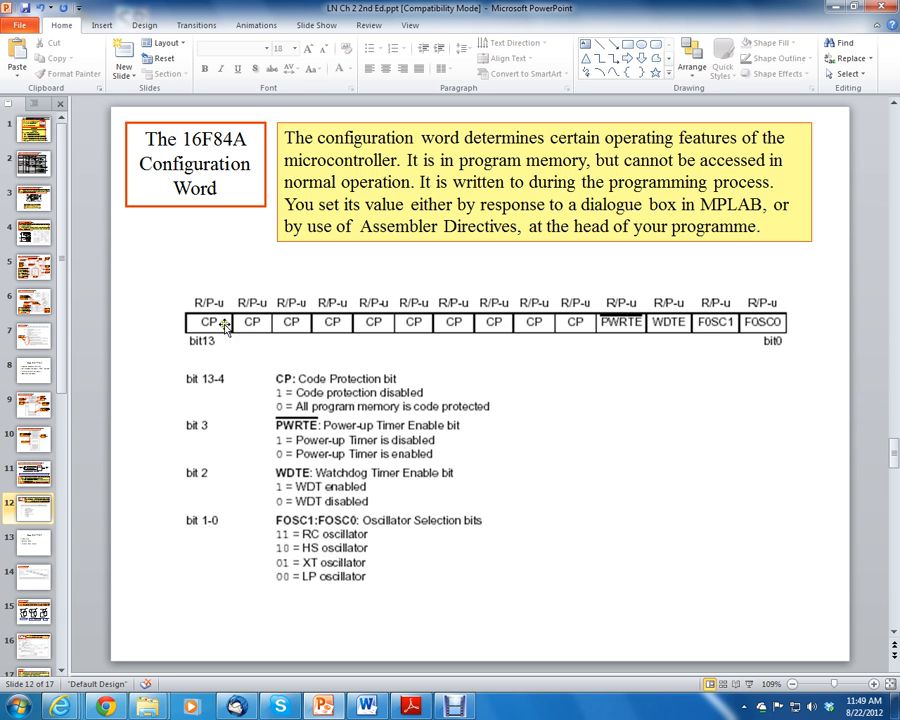
pyautogui.moveTo(294, 356)
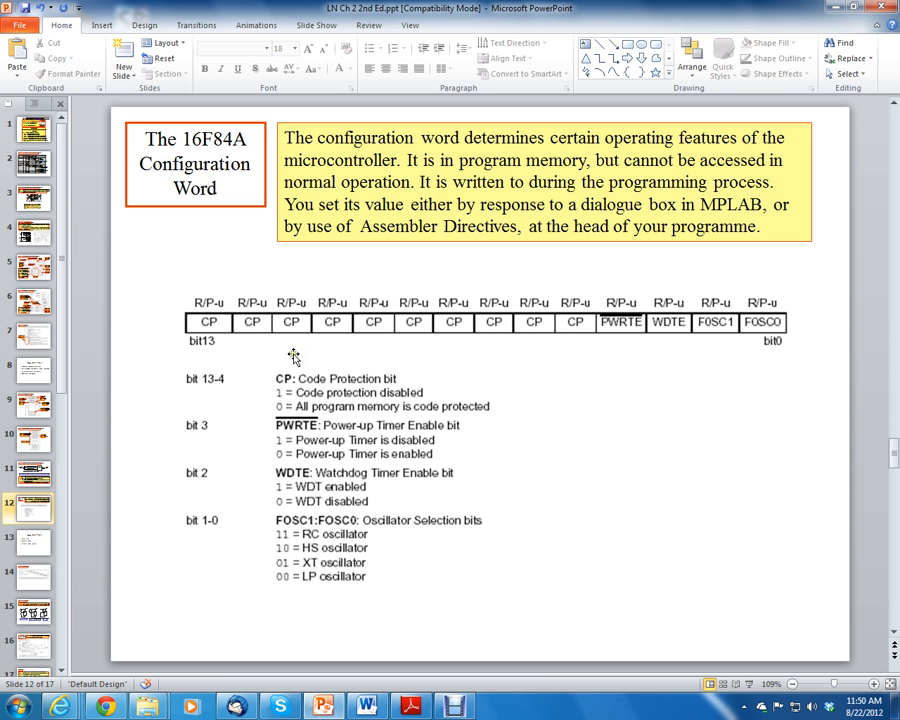
pyautogui.moveTo(512, 328)
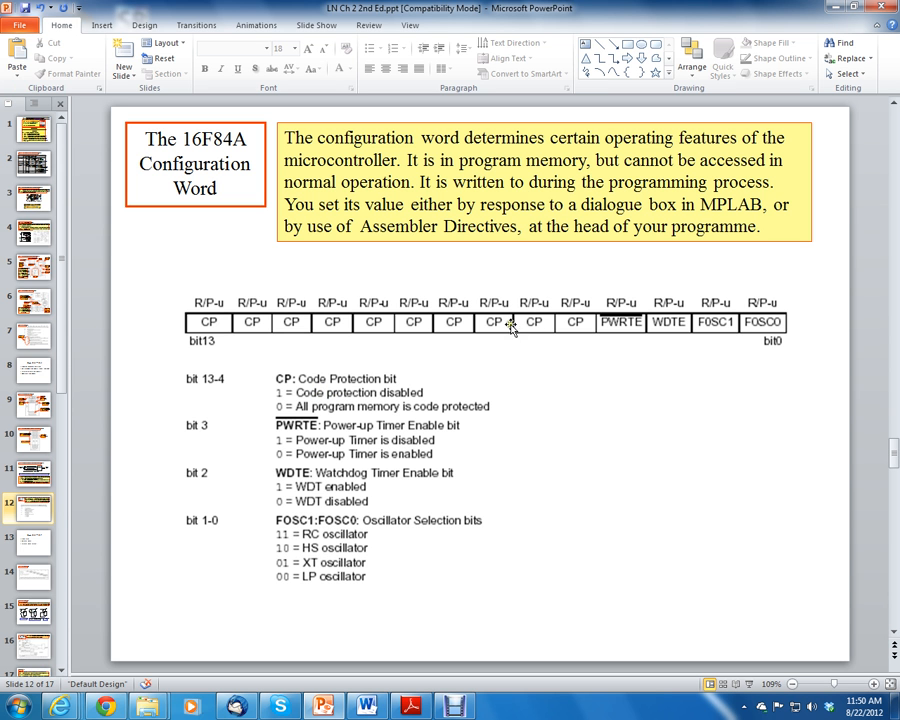
pyautogui.moveTo(330, 412)
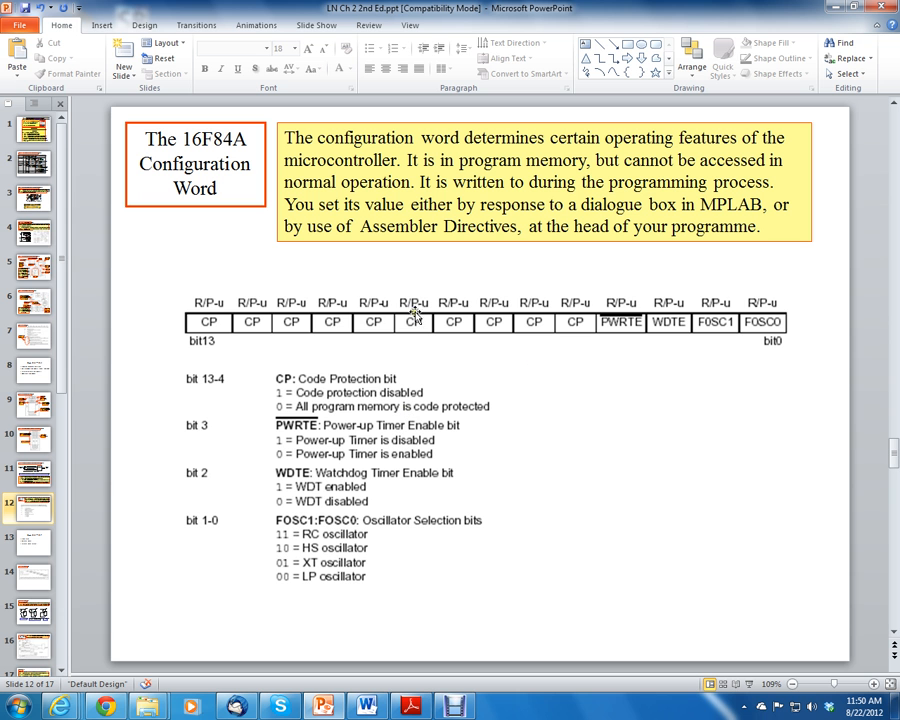
pyautogui.moveTo(512, 340)
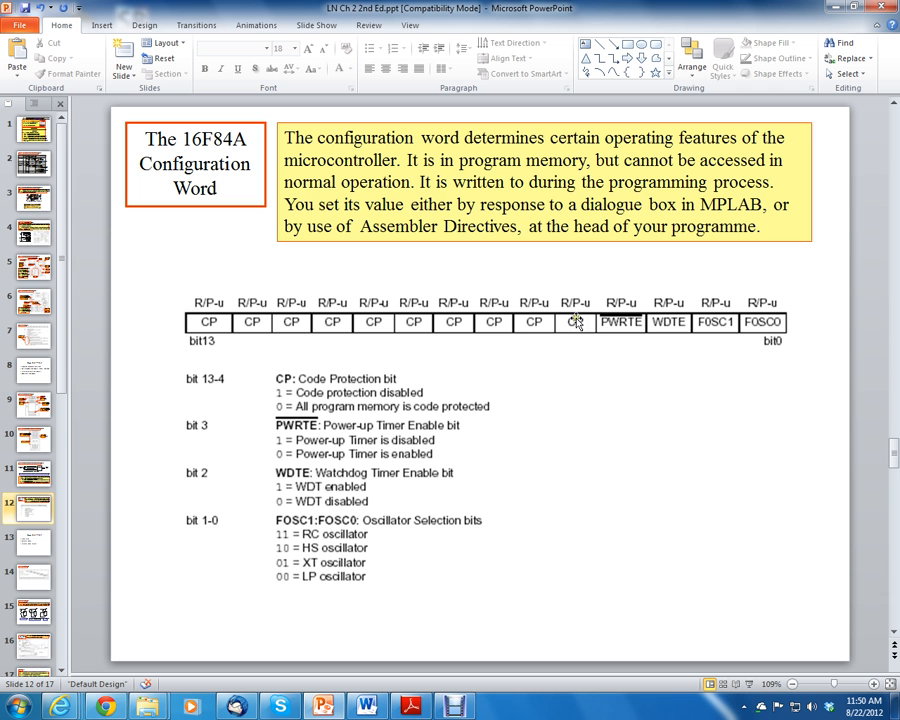
pyautogui.moveTo(440, 380)
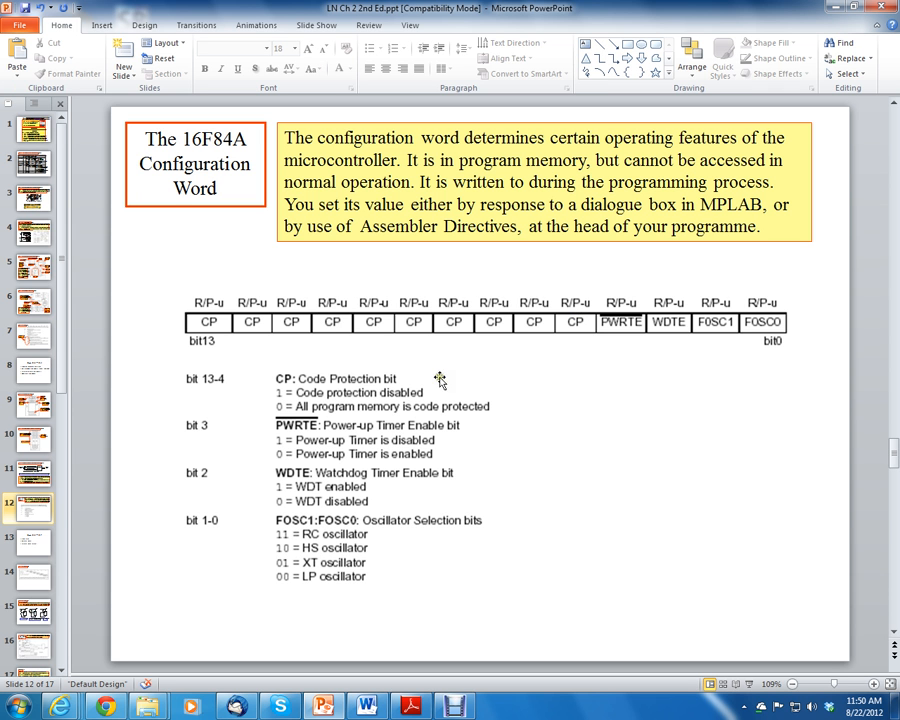
pyautogui.moveTo(364, 444)
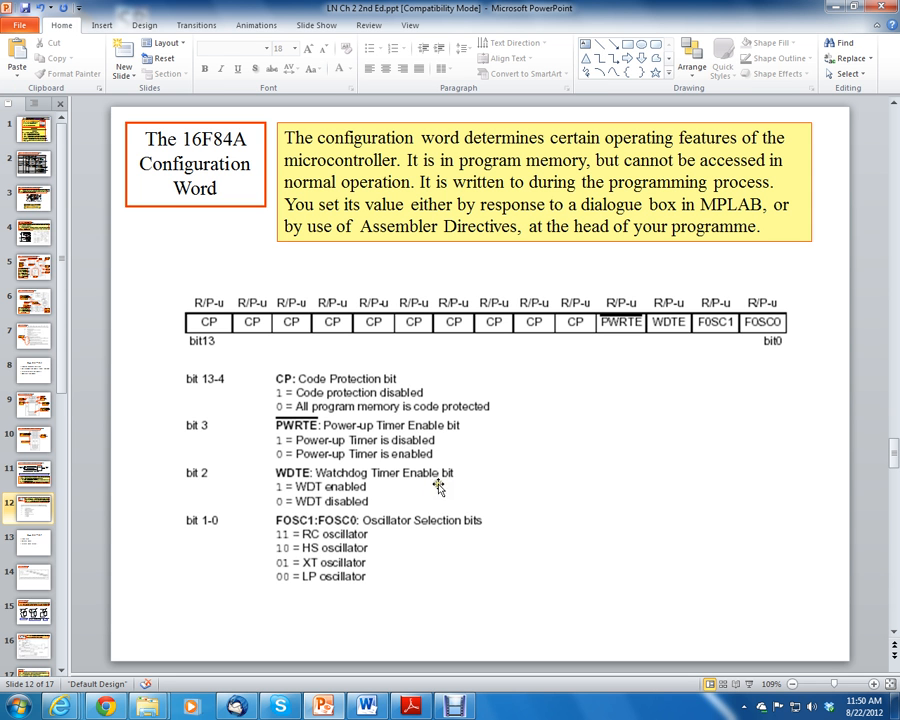
pyautogui.moveTo(464, 482)
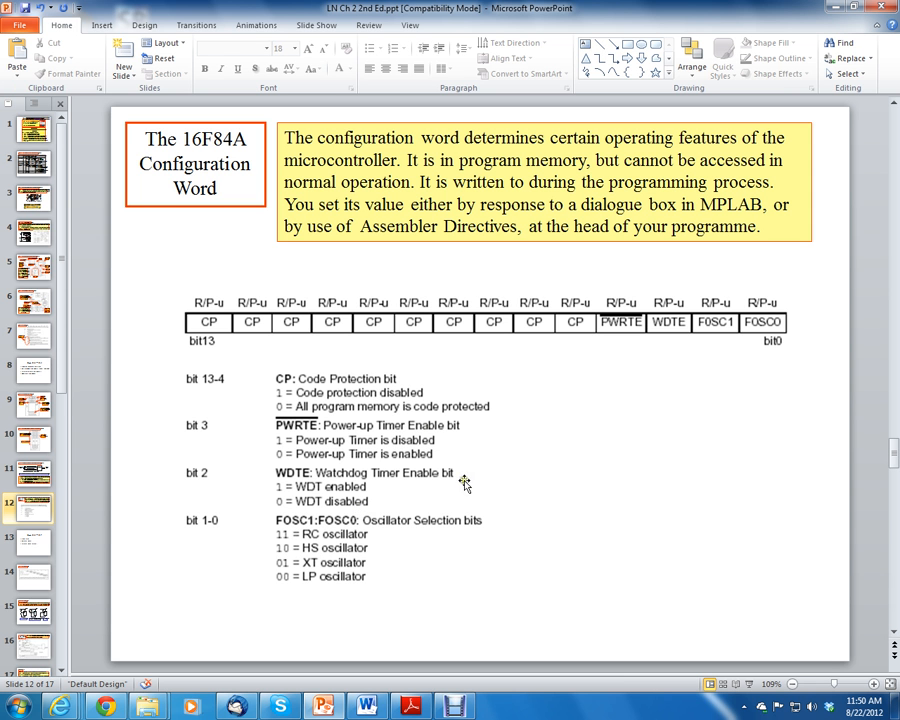
pyautogui.moveTo(332, 512)
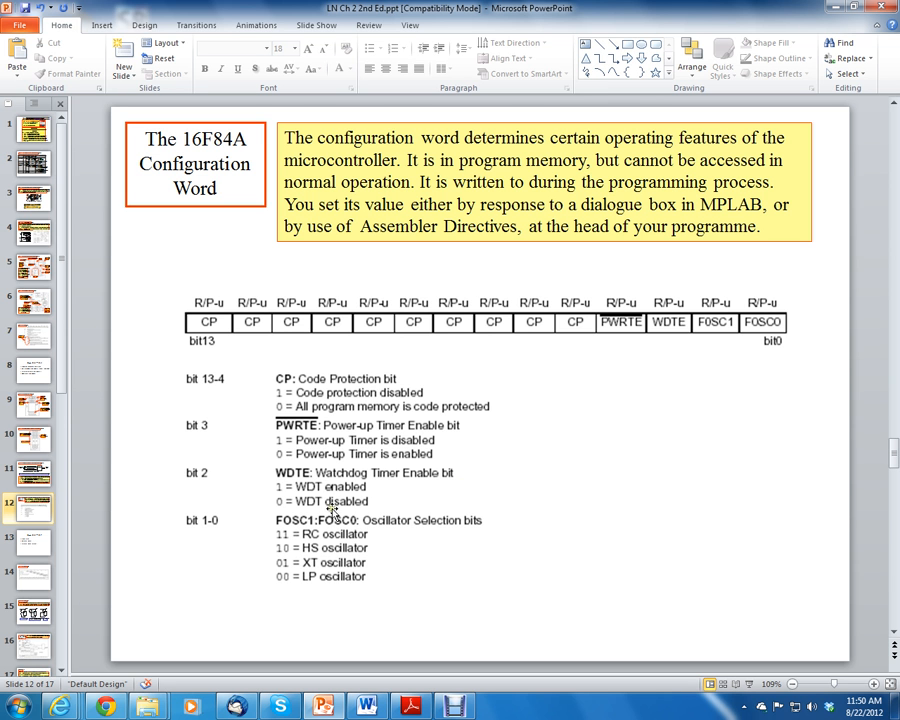
pyautogui.moveTo(700, 338)
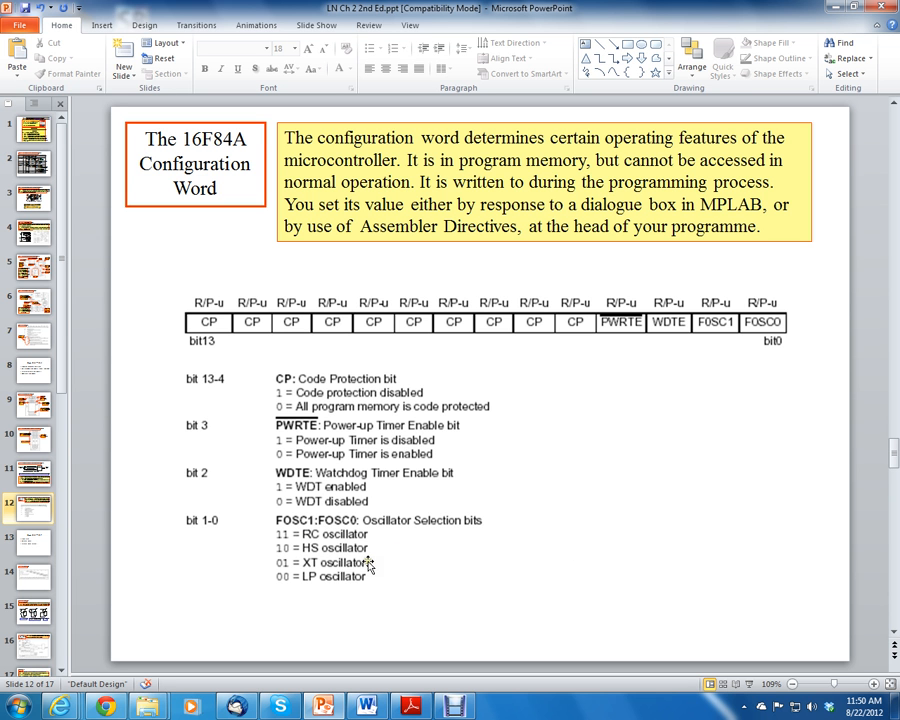
pyautogui.moveTo(384, 538)
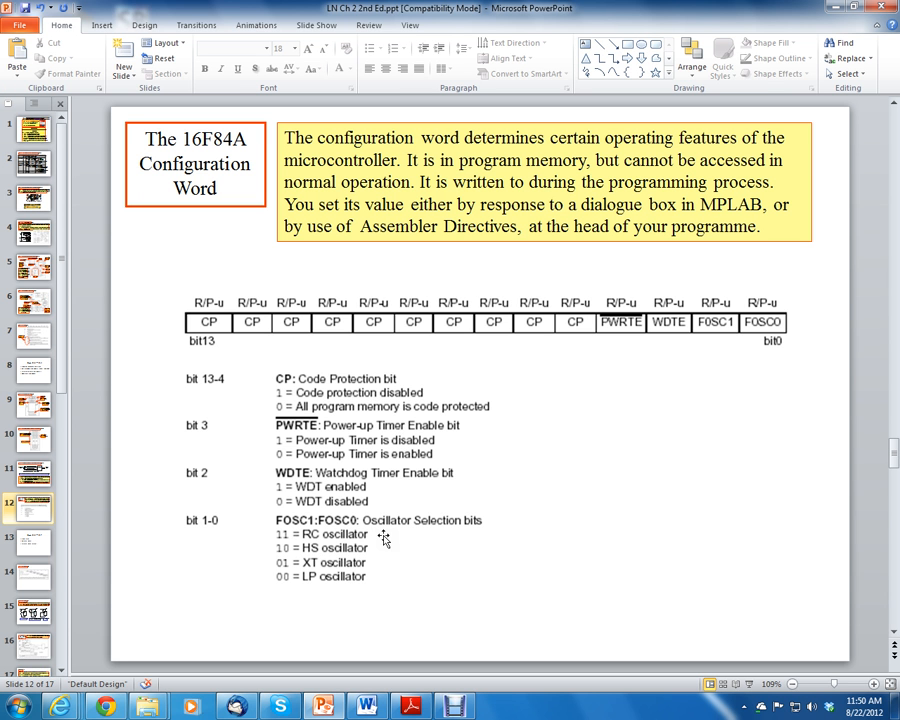
pyautogui.moveTo(456, 336)
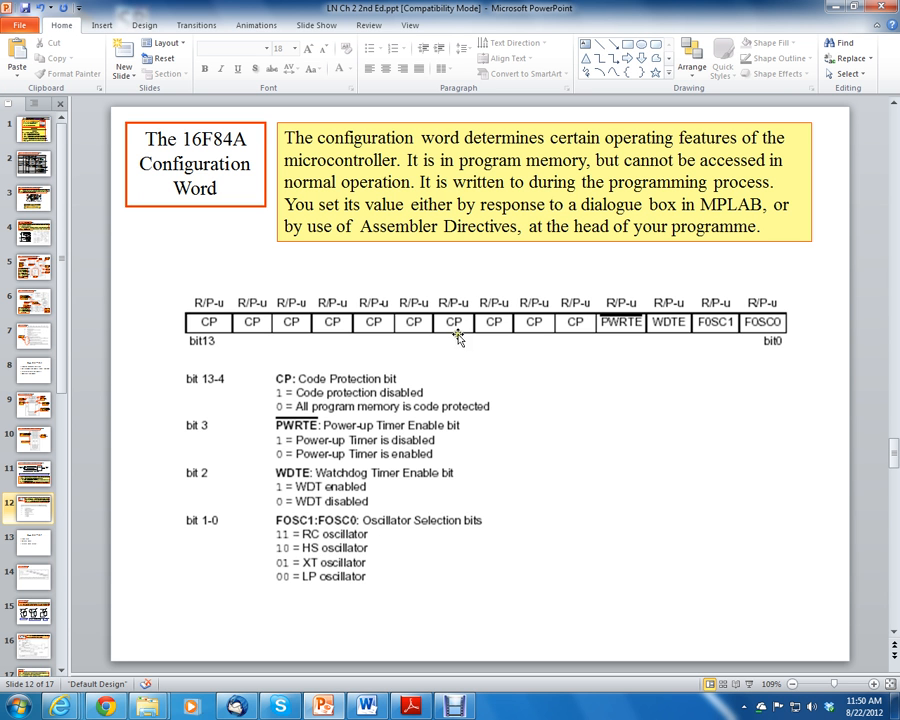
pyautogui.moveTo(304, 492)
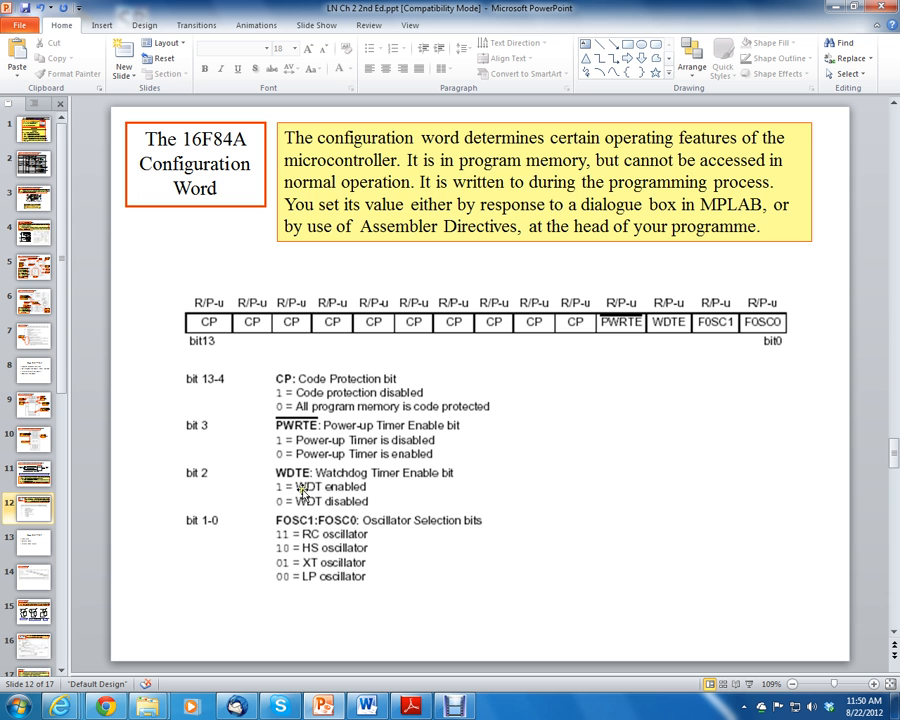
pyautogui.moveTo(380, 552)
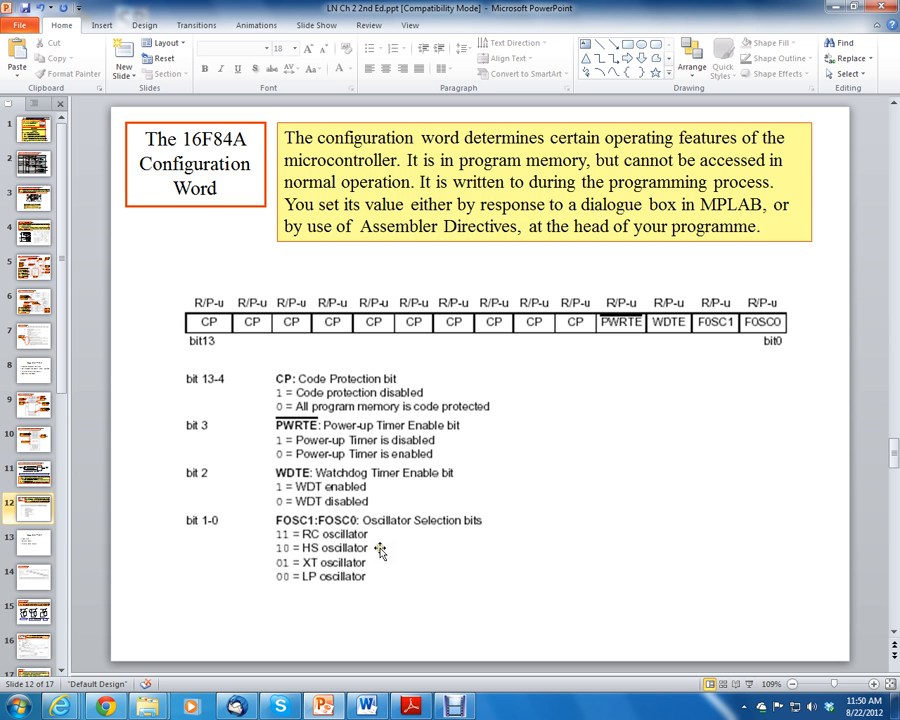
pyautogui.moveTo(322, 536)
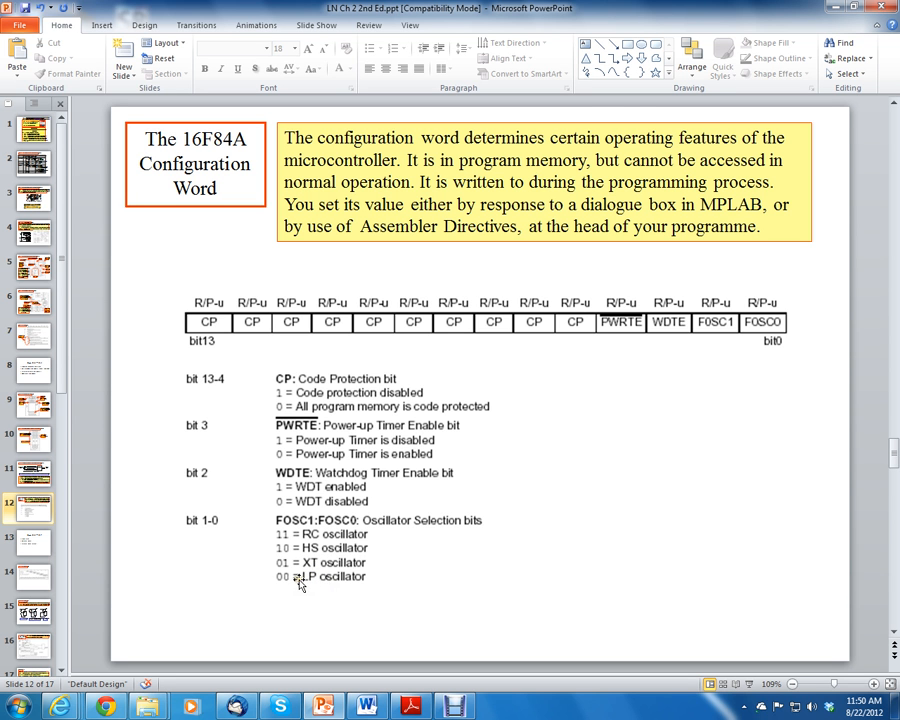
pyautogui.moveTo(308, 552)
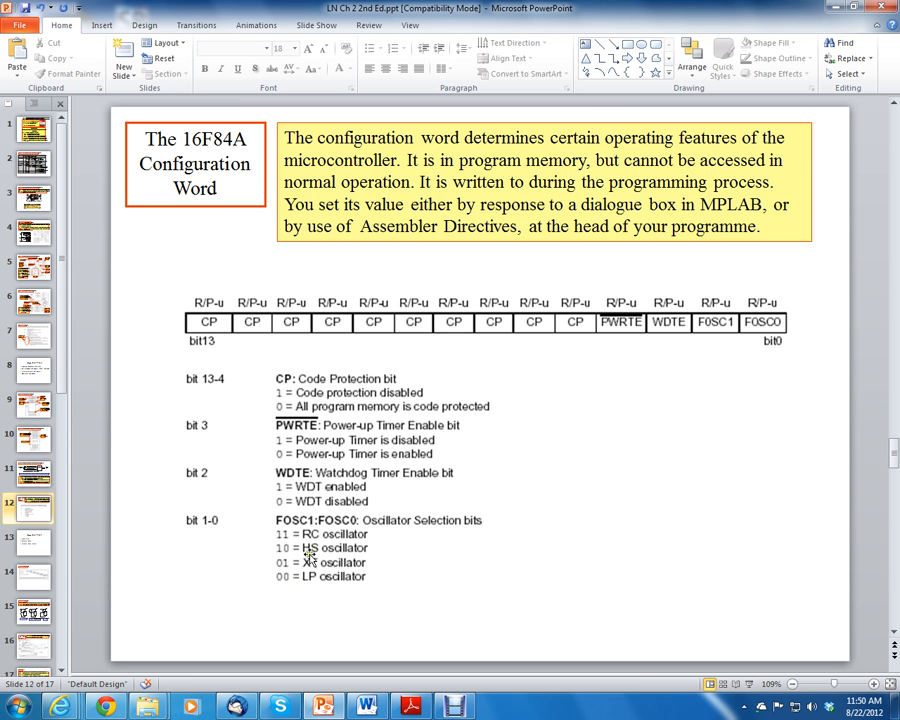
pyautogui.moveTo(320, 578)
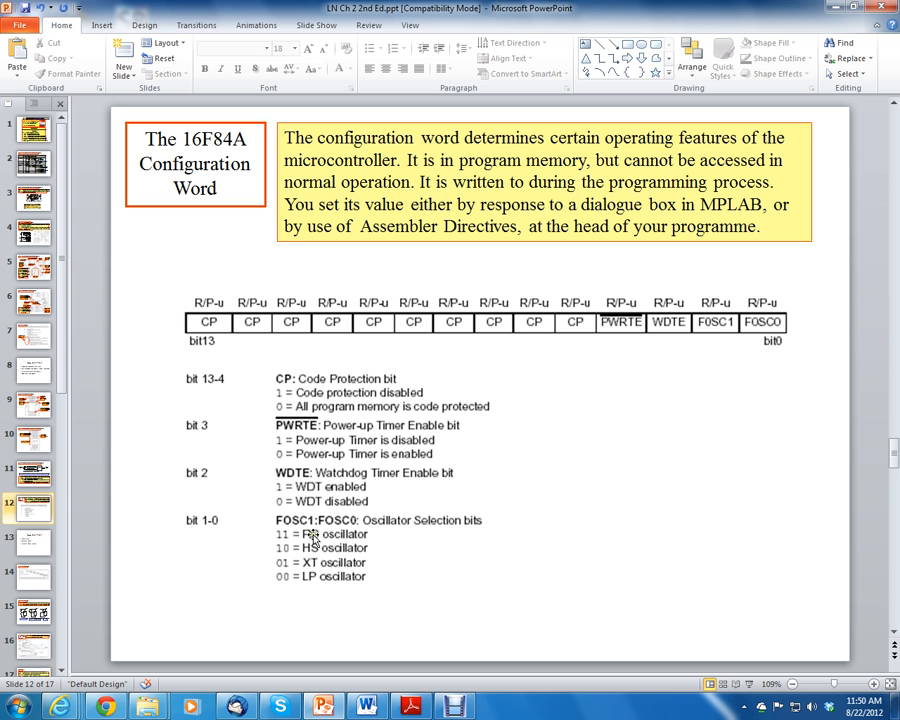
pyautogui.moveTo(356, 536)
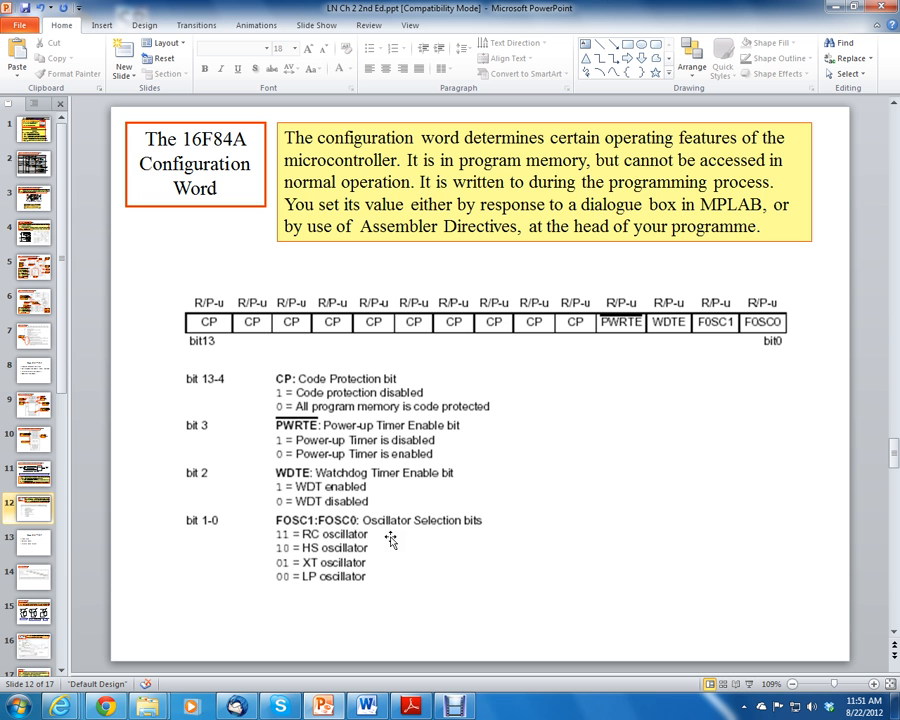
pyautogui.moveTo(564, 530)
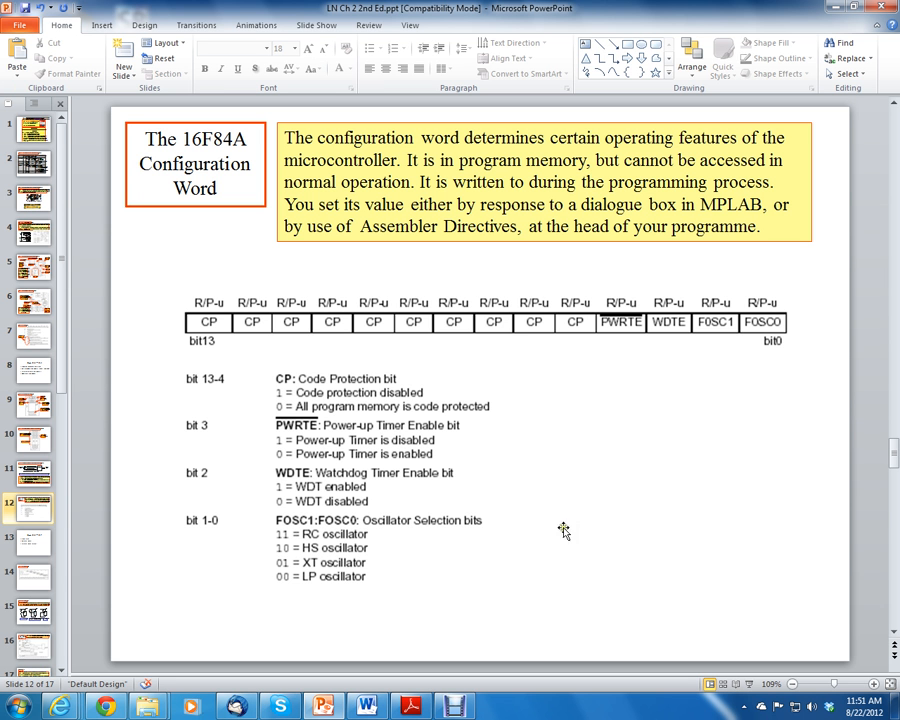
pyautogui.moveTo(514, 522)
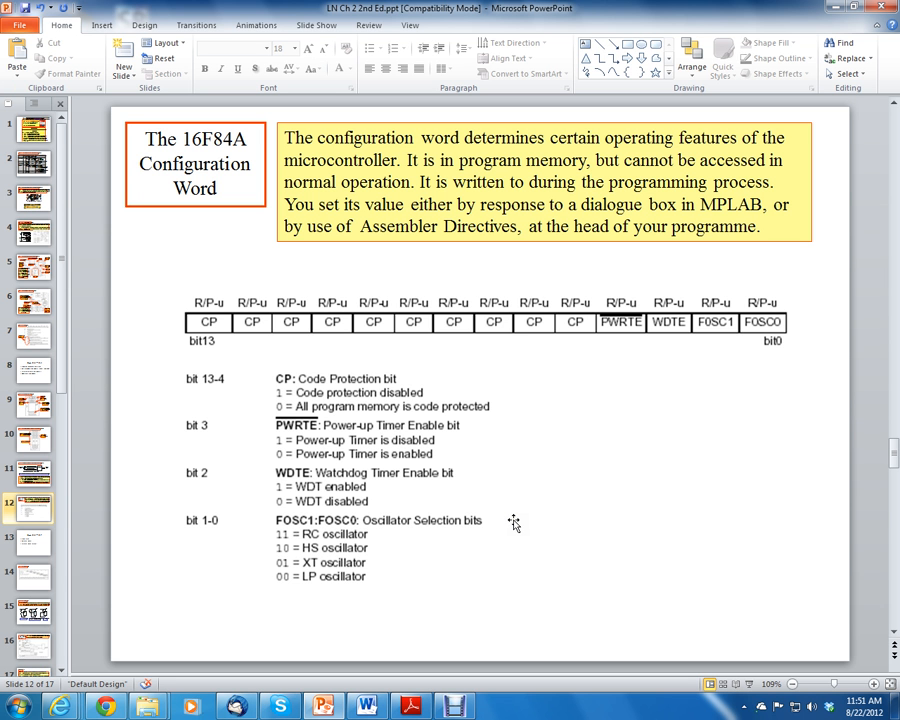
pyautogui.moveTo(530, 504)
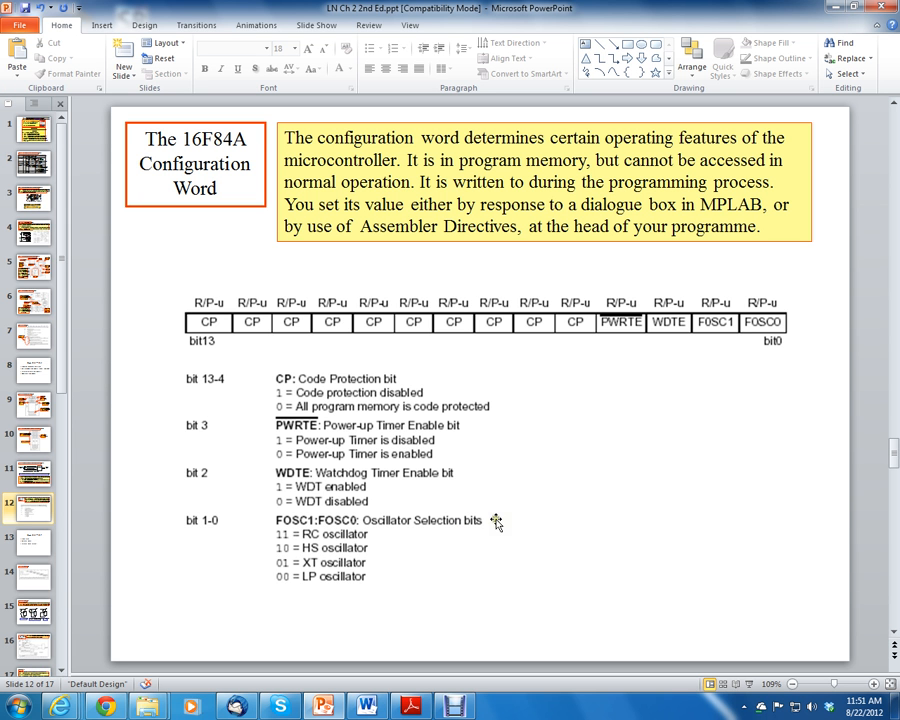
pyautogui.moveTo(416, 530)
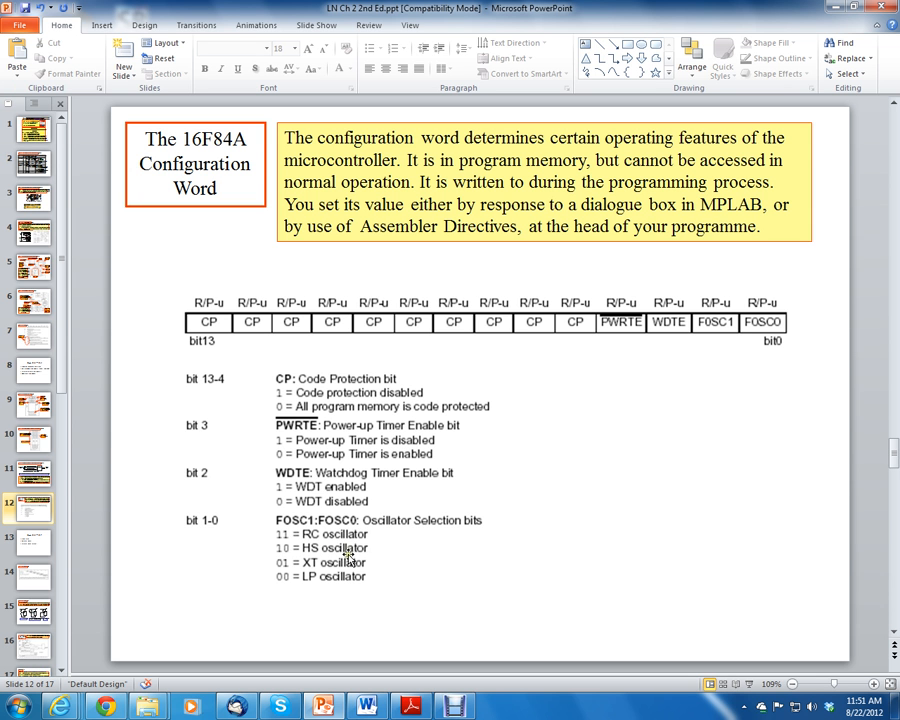
pyautogui.moveTo(348, 564)
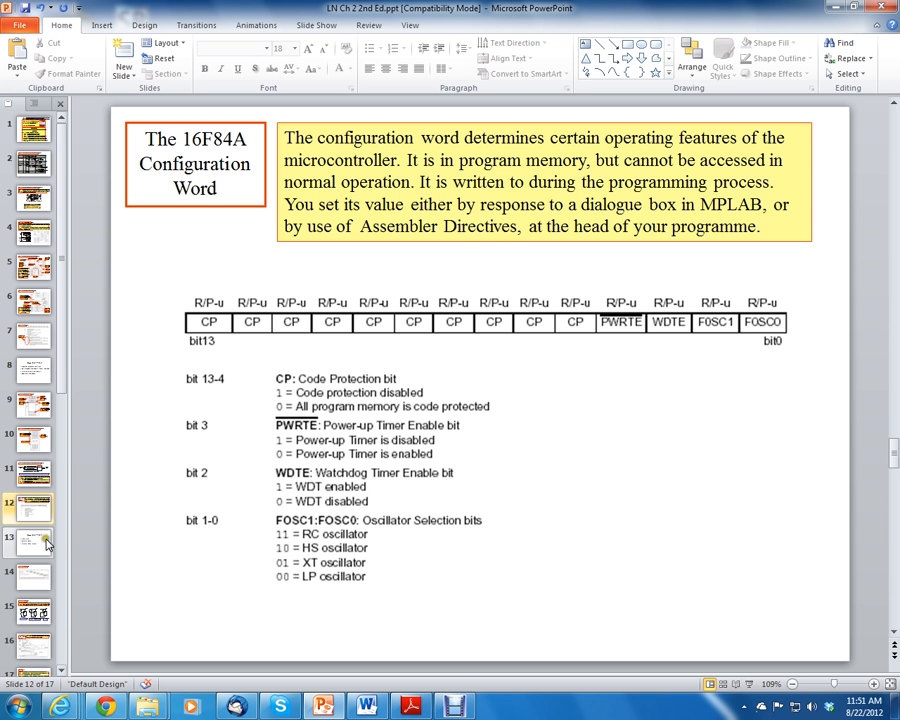
pyautogui.click(30, 540)
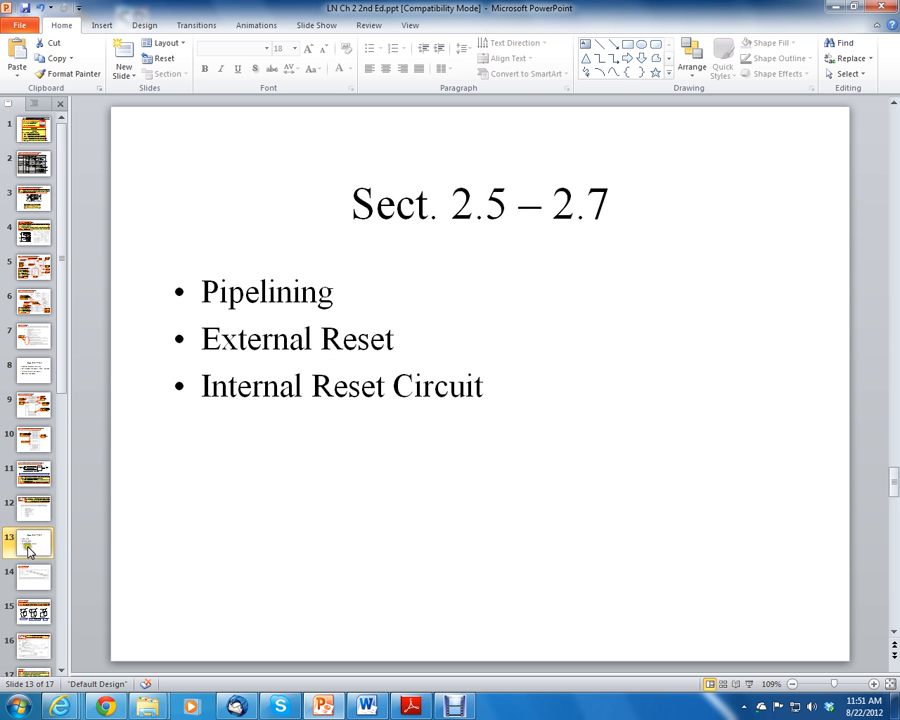
pyautogui.click(32, 504)
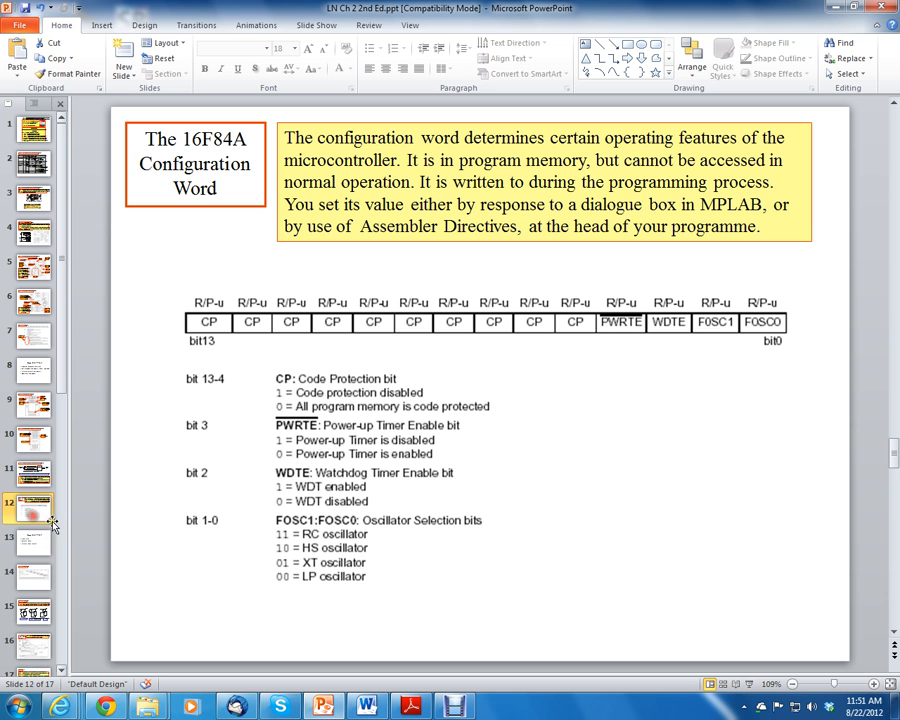